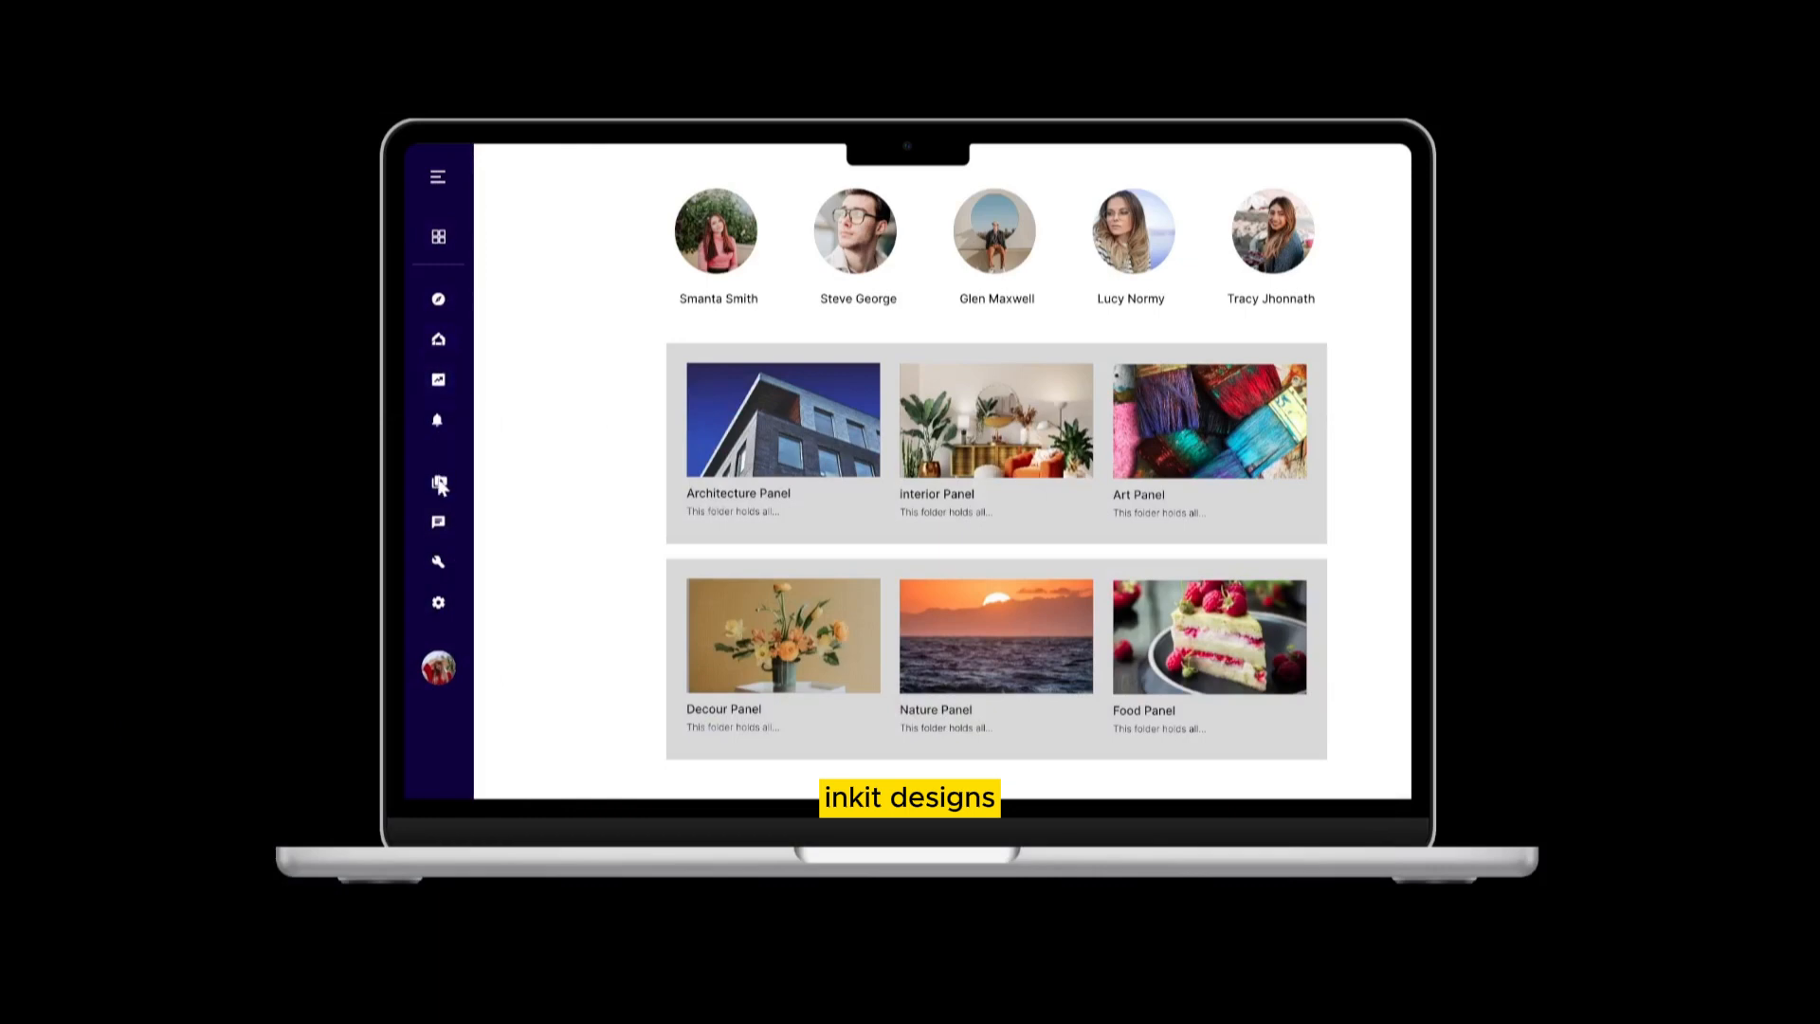
- Resize the logo frame to a fixed 190 × 732 navy sidebar
click(438, 176)
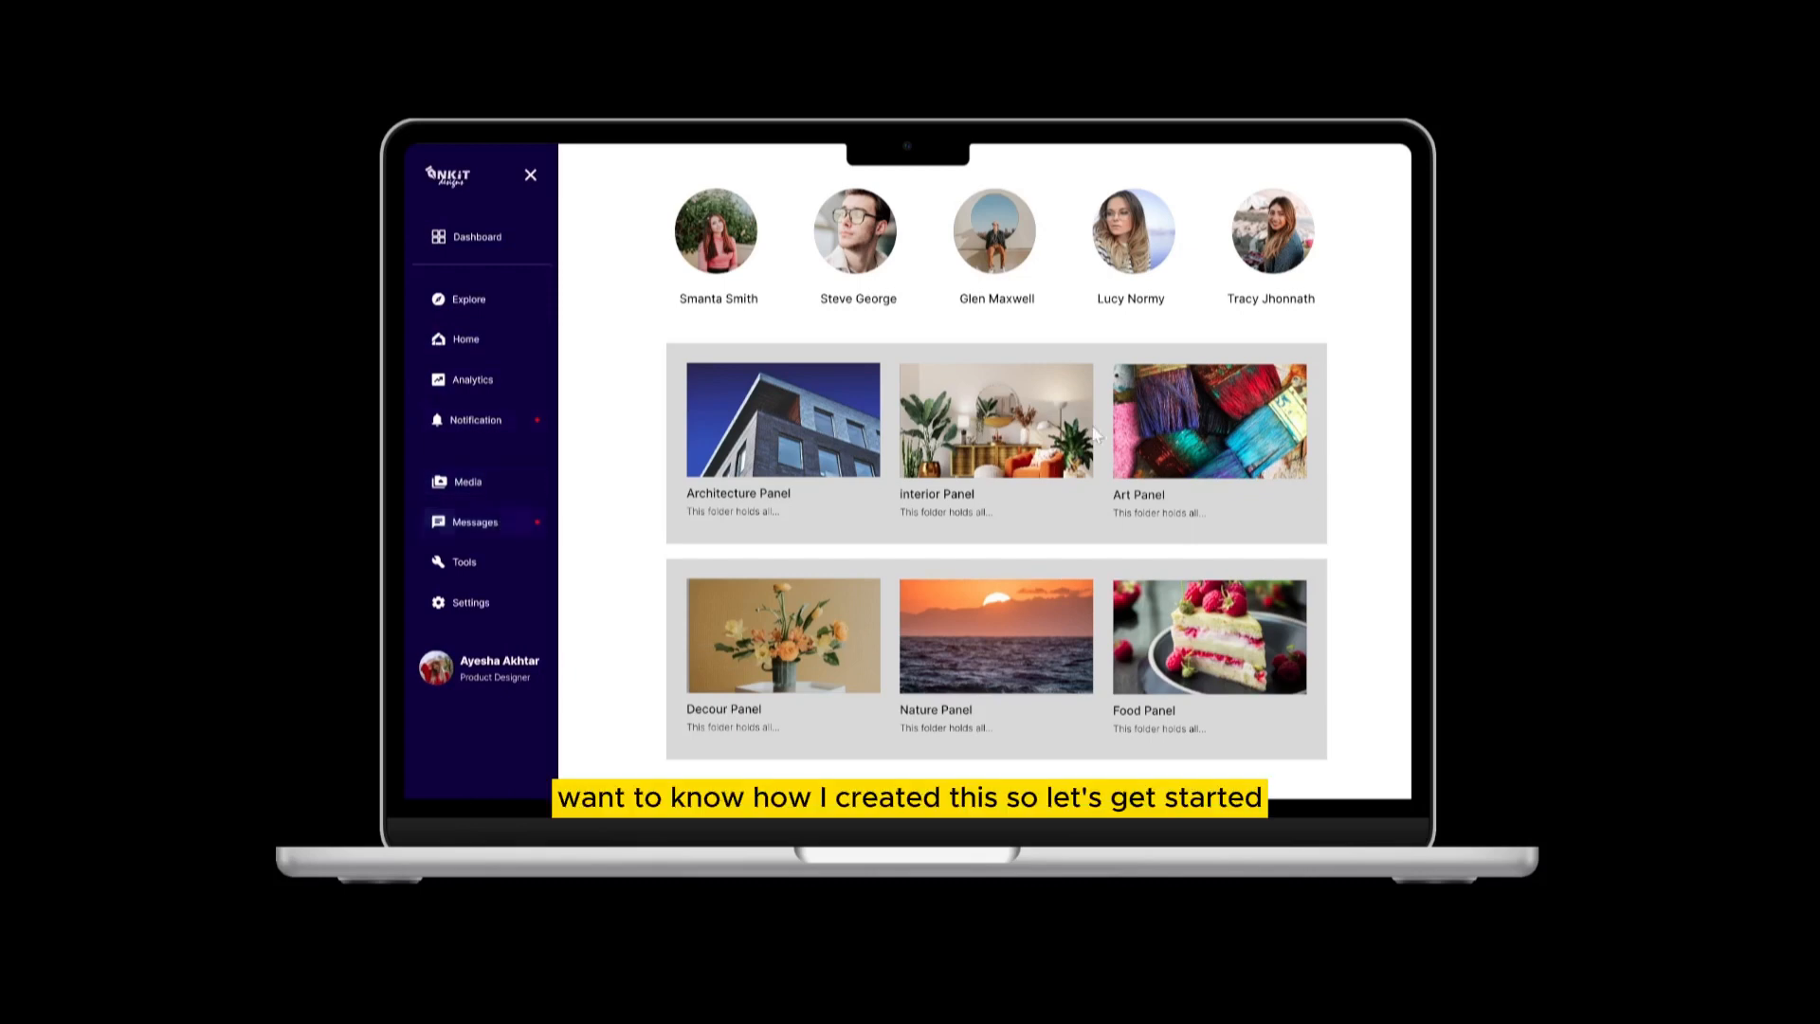
click(531, 176)
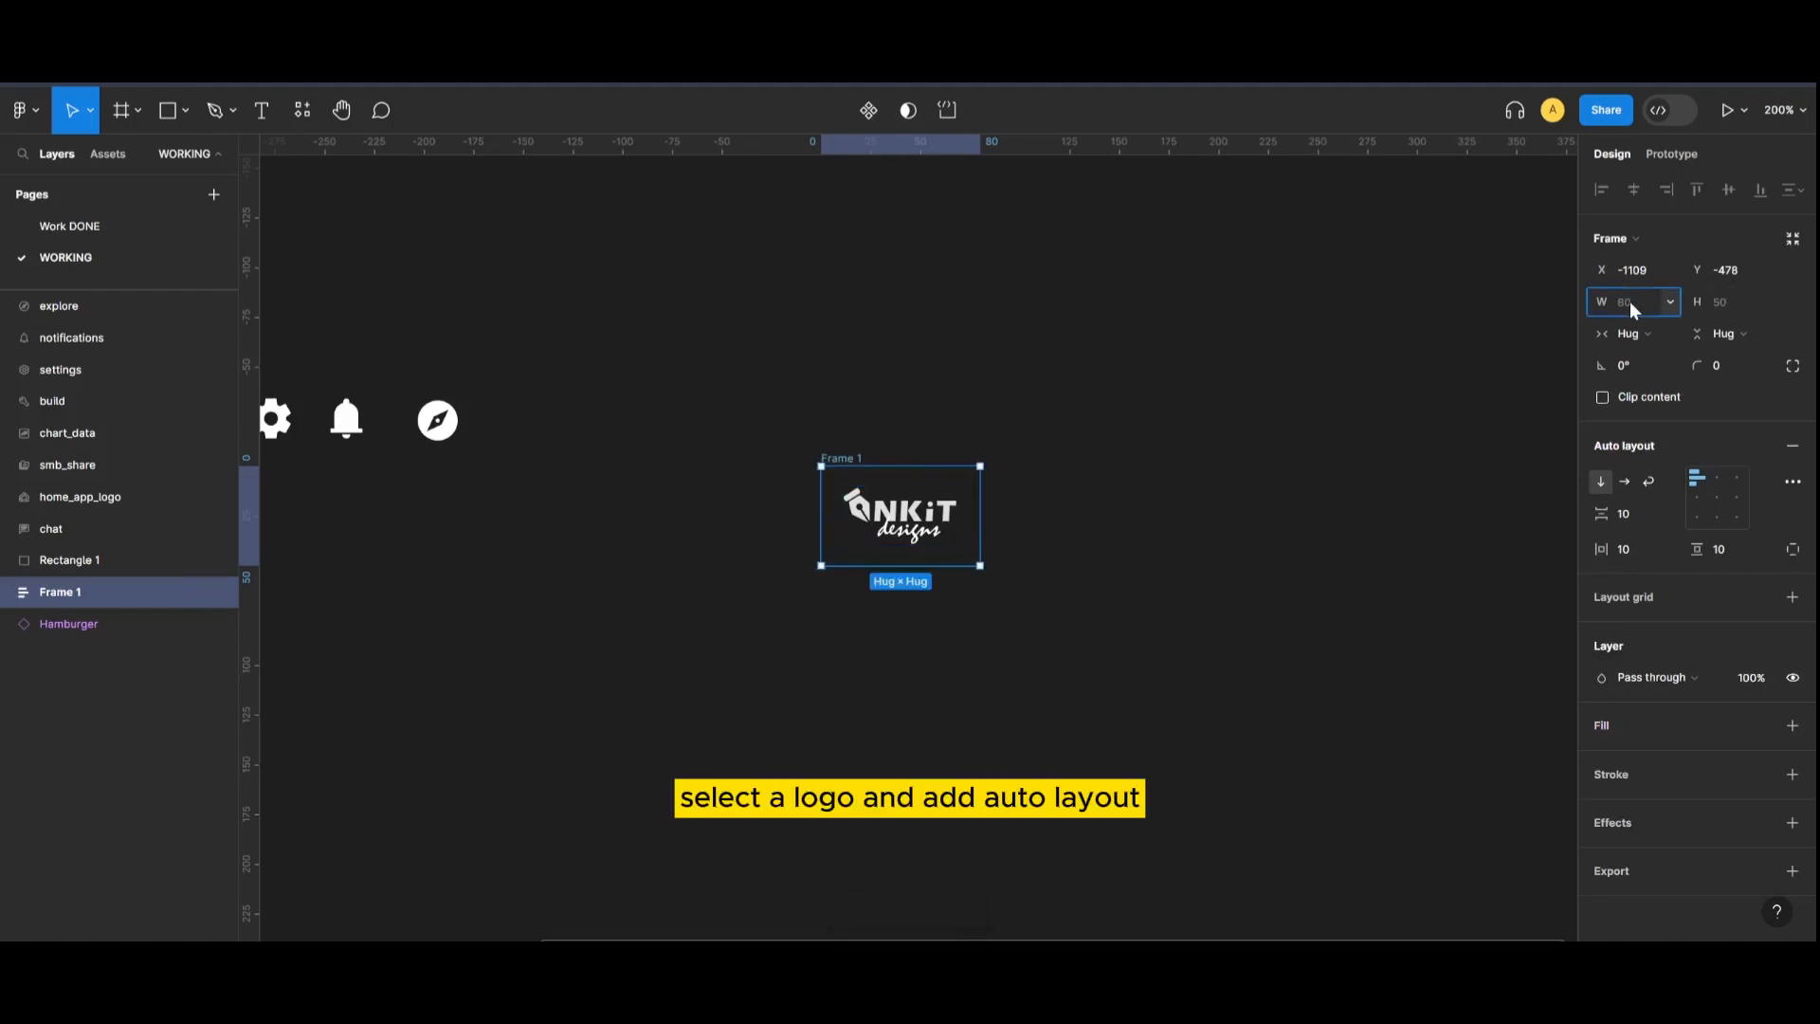
text(190)
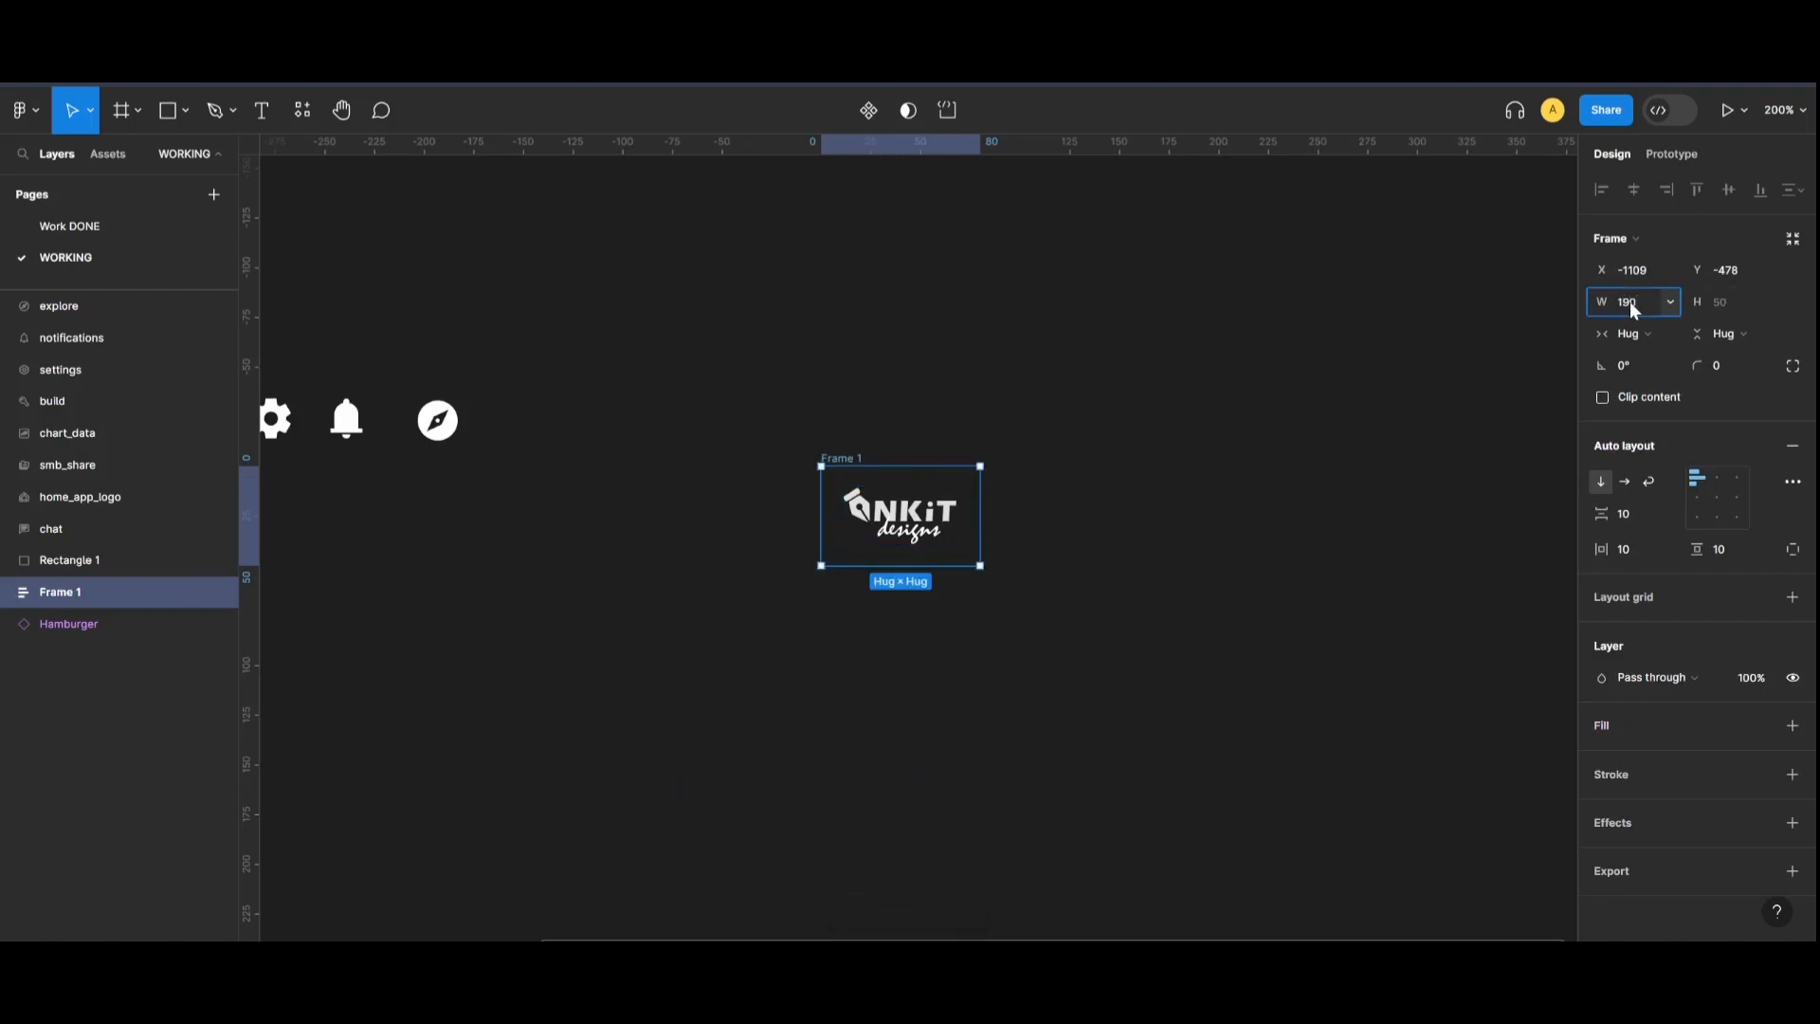
click(1729, 302)
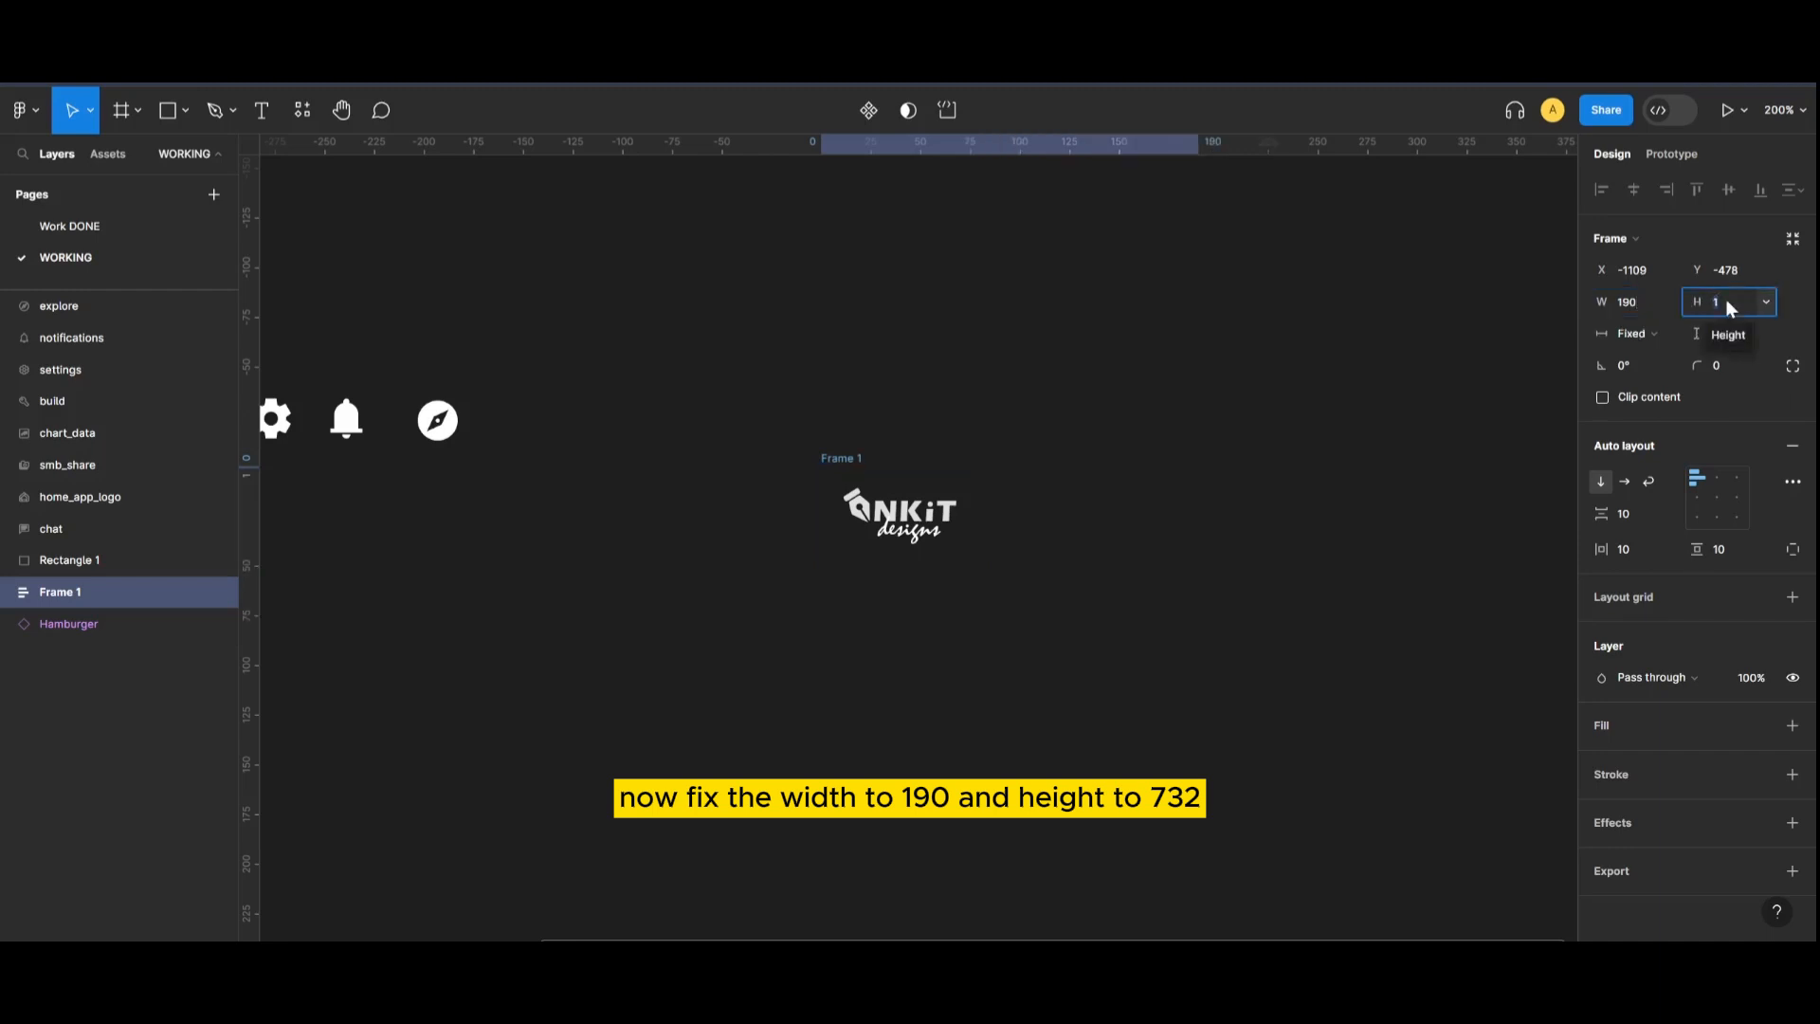
text(732)
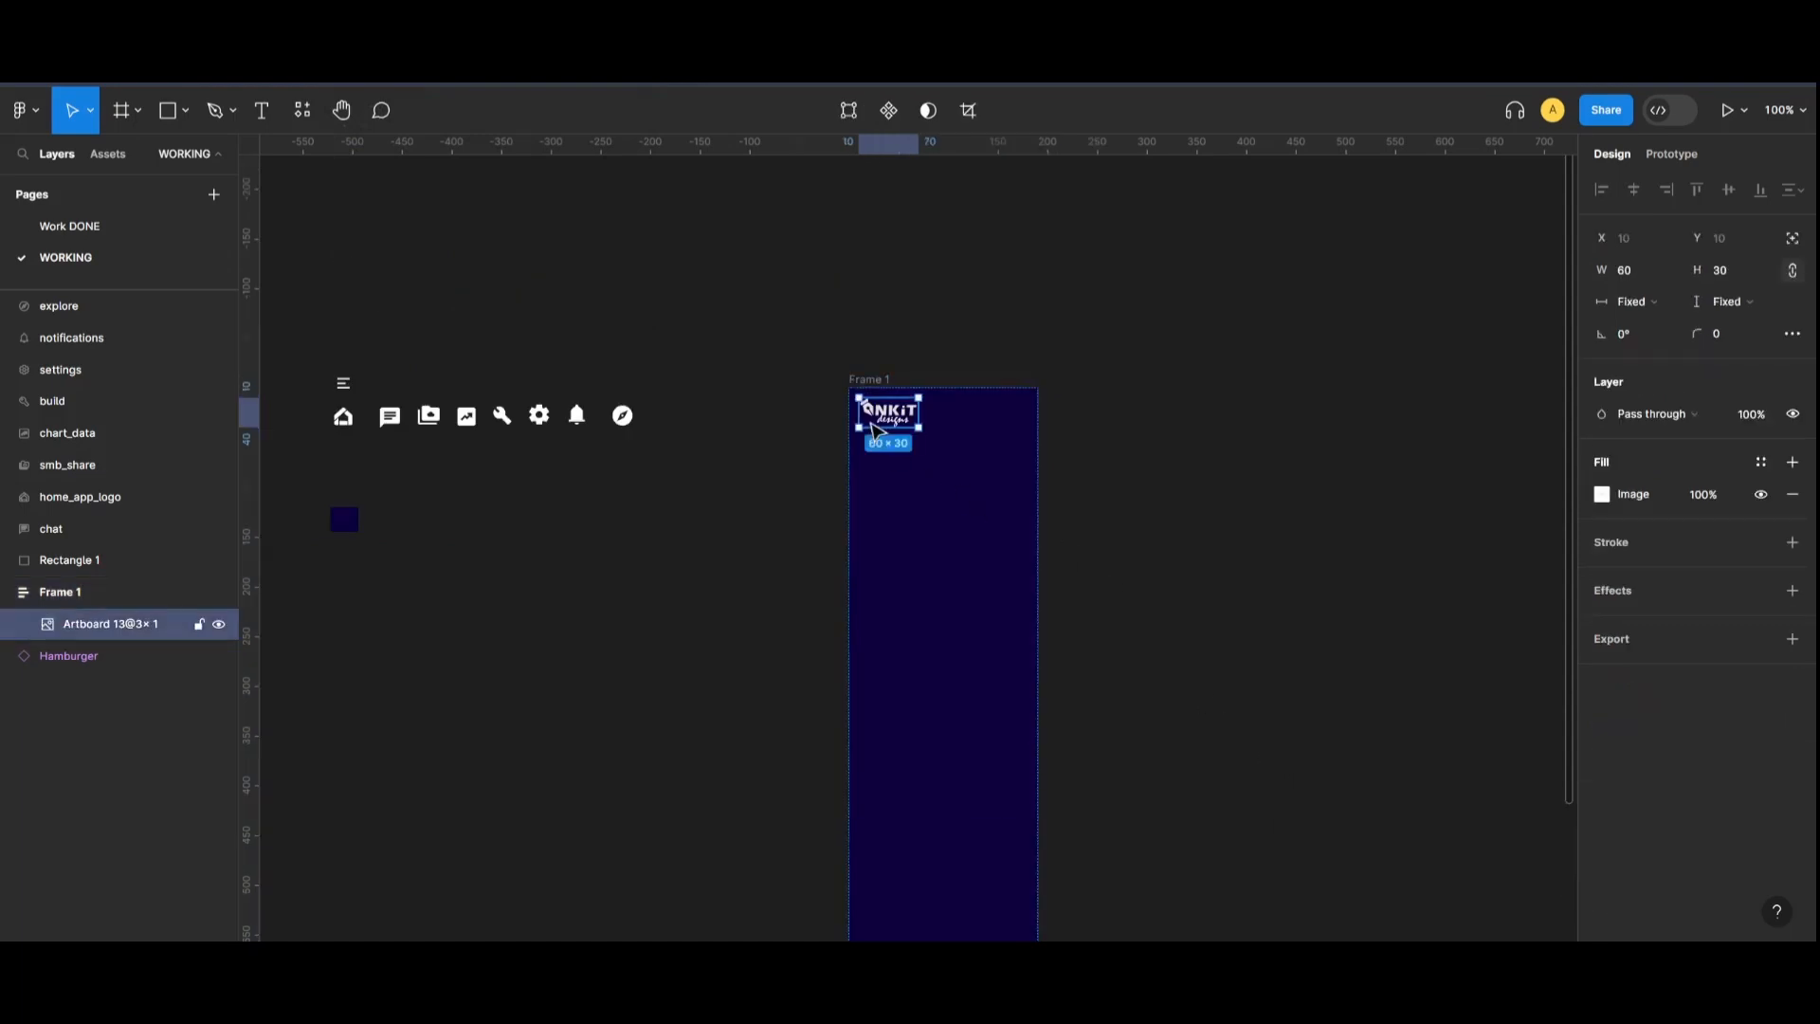
- Wrap the logo in an auto layout frame, aligned left with padding 5 and 8
key(shift+a)
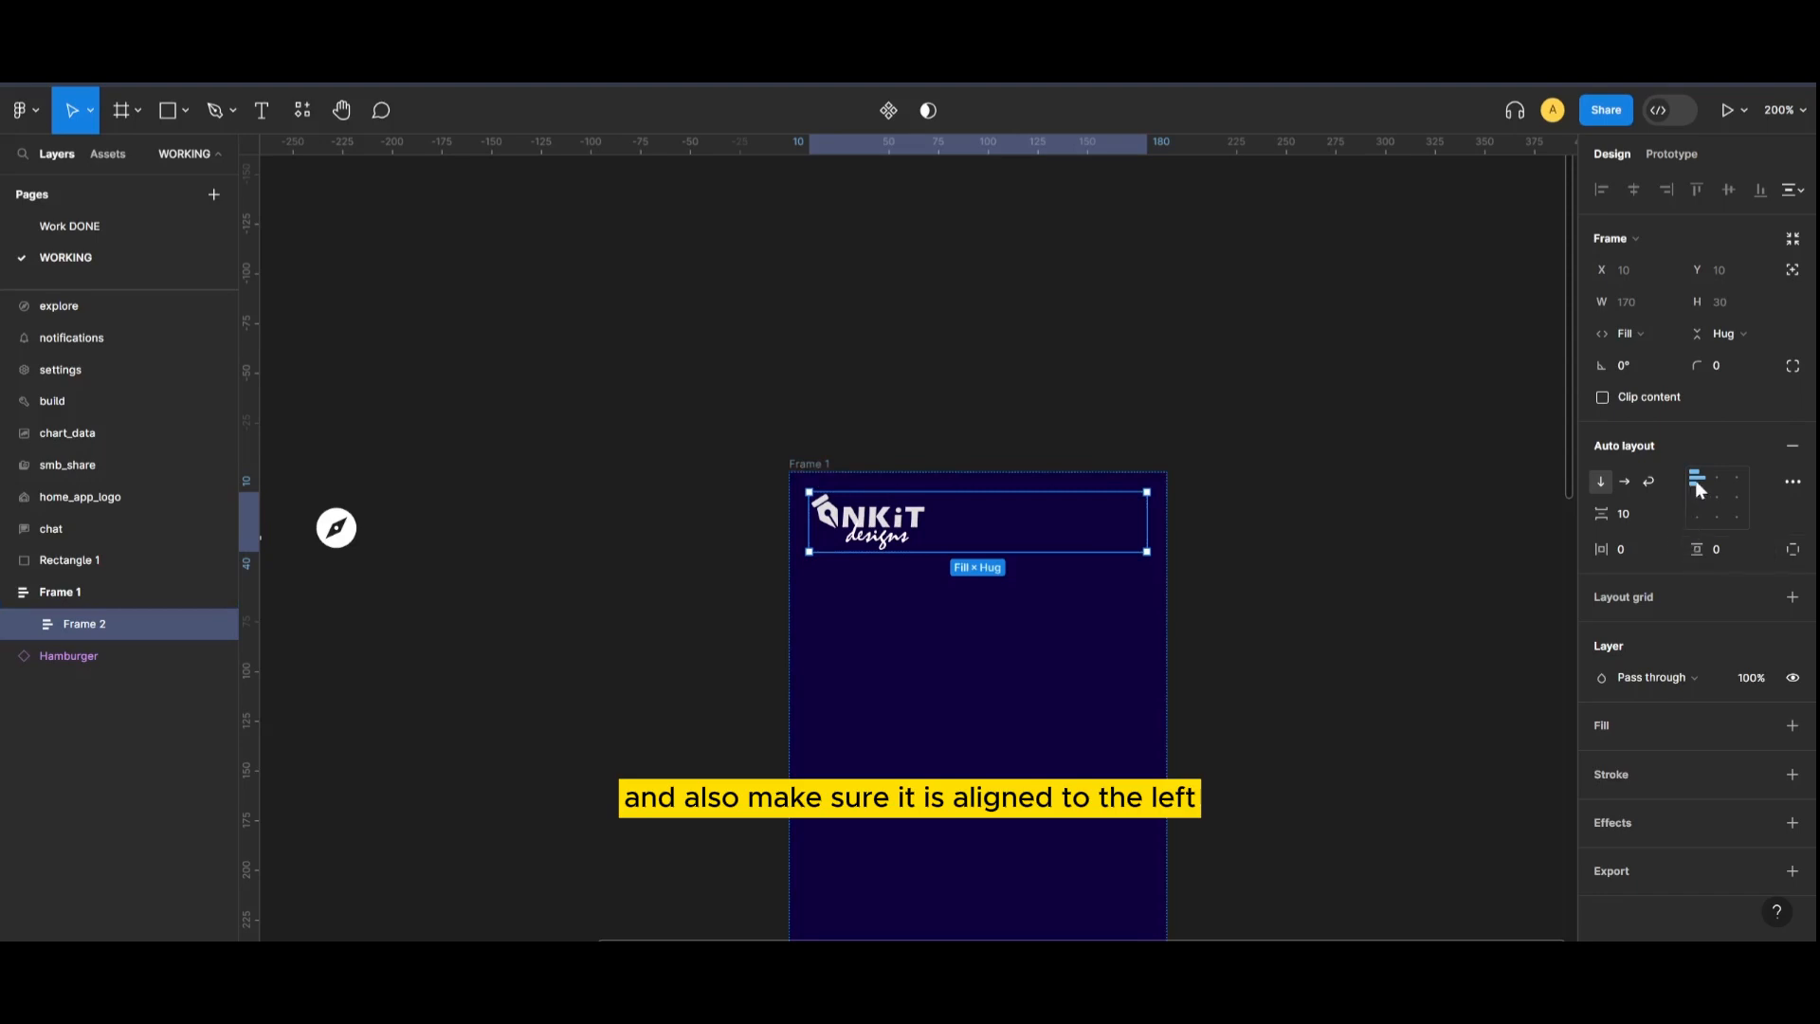
text(1)
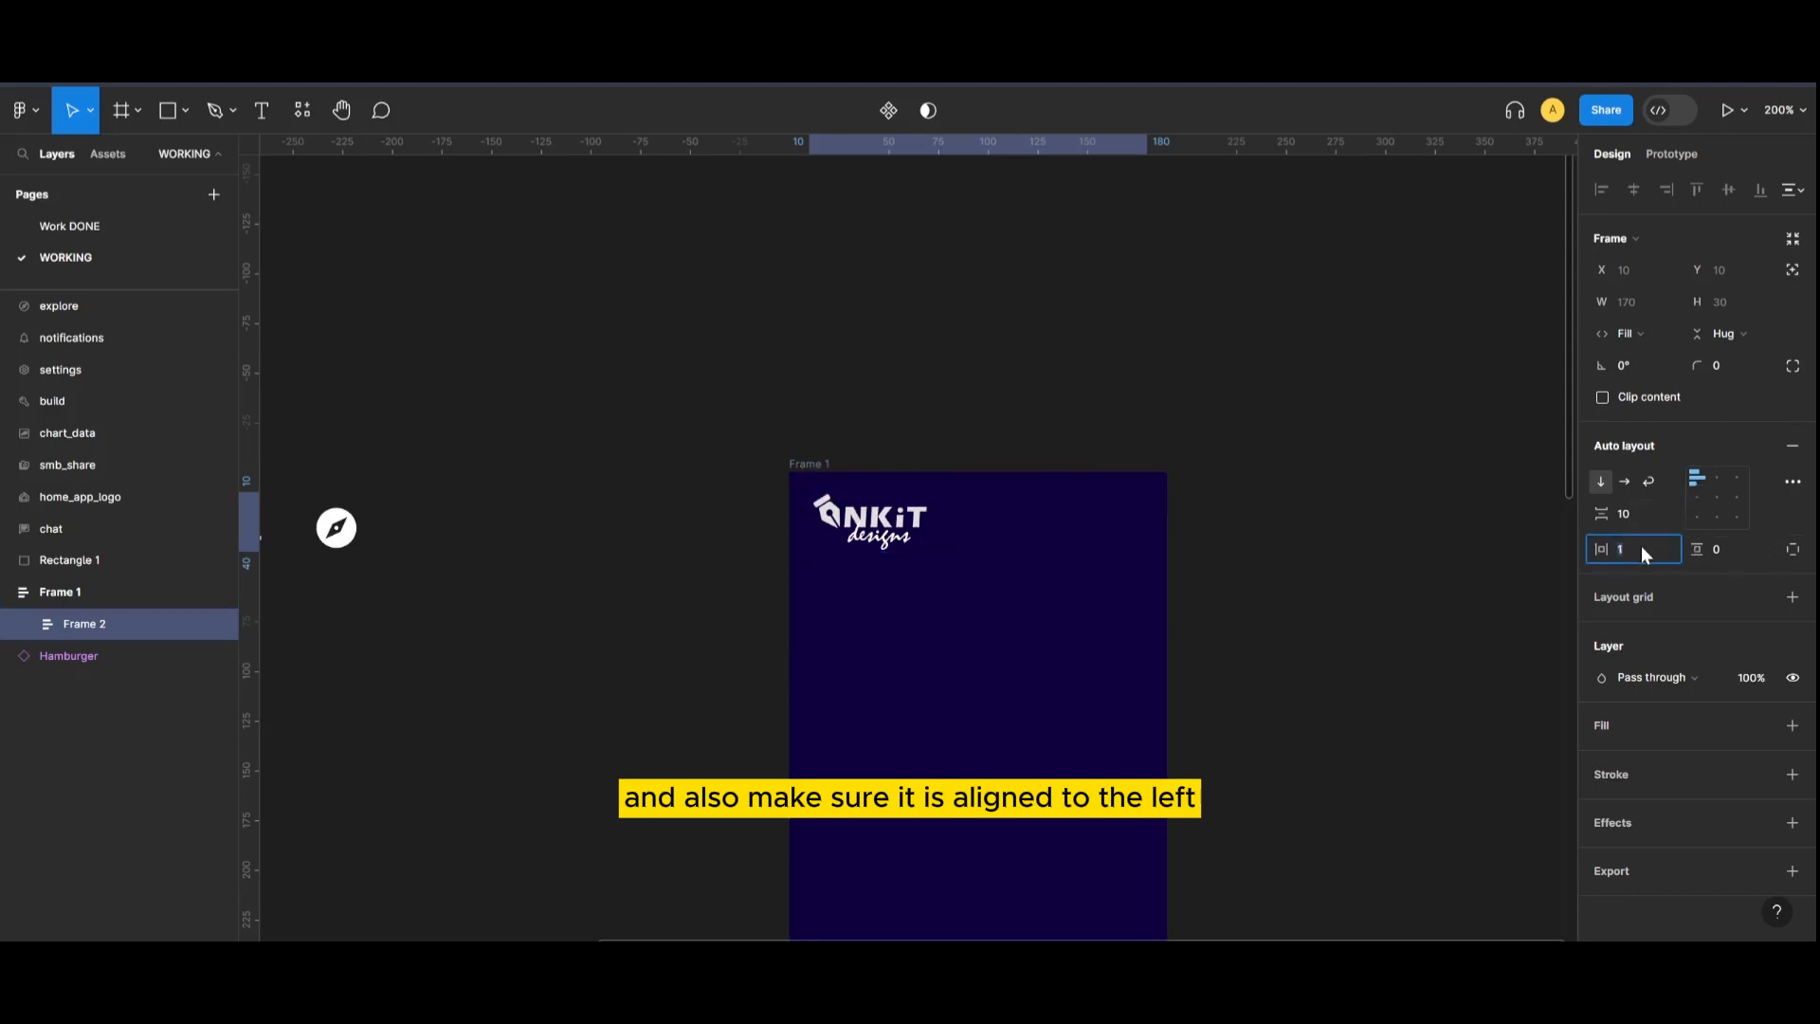
text(5)
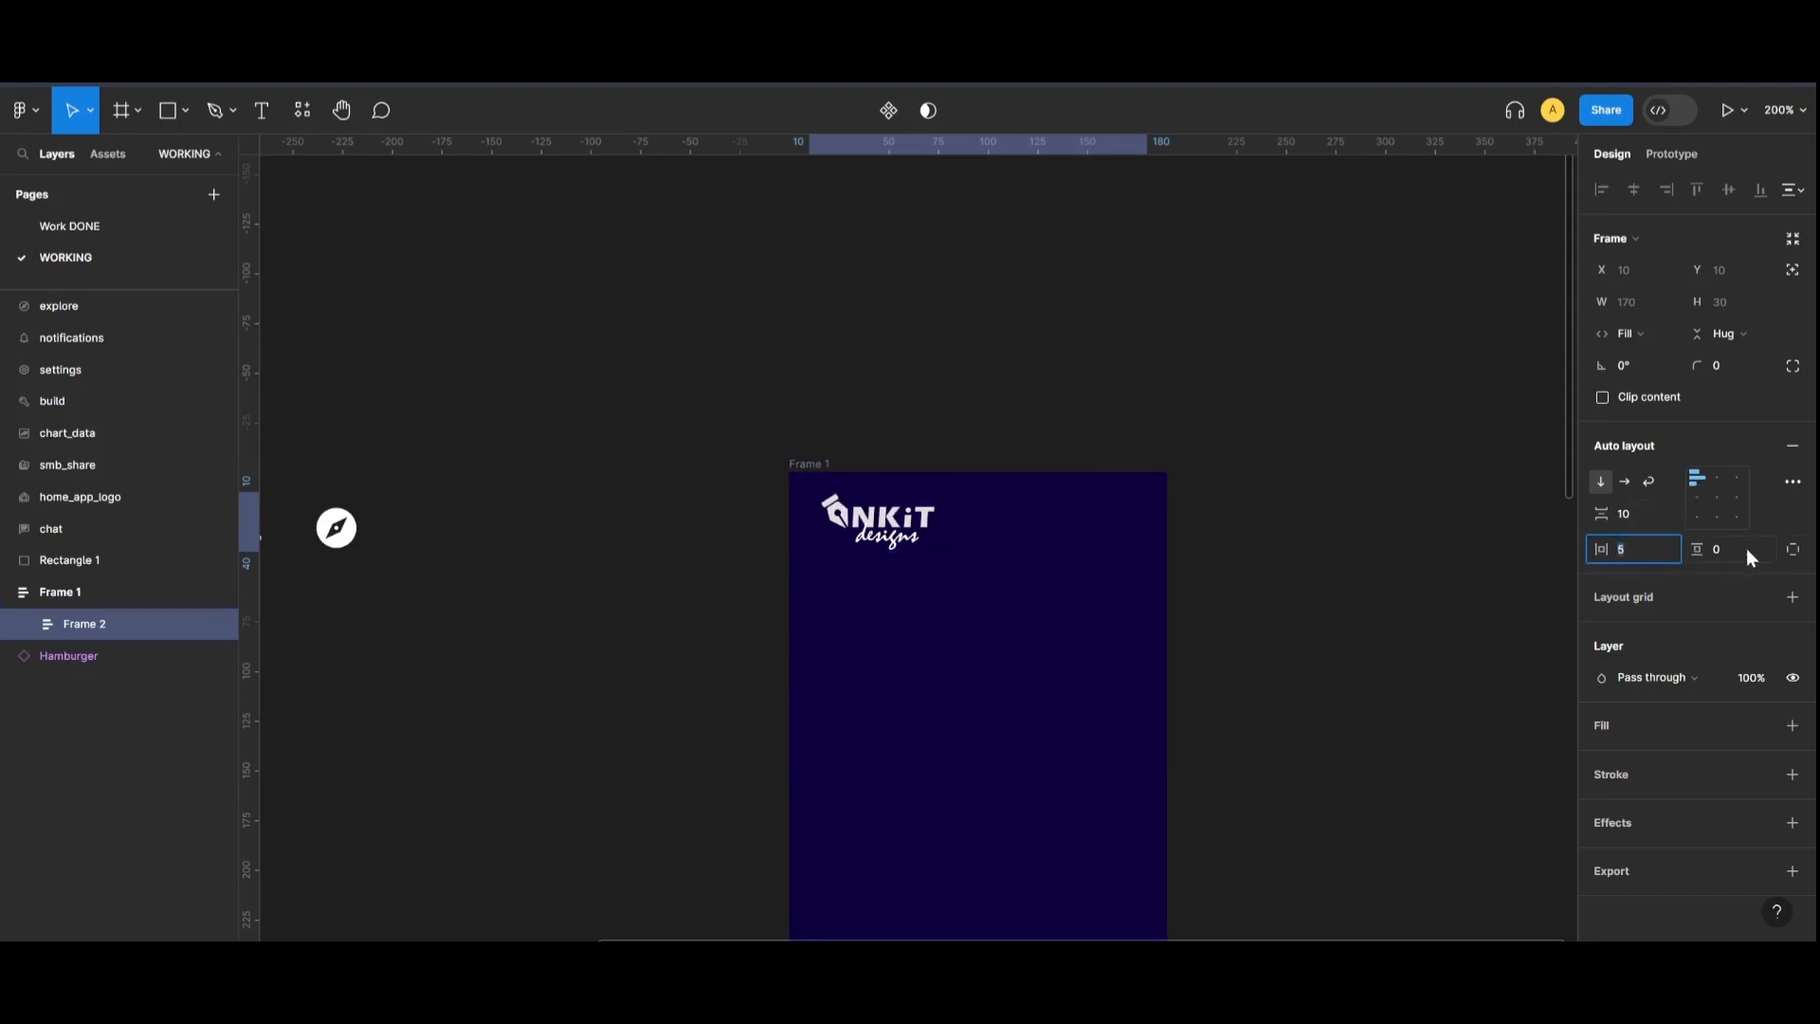
text(7)
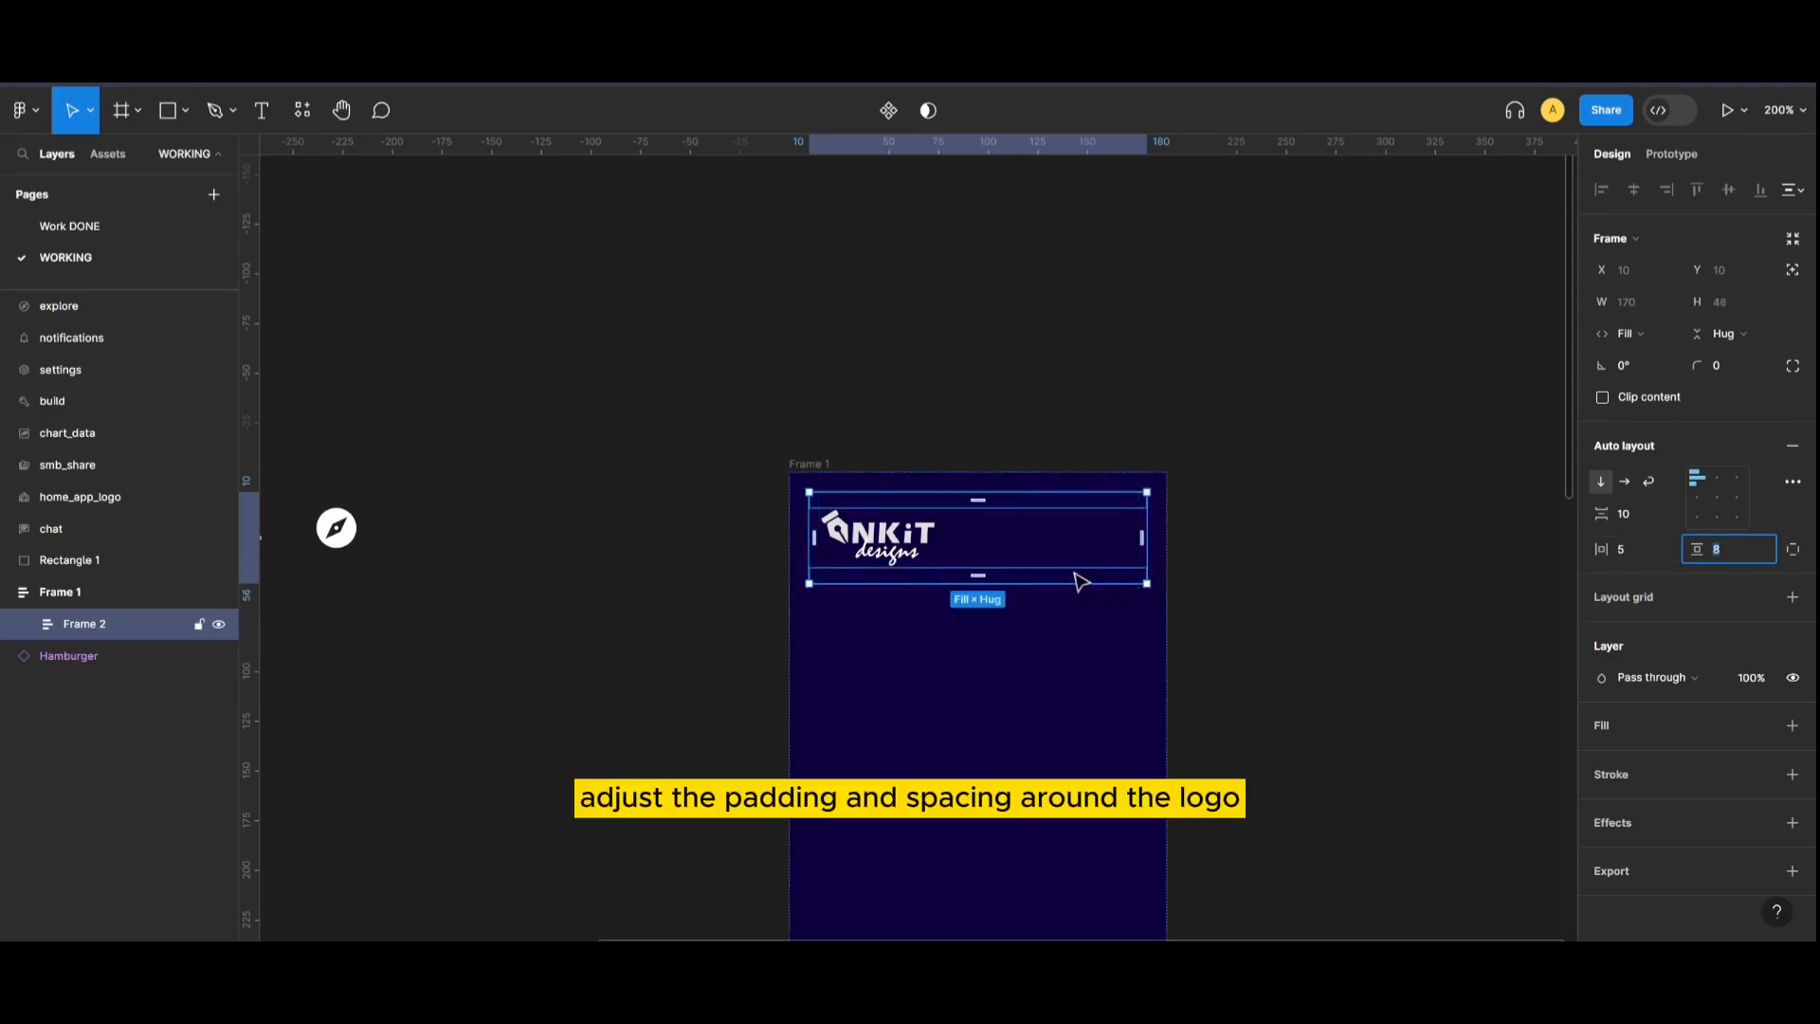
- Round the sidebar's corners to 10 and rename the logo's wrapper frame 'logo'
click(58, 592)
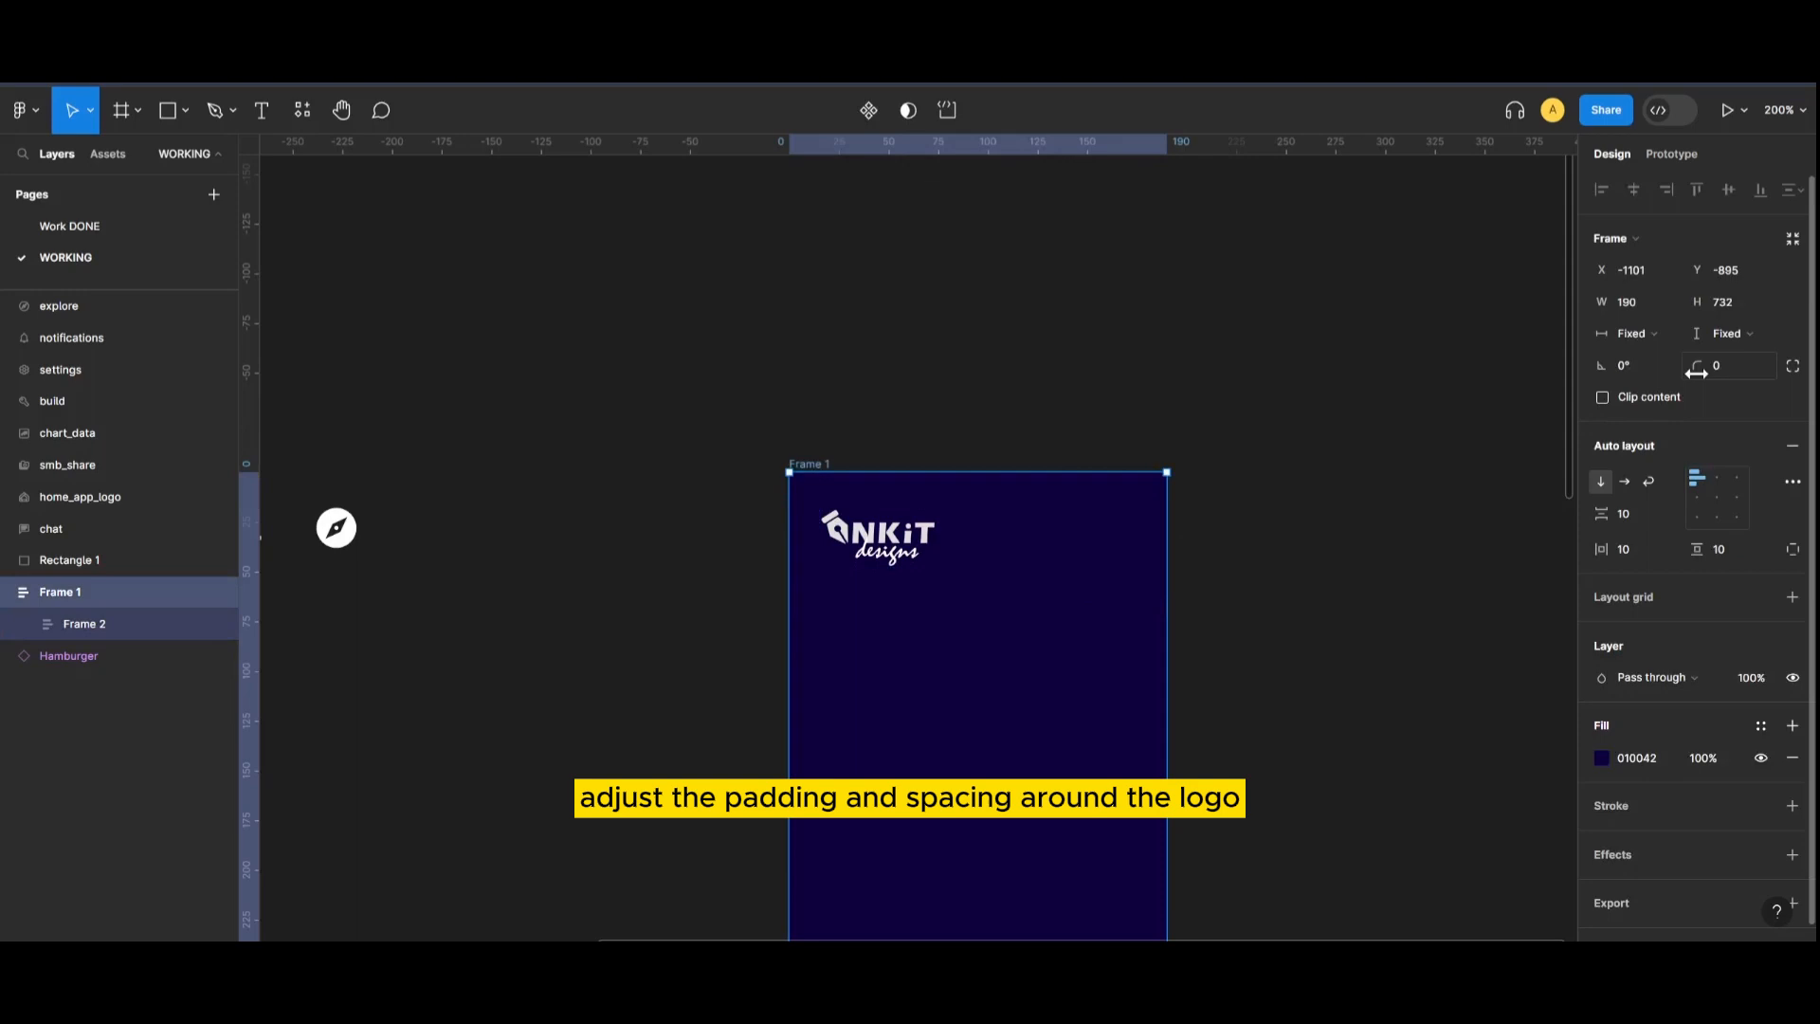
text(10)
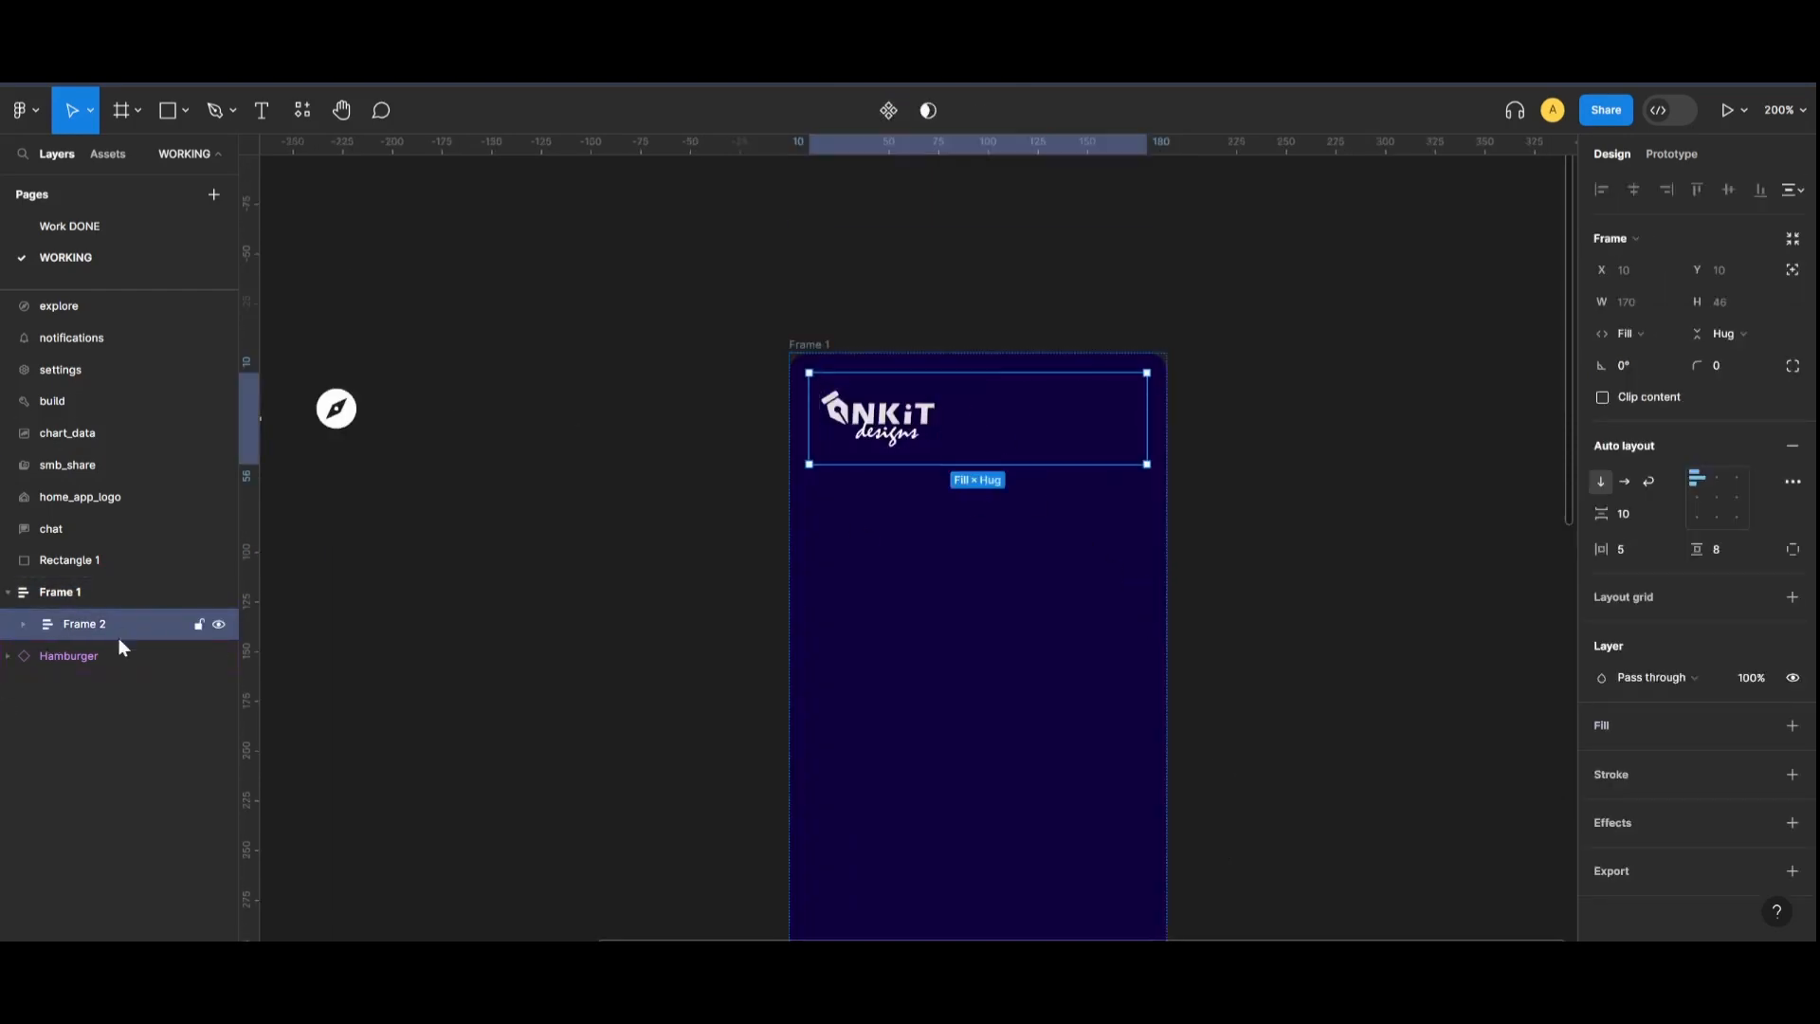
double_click(83, 624)
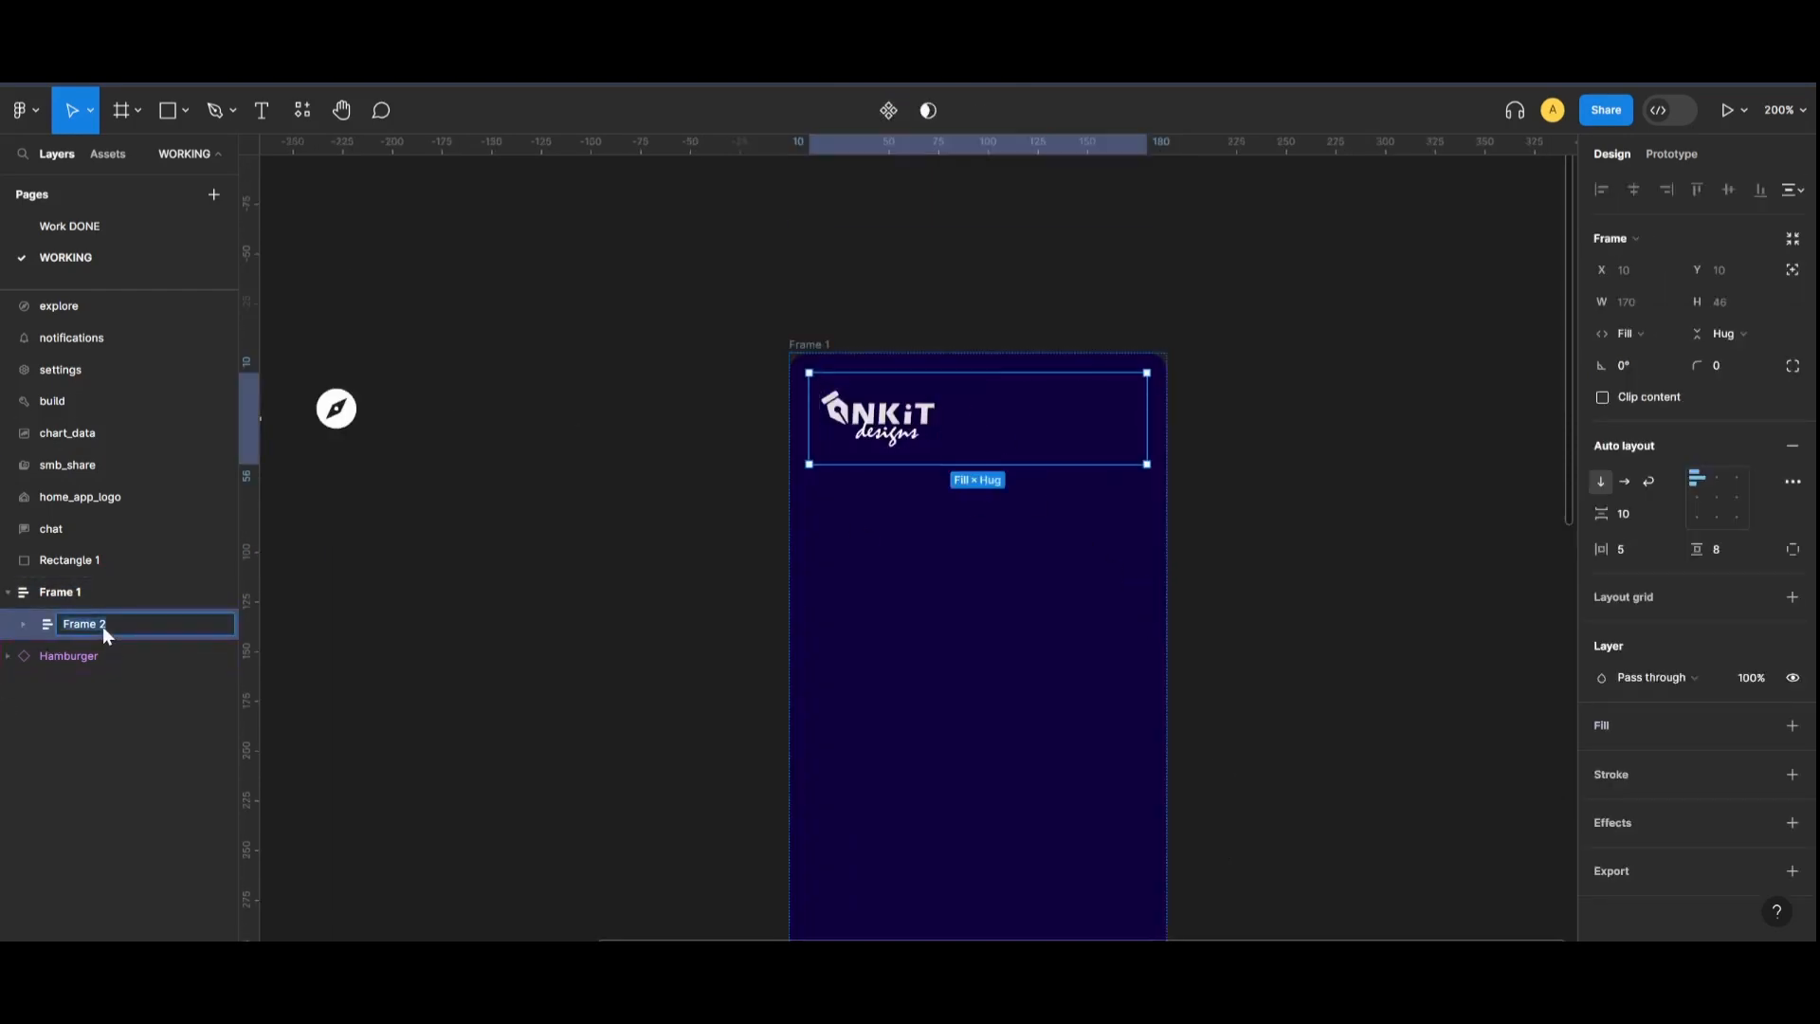
text(logo)
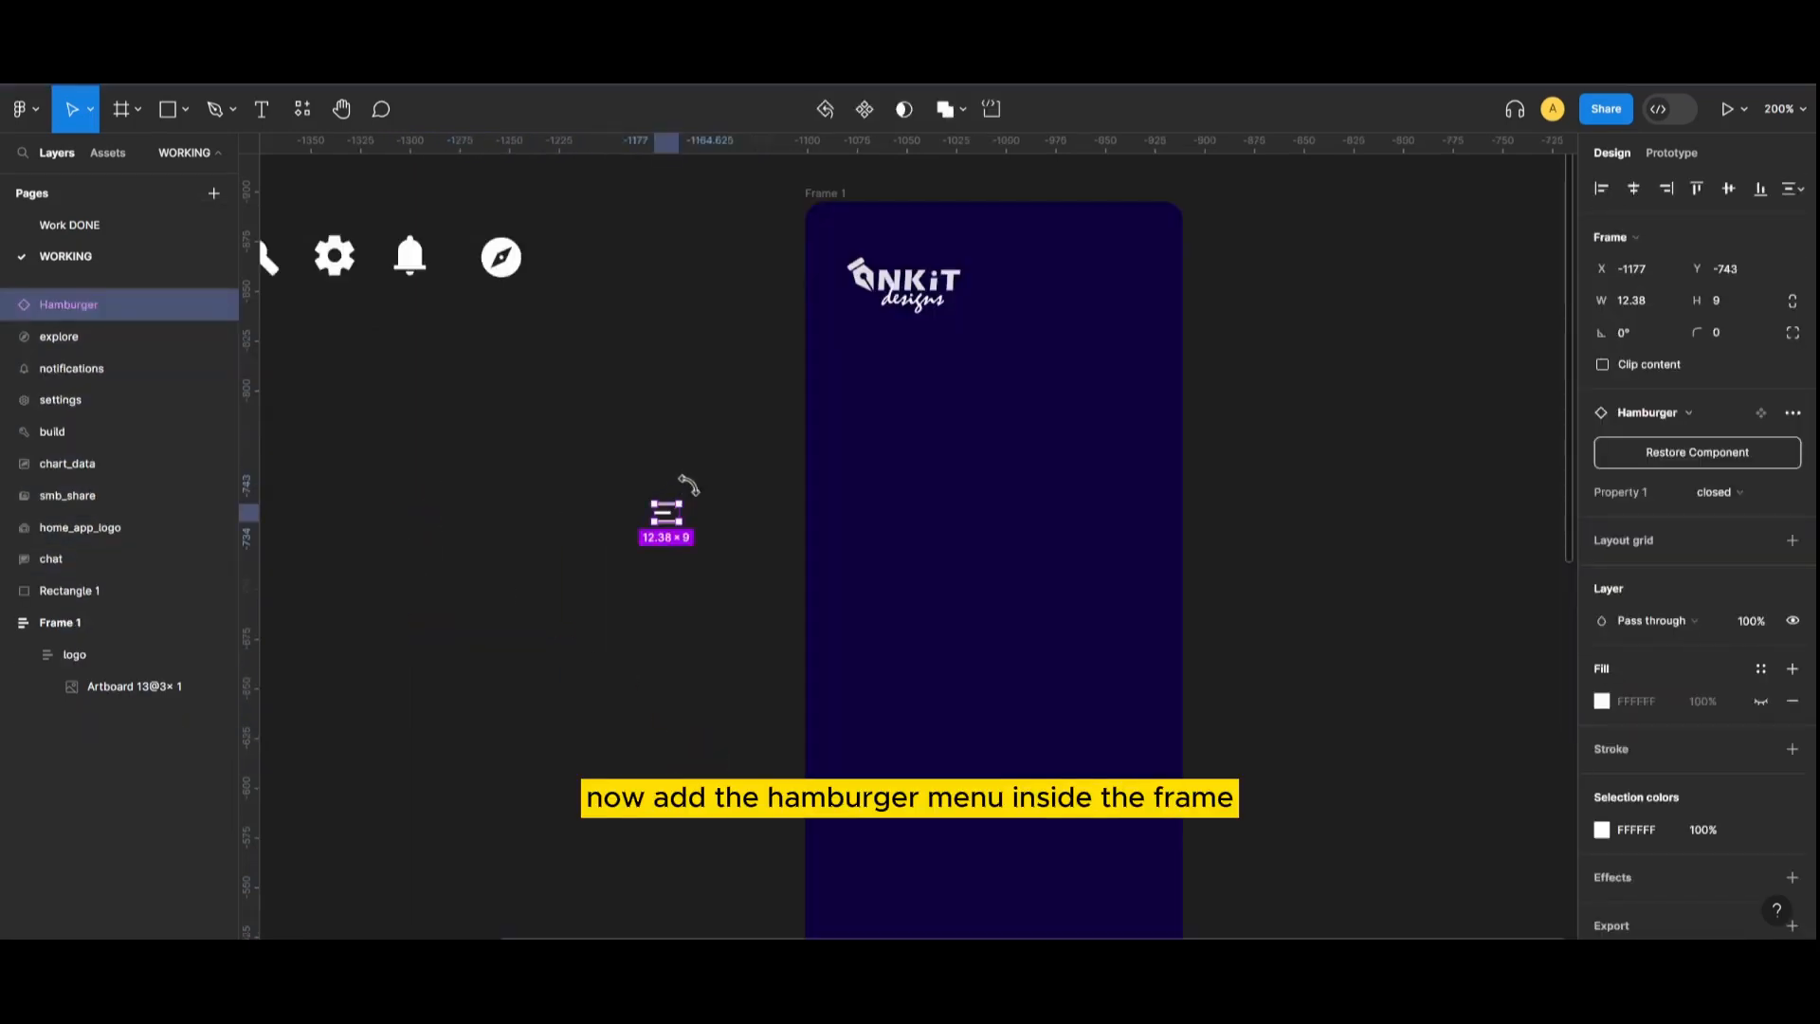
mouse_move(340, 233)
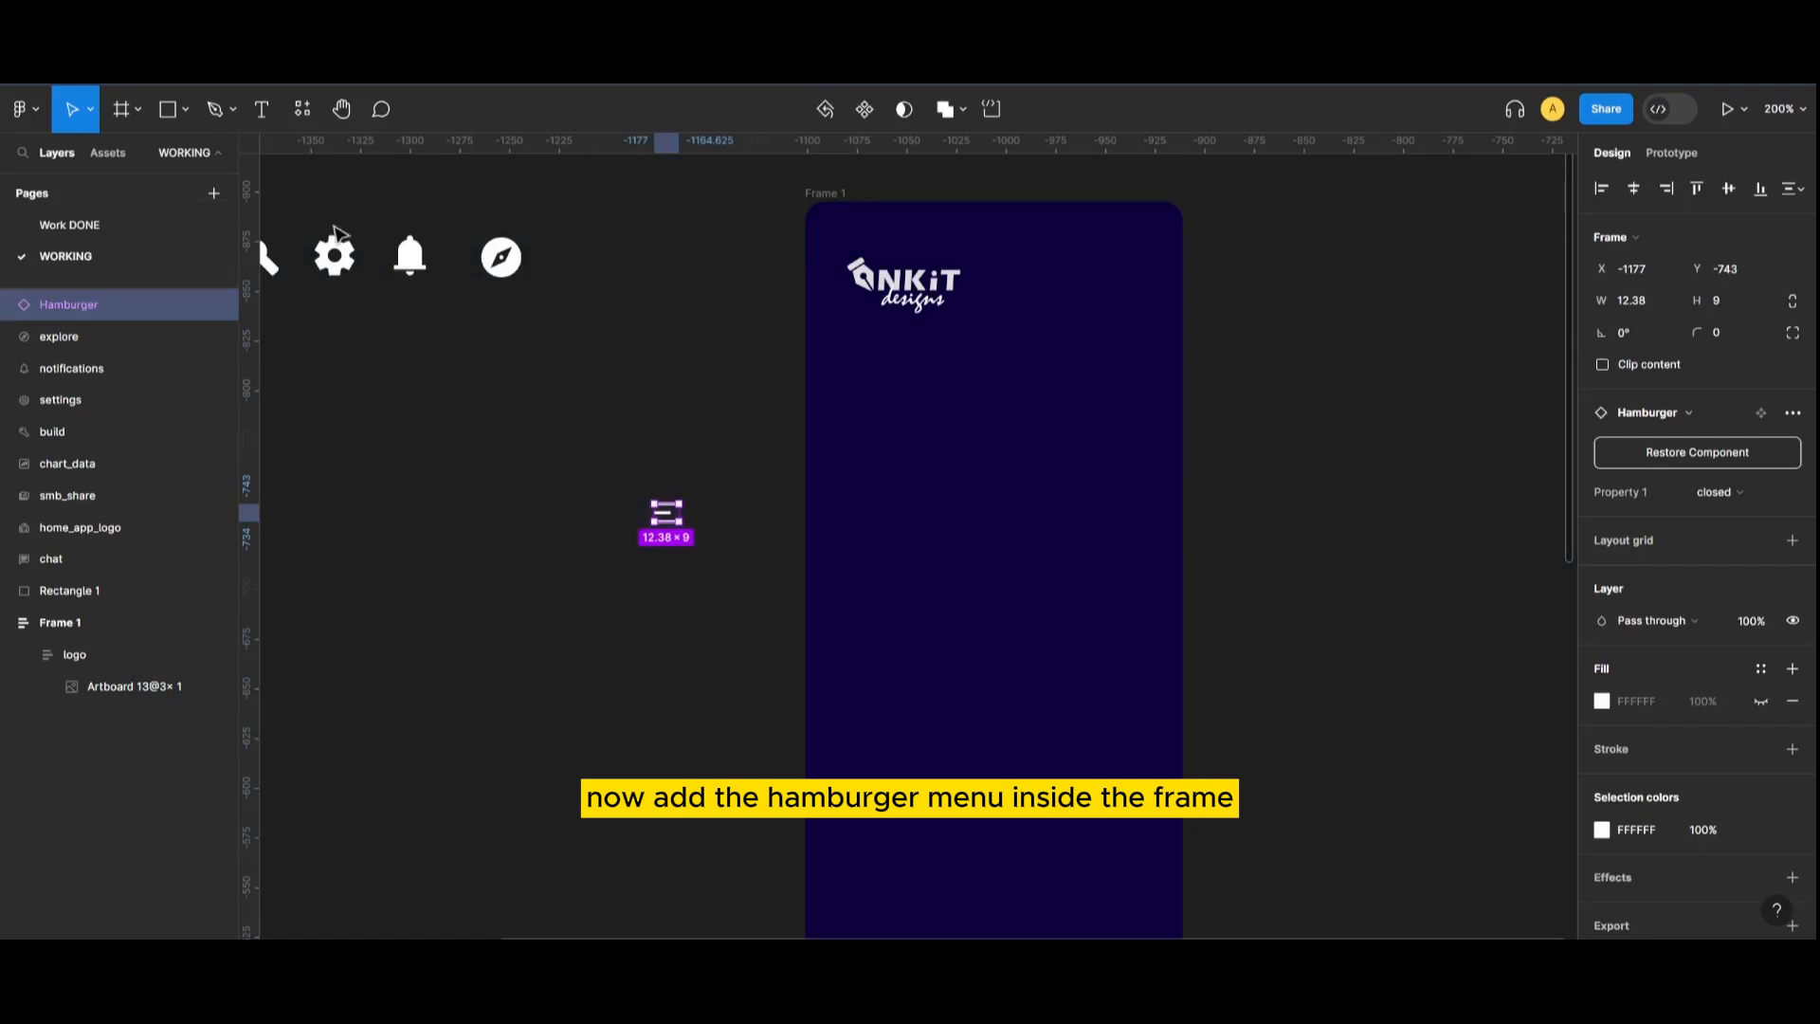
- Move the hamburger icon into the logo row, laid out horizontally and centred
click(19, 108)
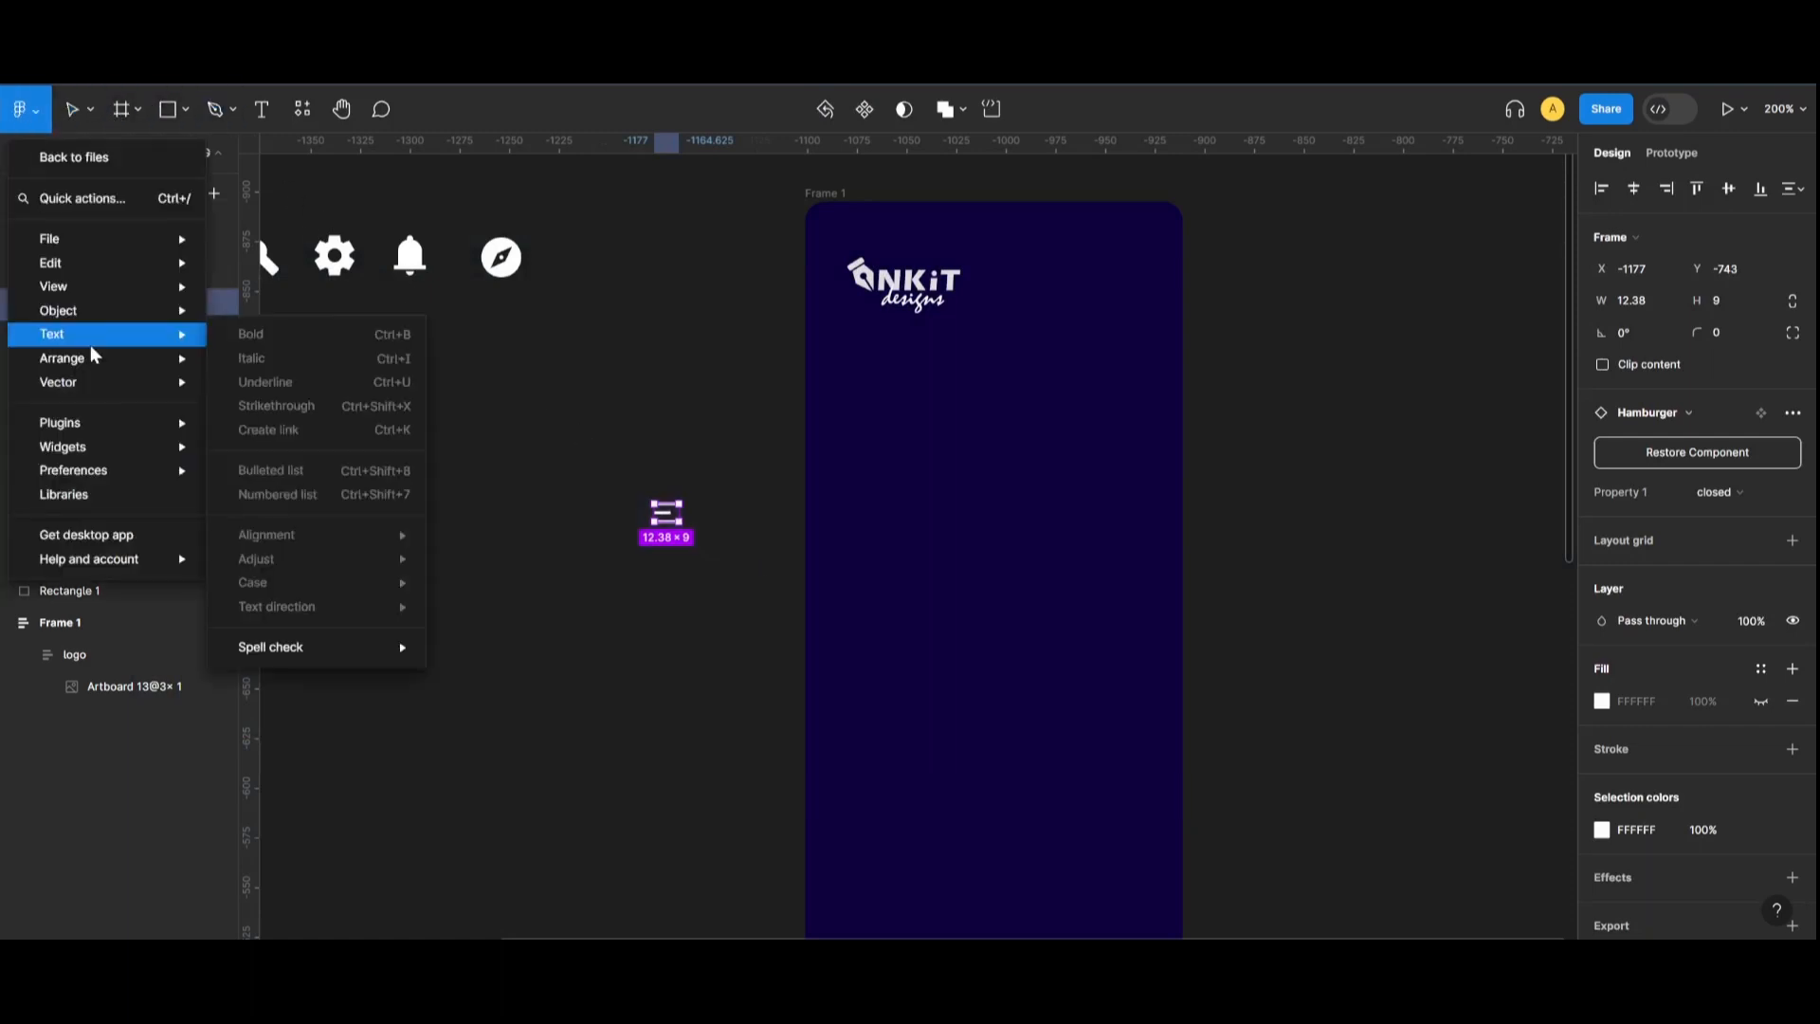
mouse_move(62, 447)
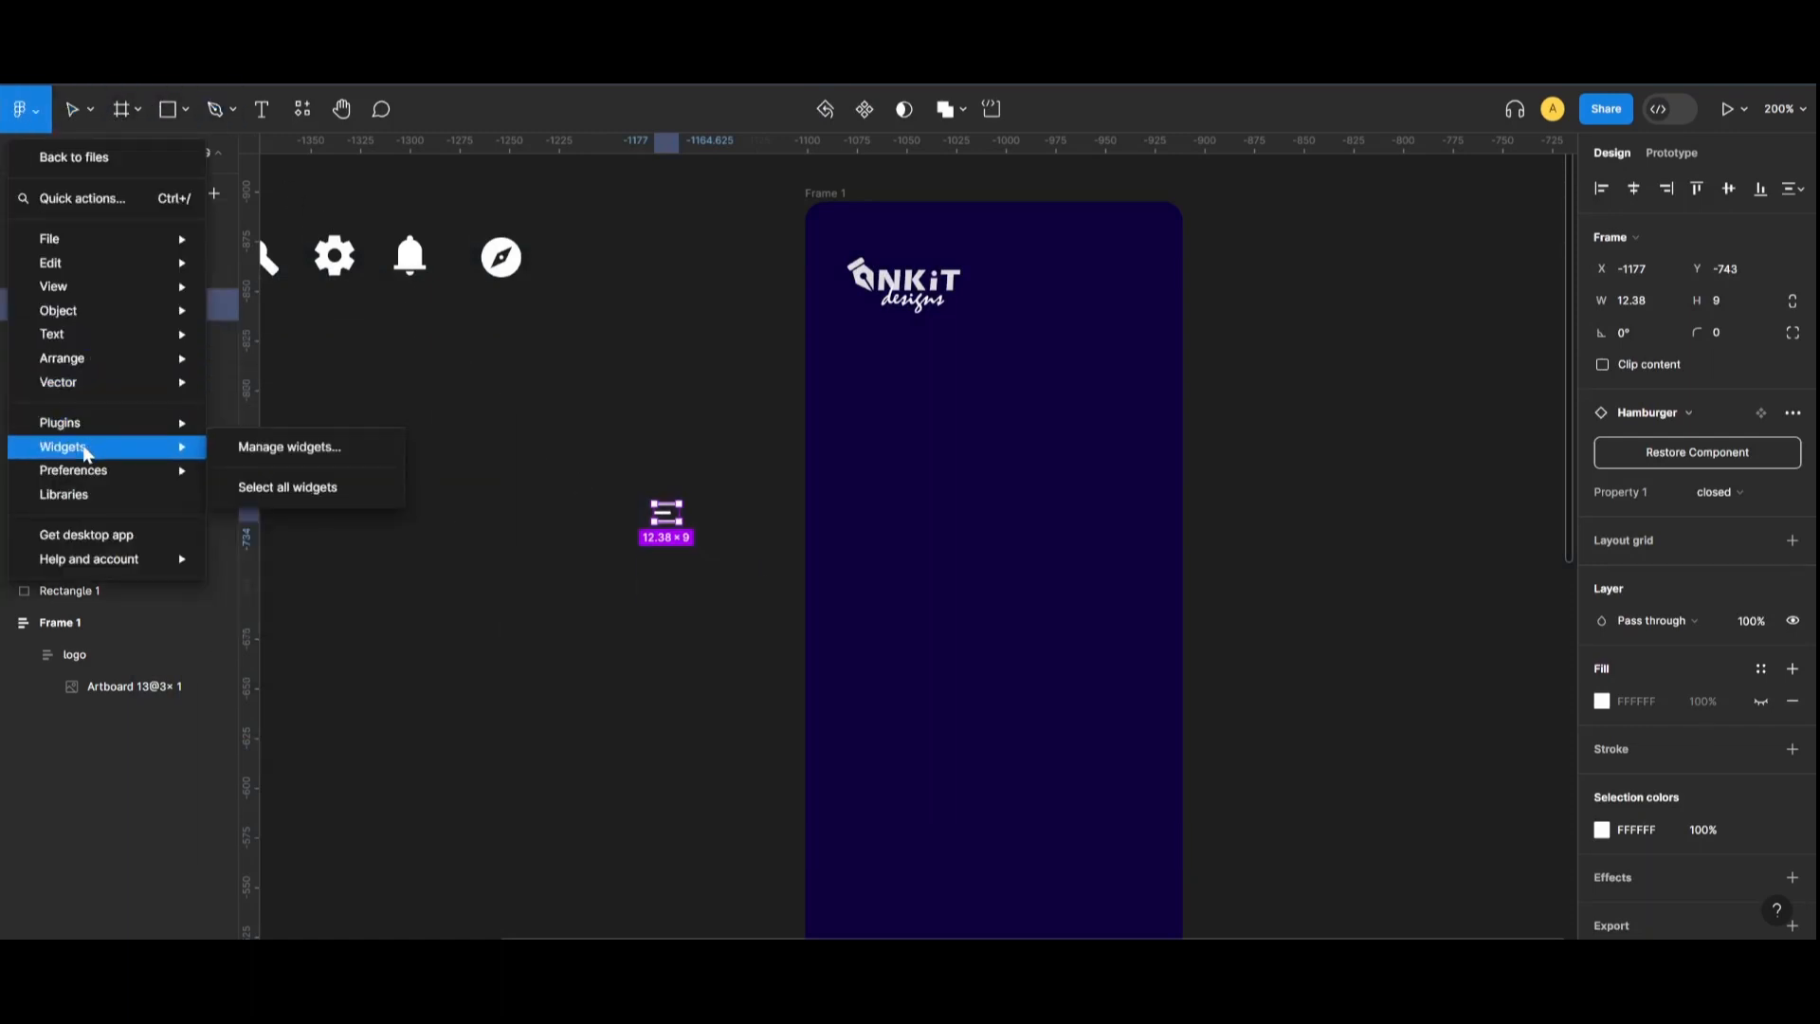
mouse_move(61, 357)
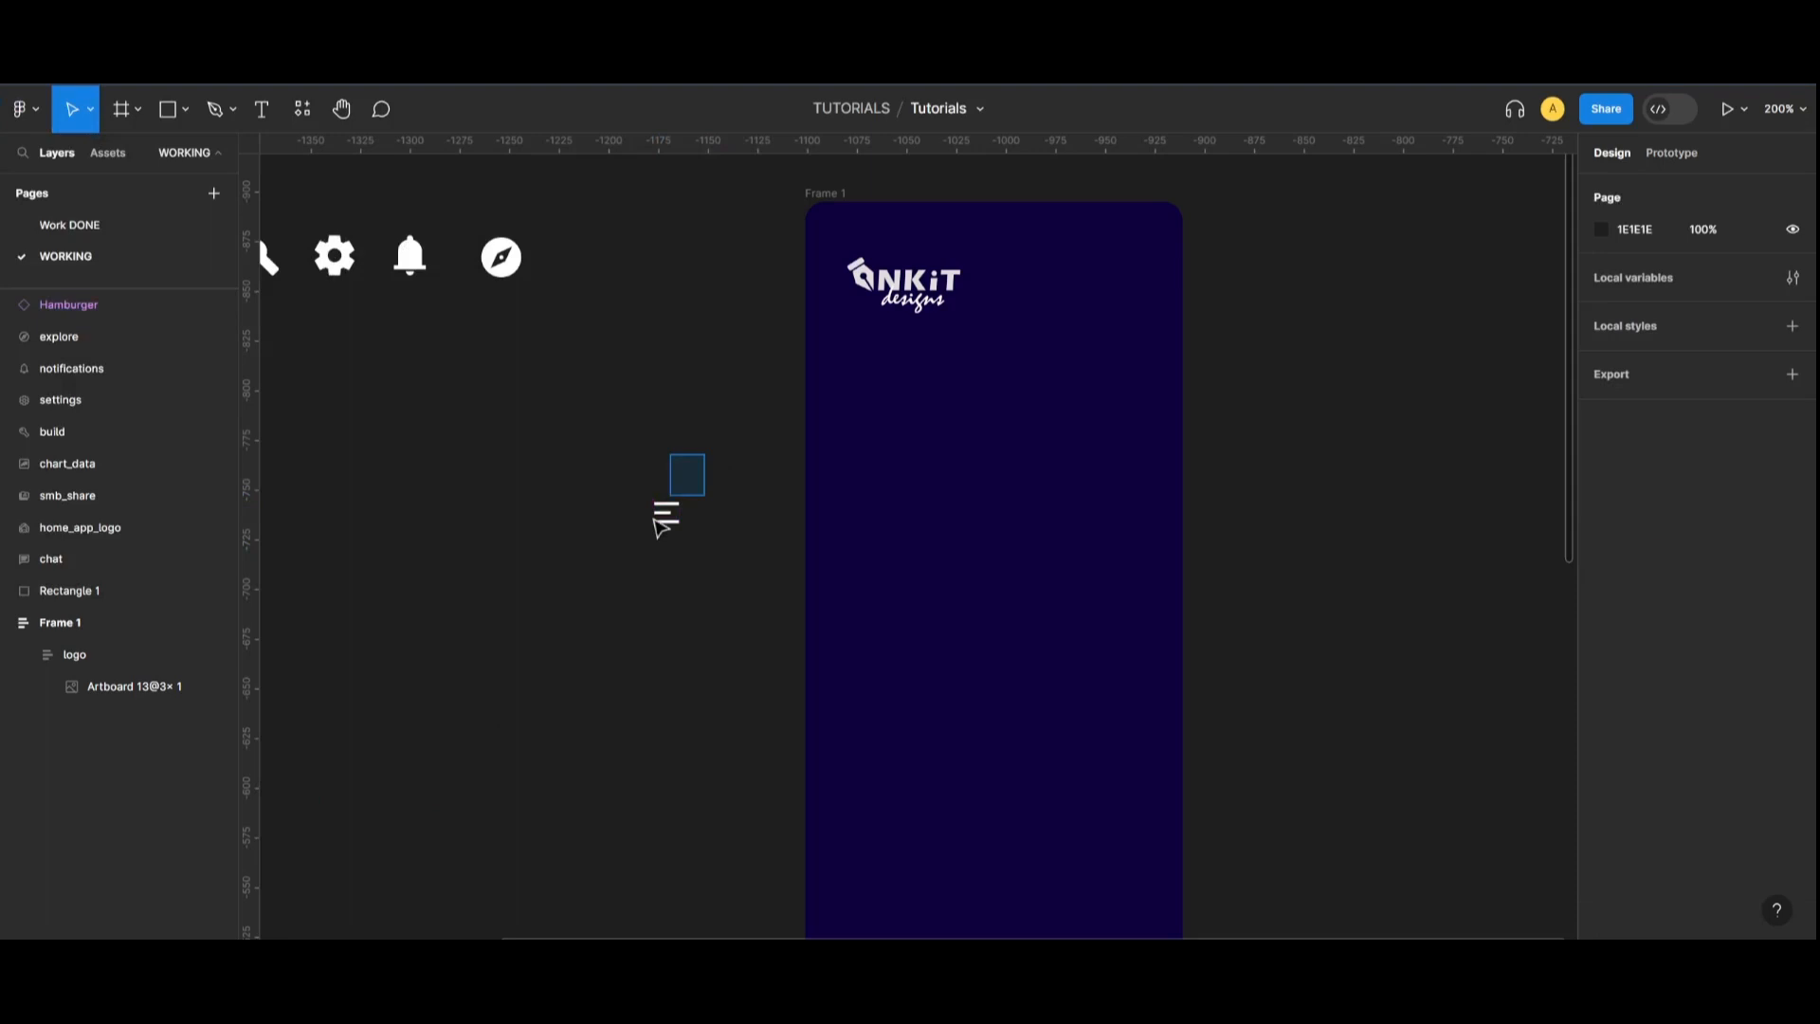
drag(666, 511, 857, 394)
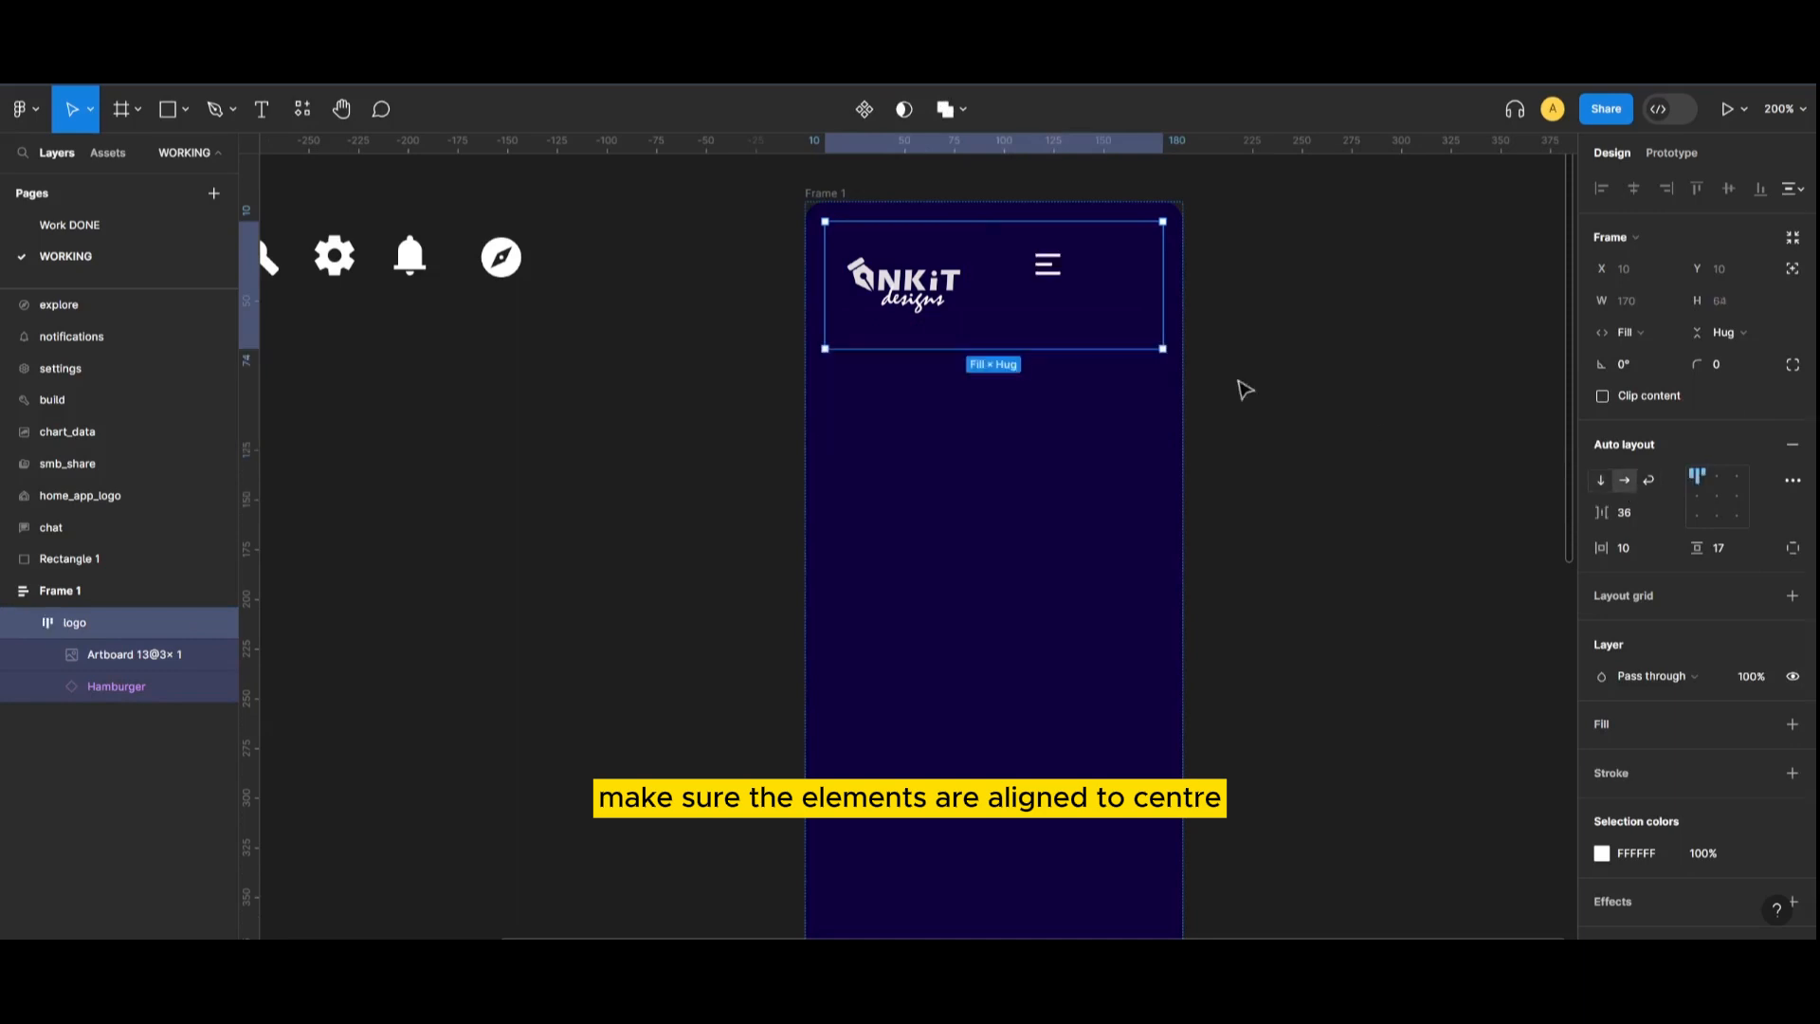
- Spread the logo and hamburger apart, then duplicate the logo row
click(1718, 495)
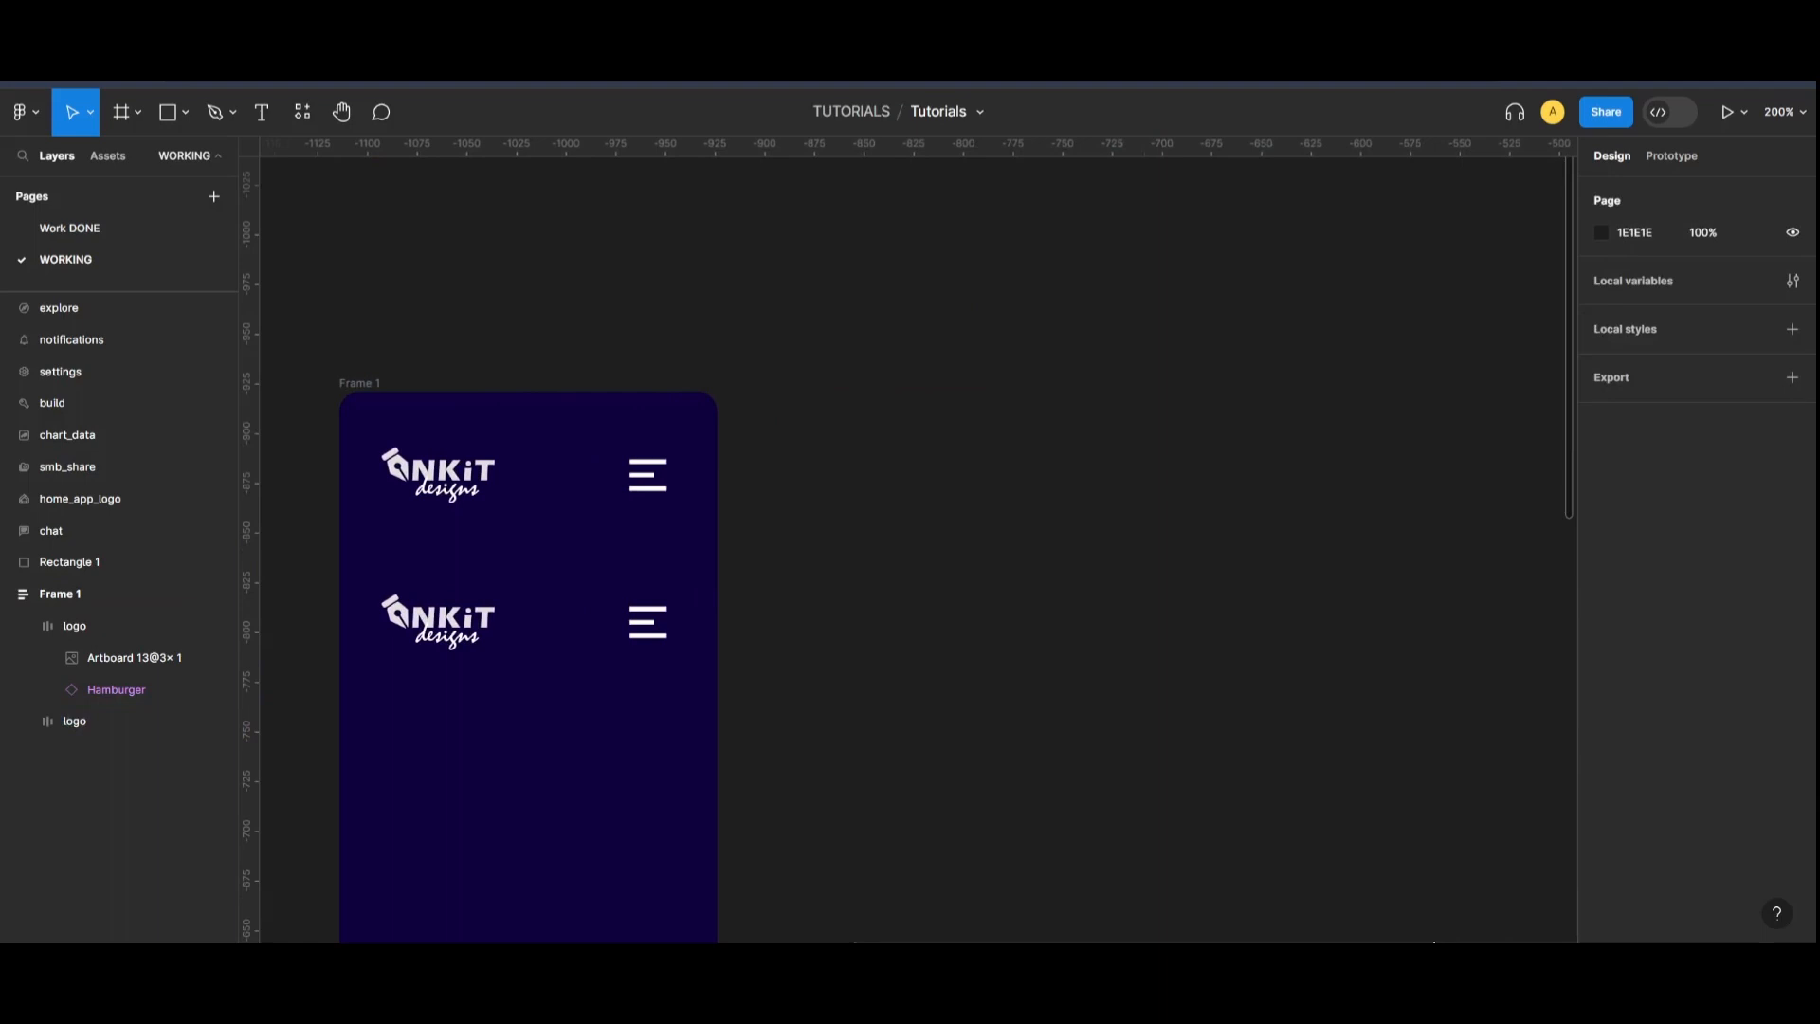
- Draw a 10 × 10 outlined square and copy it into a 2×2 grid
click(166, 112)
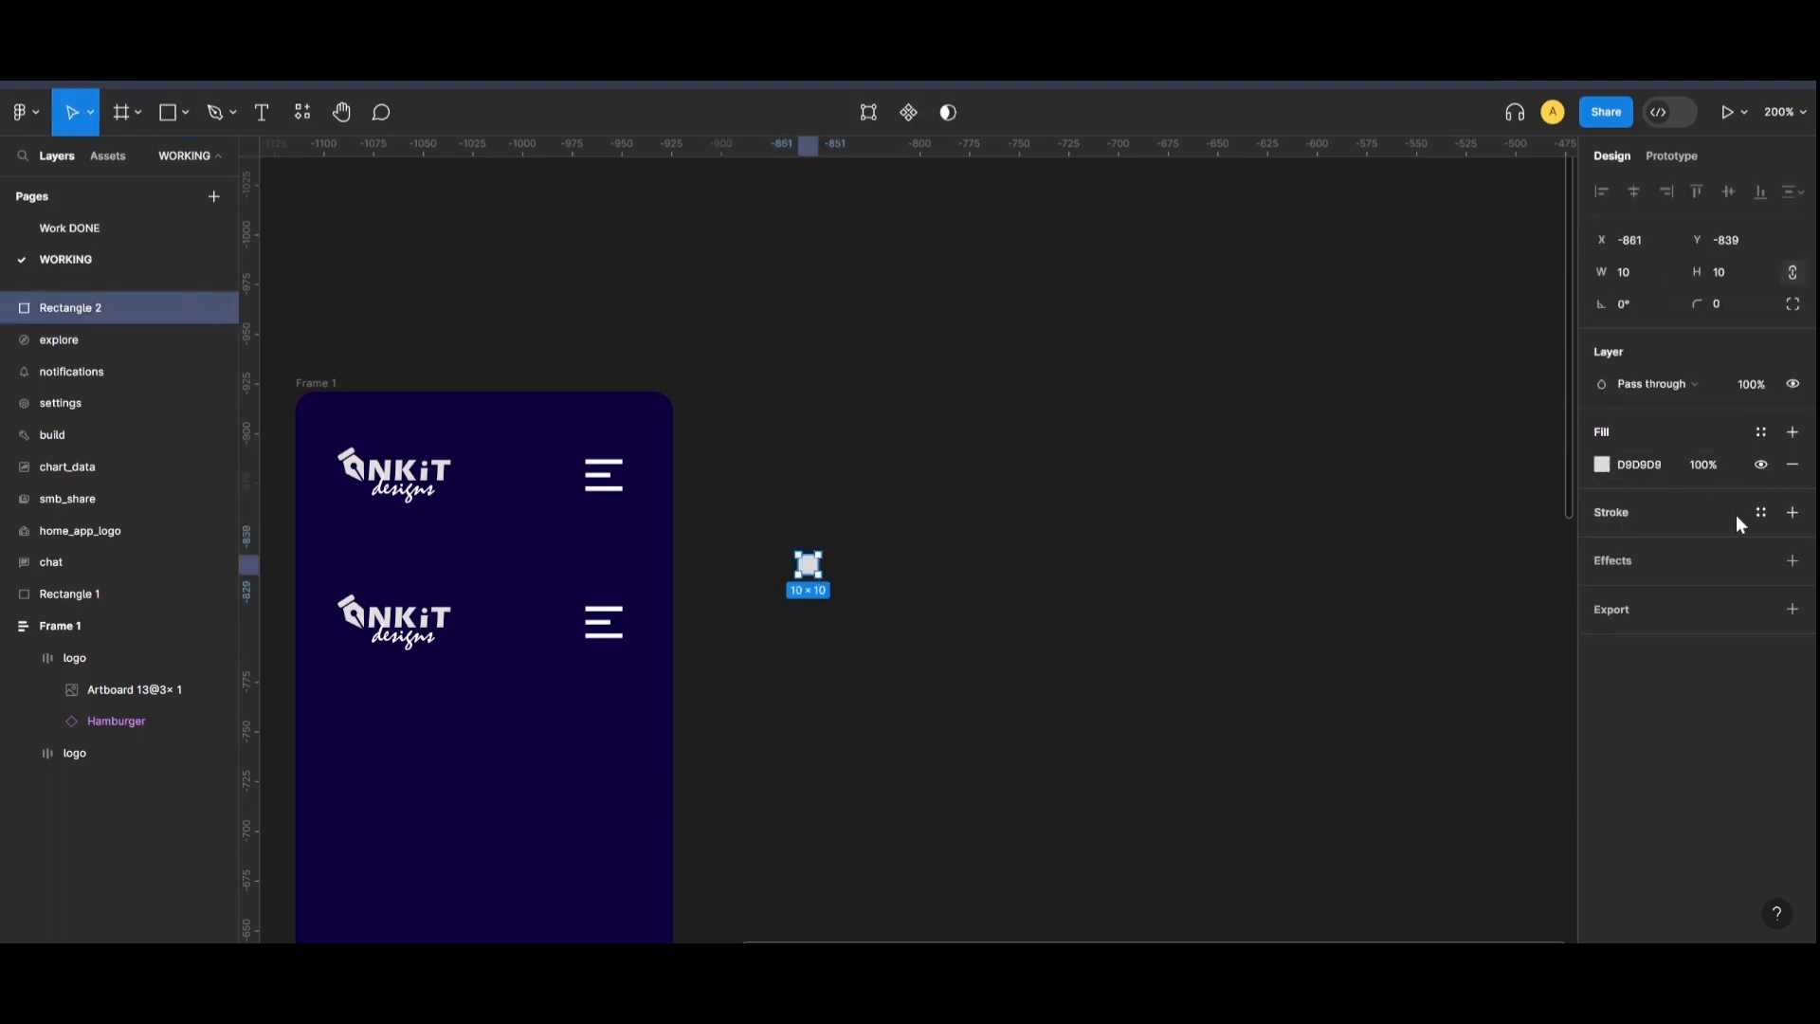
click(1791, 512)
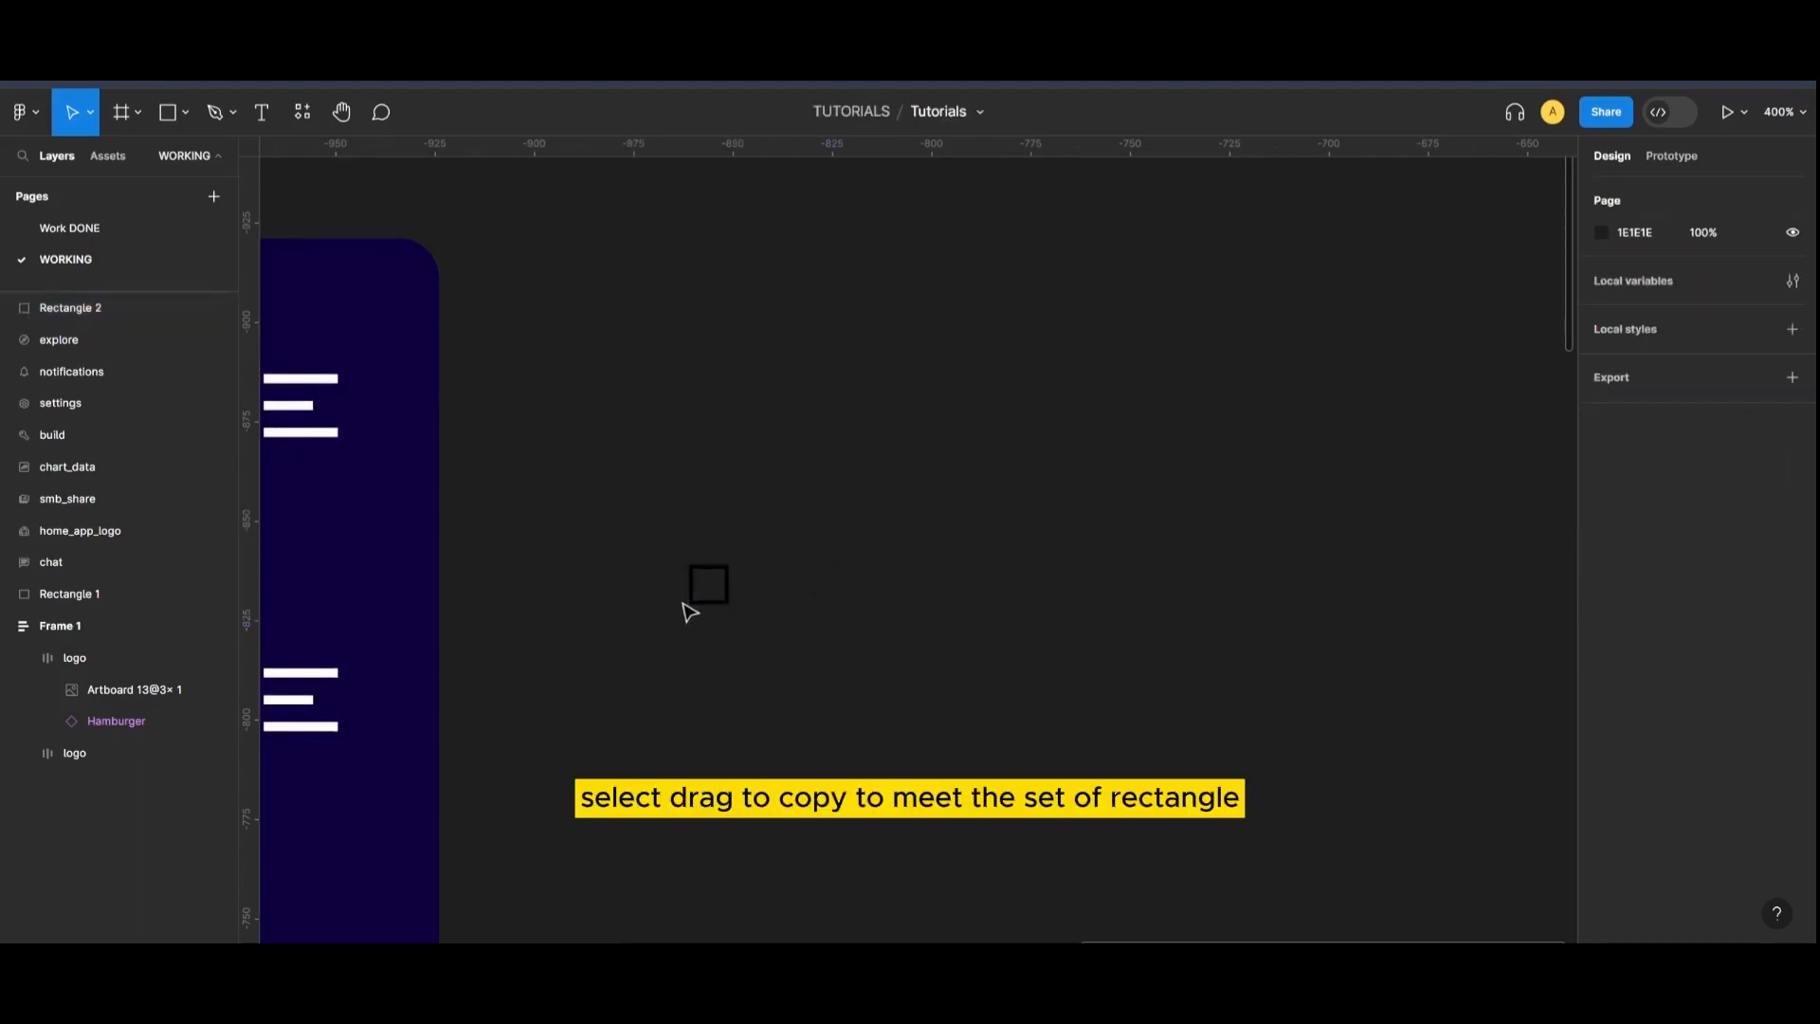
click(707, 584)
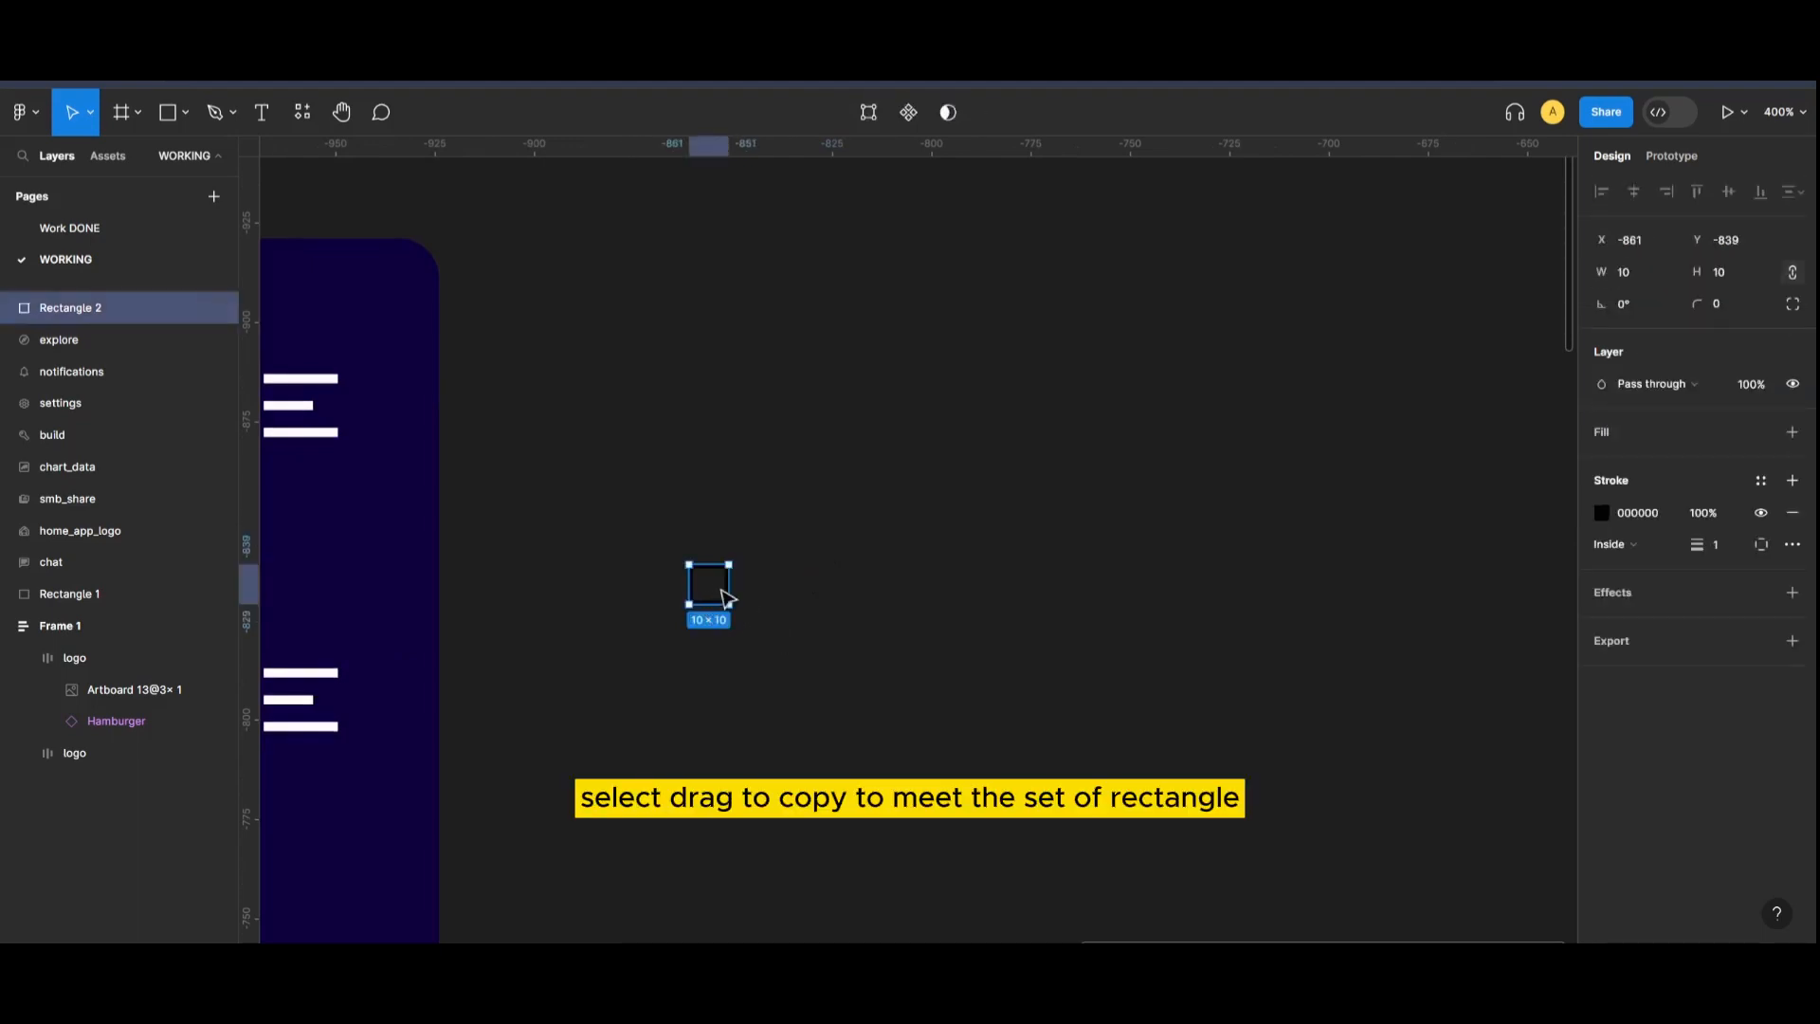
drag(707, 586, 755, 586)
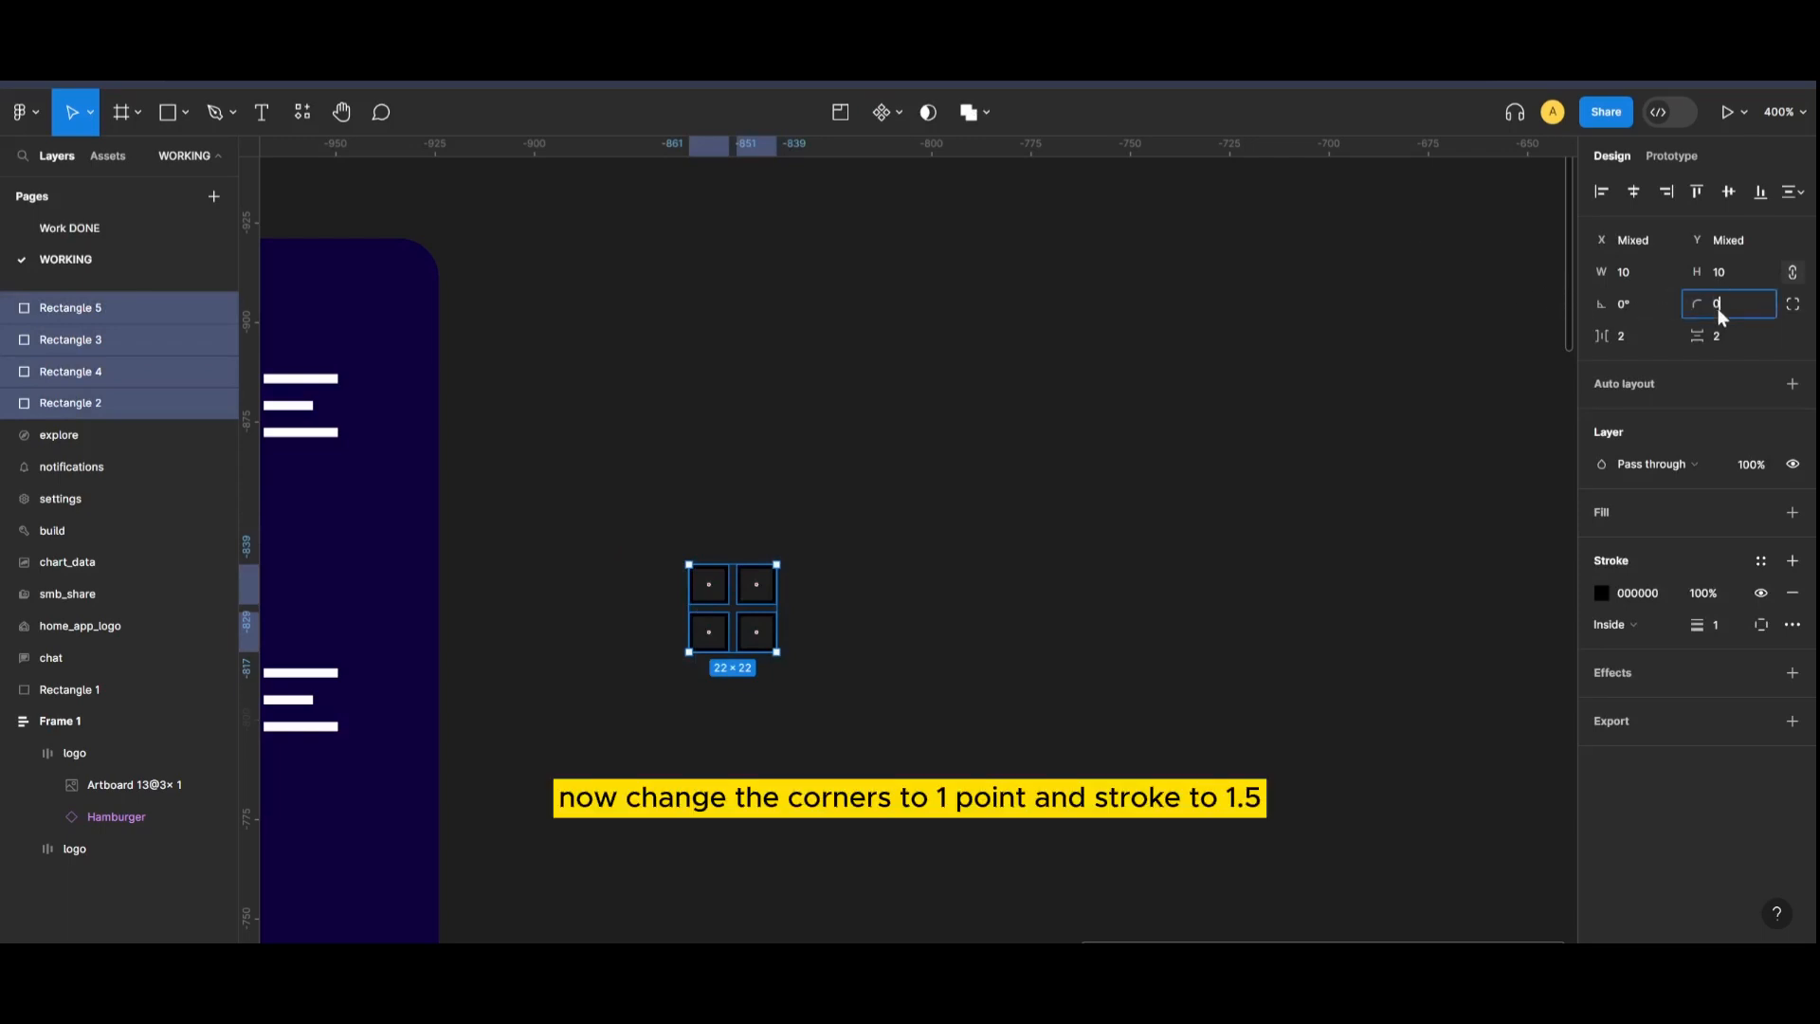
- Give the grid squares 1-point corners and 1.5 white strokes
text(1)
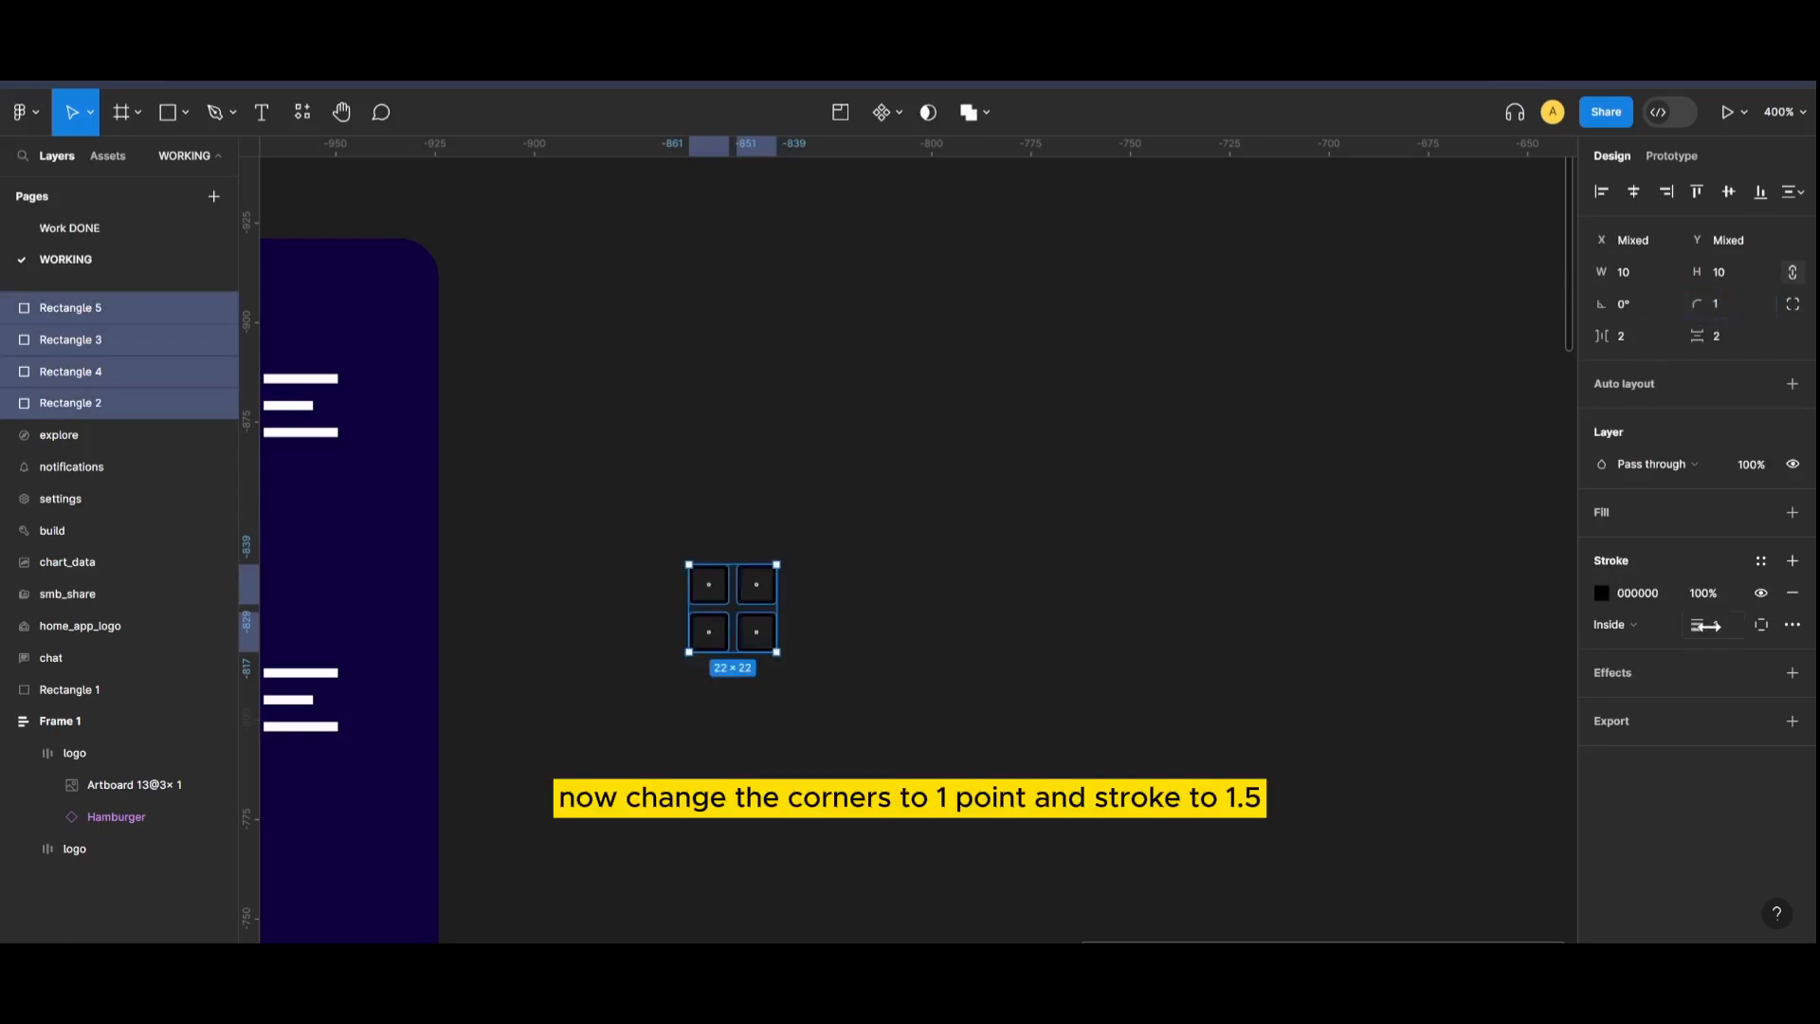
text(1.5)
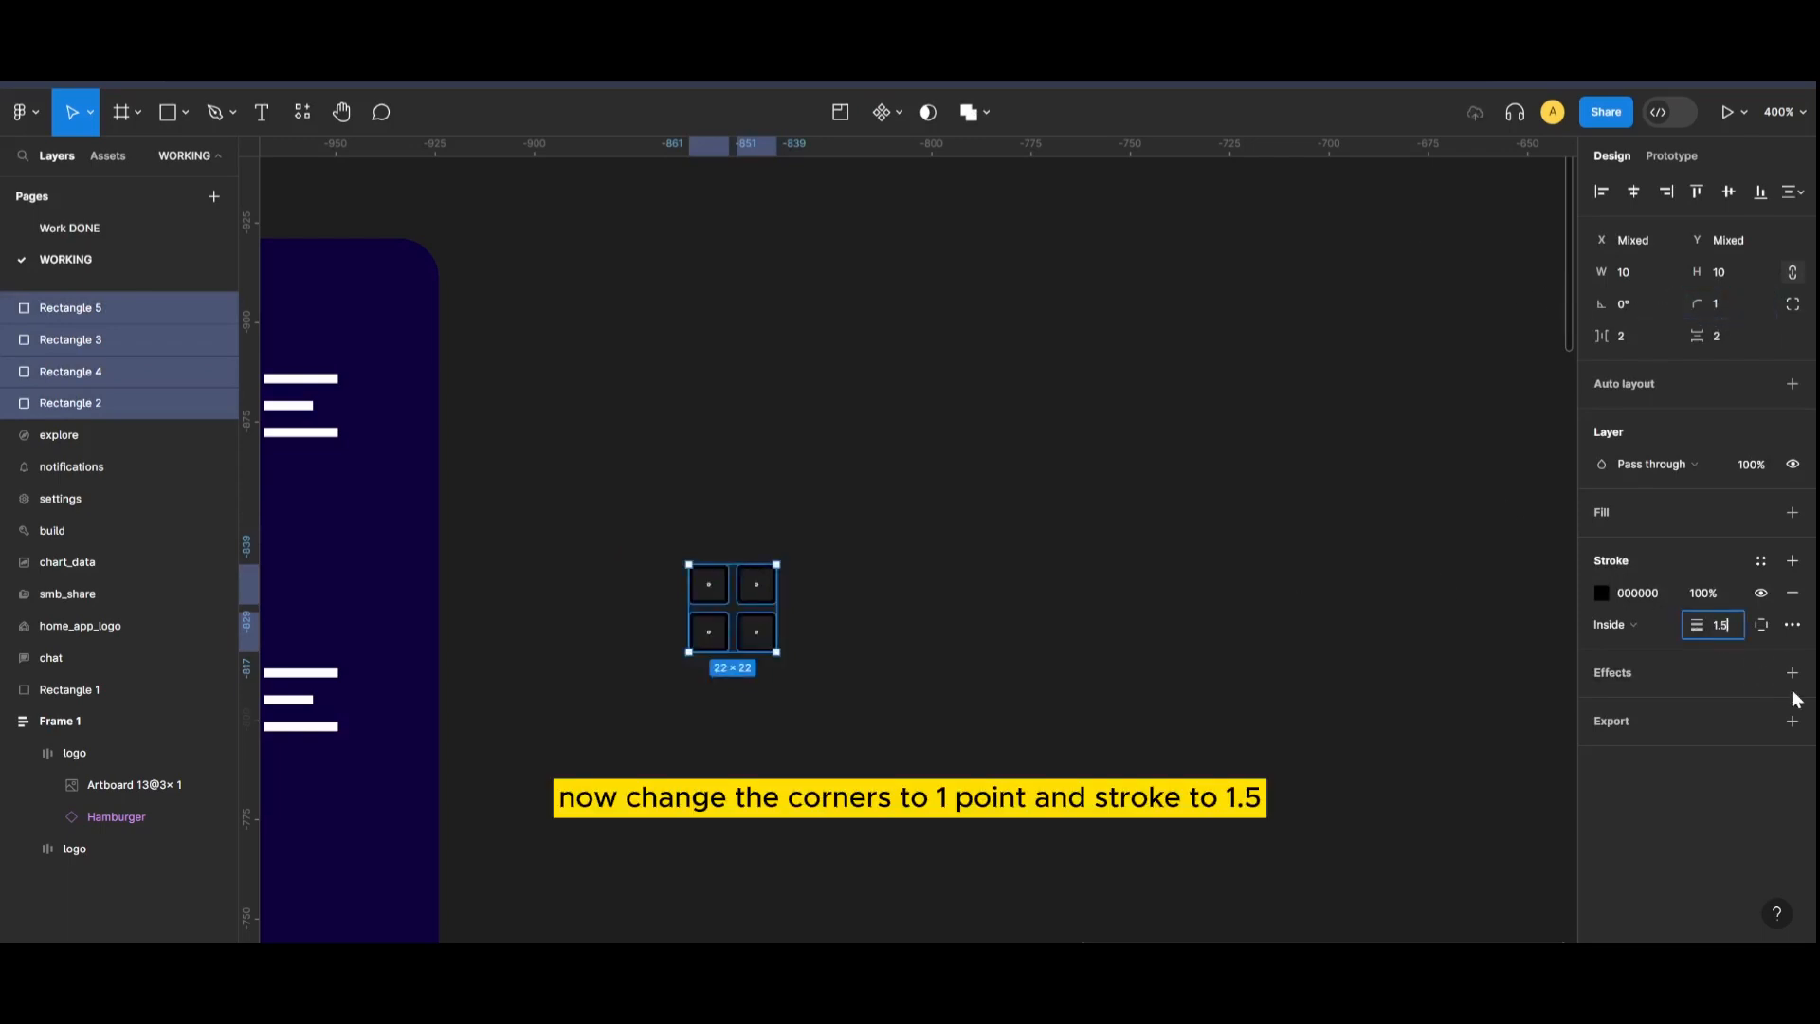
click(1605, 592)
text(FFFFFF)
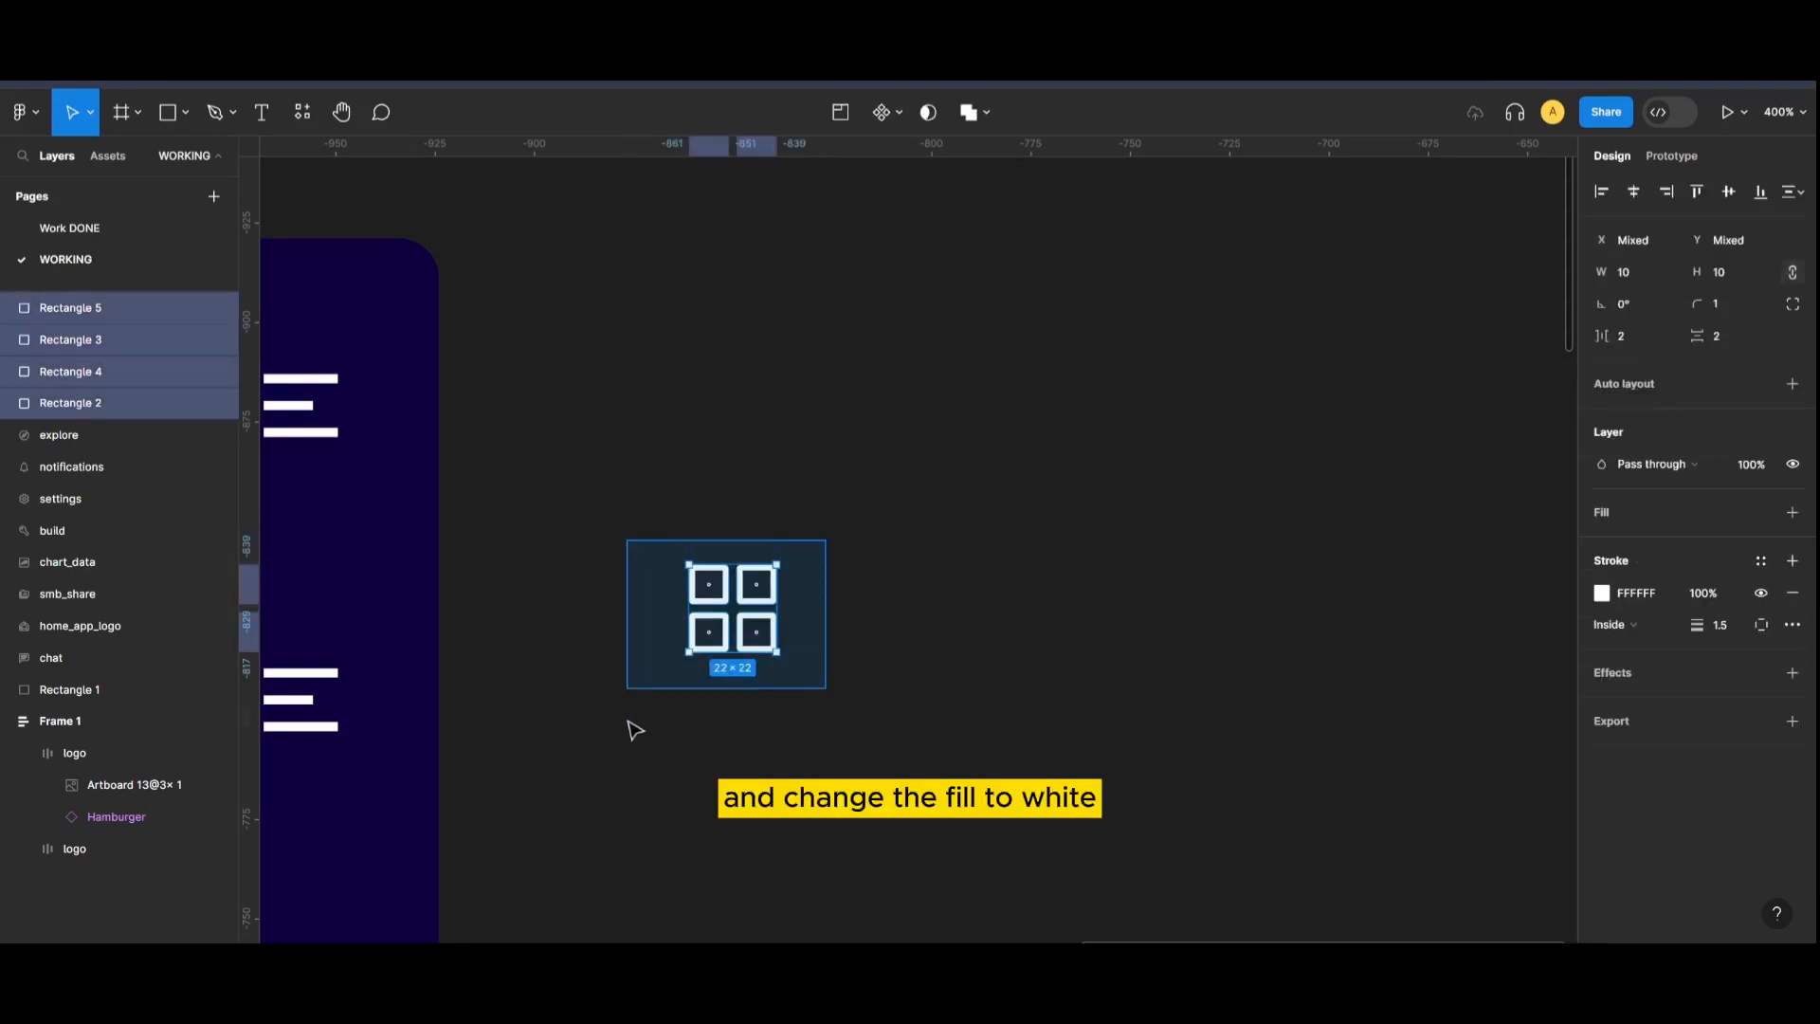
click(21, 112)
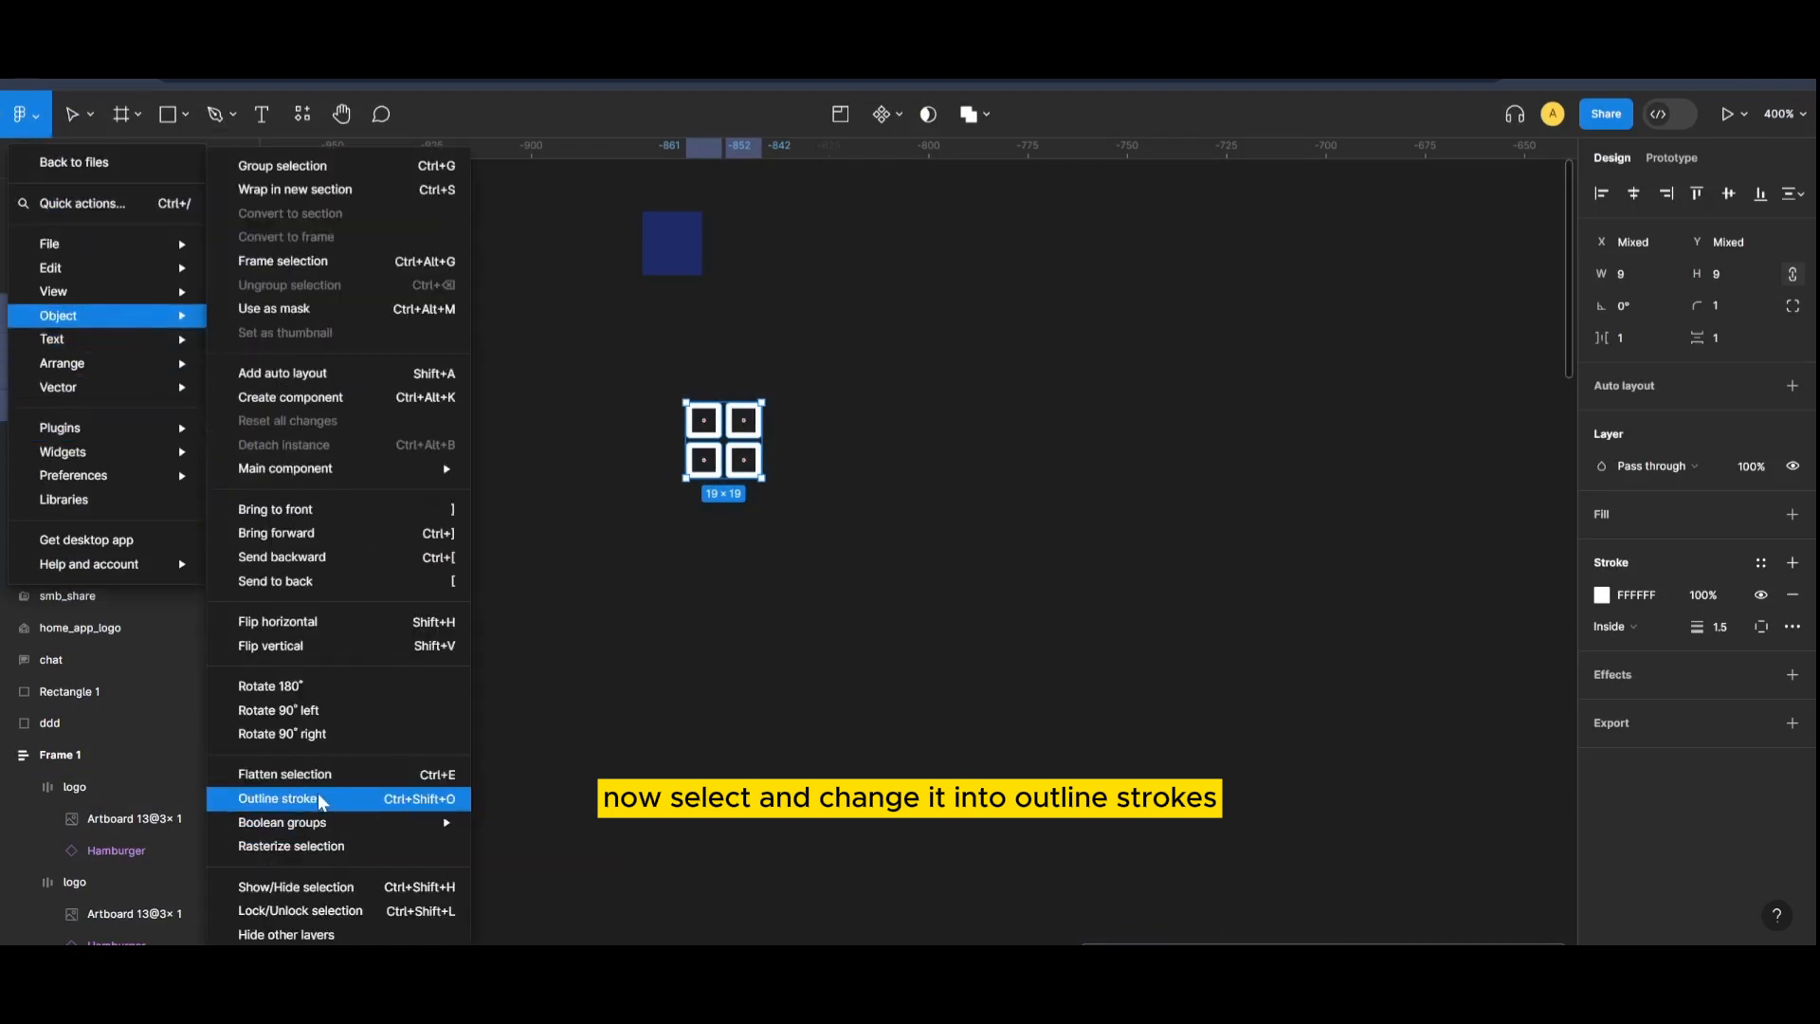
- Outline the icon's strokes and add a white Inter Regular 'Dashboard' label beside it
click(276, 799)
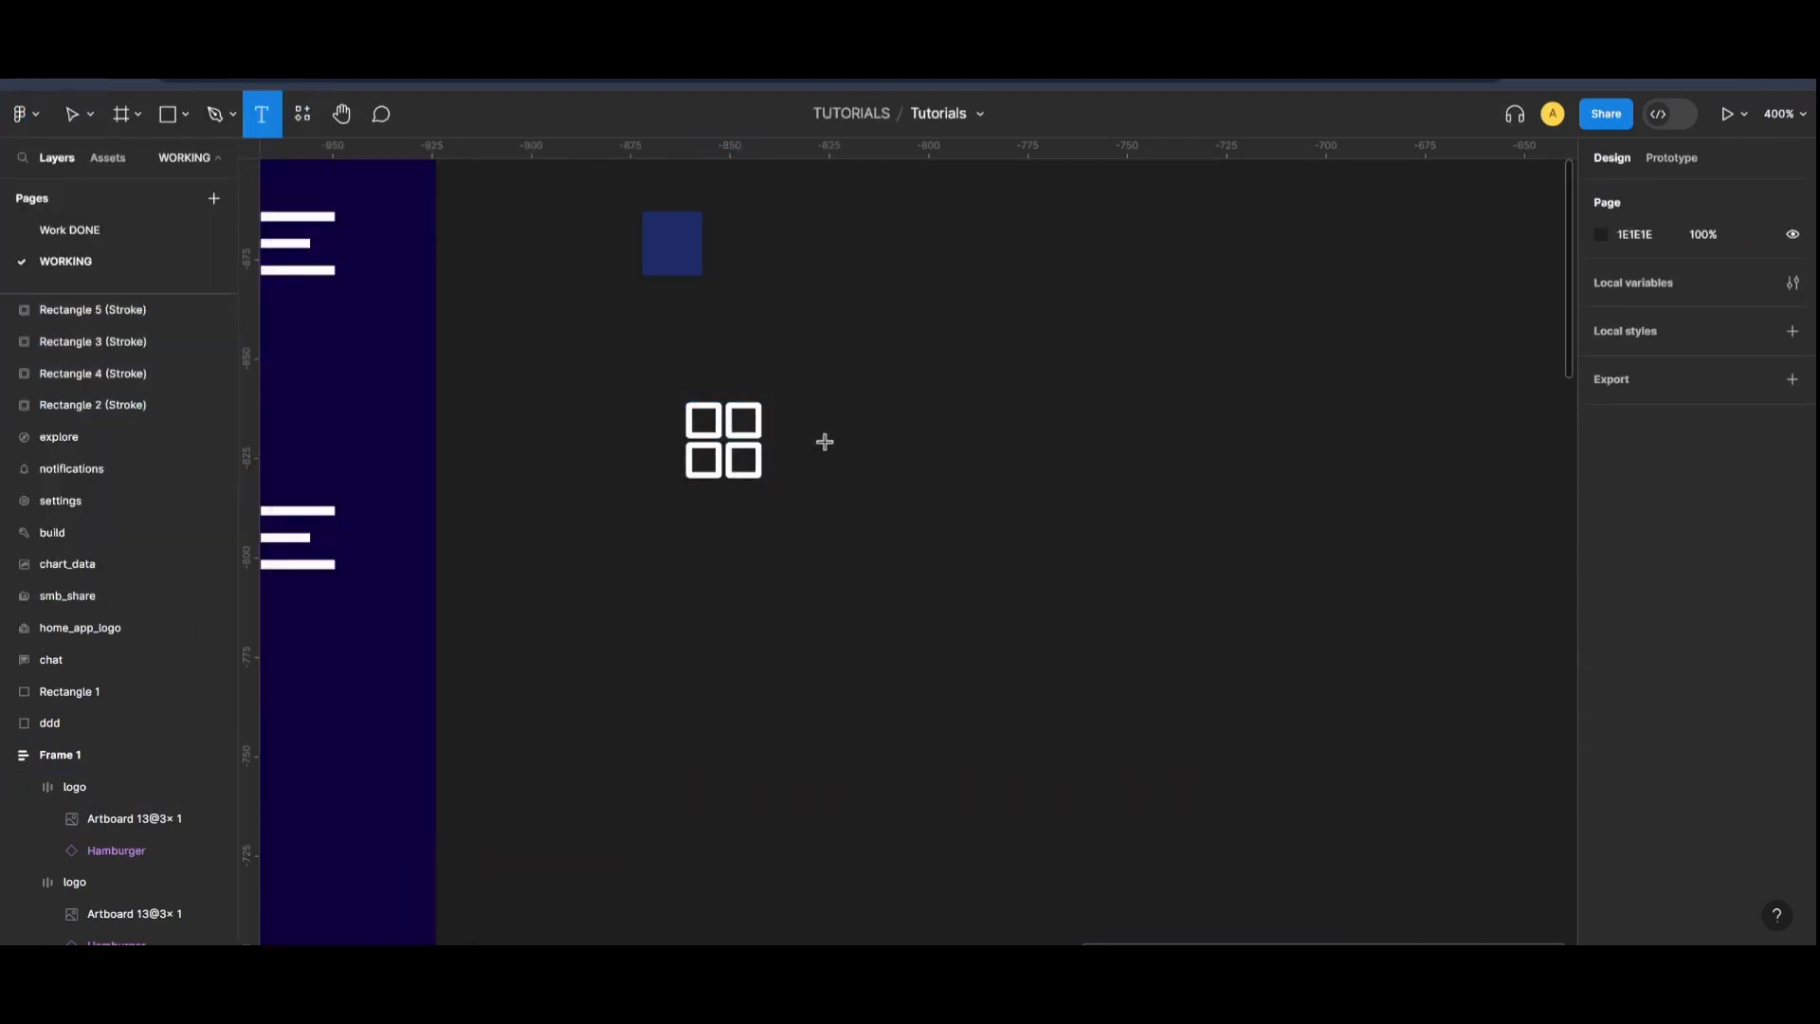
text(D)
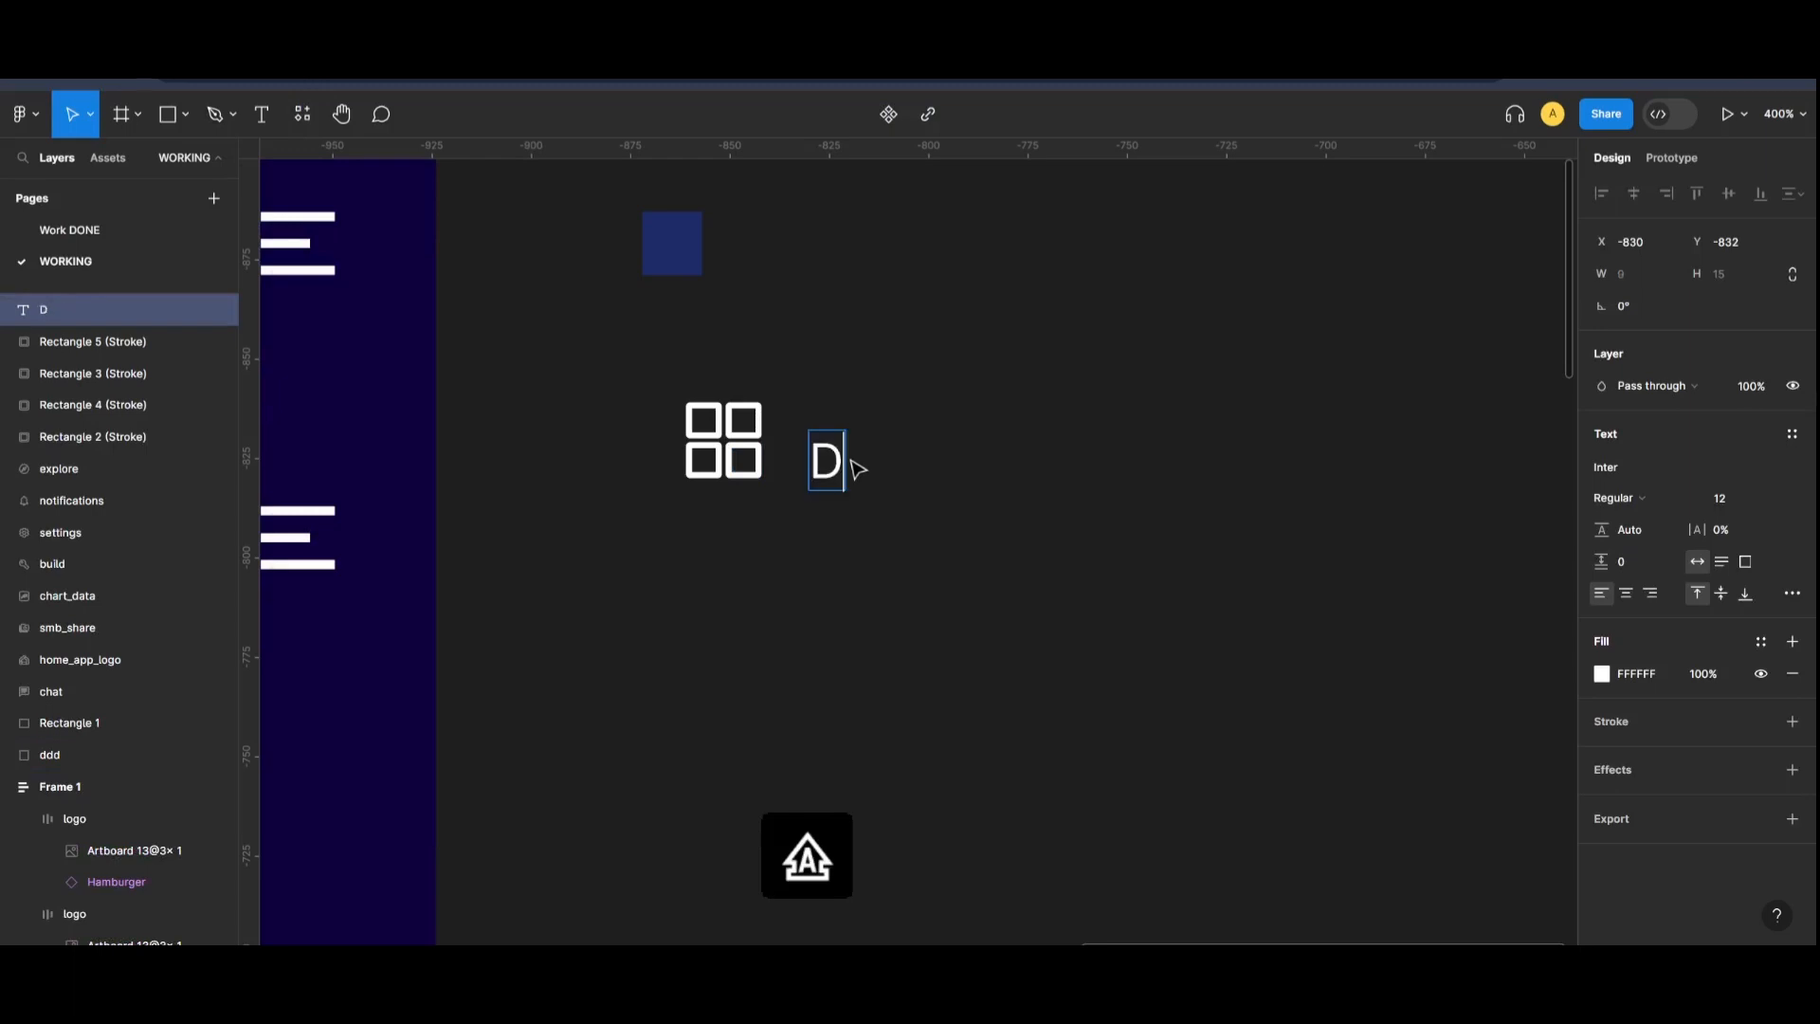
text(ashbo)
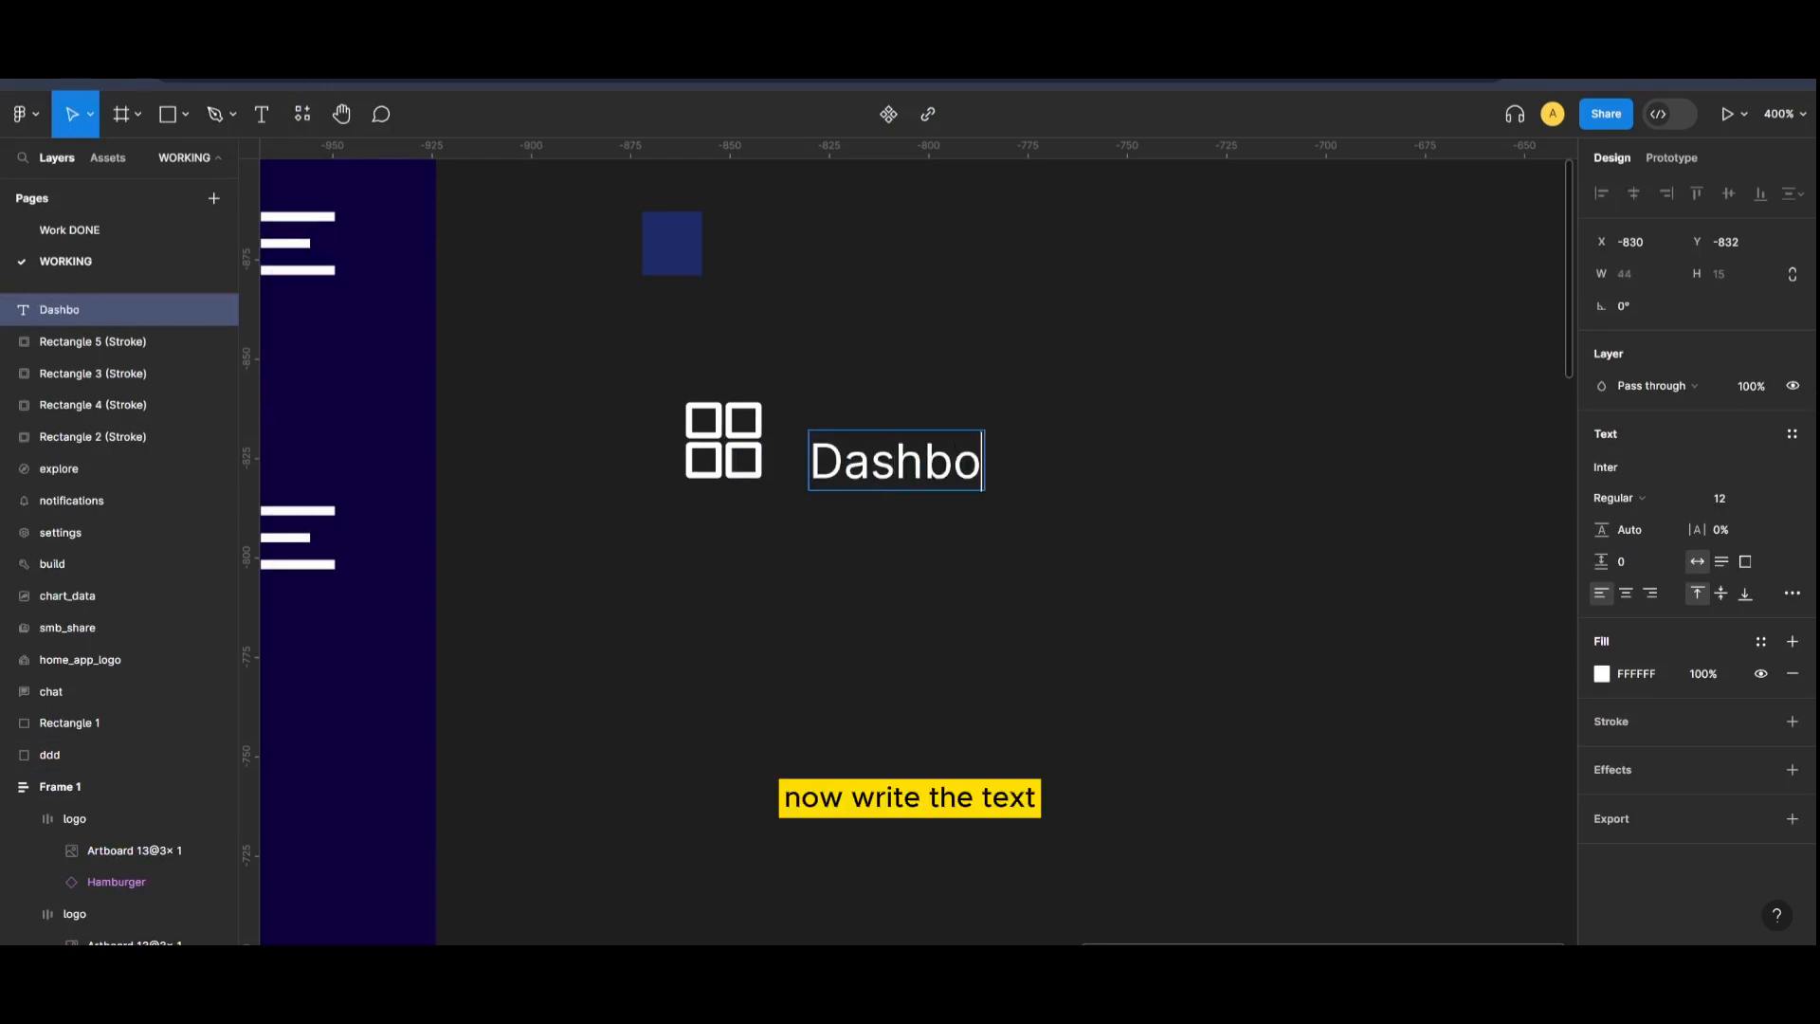
text(ard)
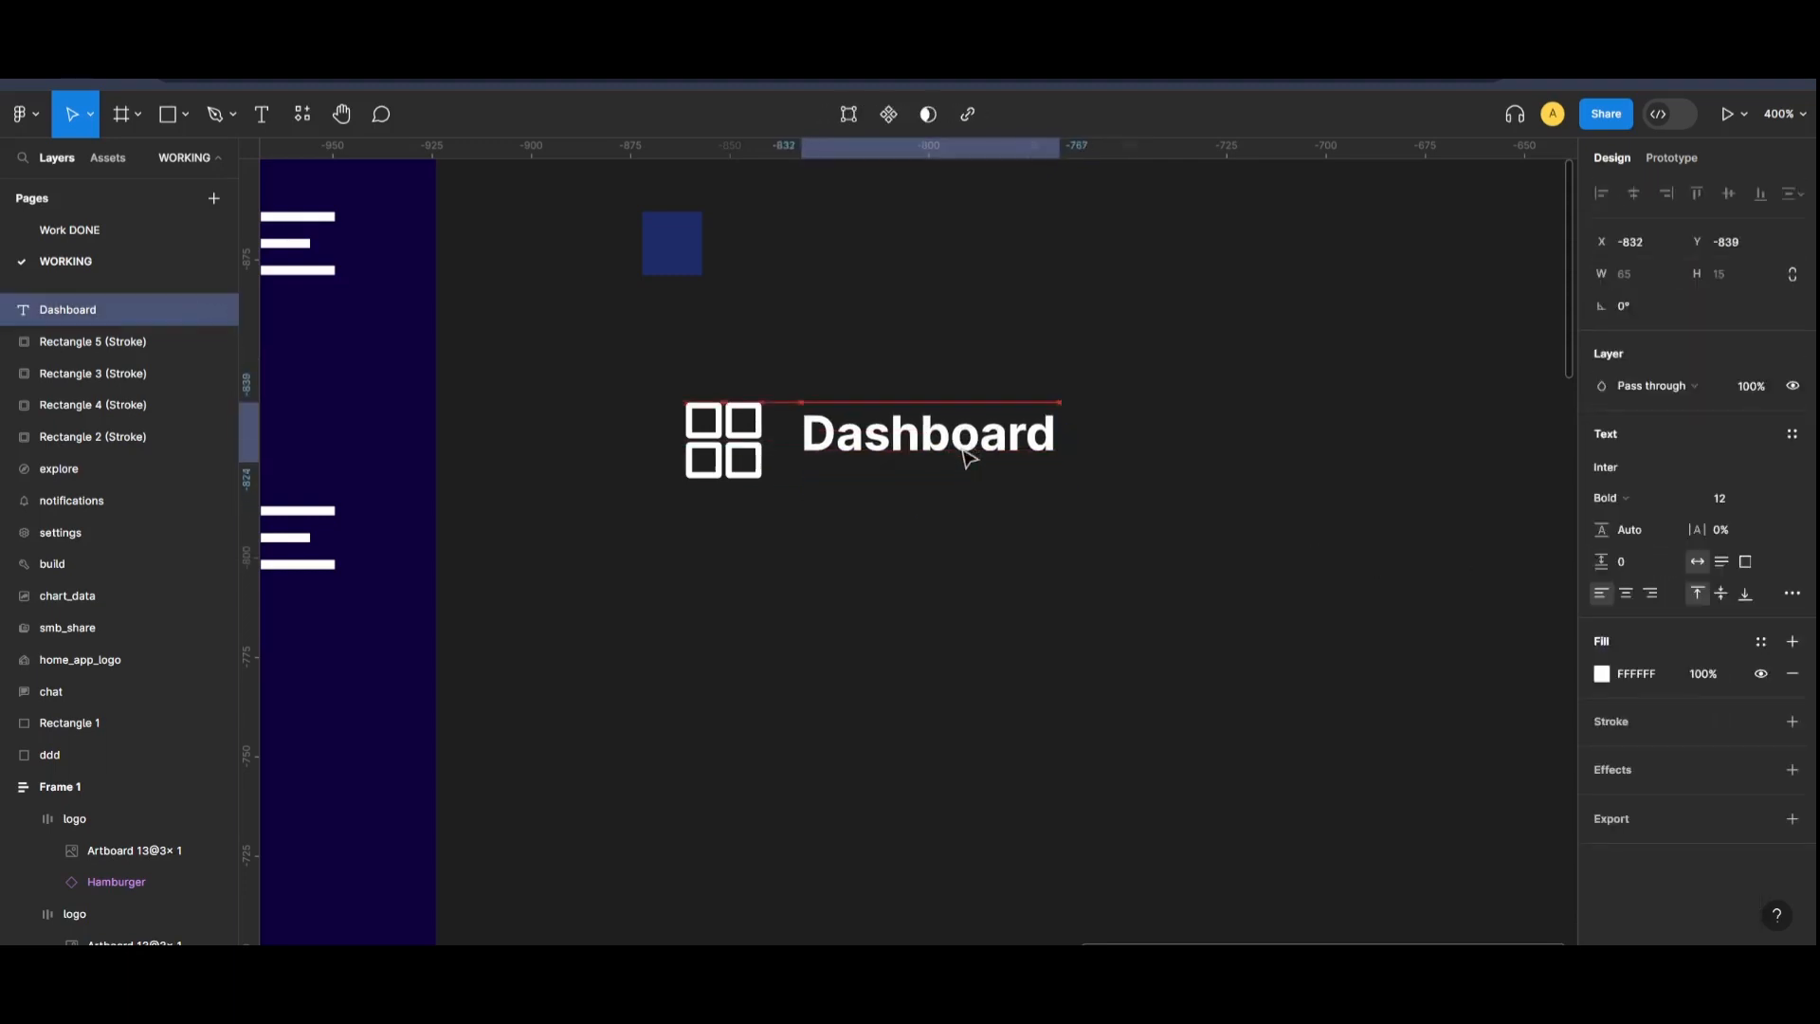
click(1630, 496)
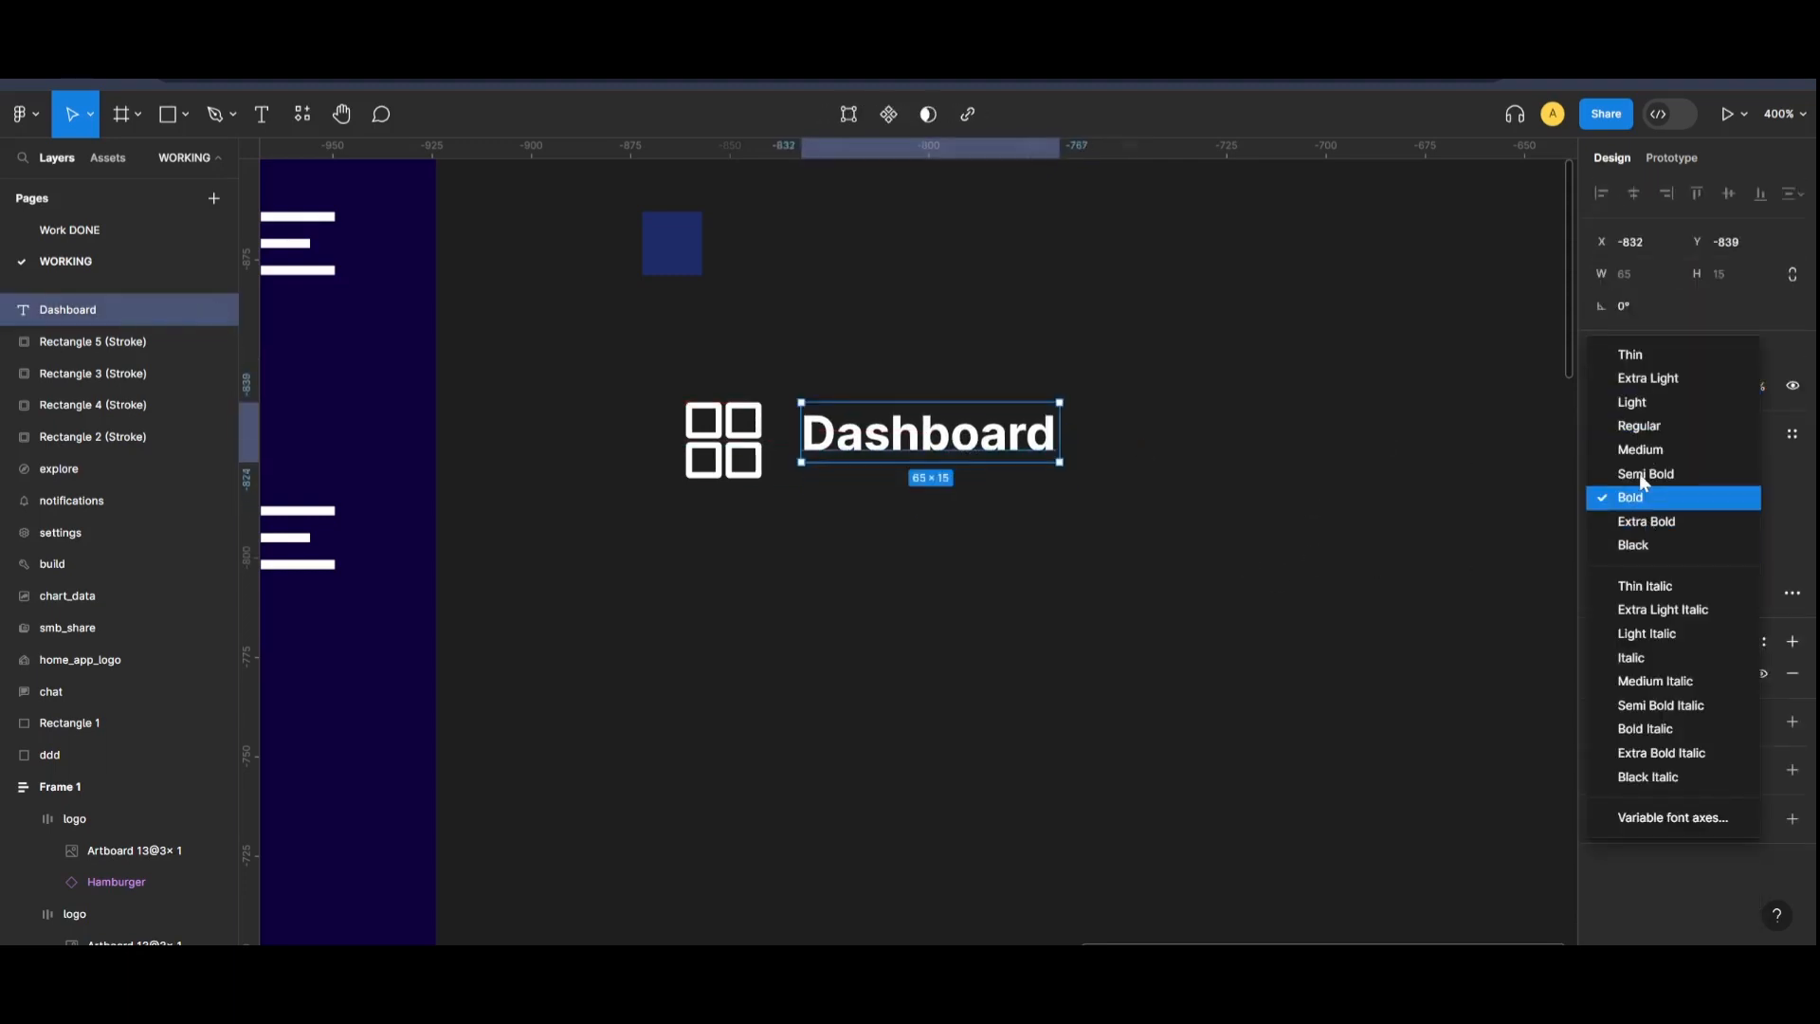
click(1638, 425)
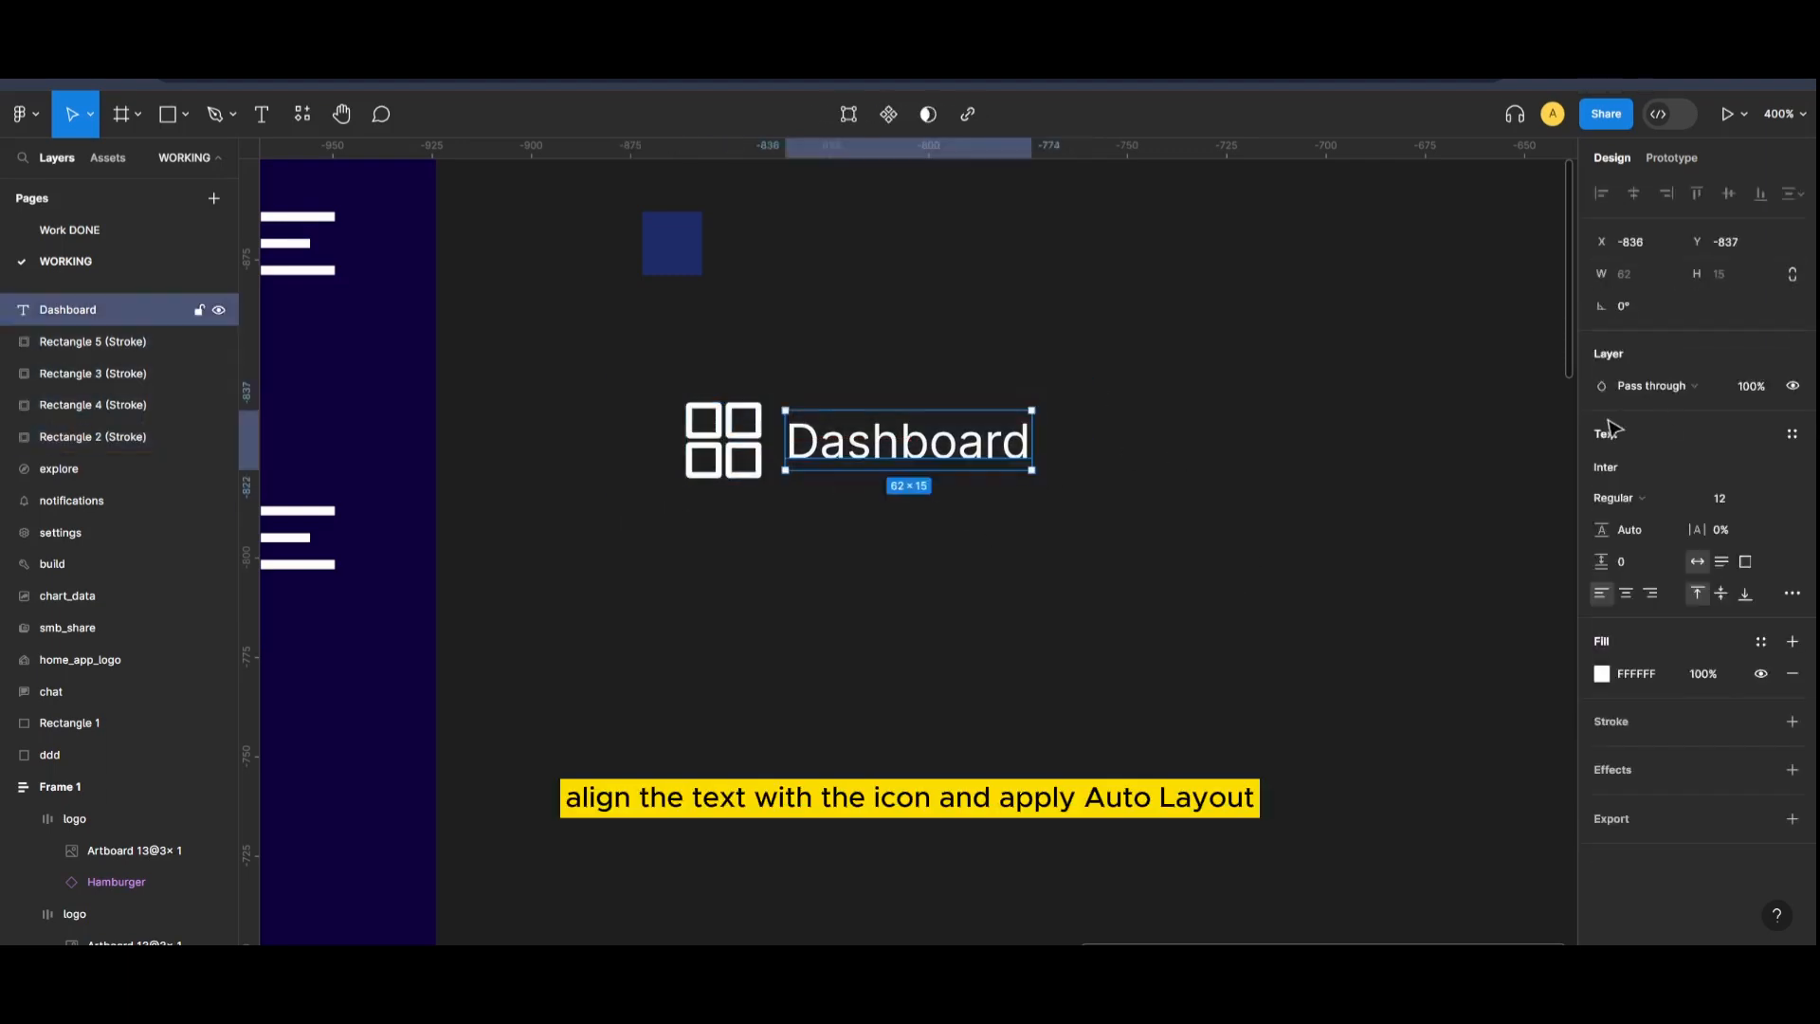
- Set the Dashboard text to size 11, shrink the icon, and frame both together
text(11)
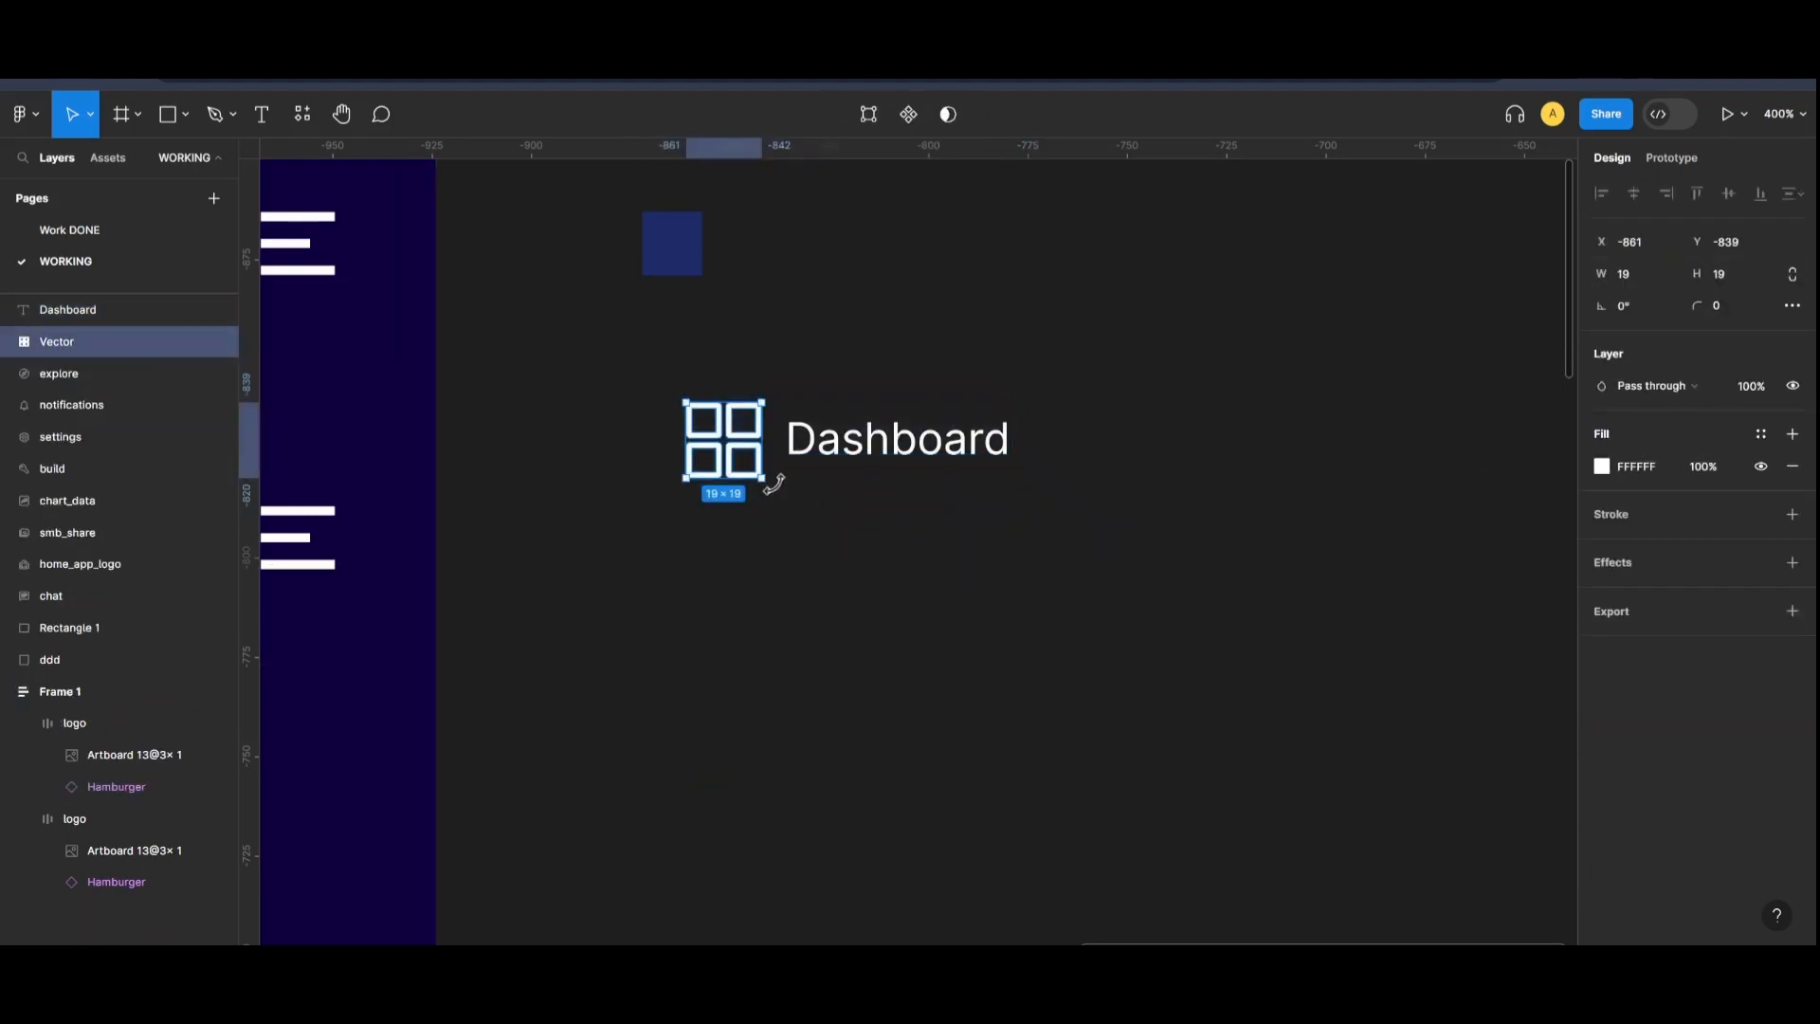
drag(769, 486, 738, 454)
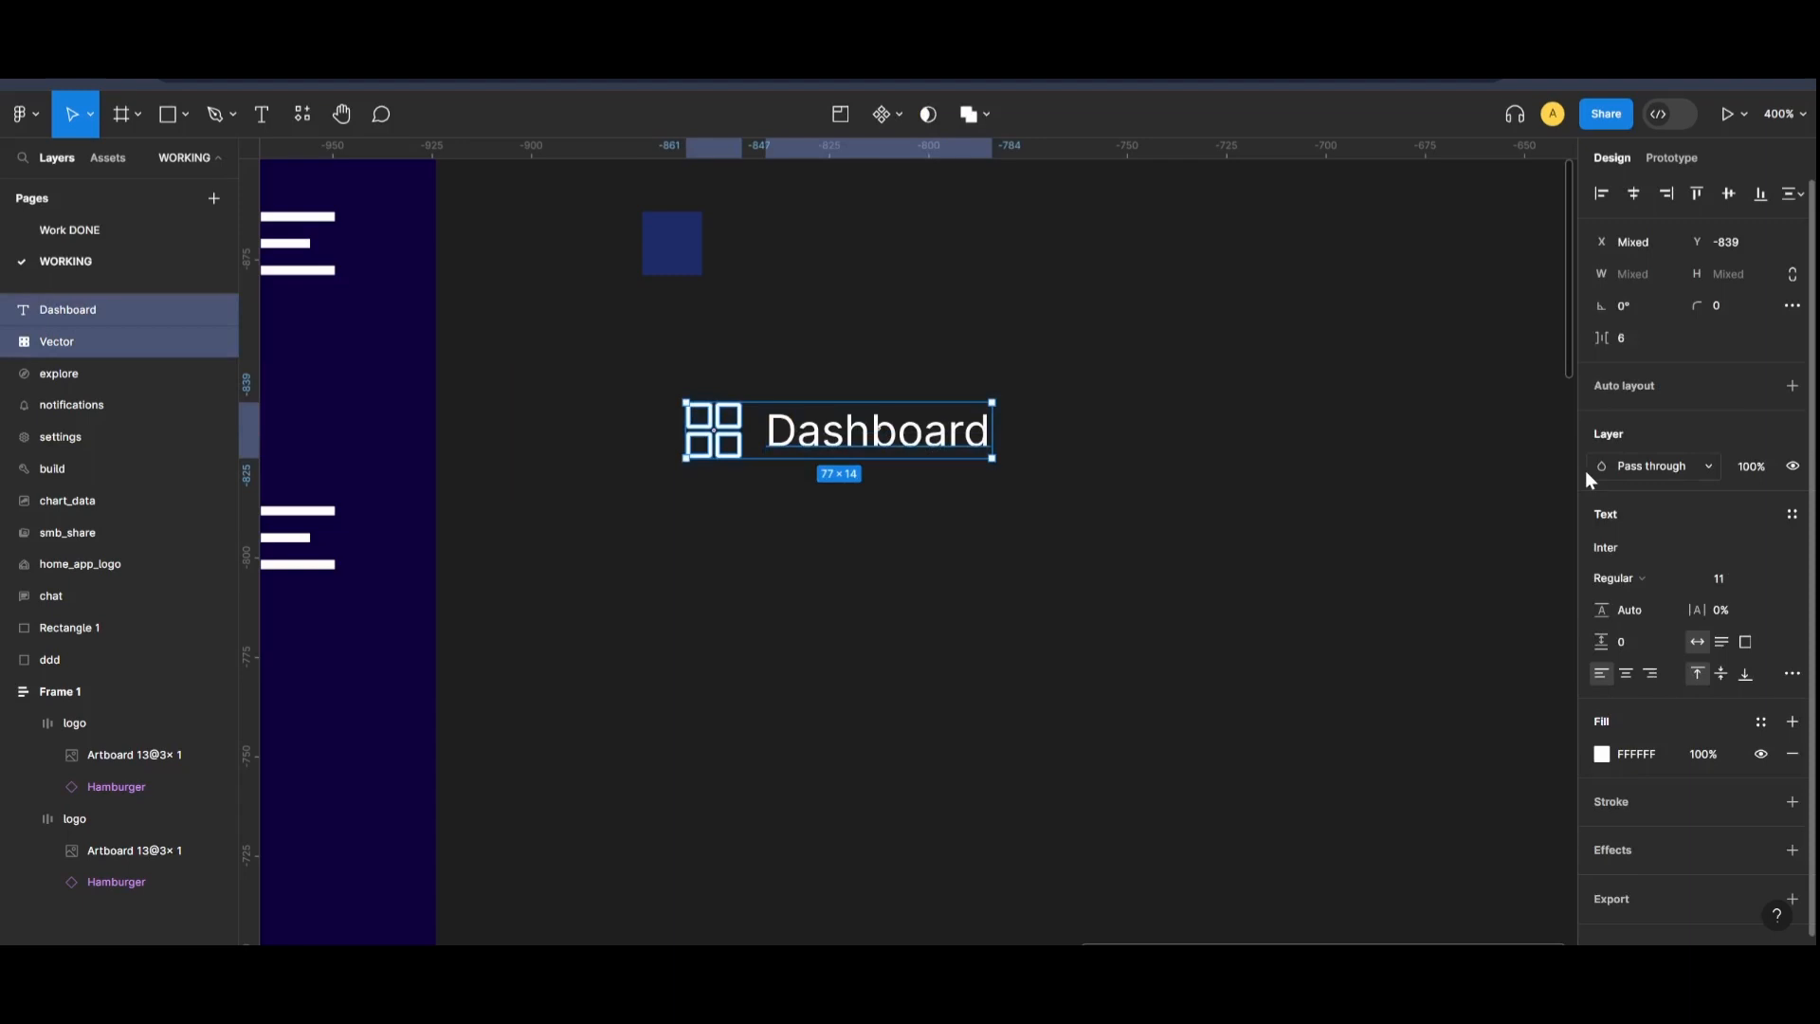
key(shift+a)
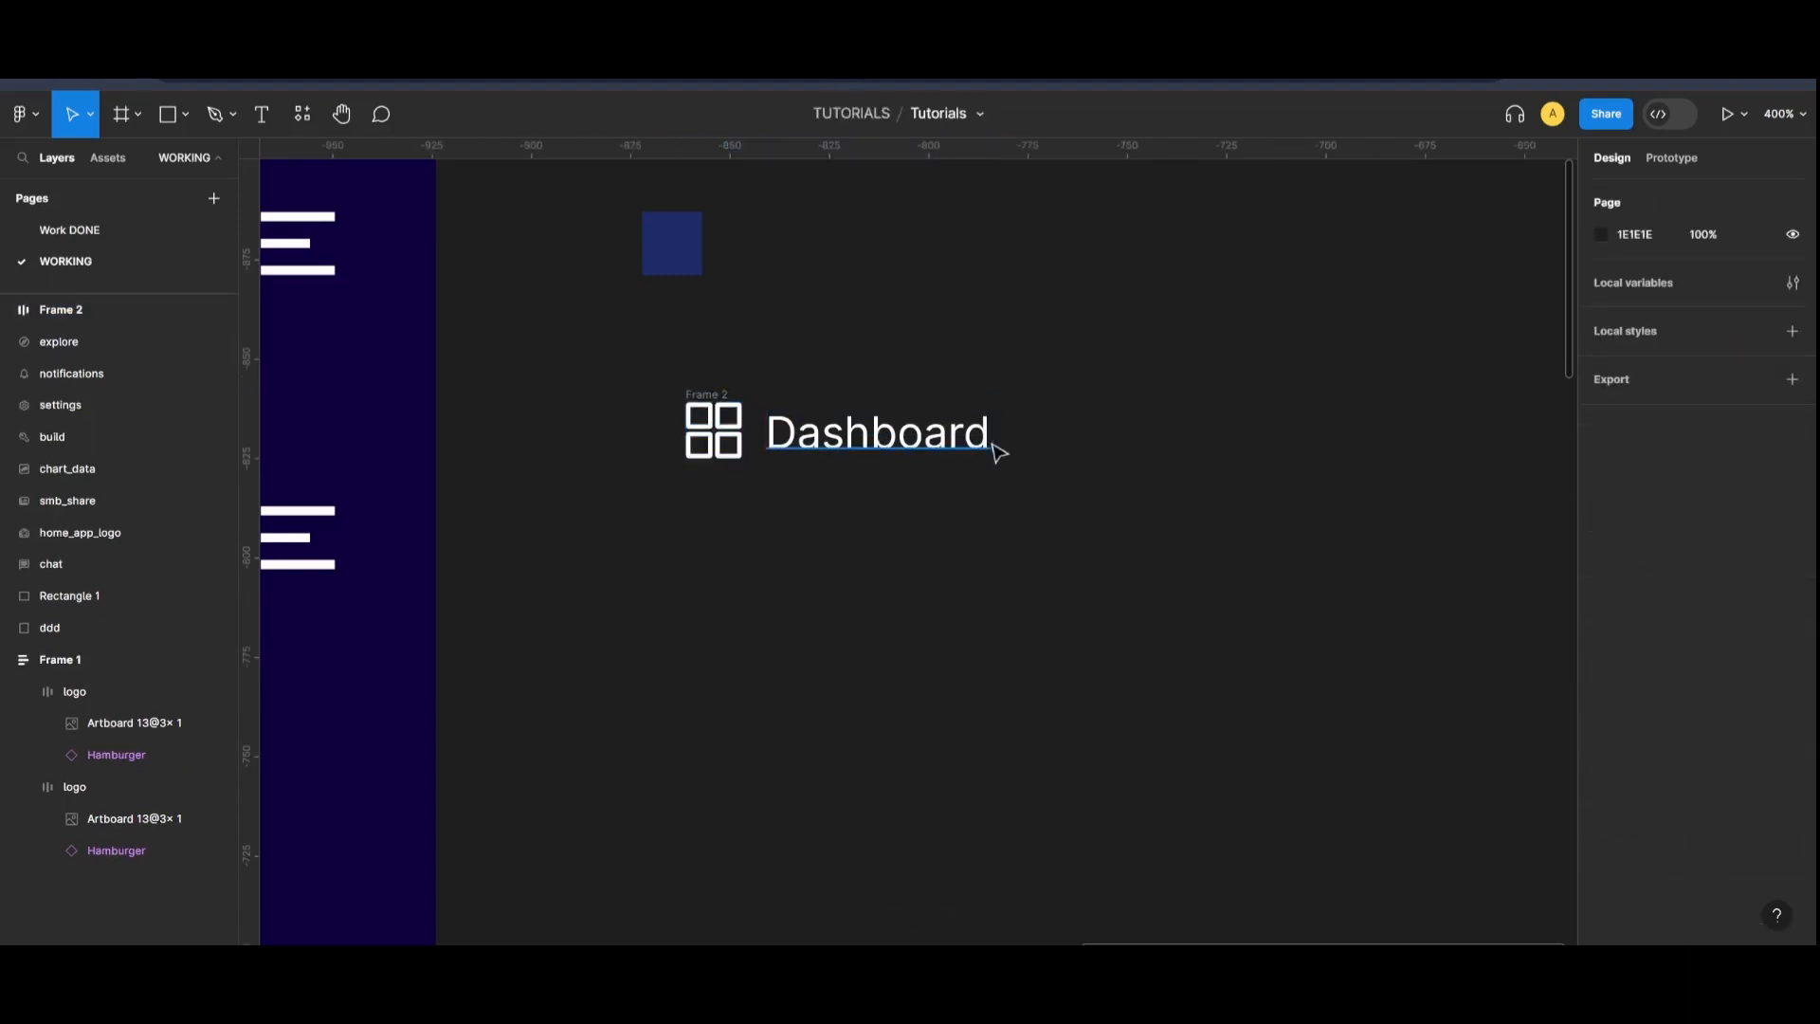
- Add a small red ellipse dot and join it into the auto layout row
click(183, 113)
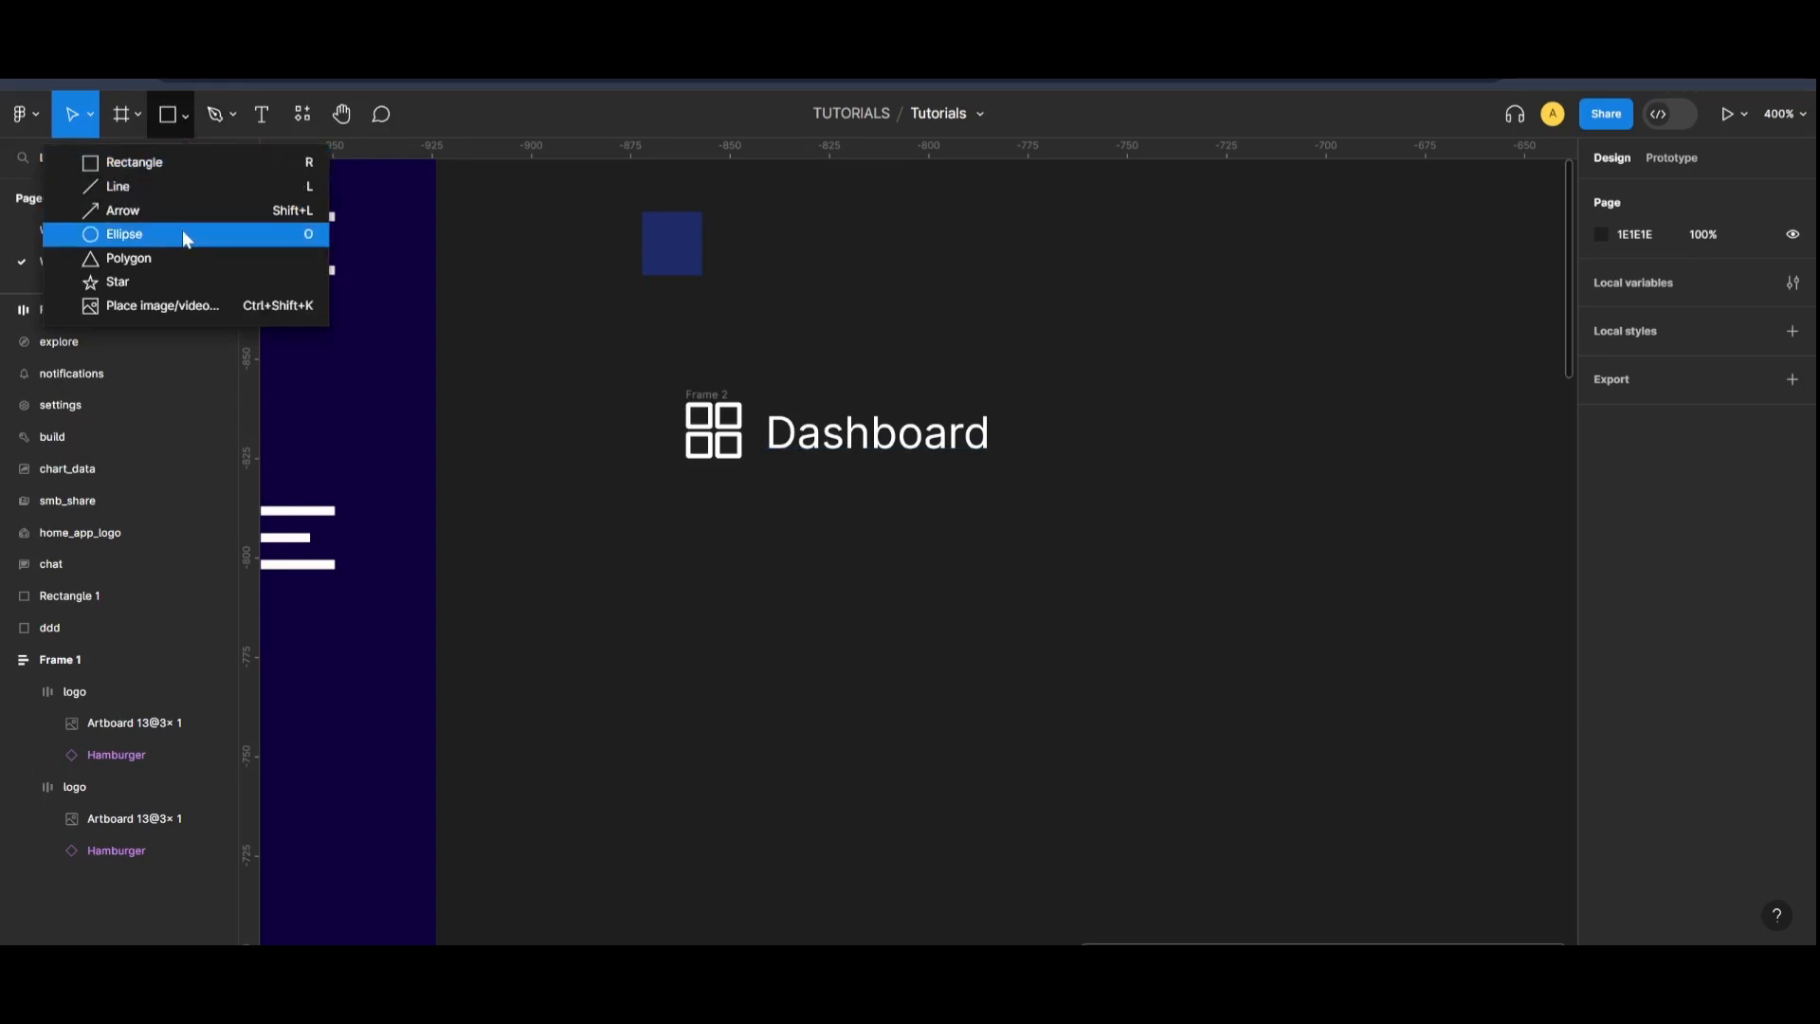
click(123, 233)
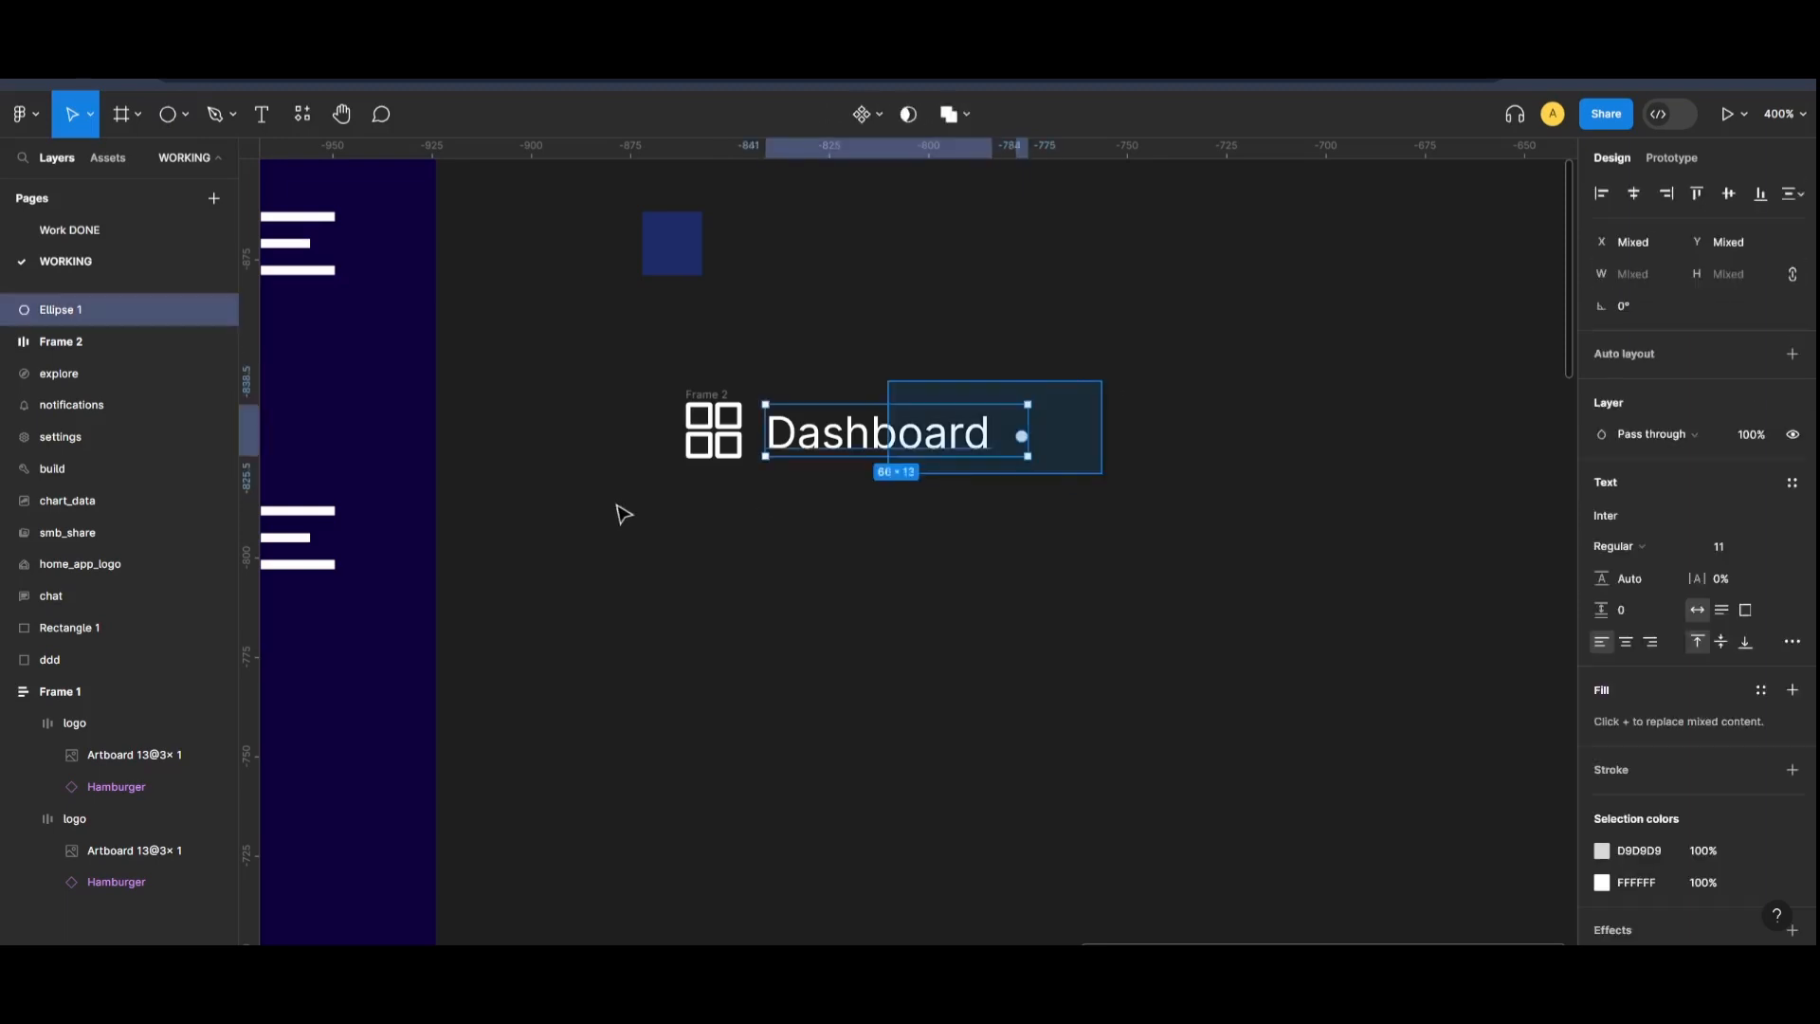
click(624, 513)
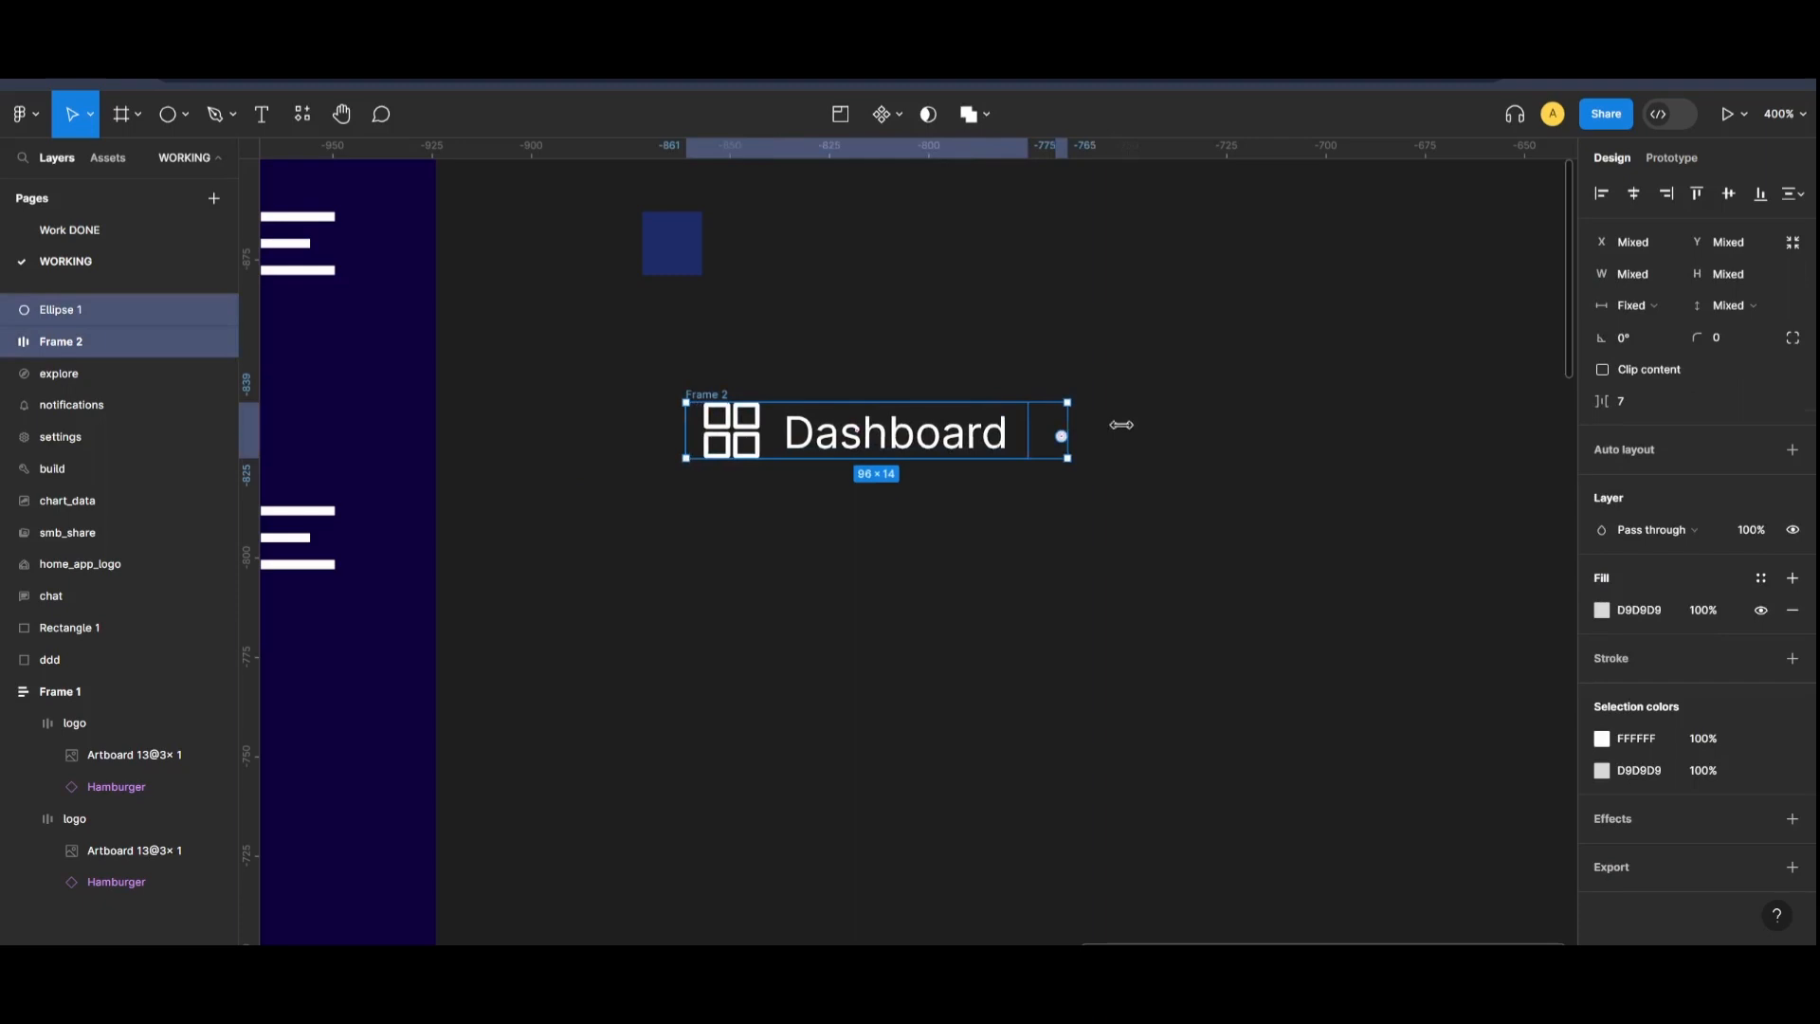
drag(1065, 435, 1033, 436)
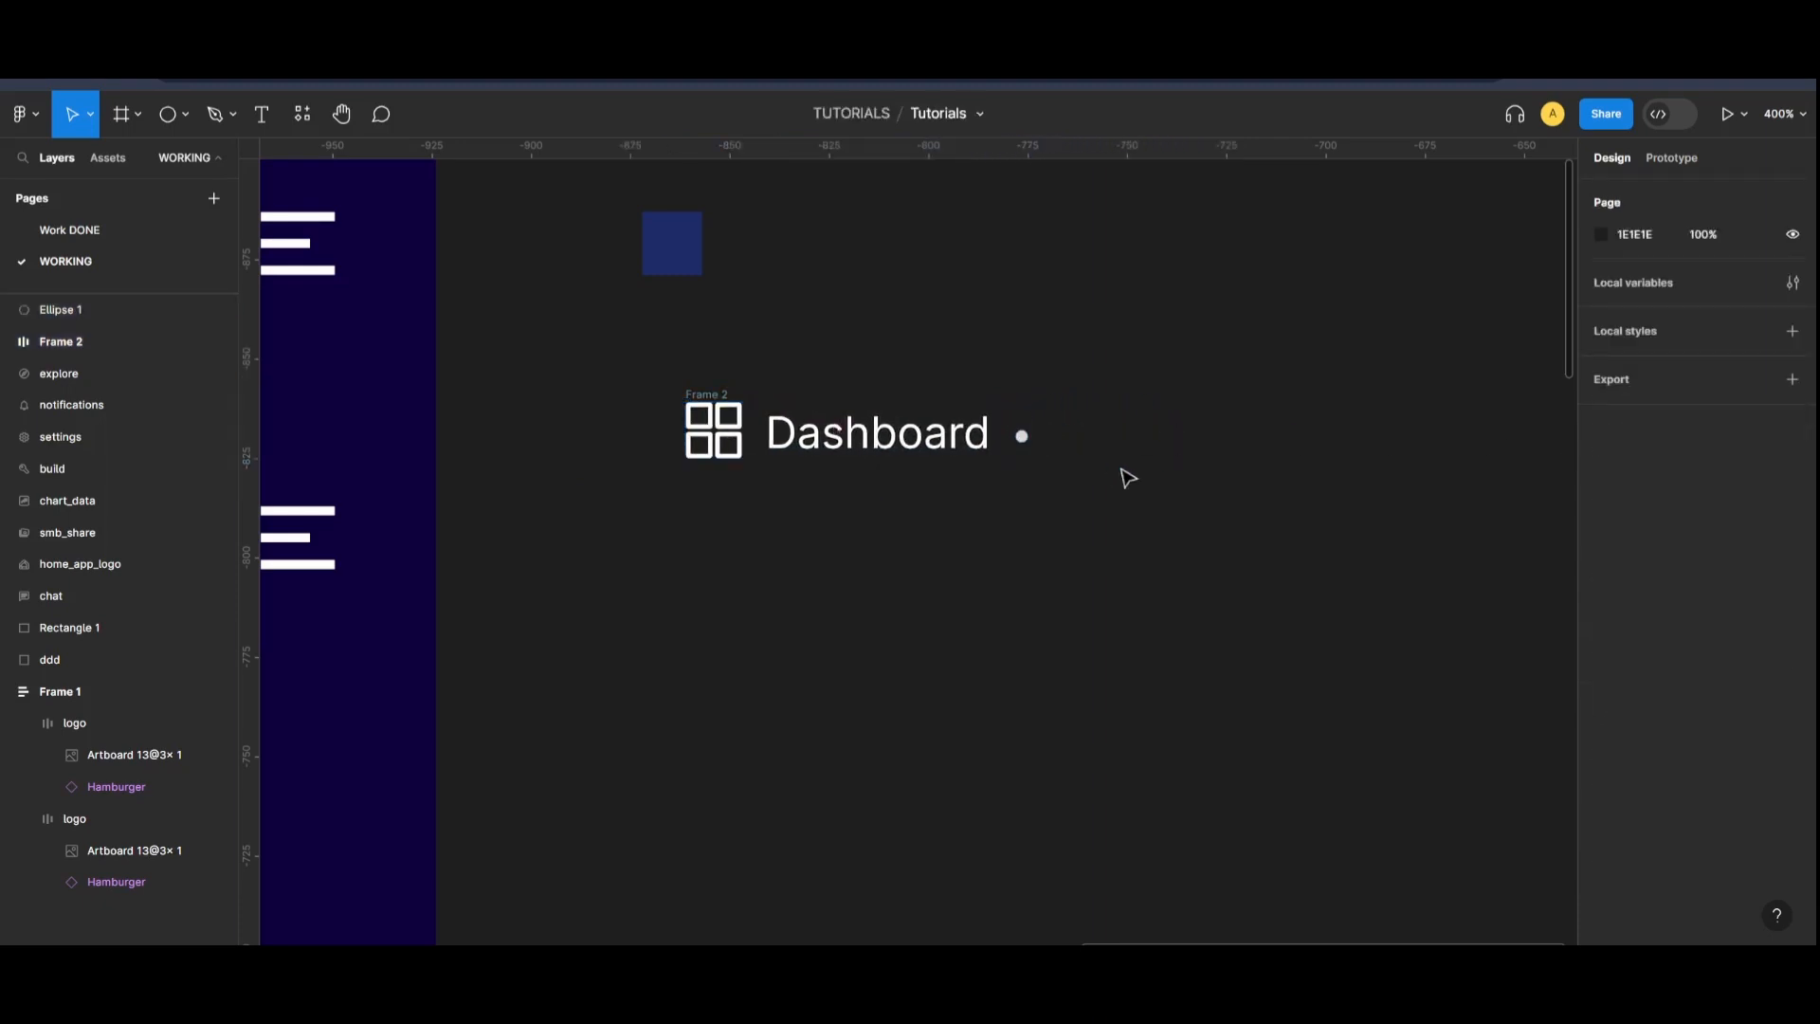
click(876, 433)
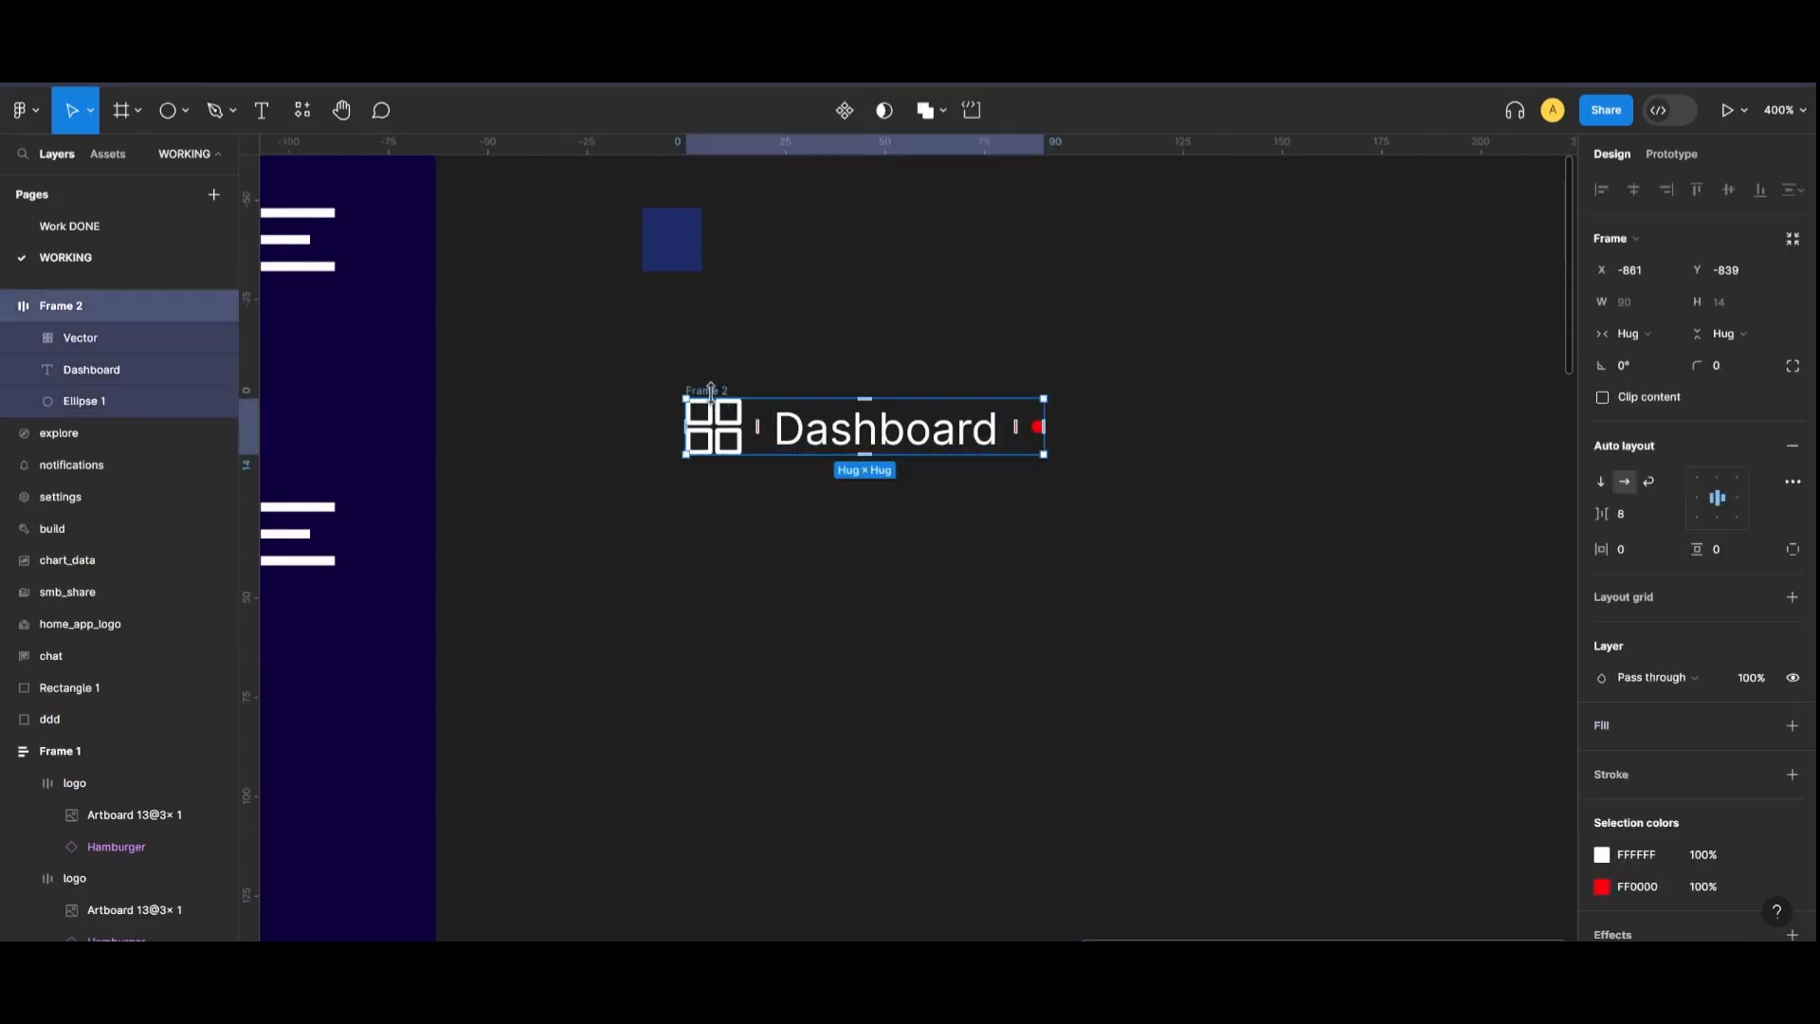
- Make the row a fixed 156 × 35 navy (173369) button: radius 5, gap 10, left-aligned
click(1793, 725)
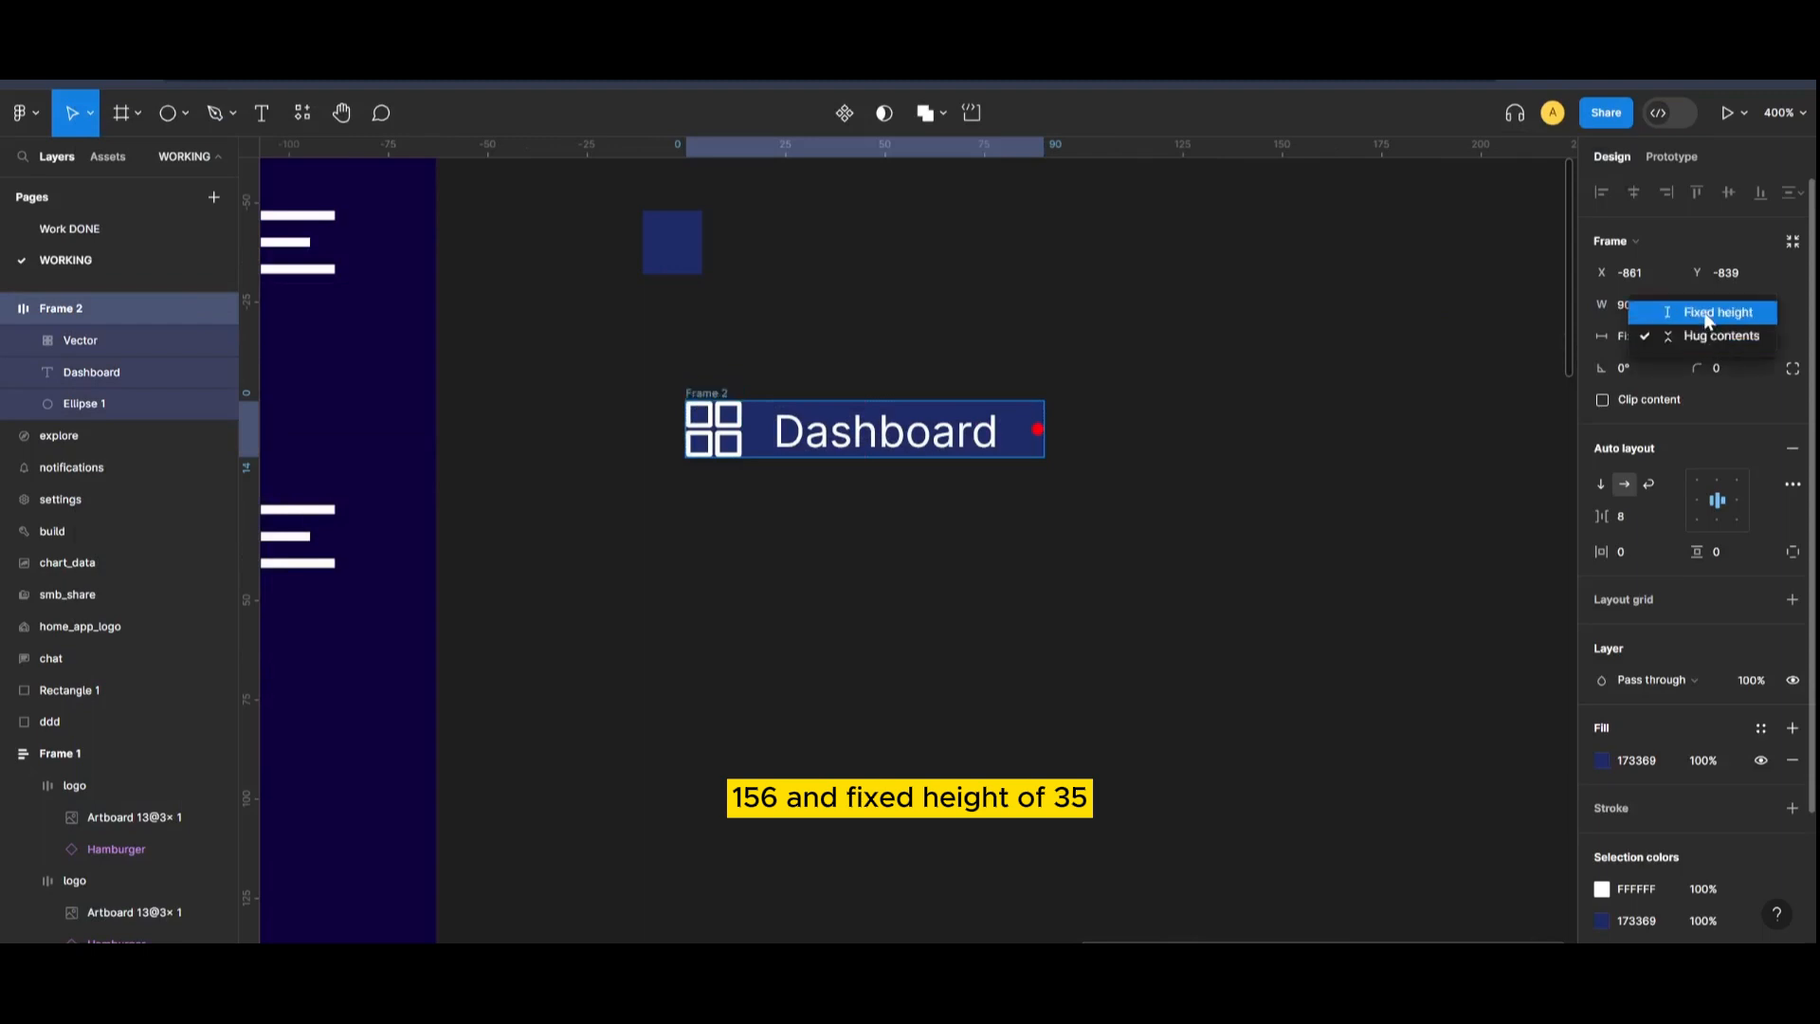
click(1721, 311)
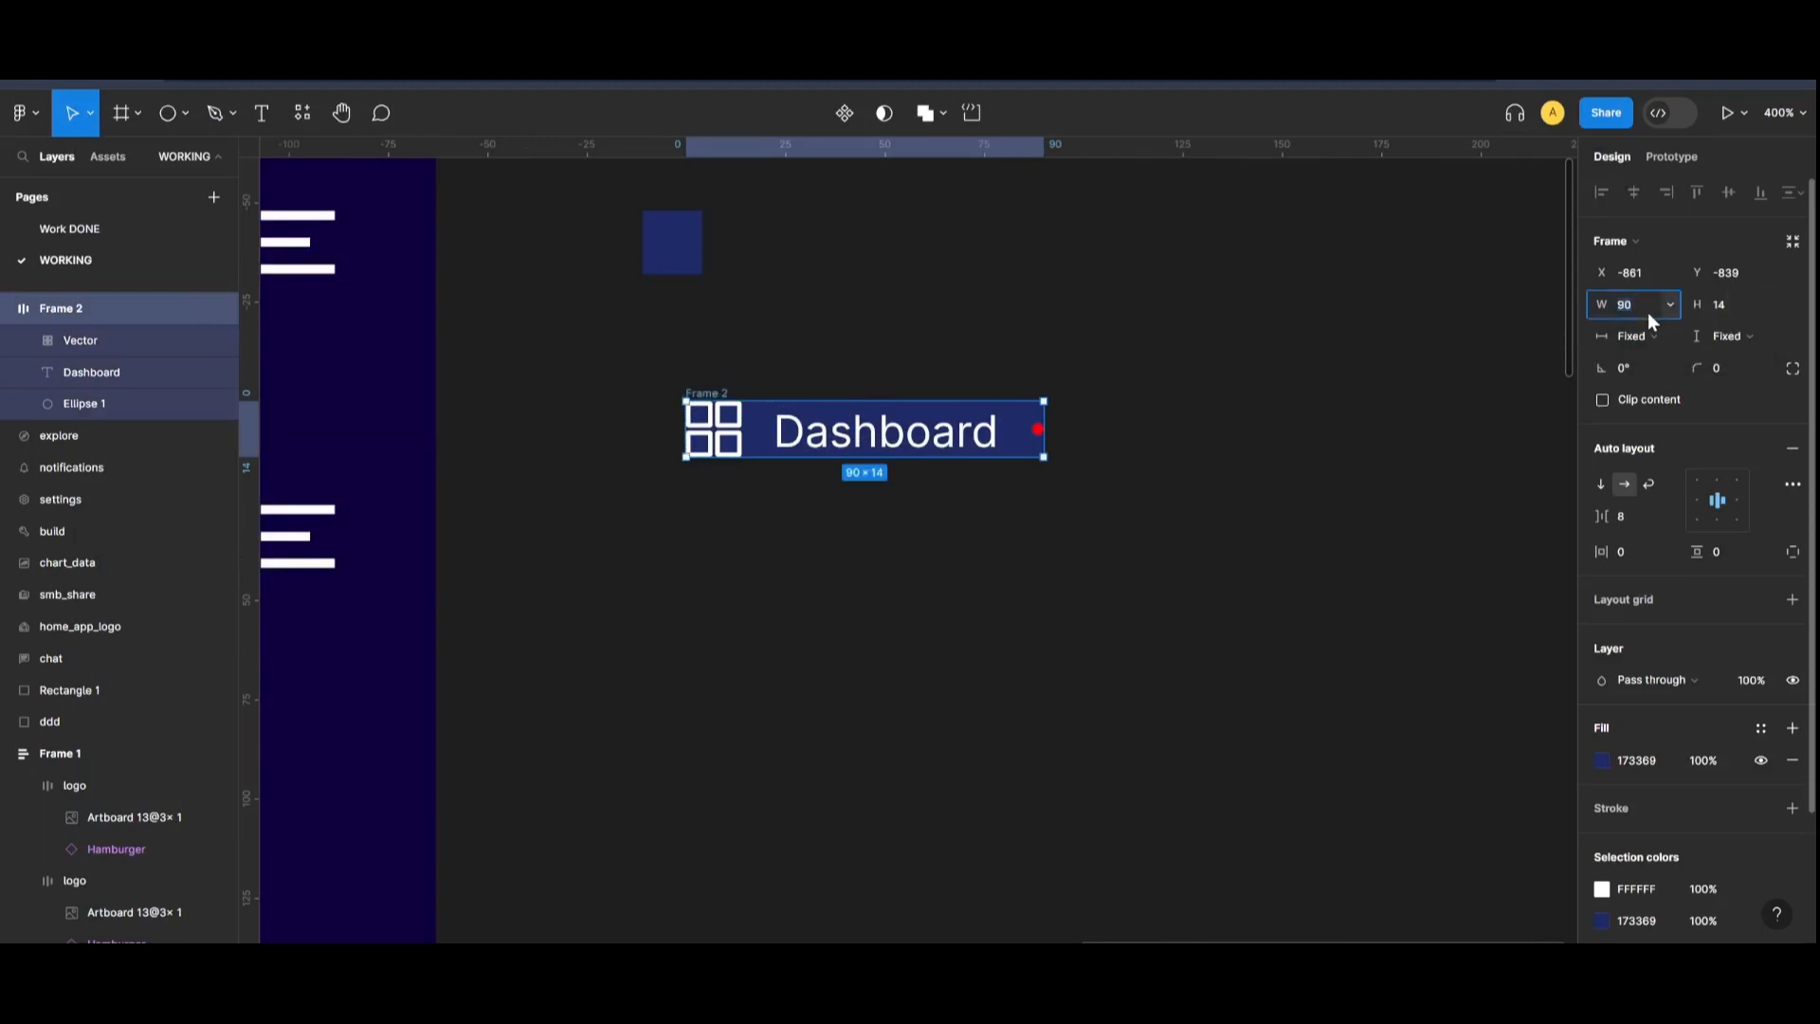
text(156)
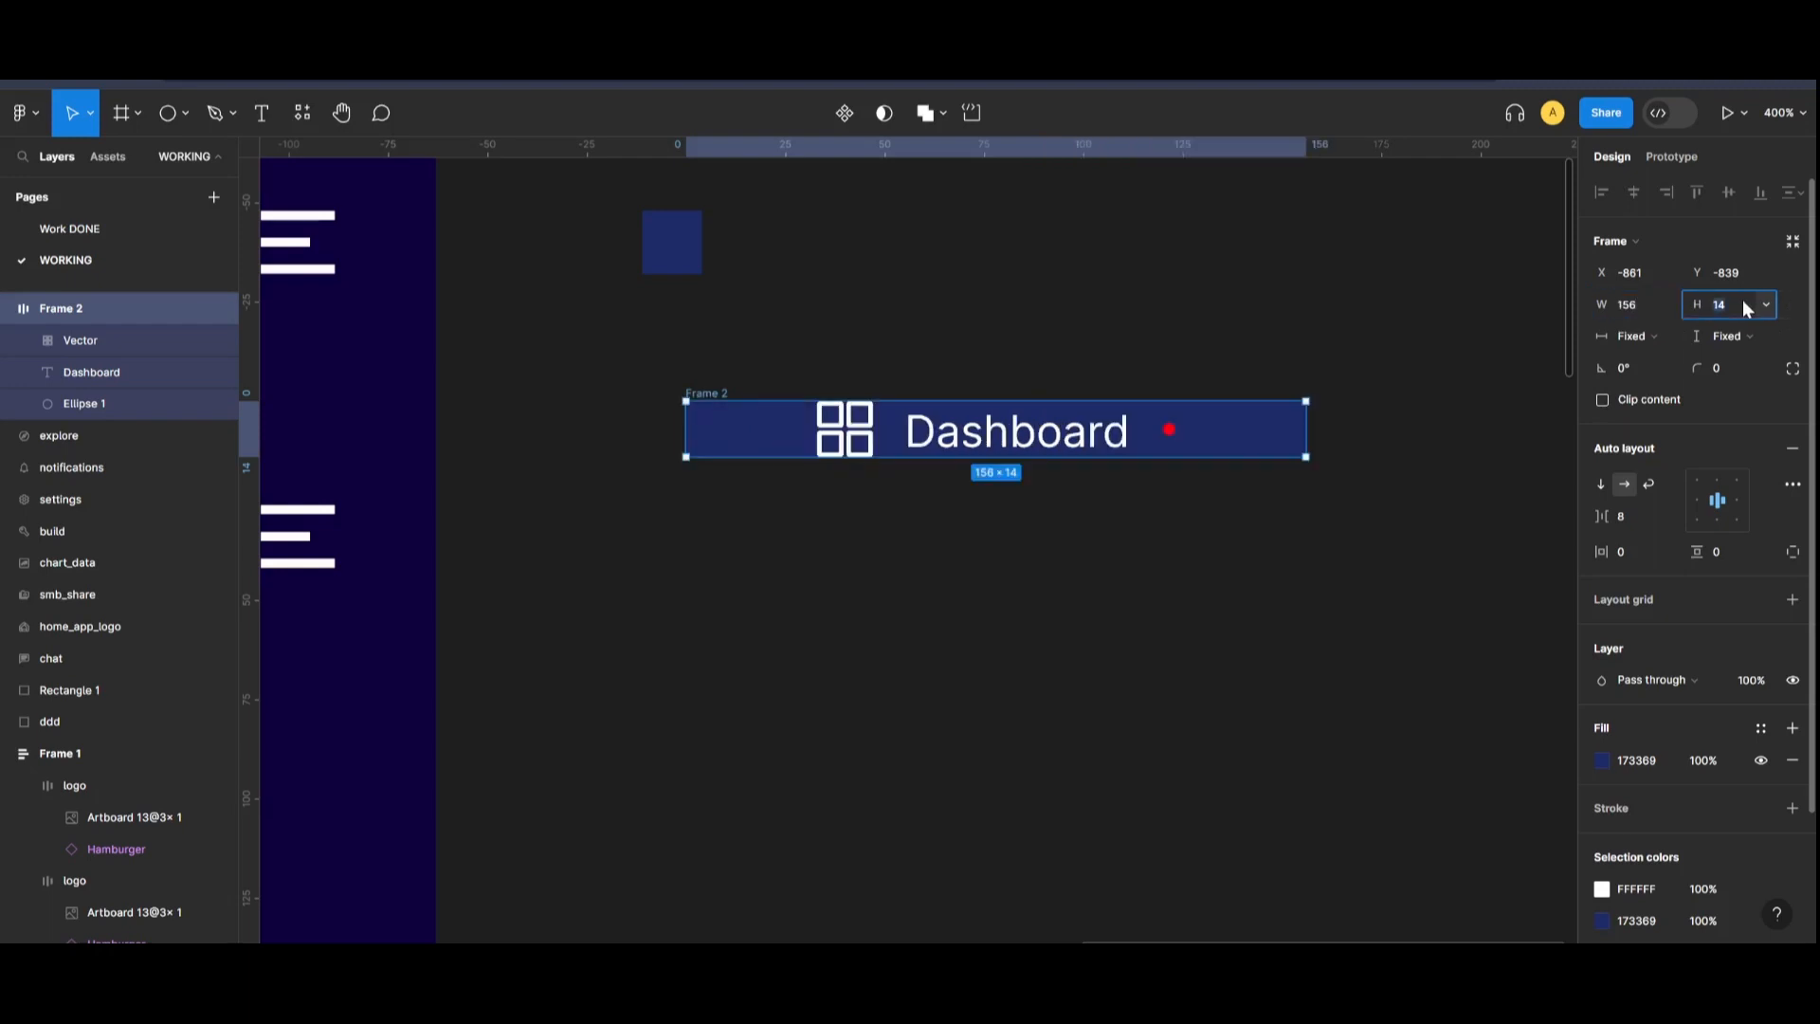
text(35)
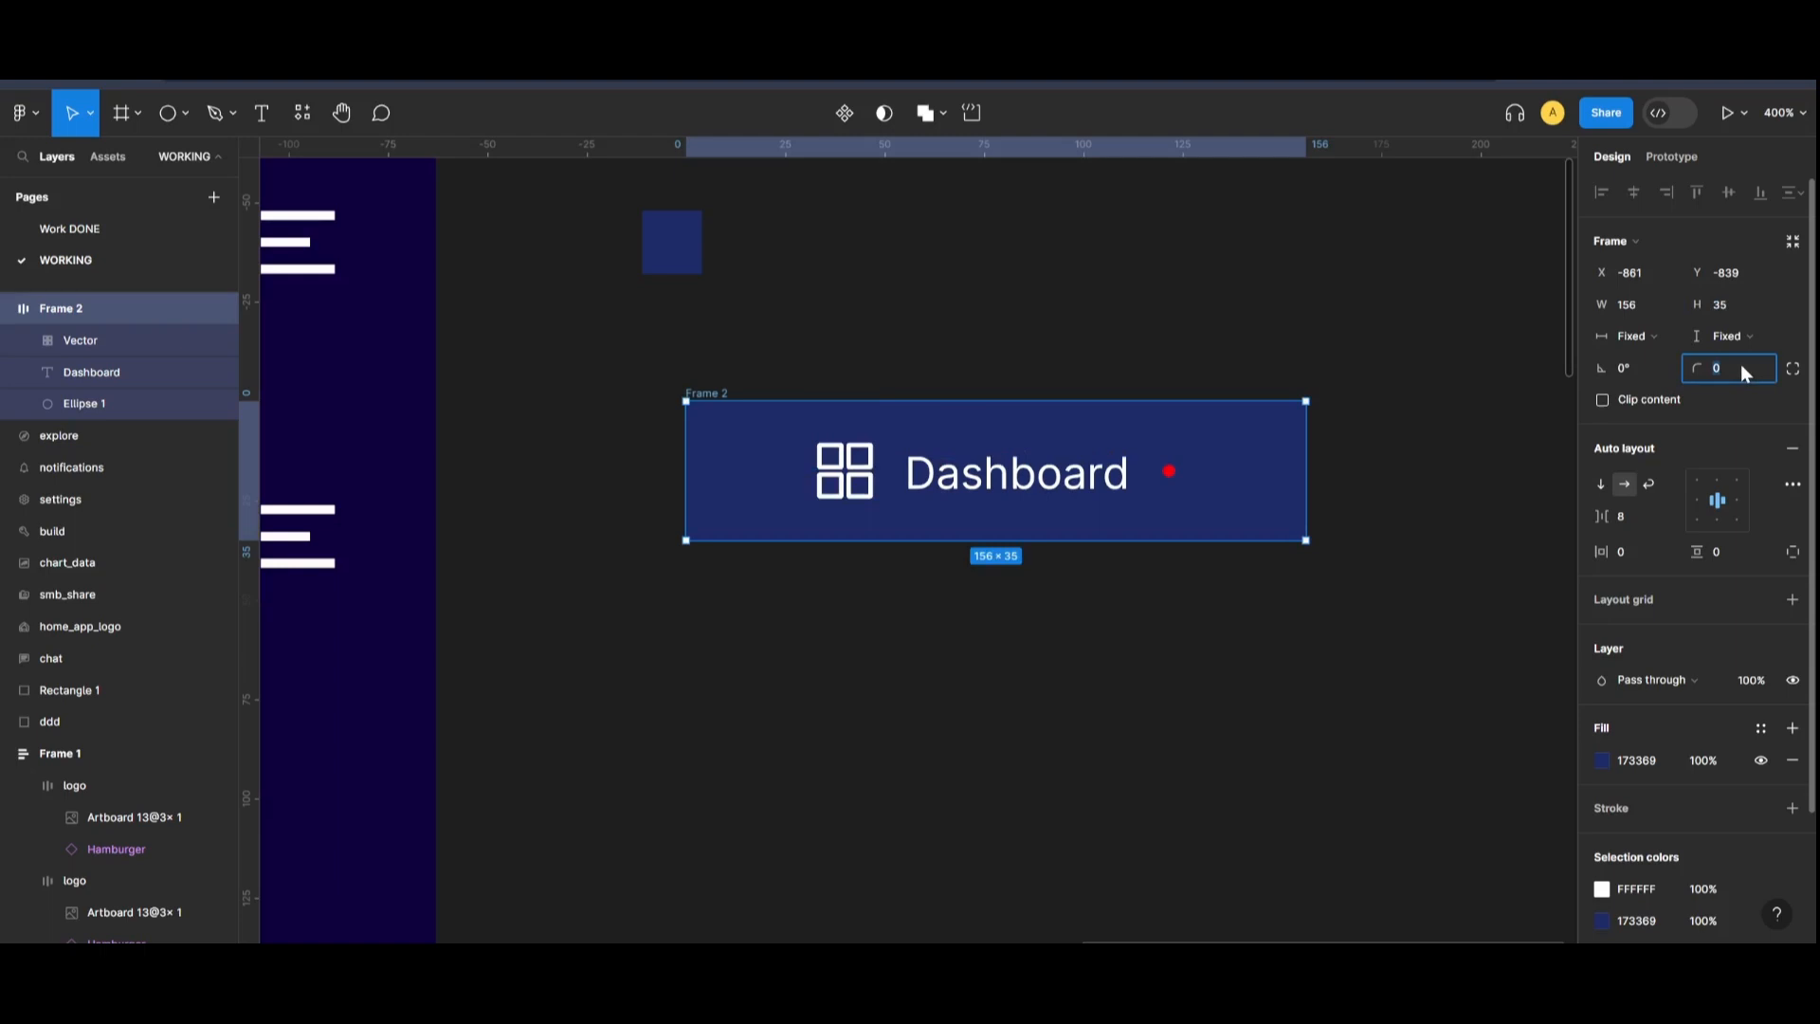
text(5)
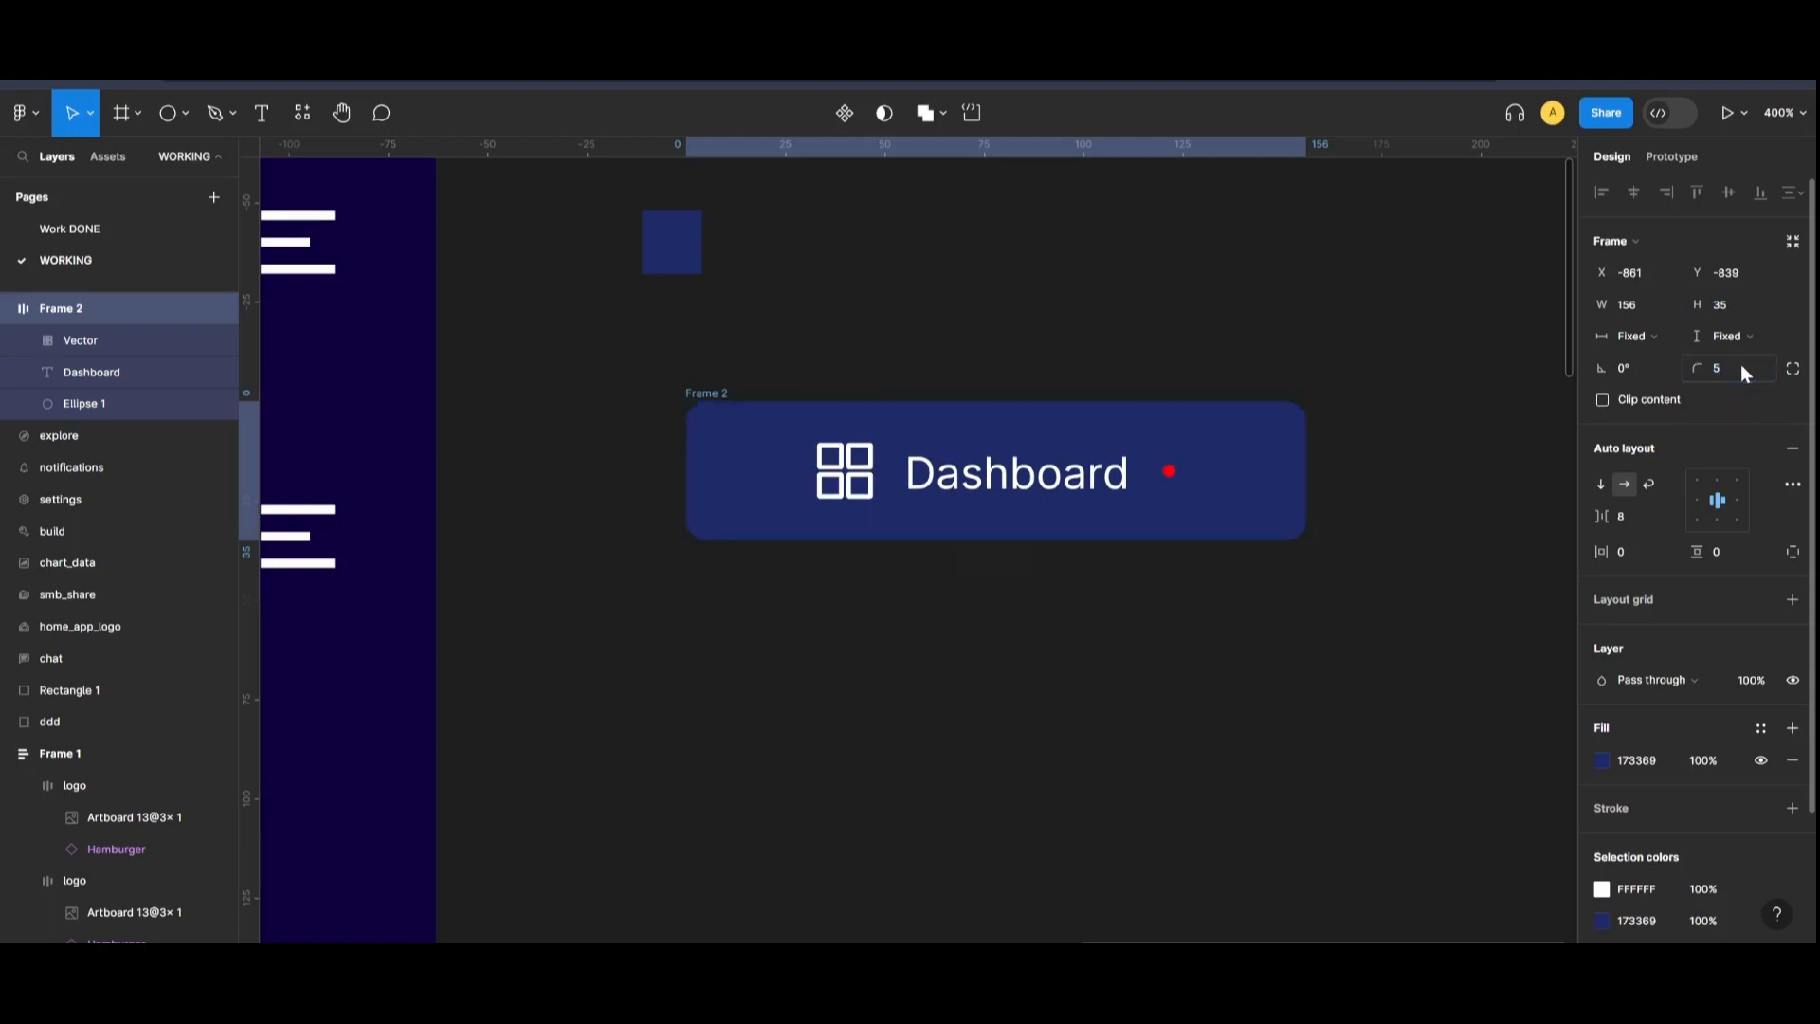
click(1631, 516)
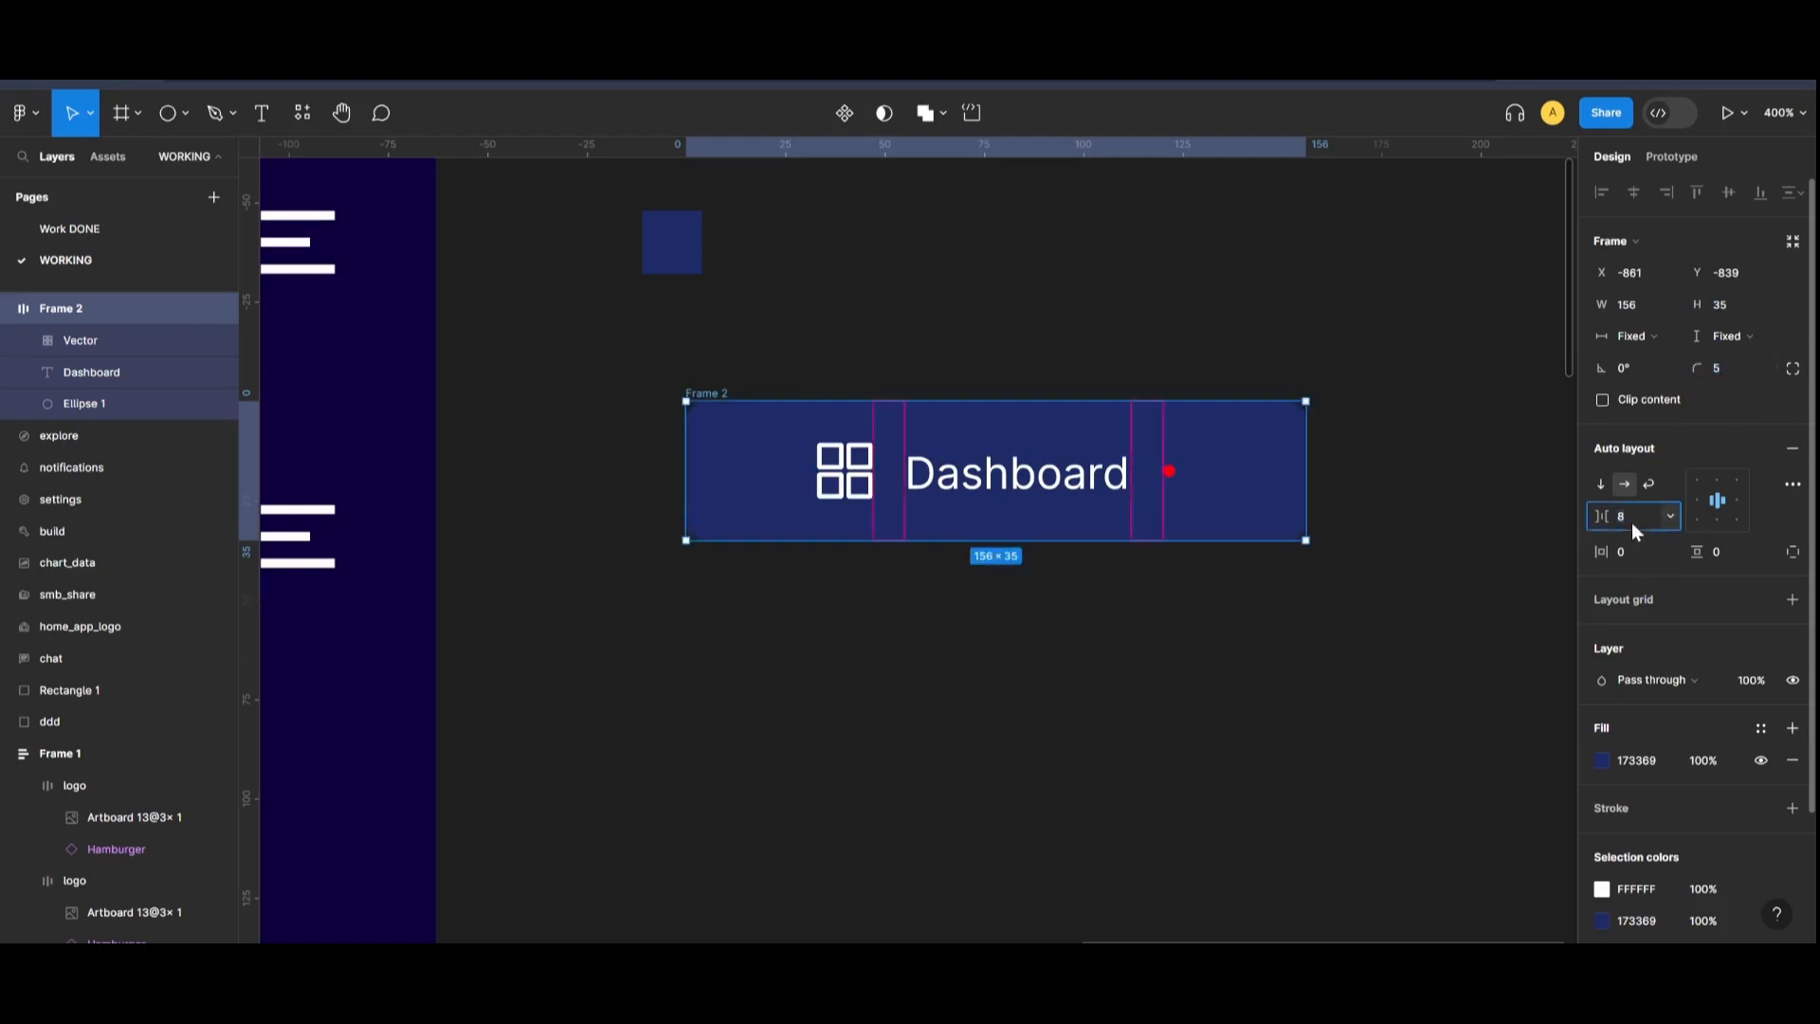
text(10)
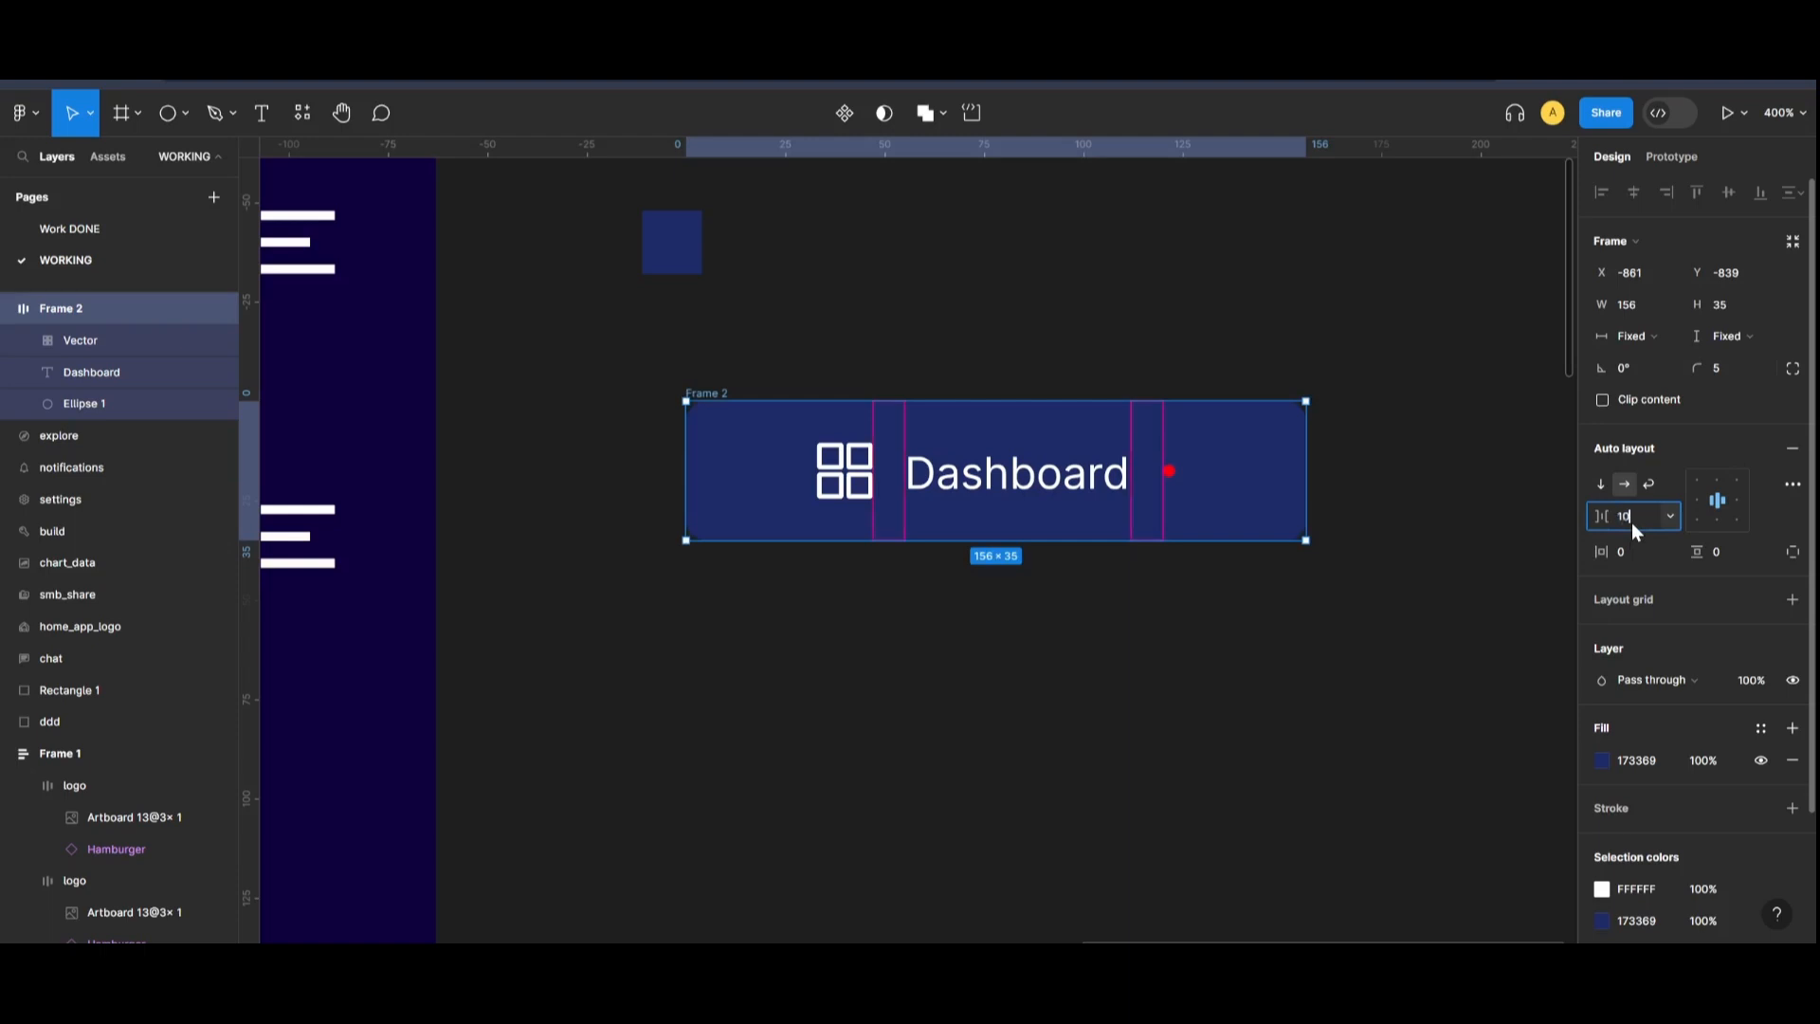
click(1625, 552)
text(5)
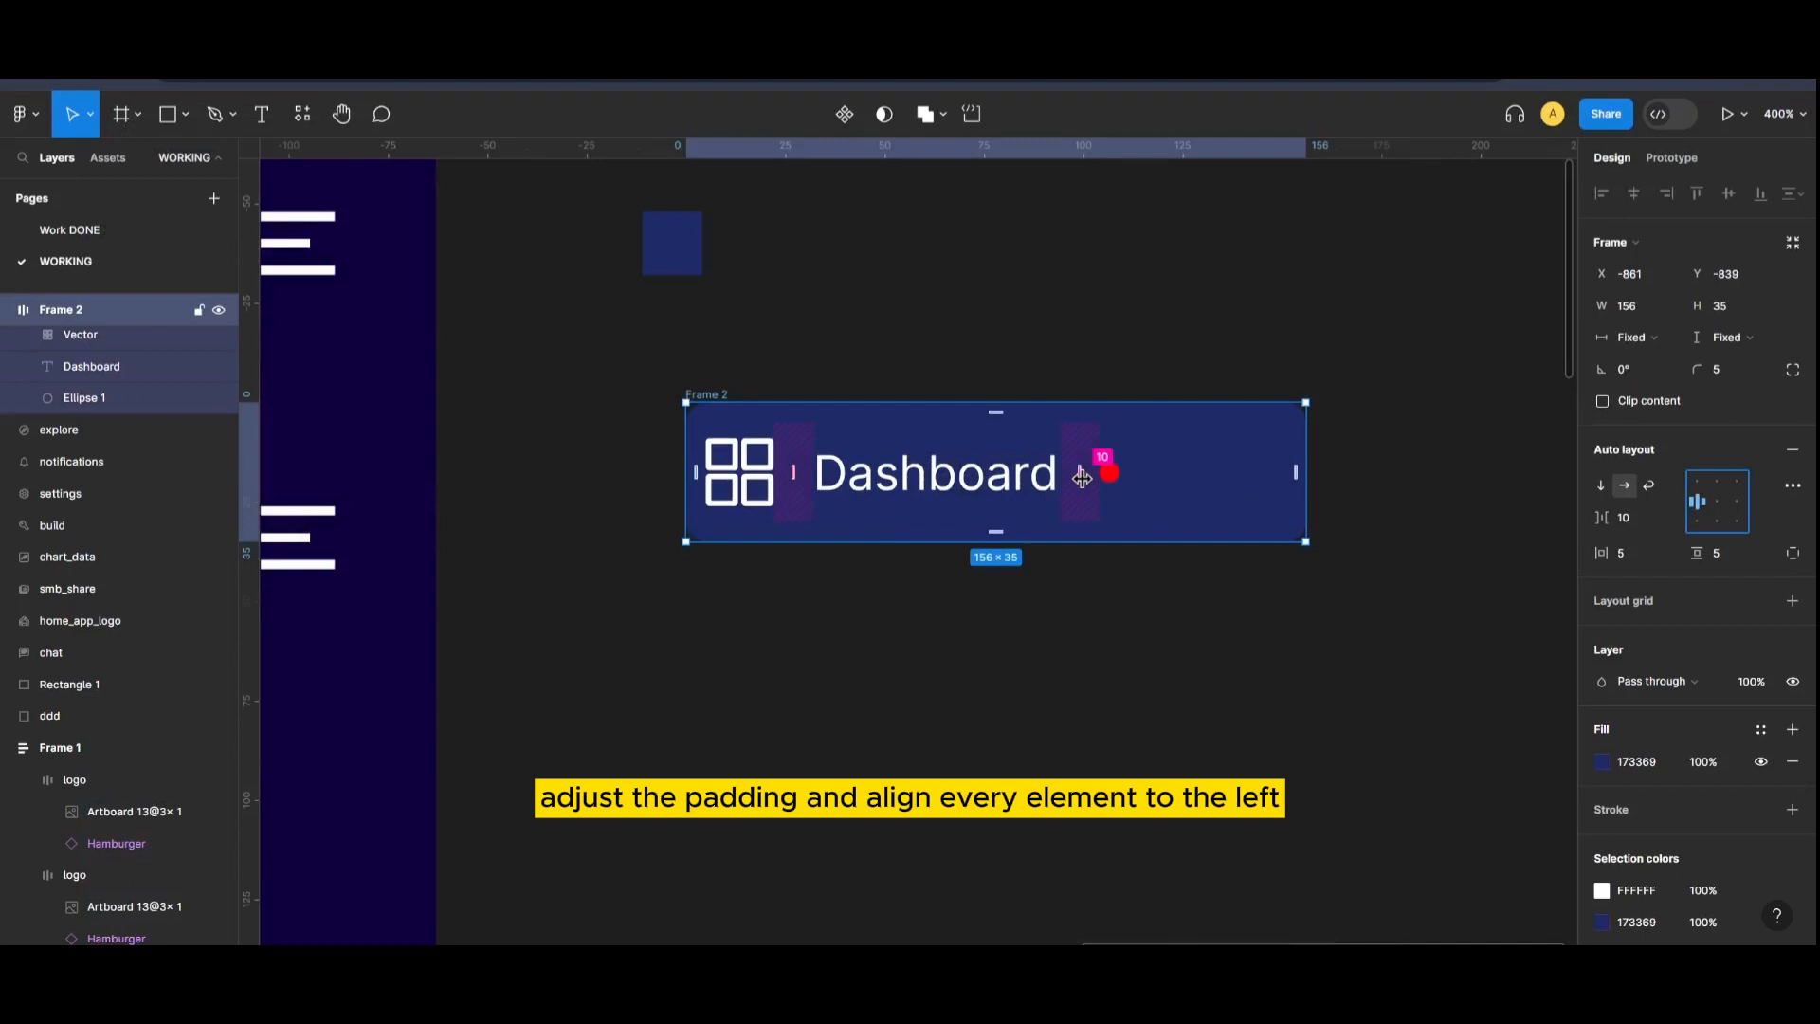
- Rename the Dashboard frame 'button template' and zoom out to see the sidebar
click(166, 114)
text(button template)
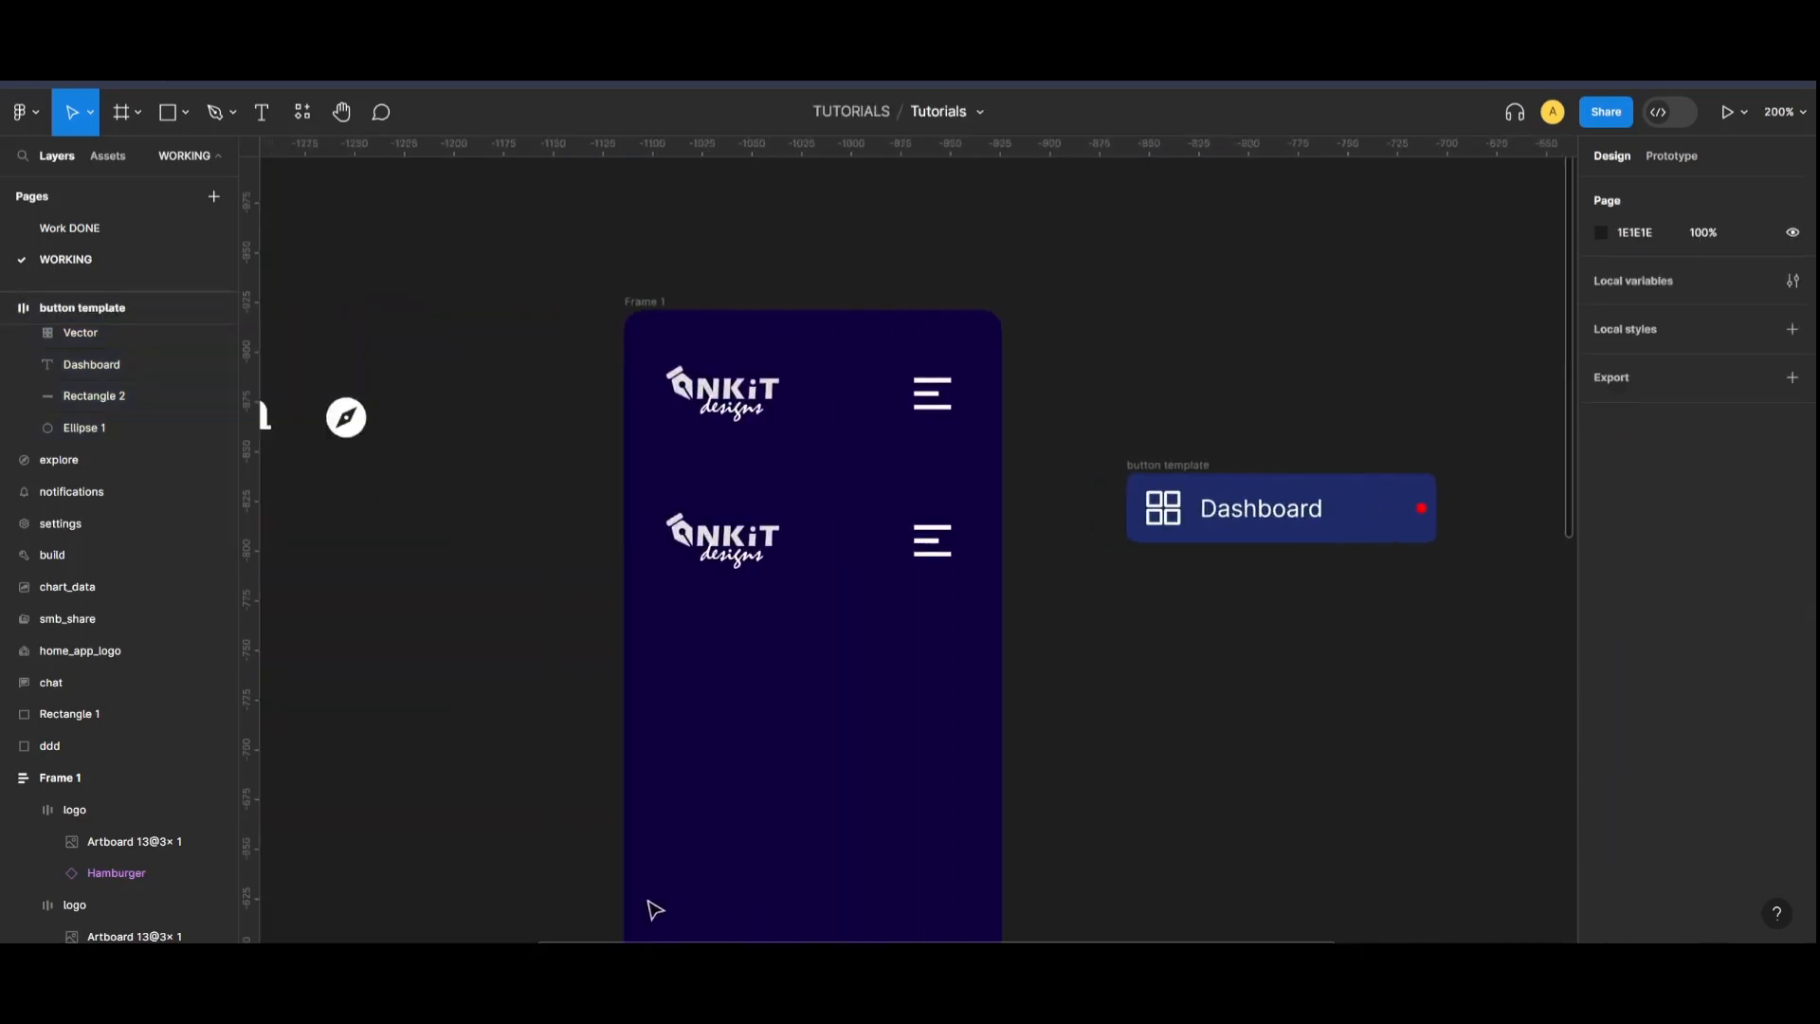
- Drag the button template into the sidebar frame and switch to the assets page
click(74, 873)
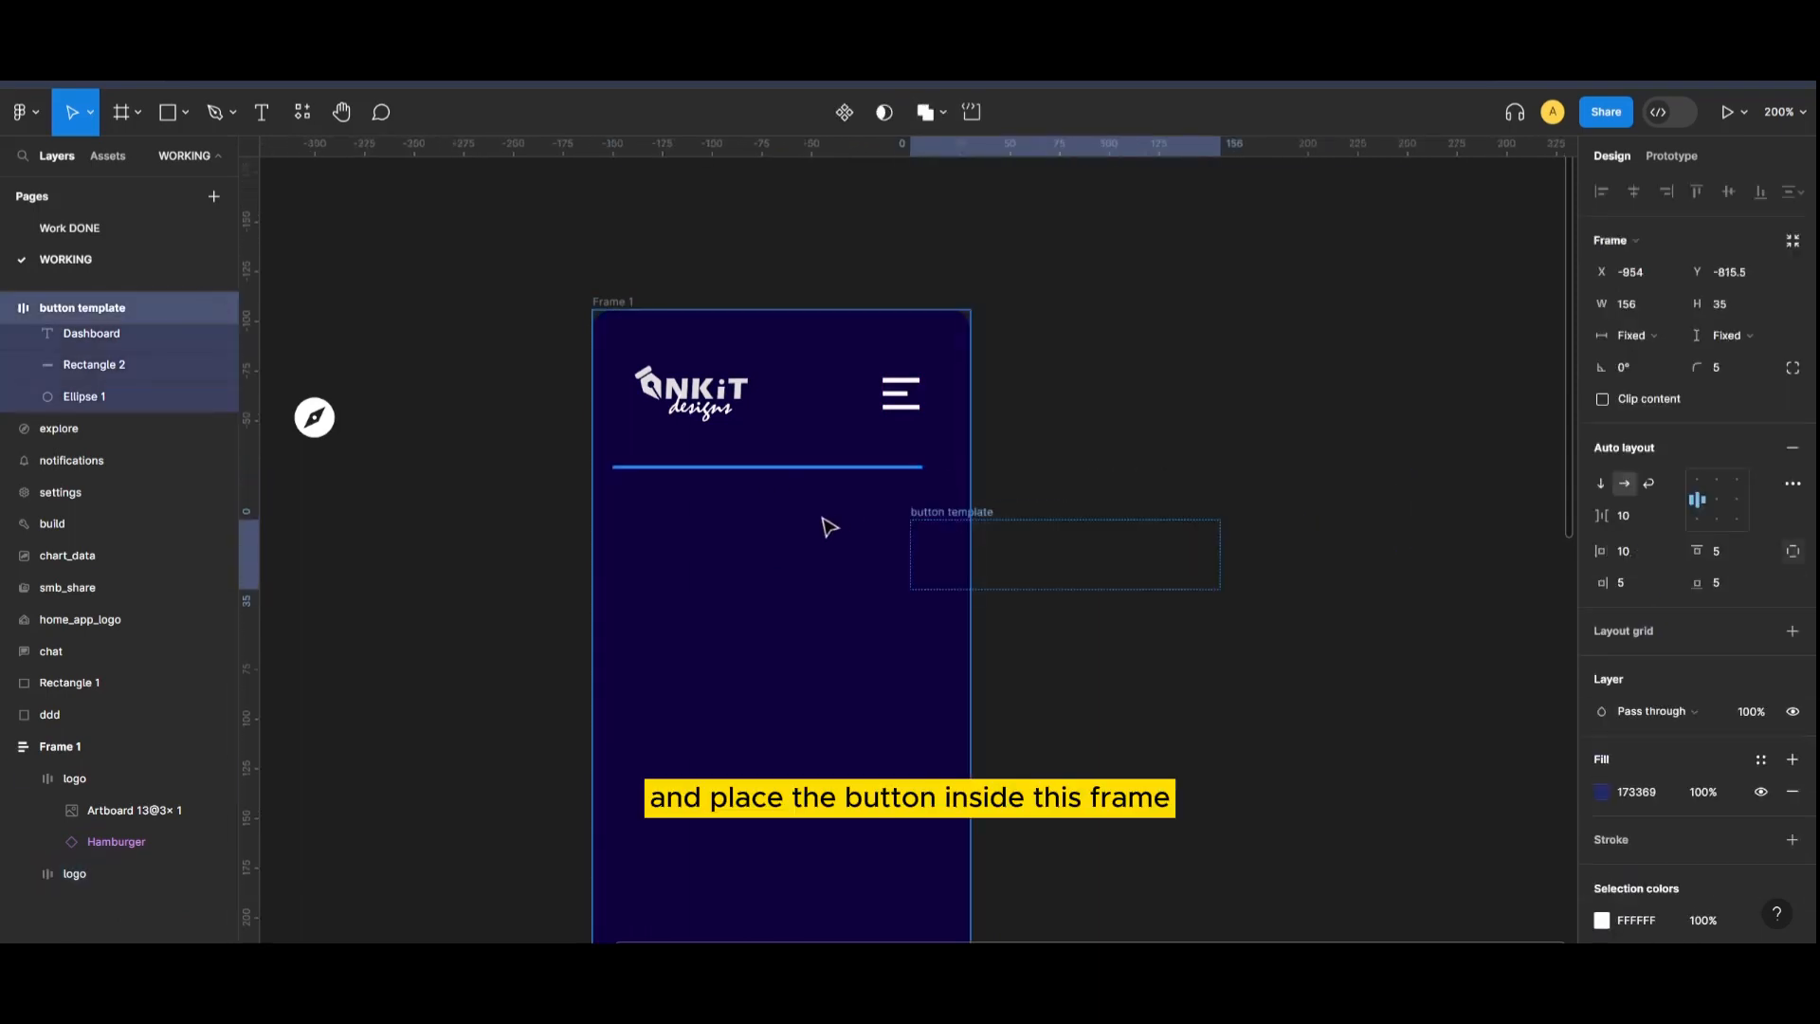
drag(1062, 553, 784, 539)
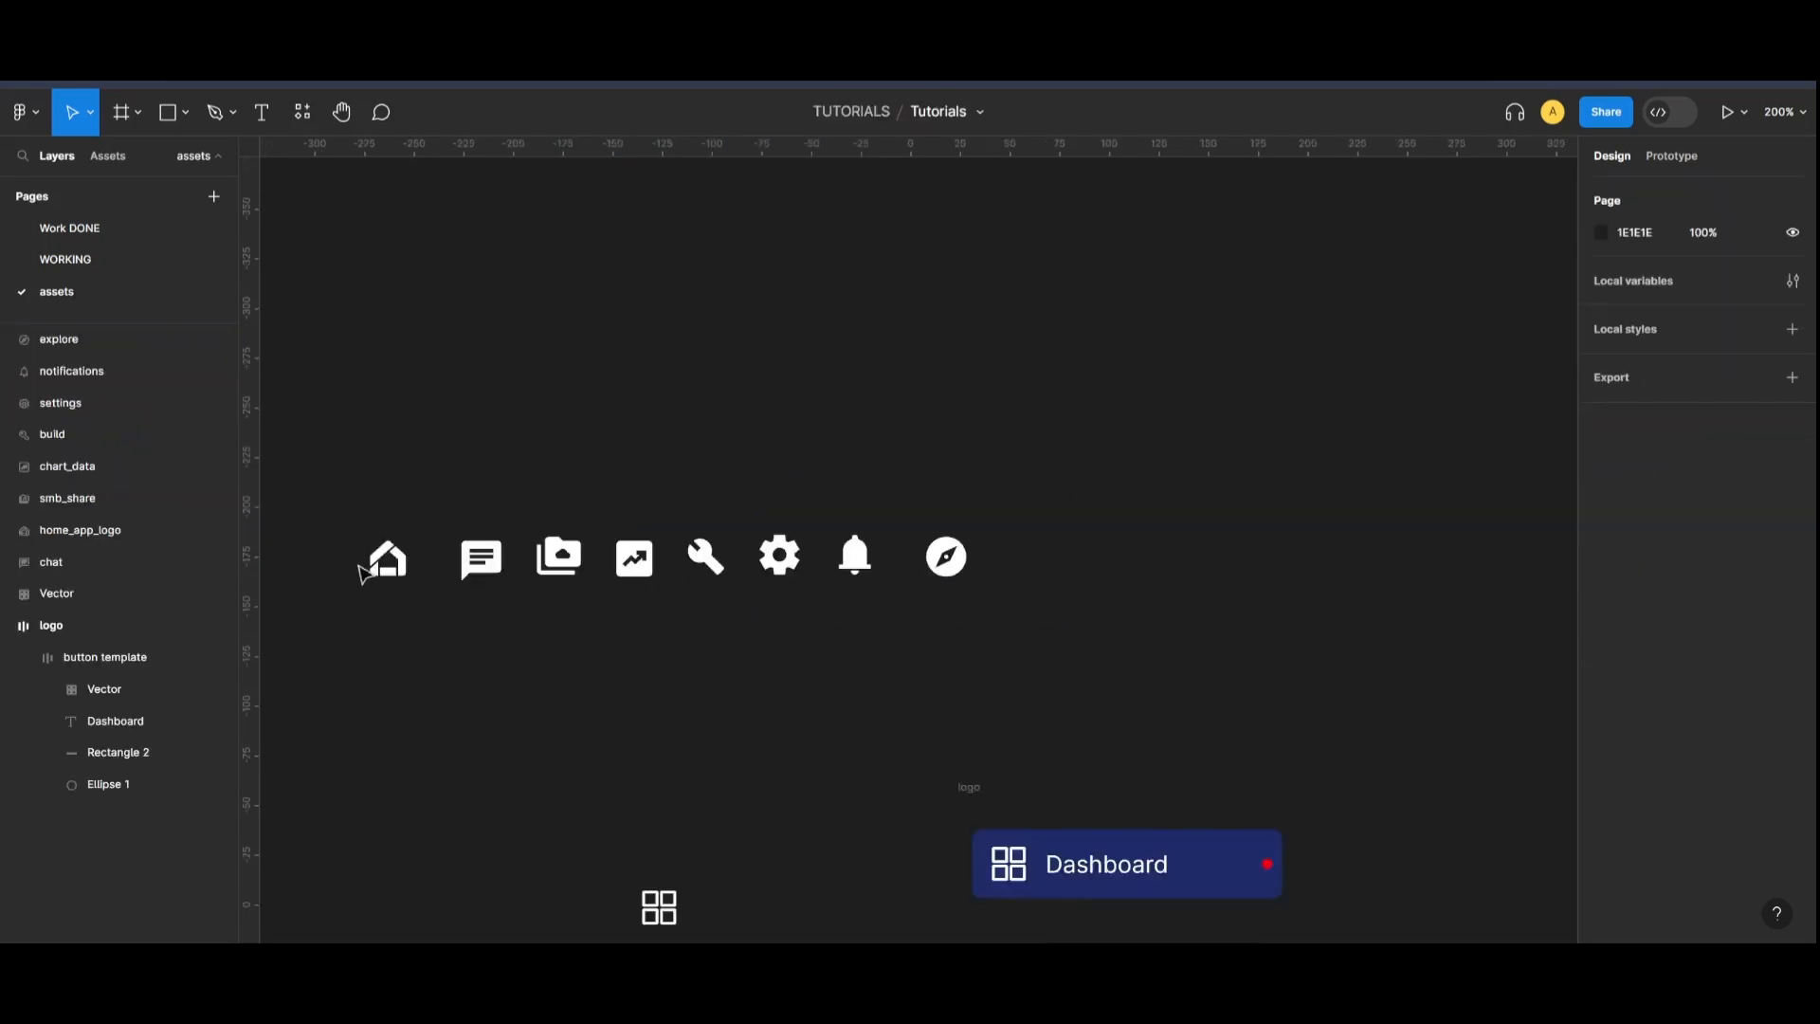
click(21, 112)
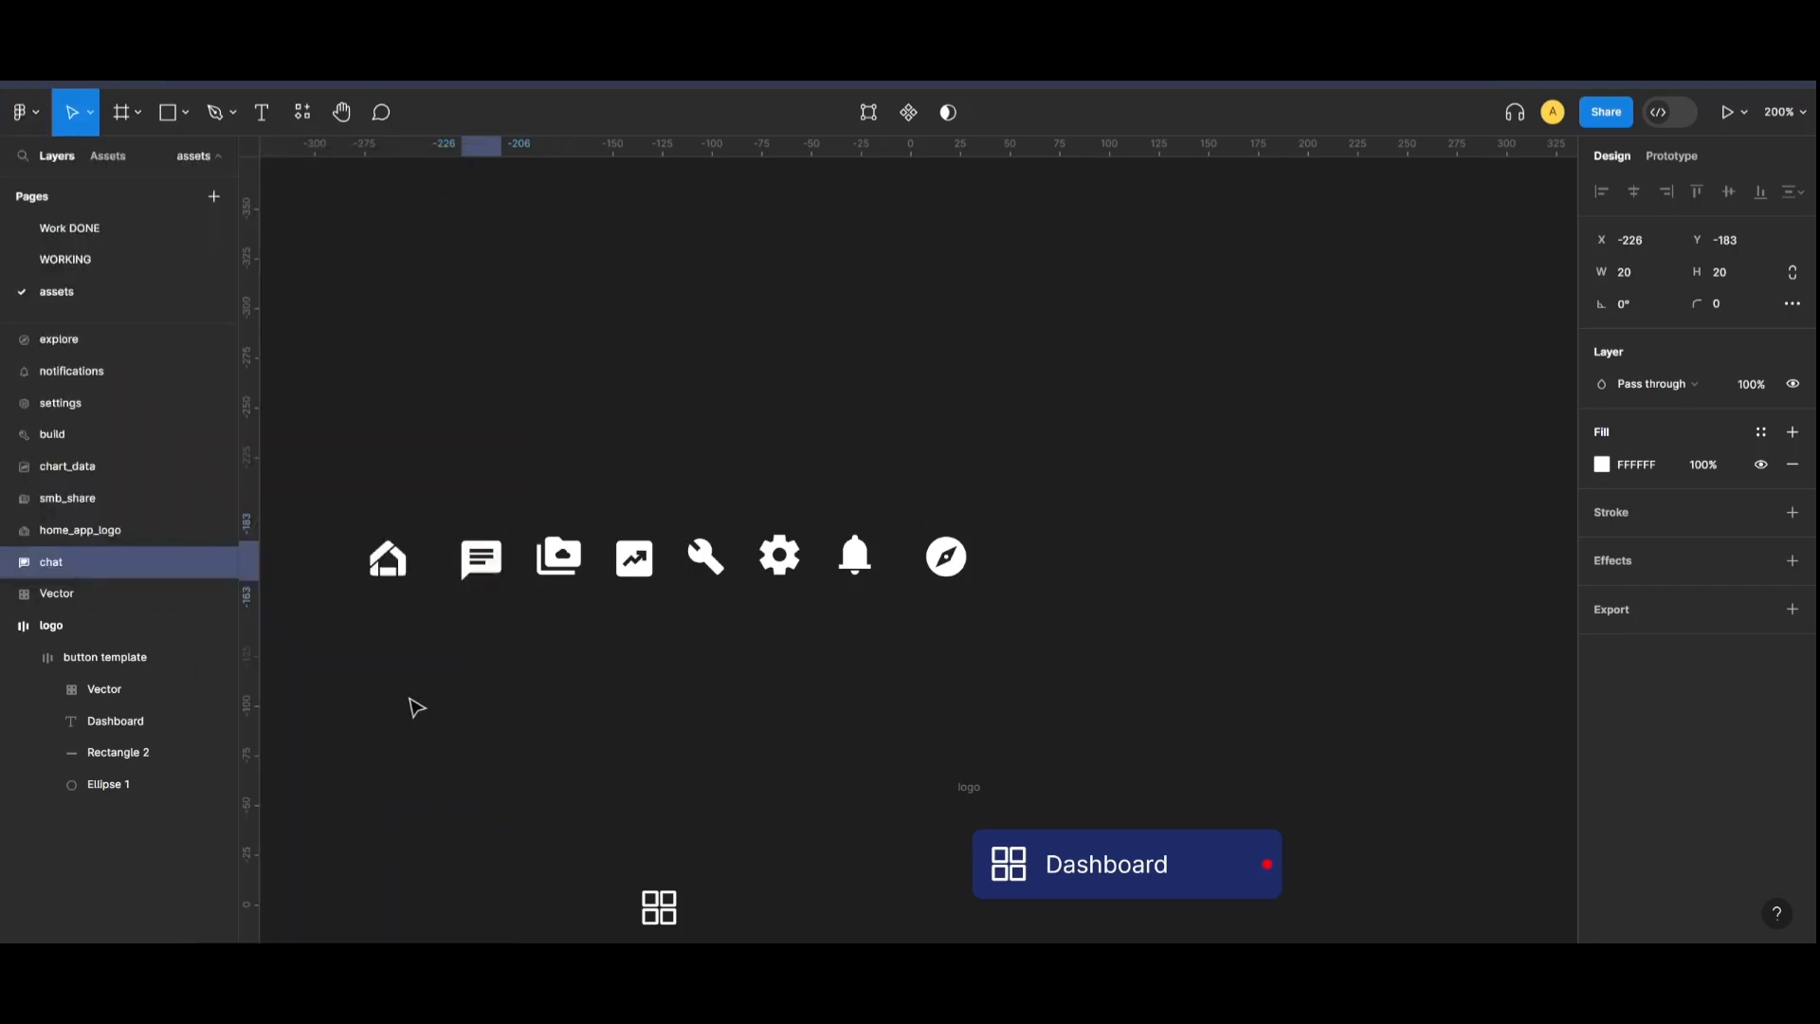
click(558, 558)
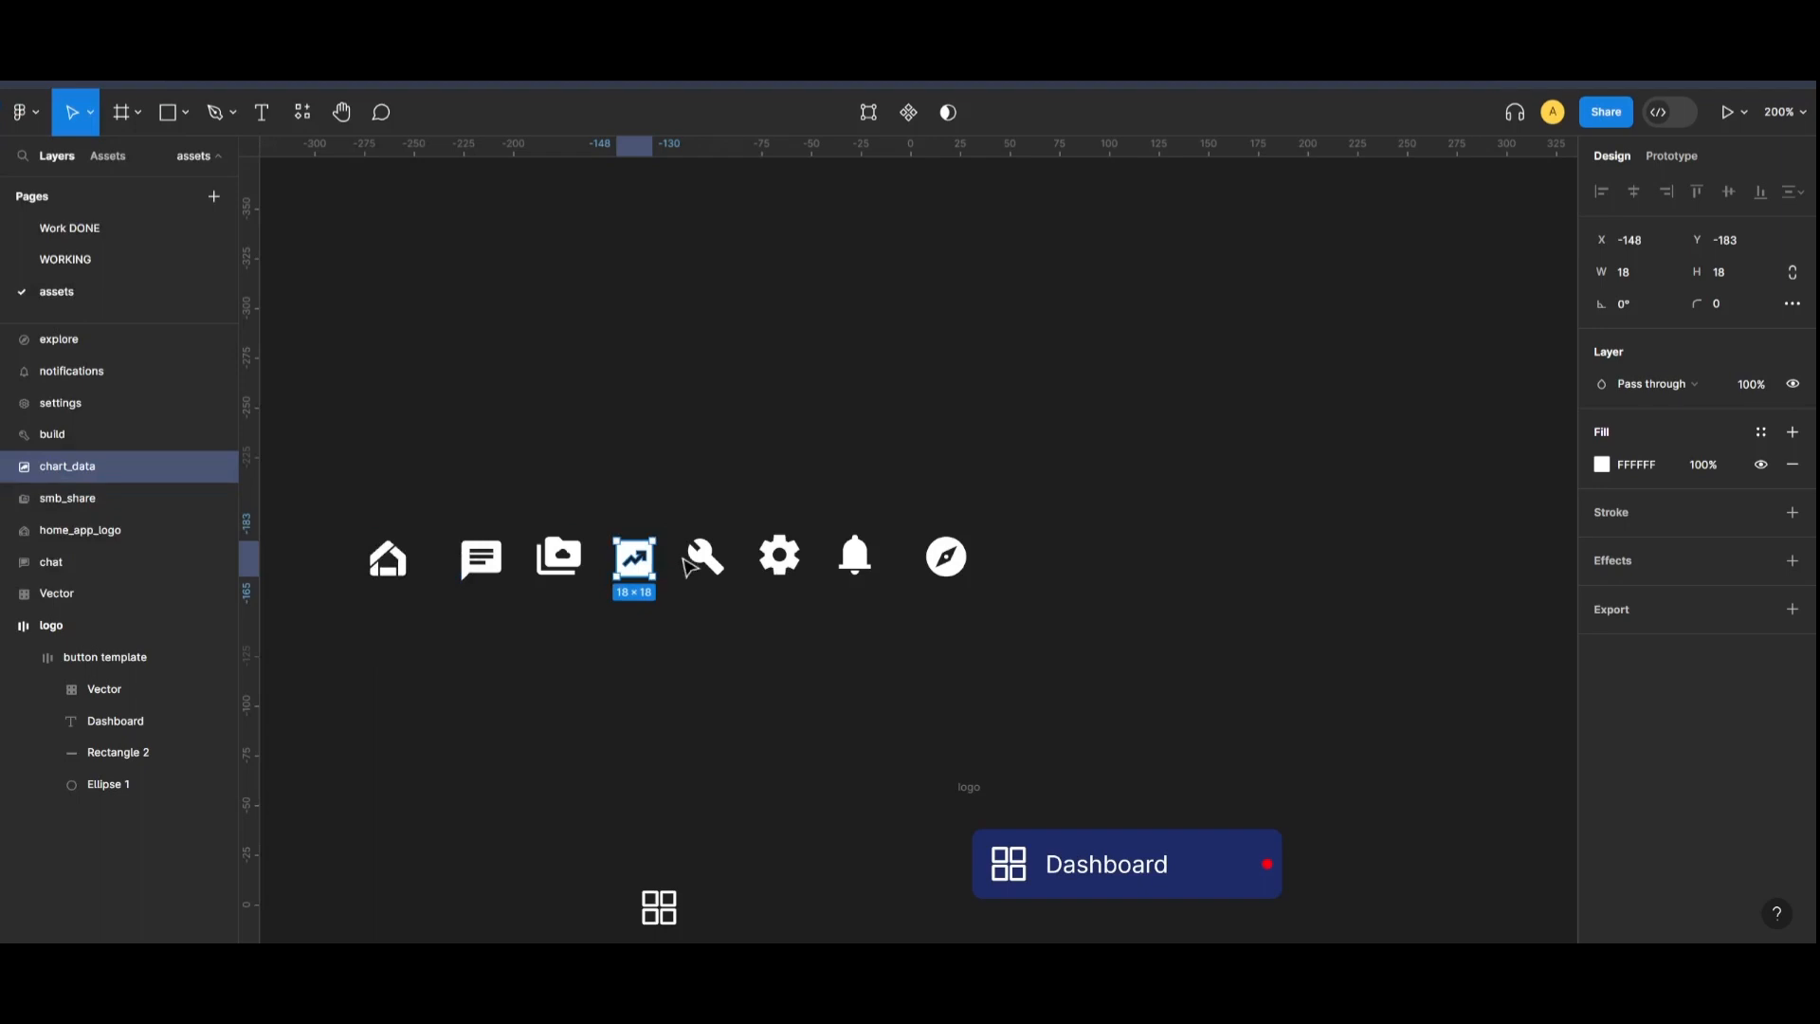
click(777, 556)
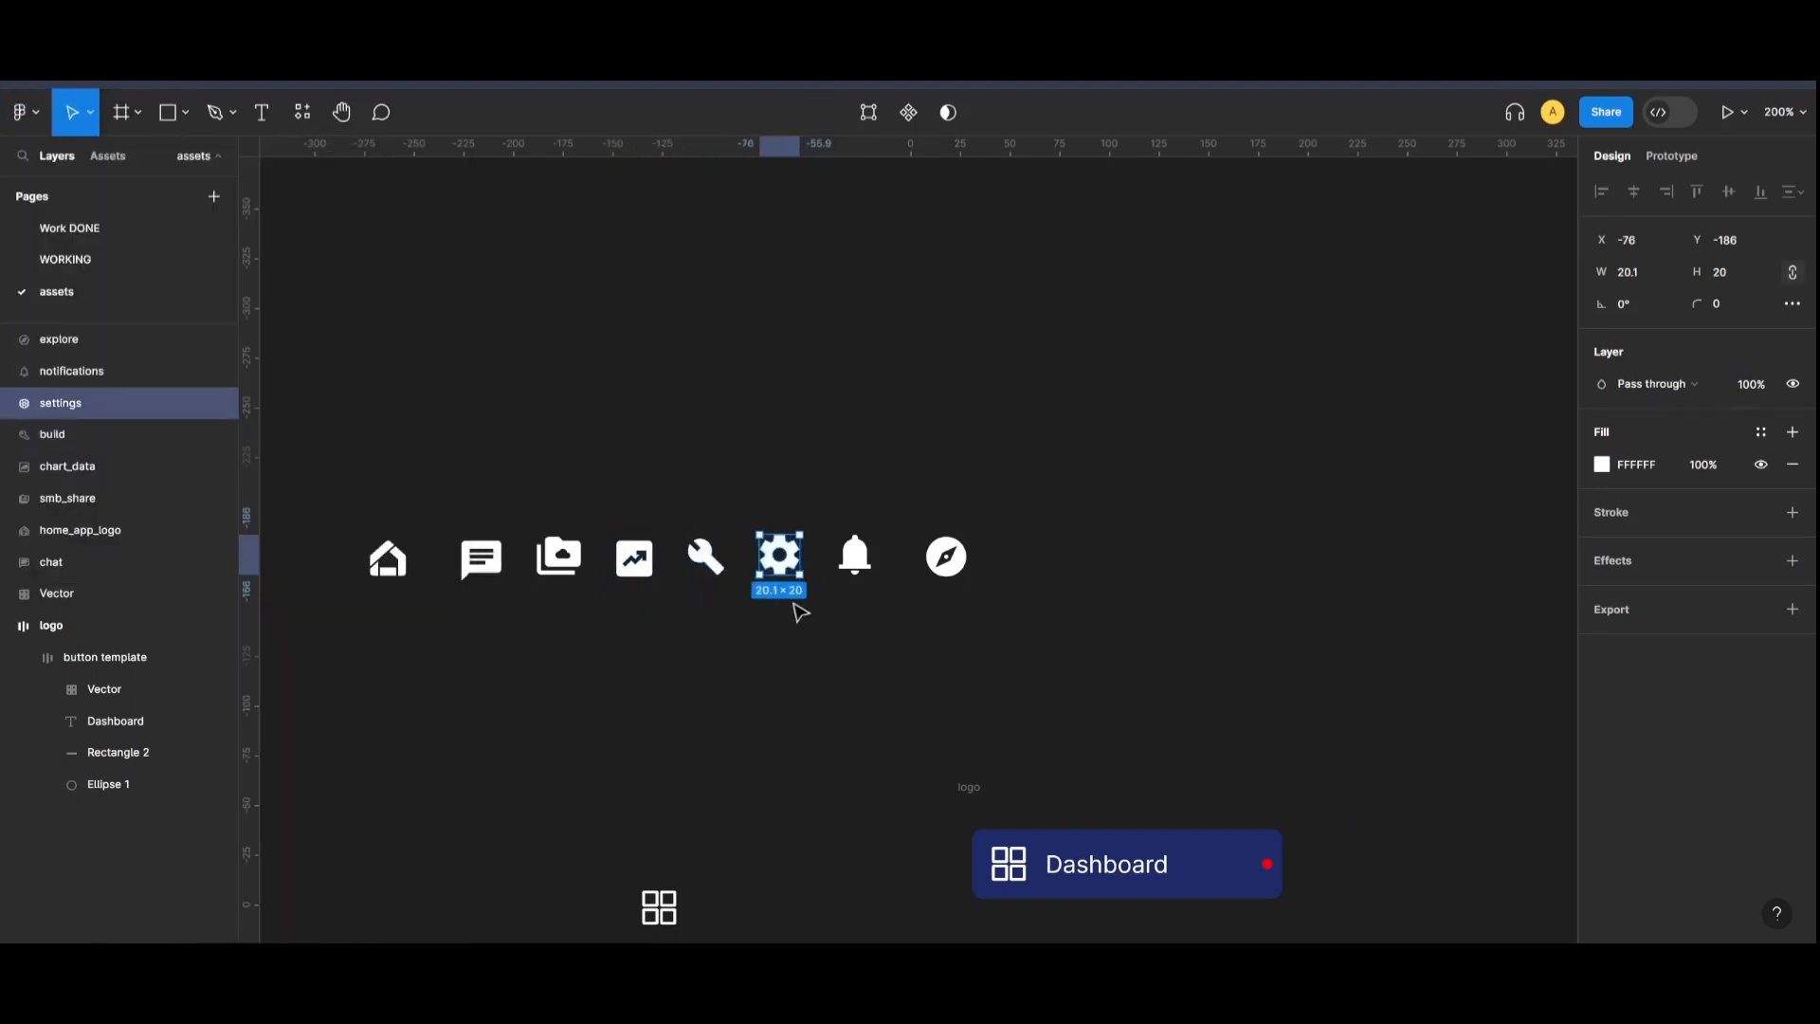
click(853, 556)
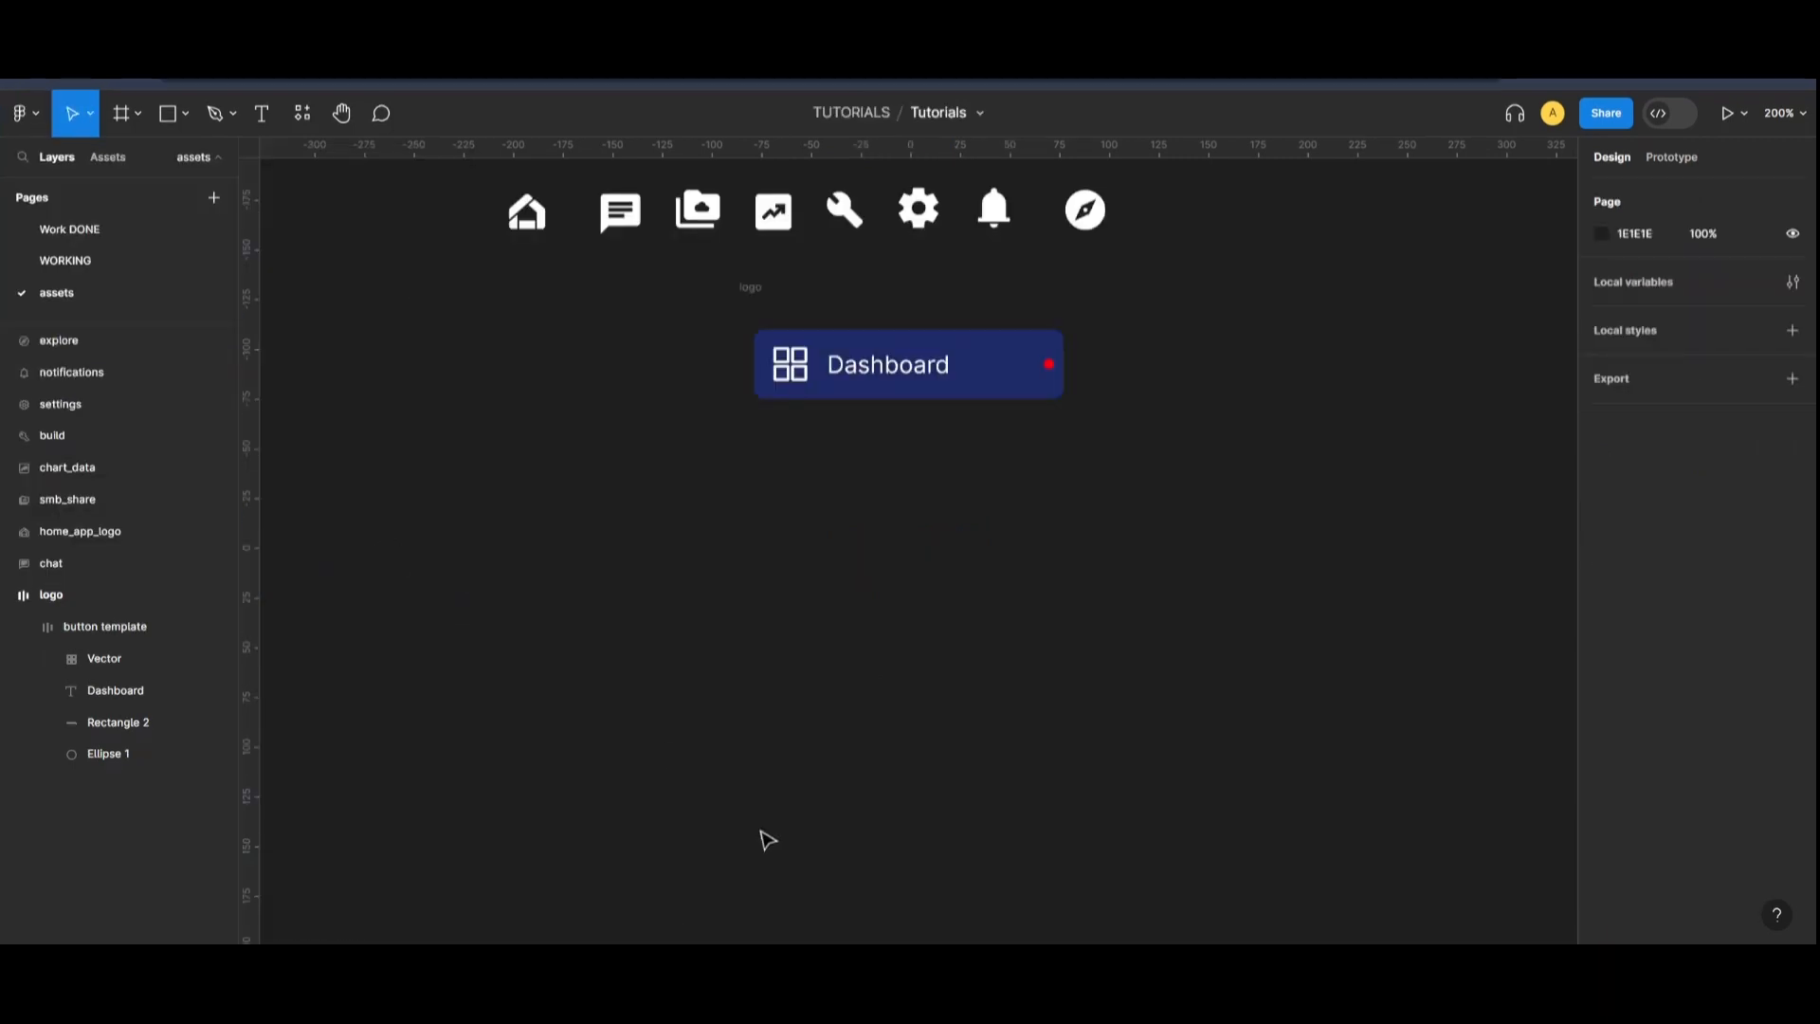
click(121, 112)
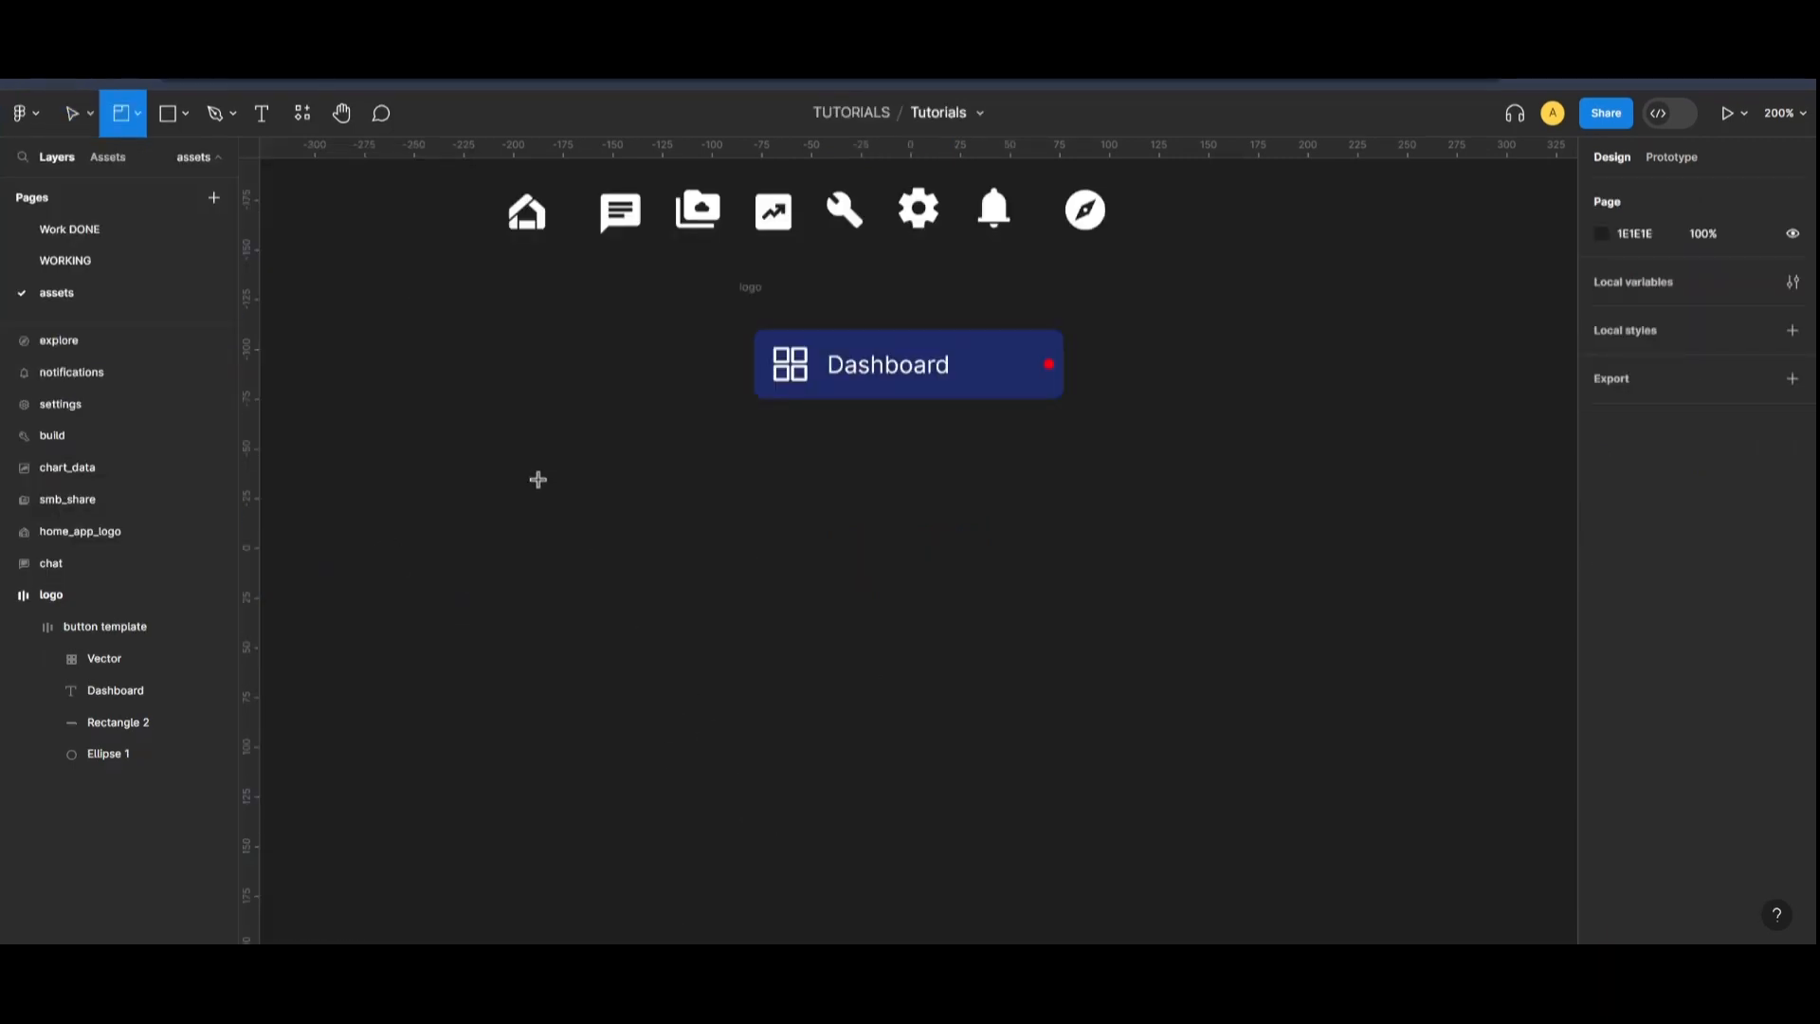
- Draw a section and fill it with the navy 'main' colour style
drag(536, 480, 1045, 891)
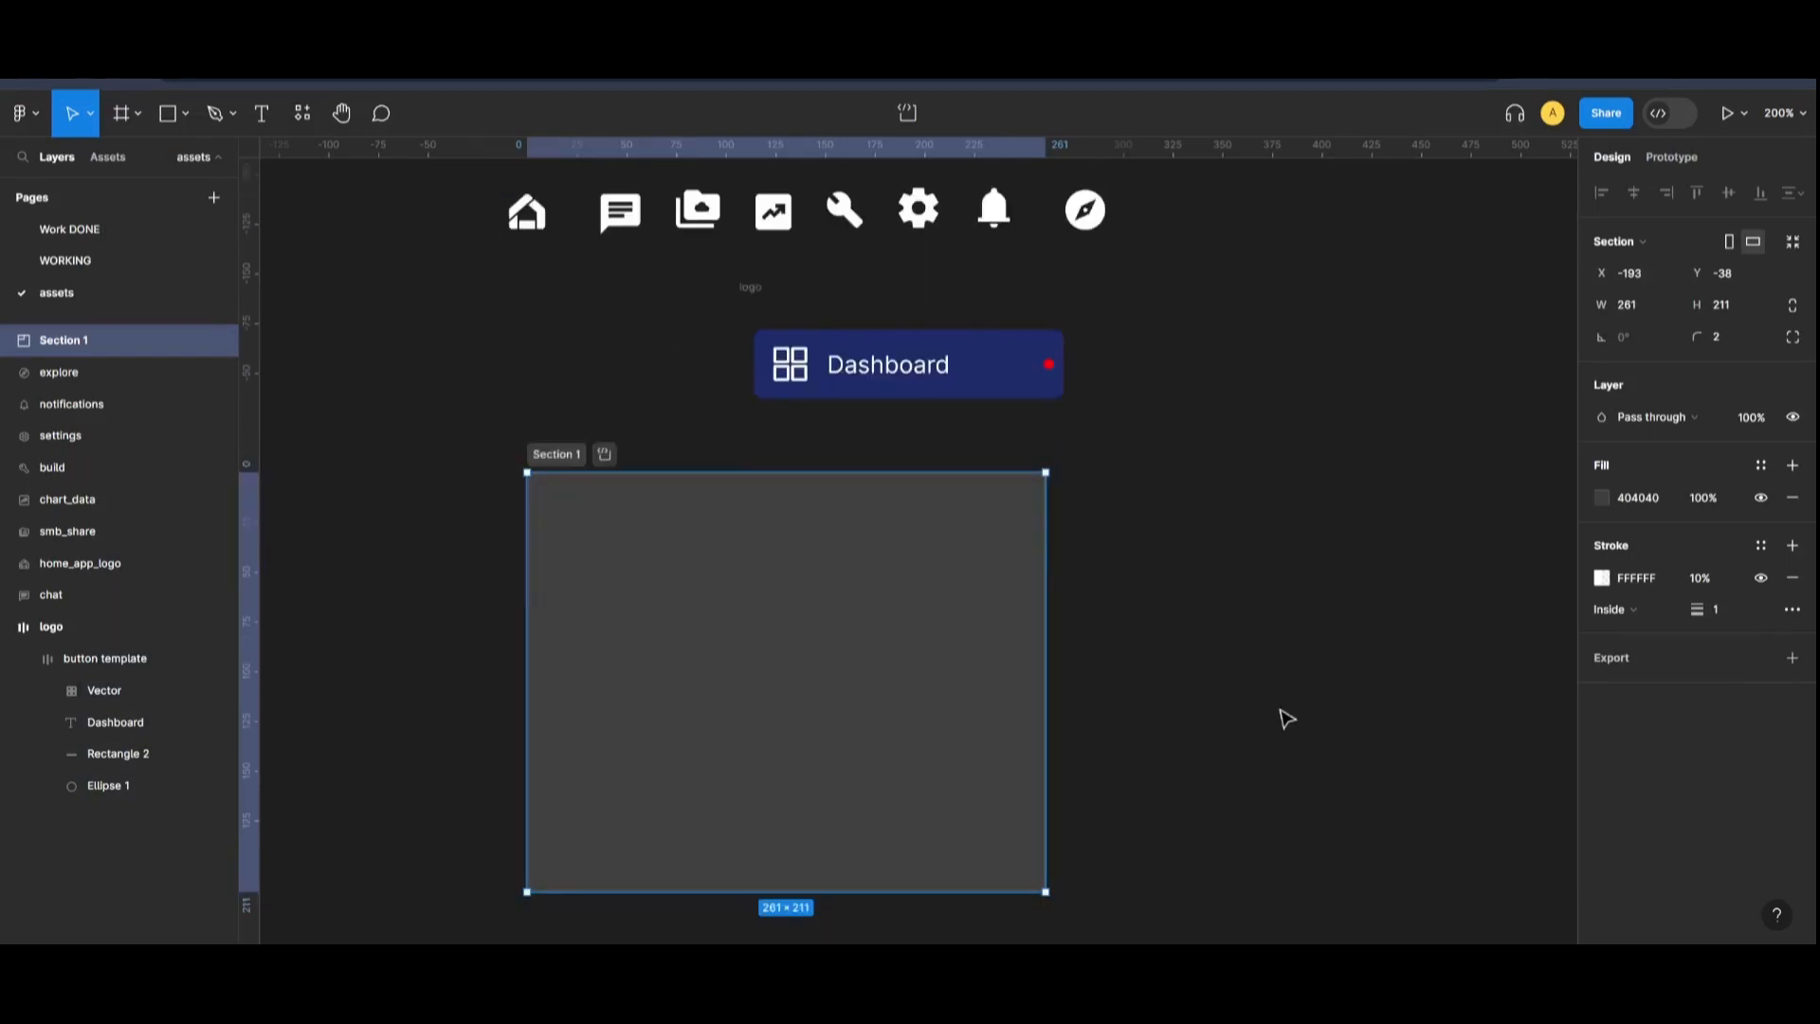
mouse_move(1408, 573)
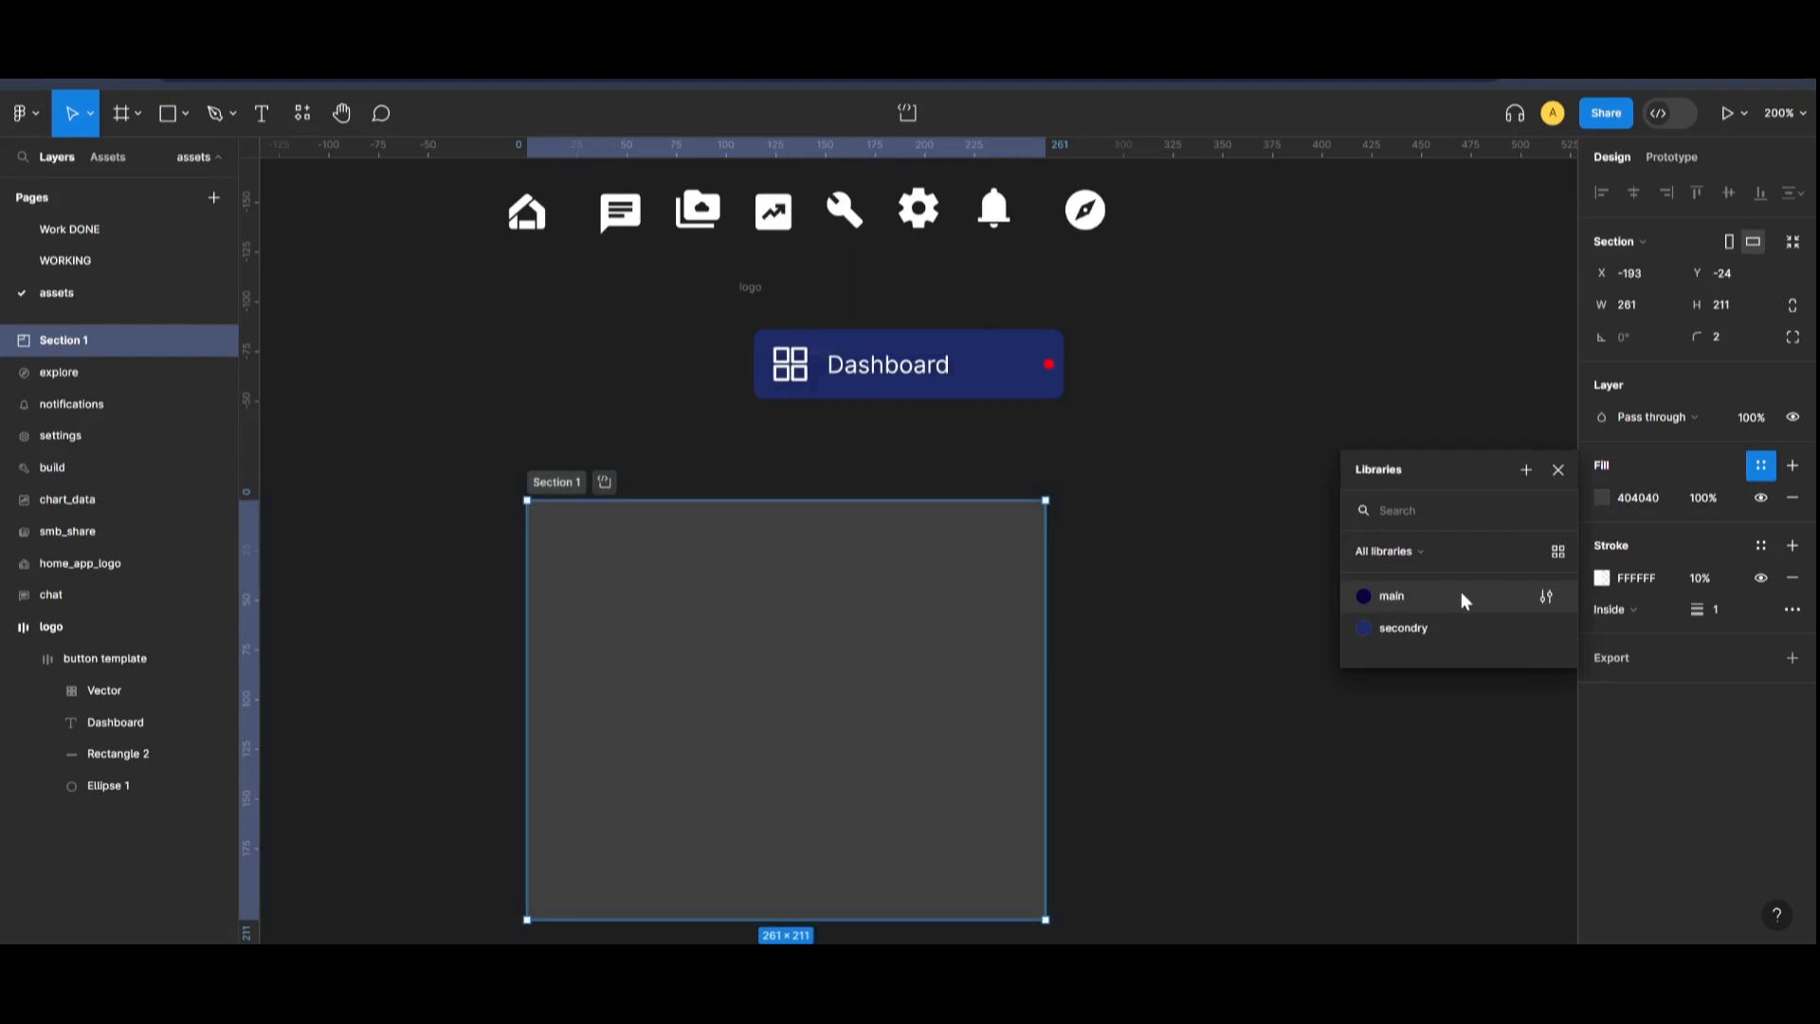
click(1389, 595)
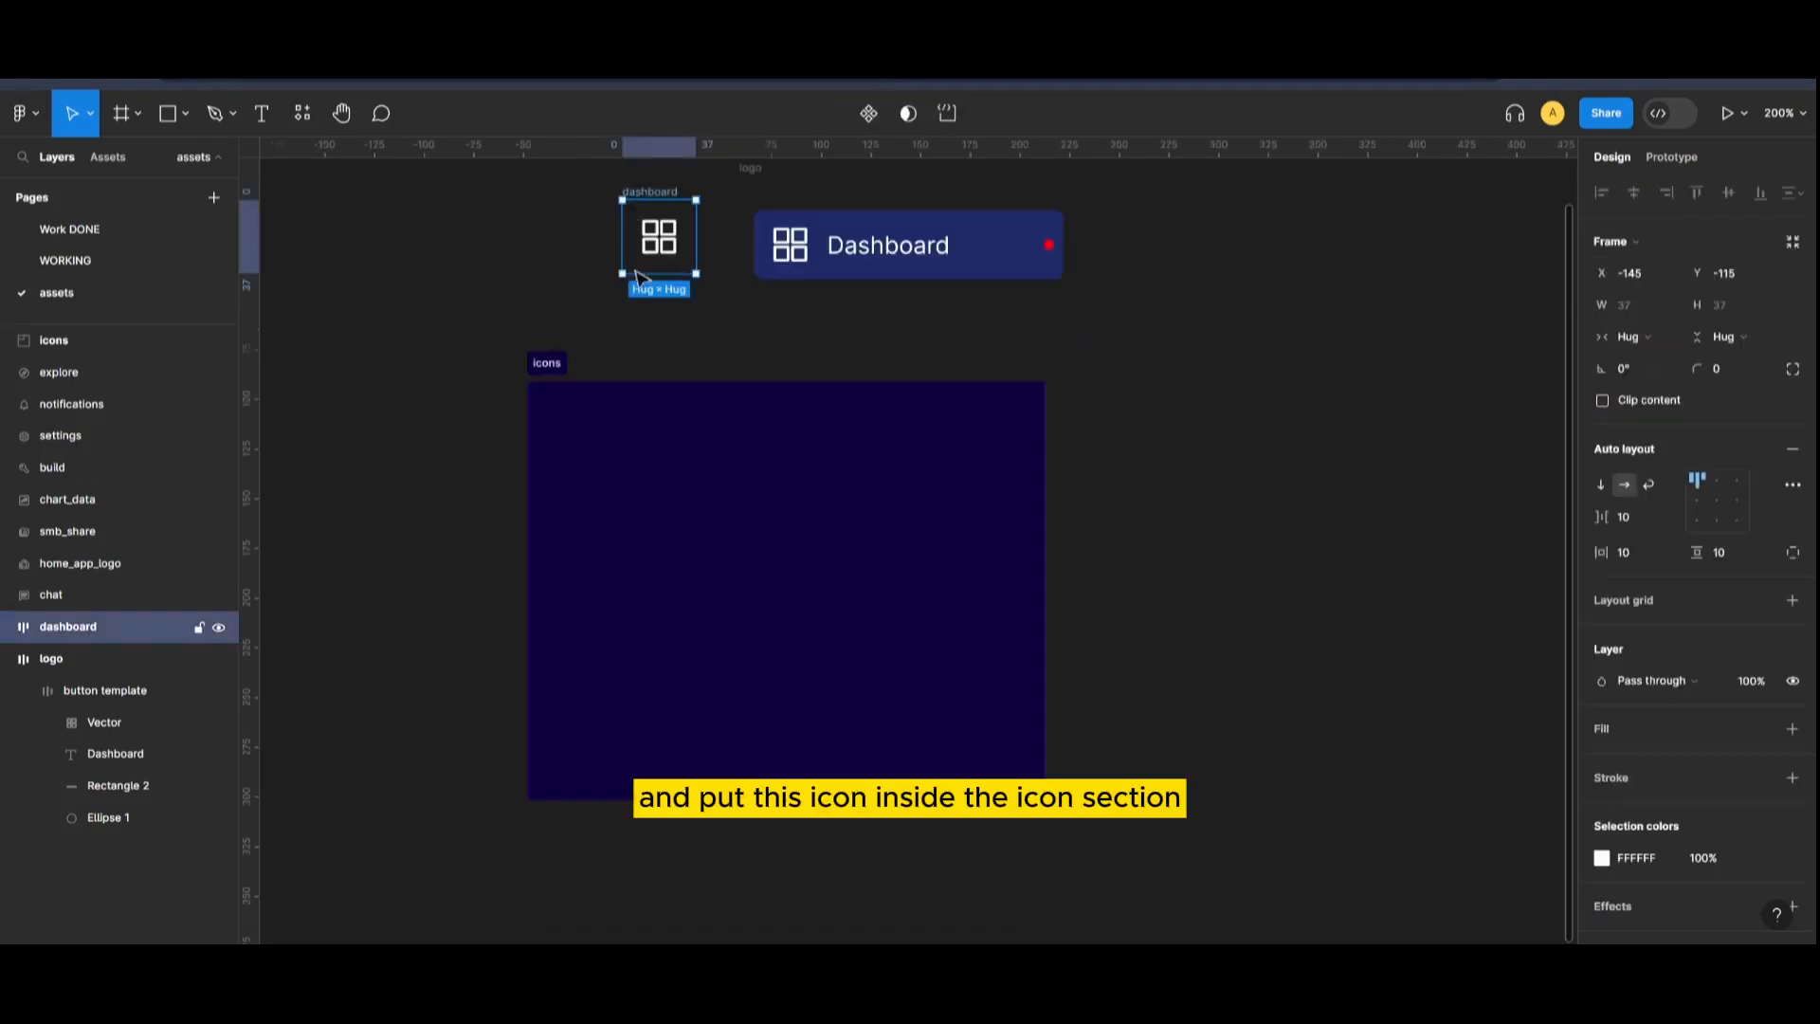
- Move the dashboard frame into icons, set icon height to 16, and duplicate it
drag(658, 238, 615, 470)
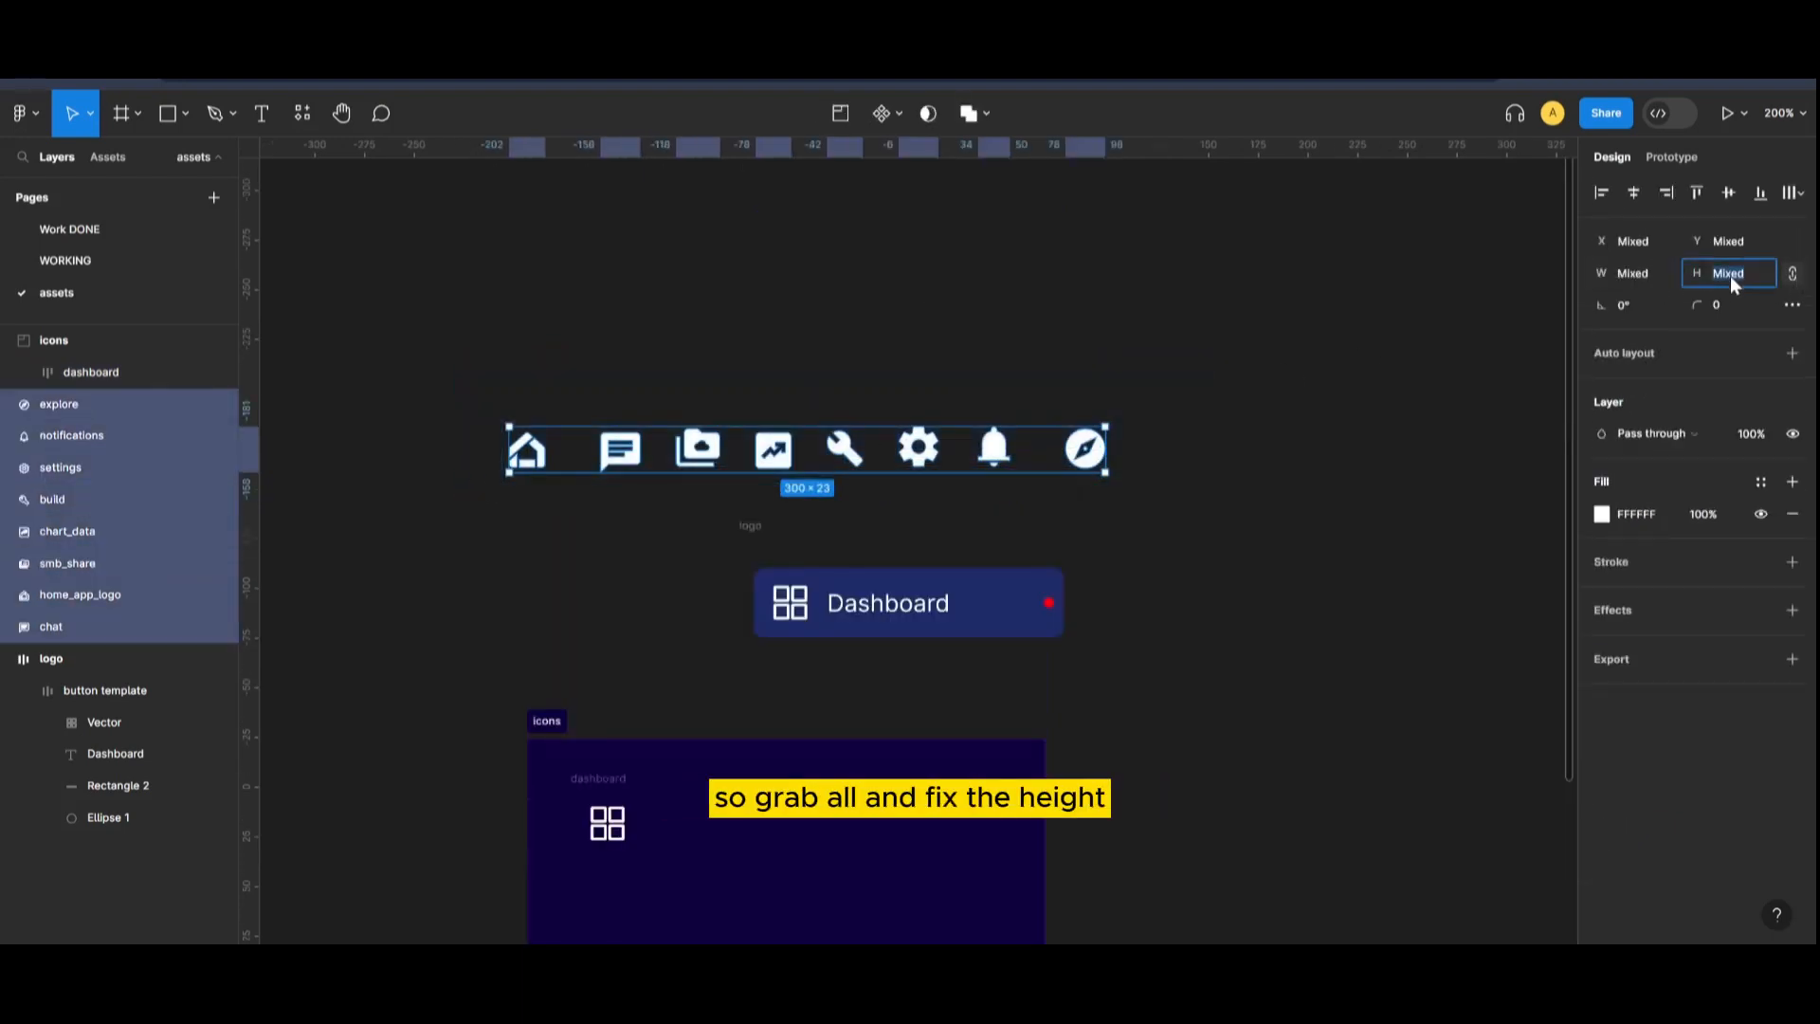
text(16)
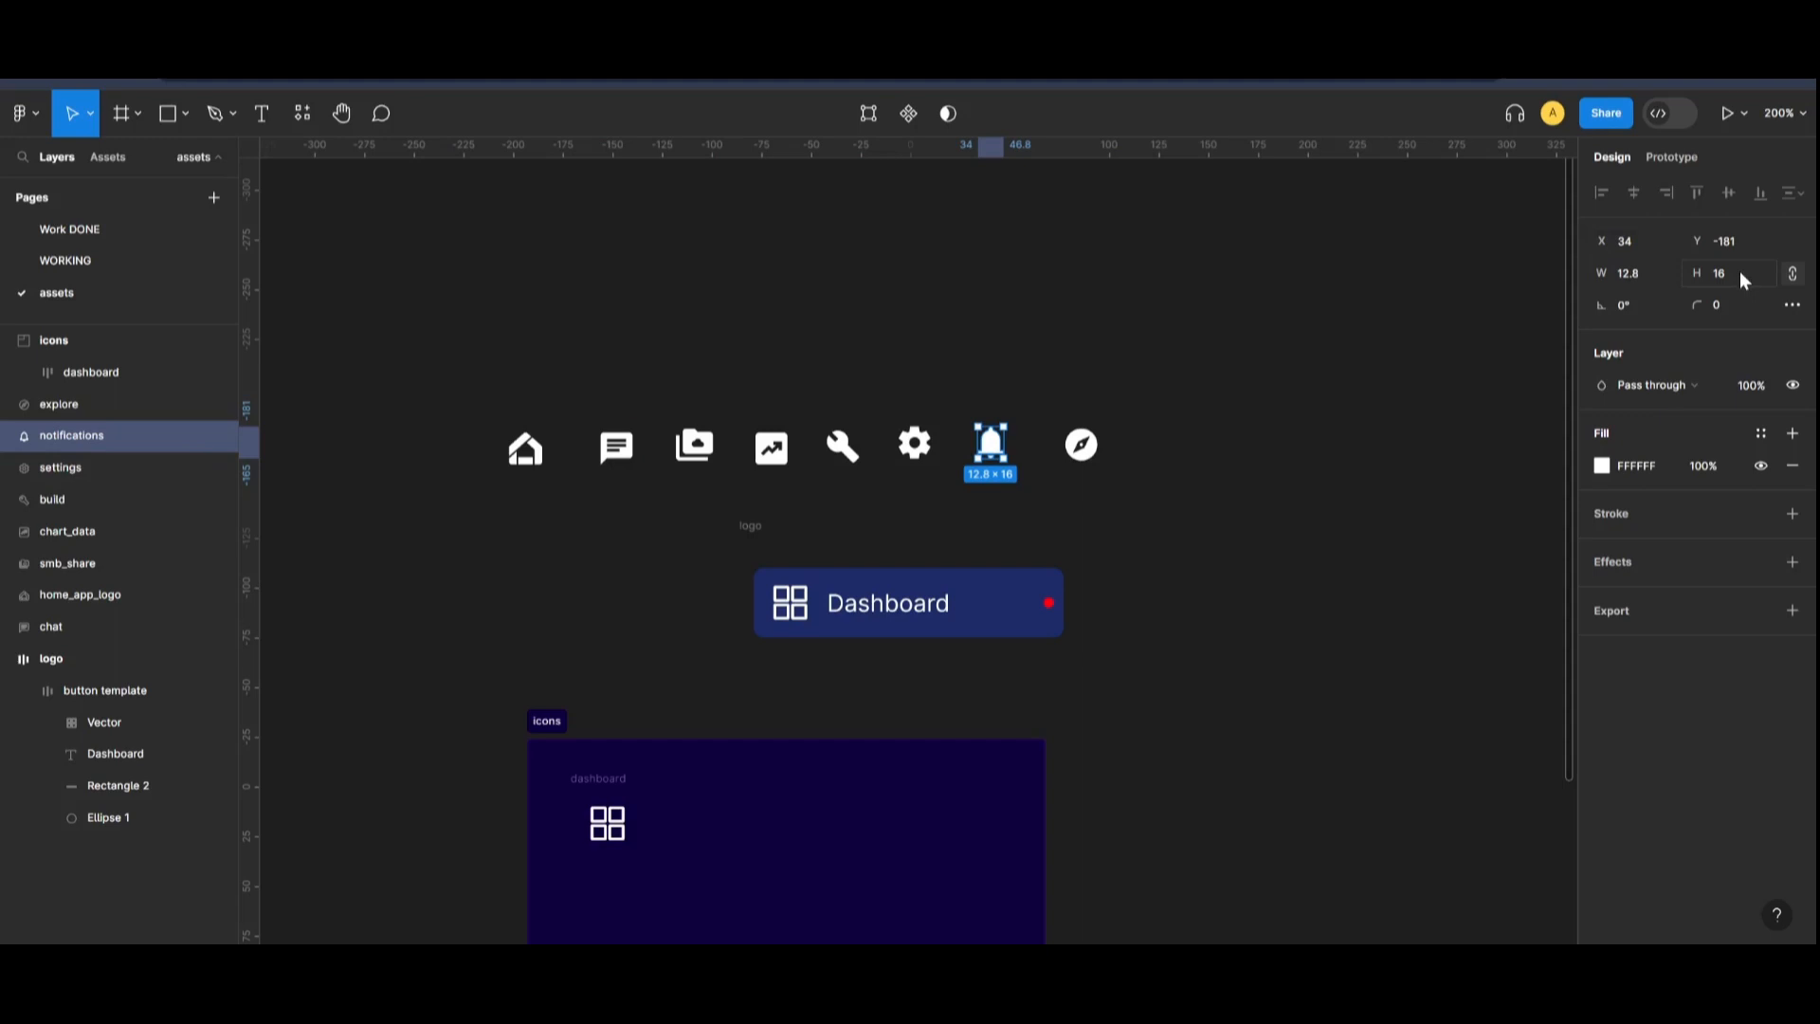
click(1307, 697)
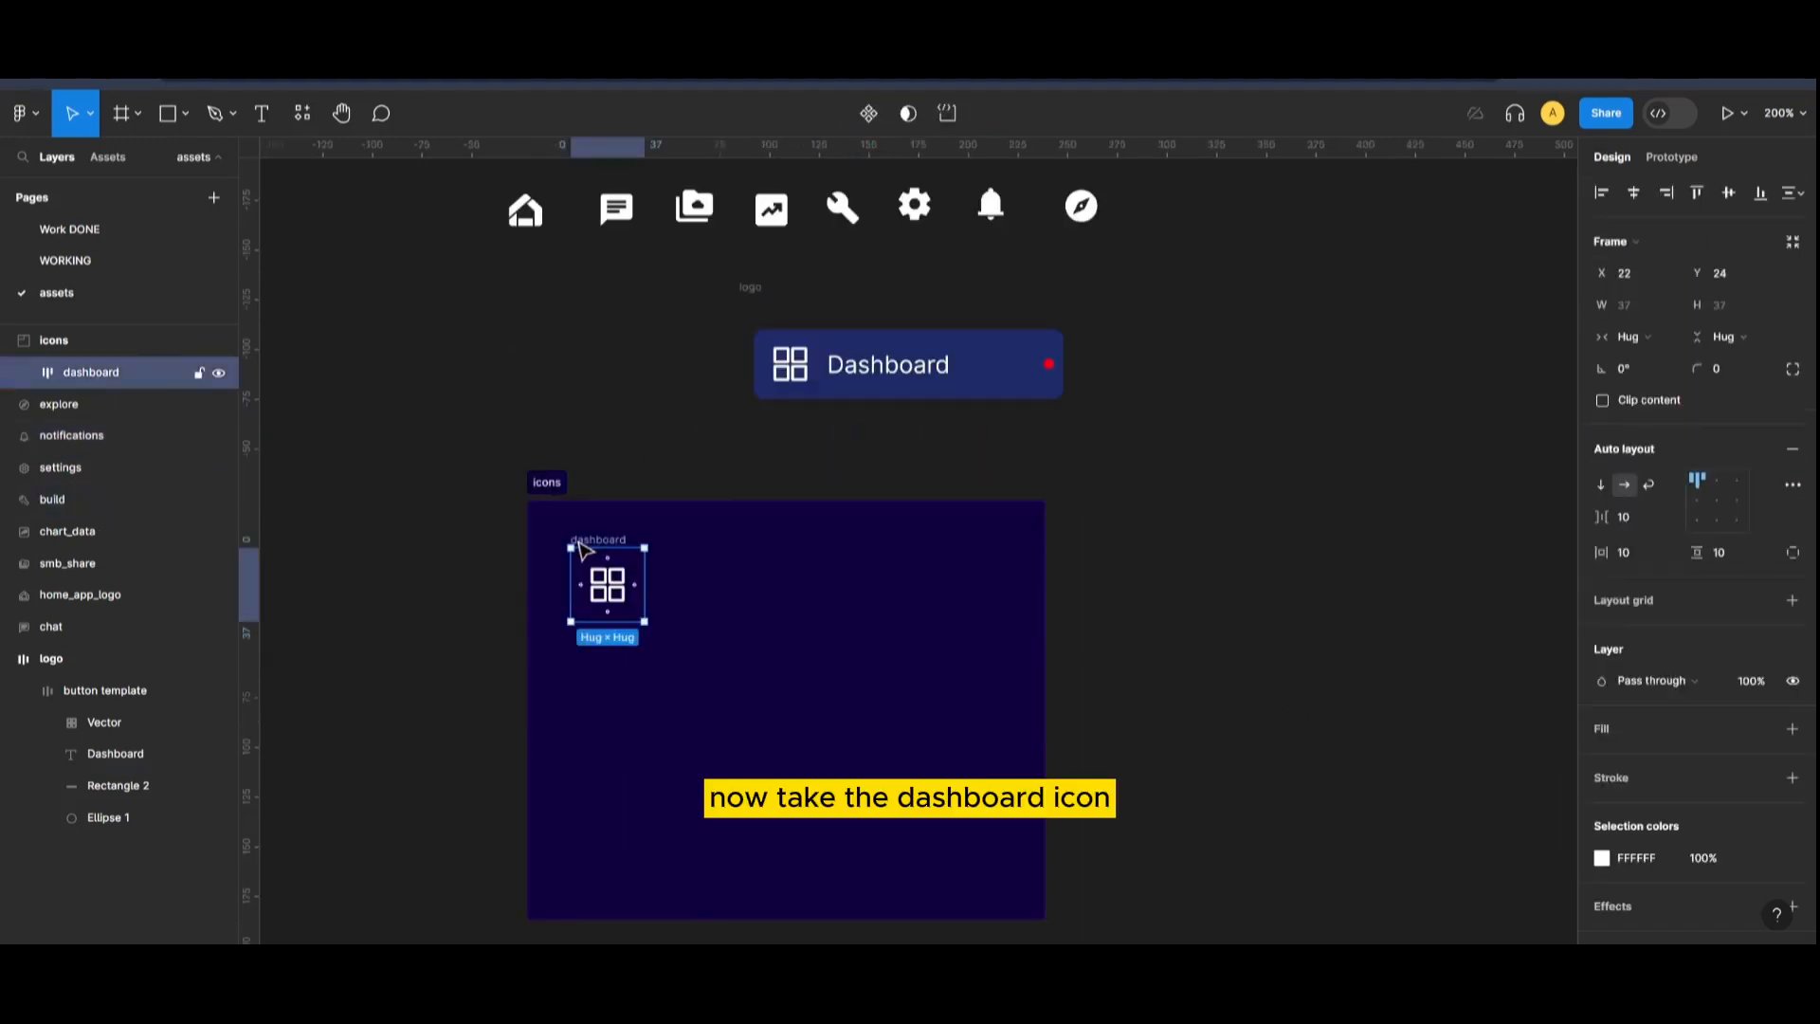
drag(604, 584, 730, 584)
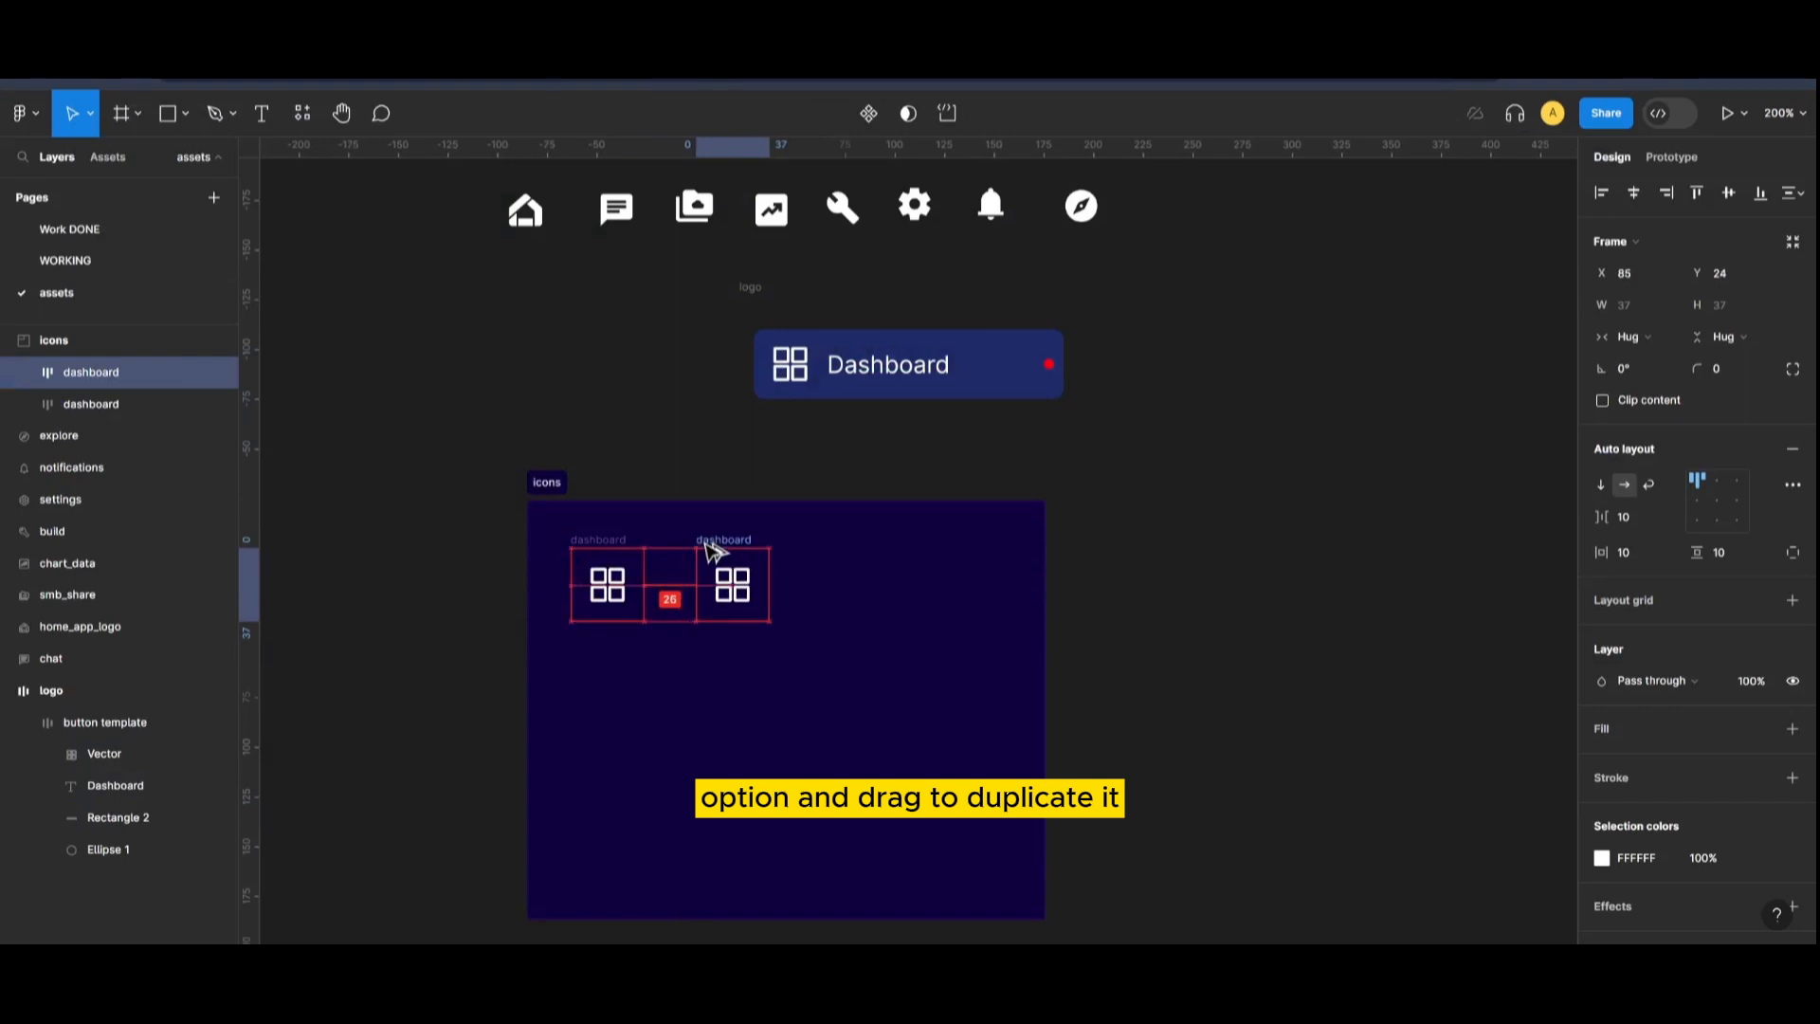
- Rename the duplicates (explore, settings, analytics, home, tools, messages) and swap in matching icons
click(730, 583)
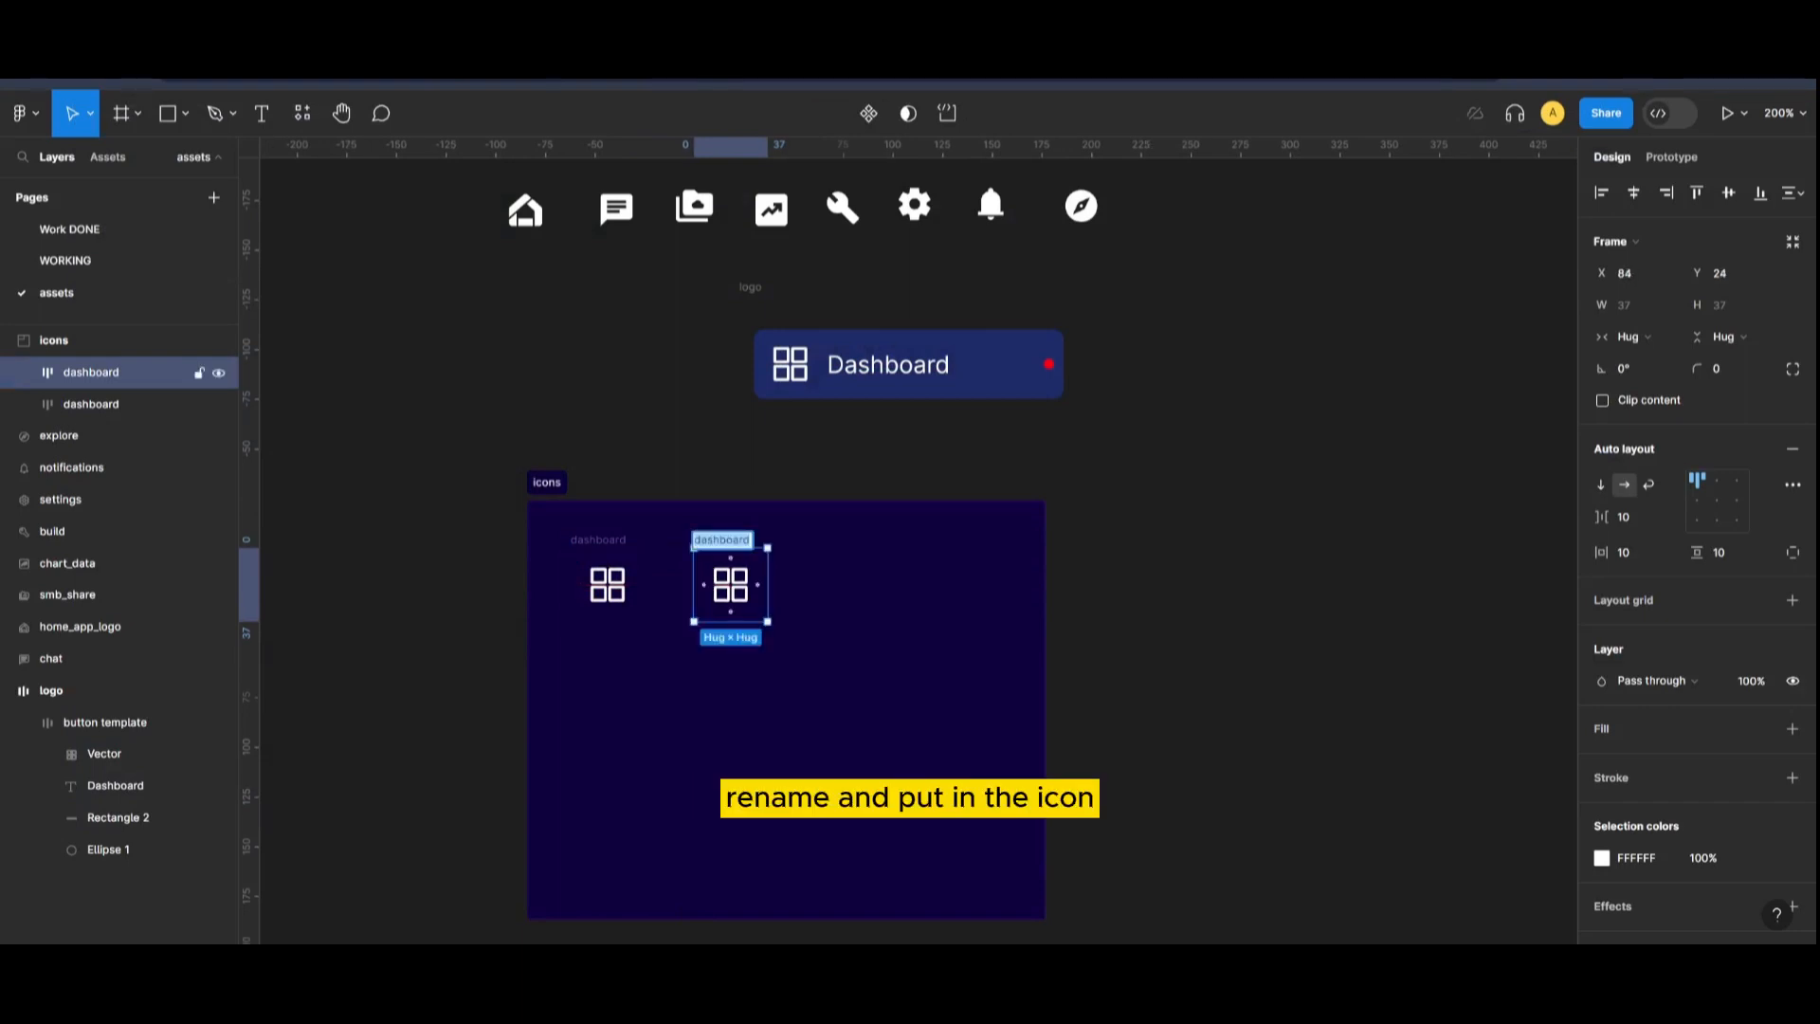
text(explore)
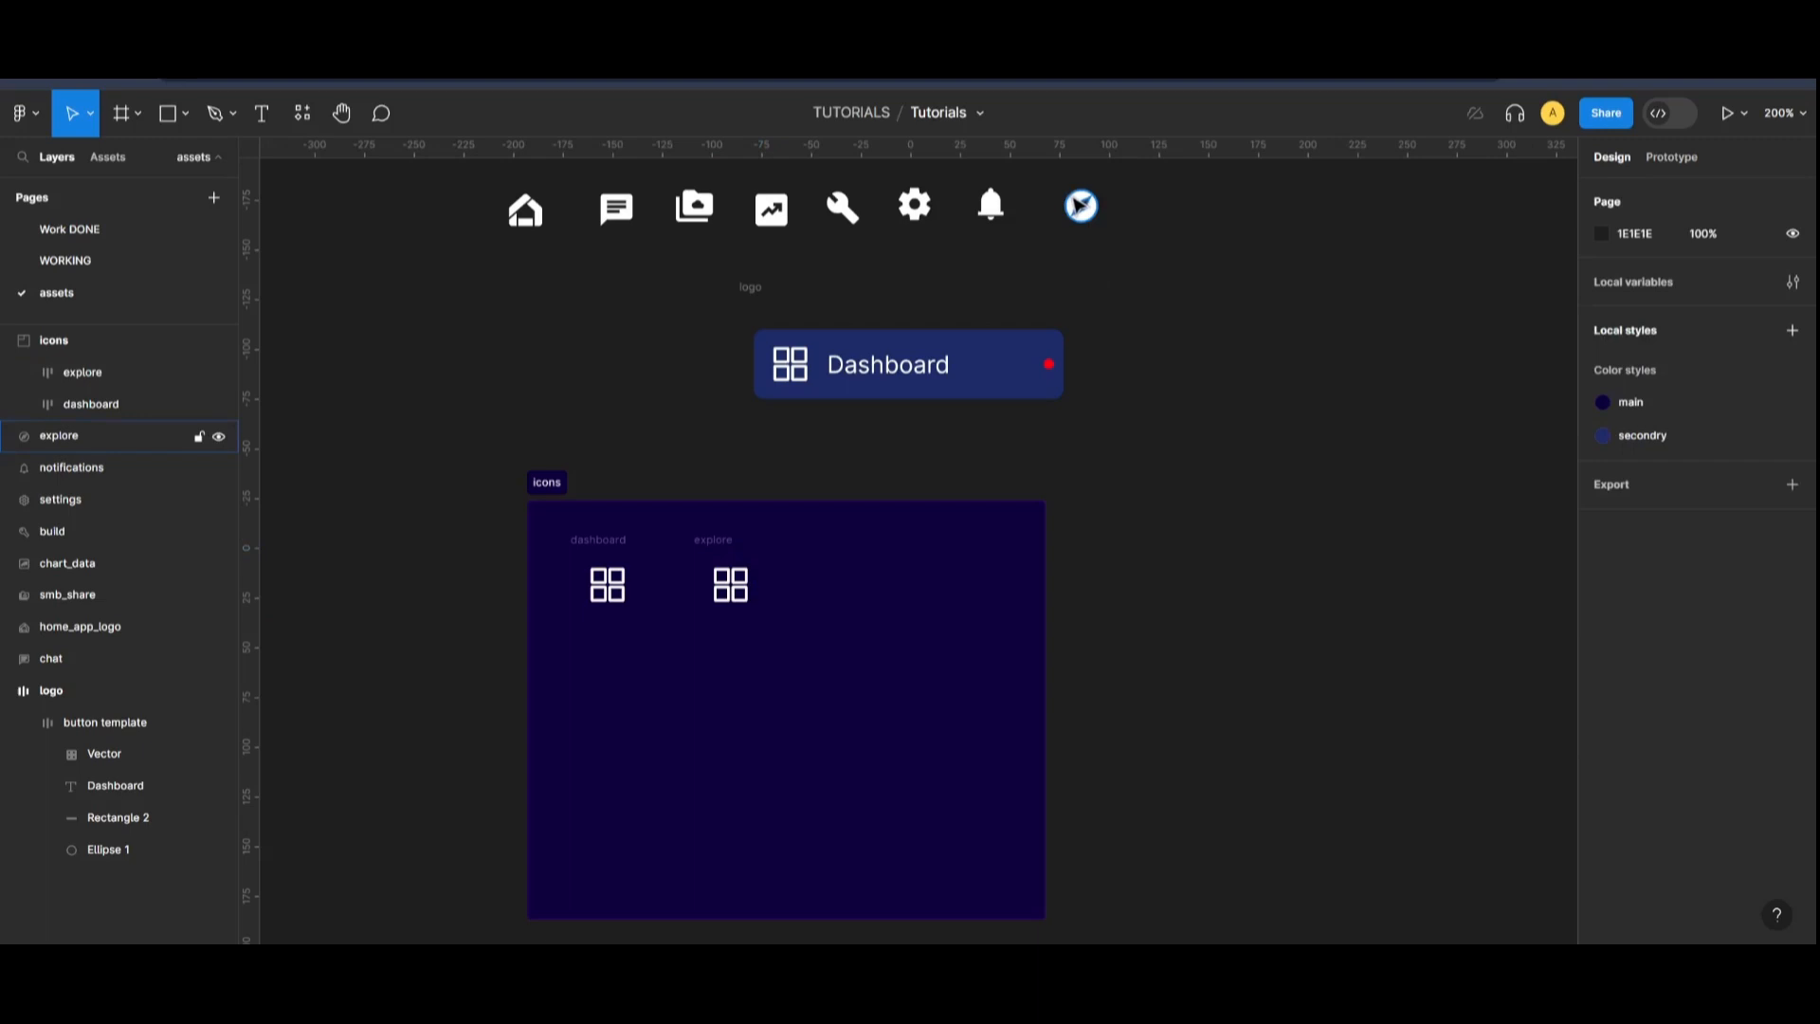
click(730, 584)
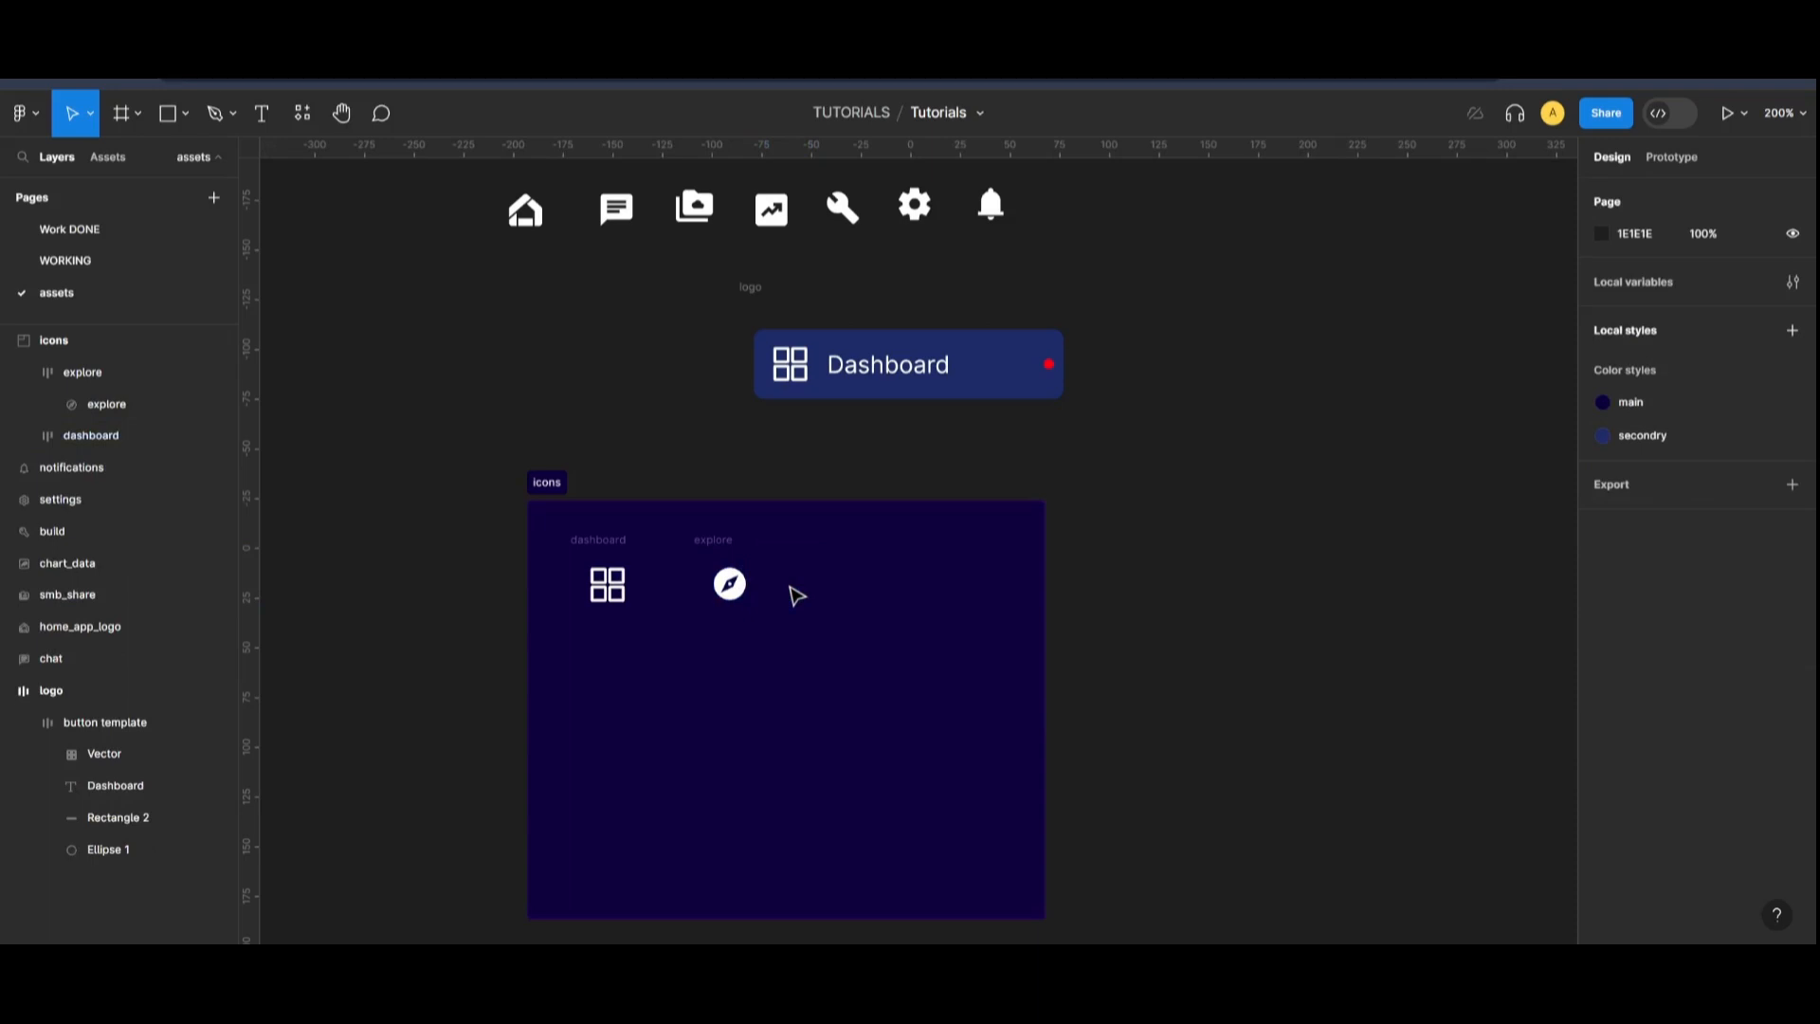
click(720, 583)
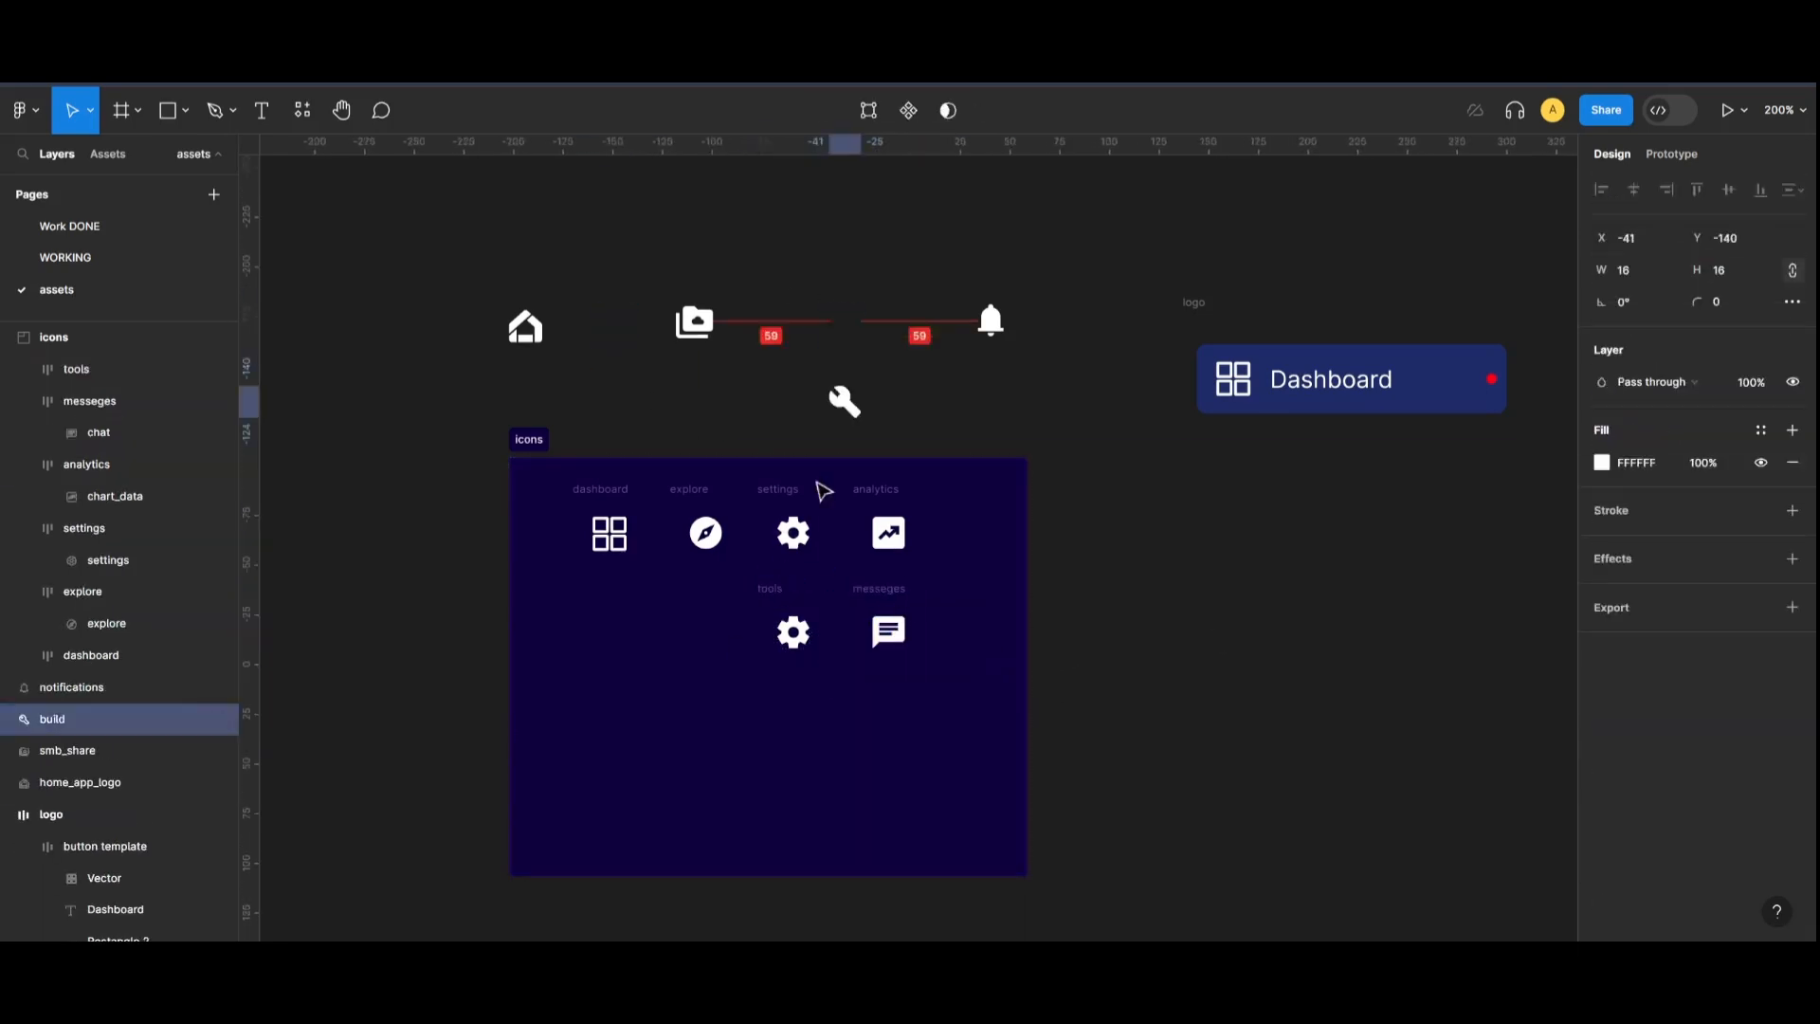
click(704, 631)
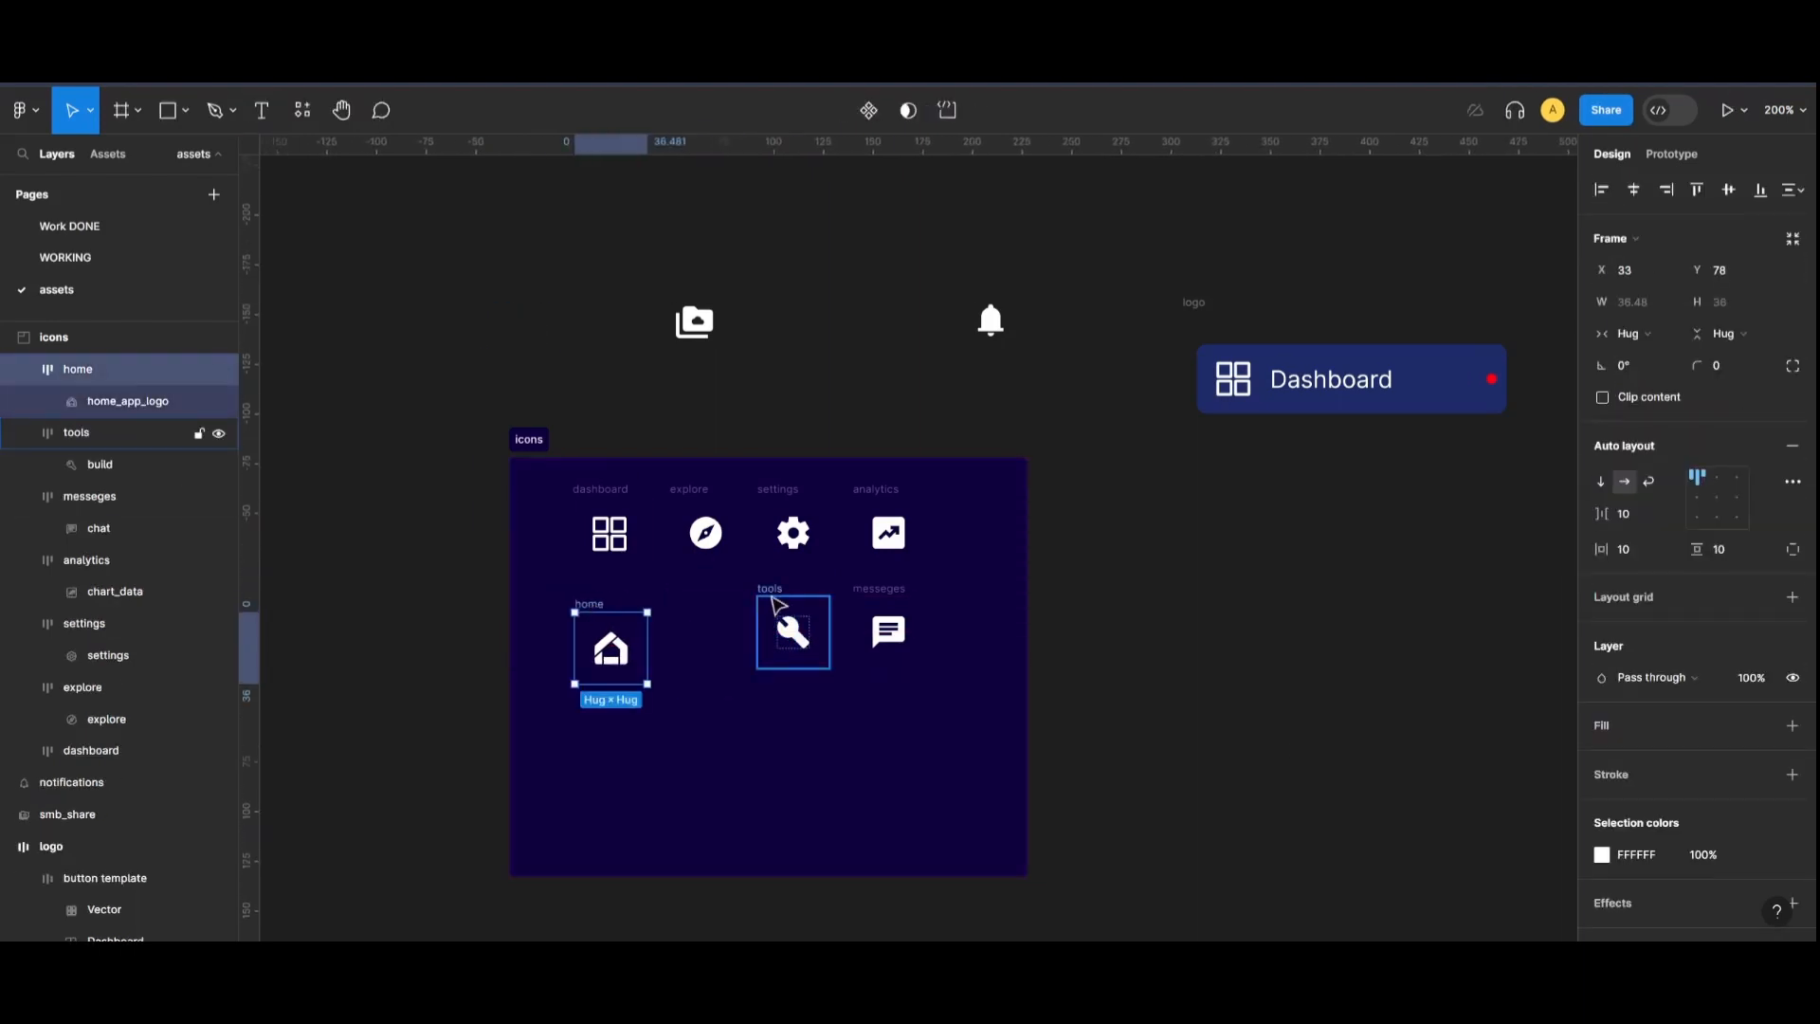
click(793, 646)
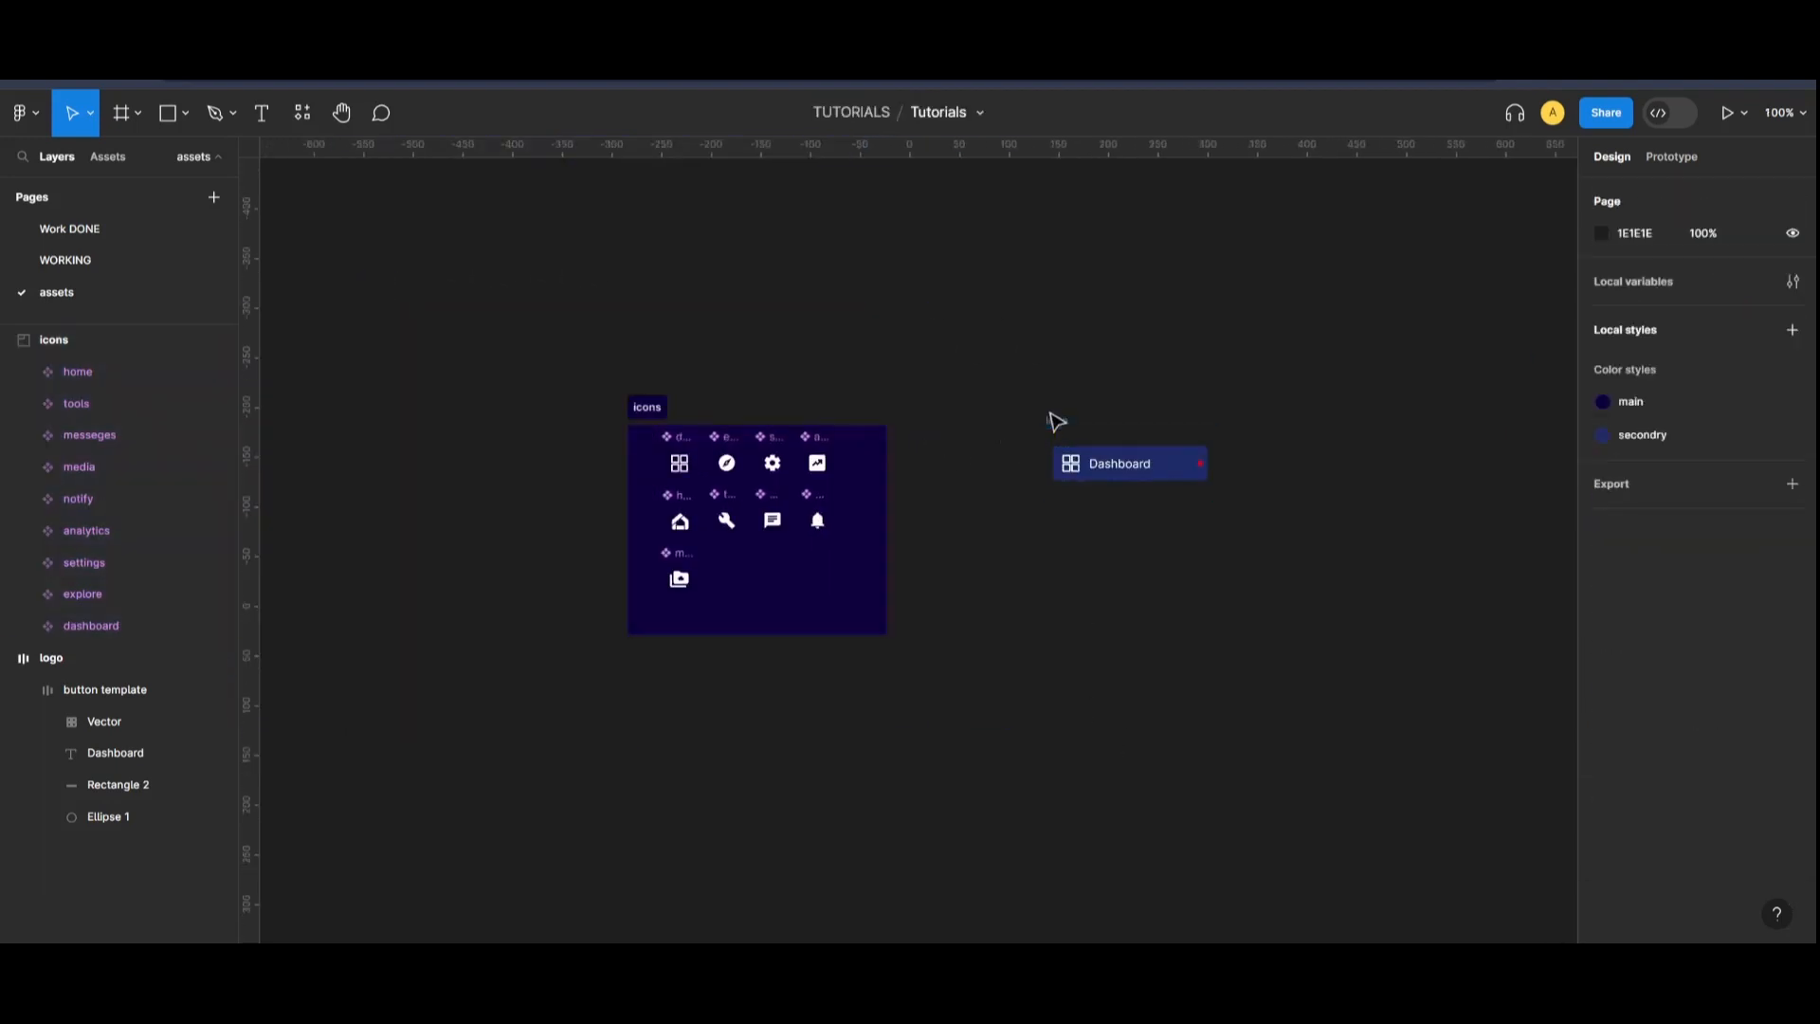
- Move the Dashboard button above the icons section
click(50, 657)
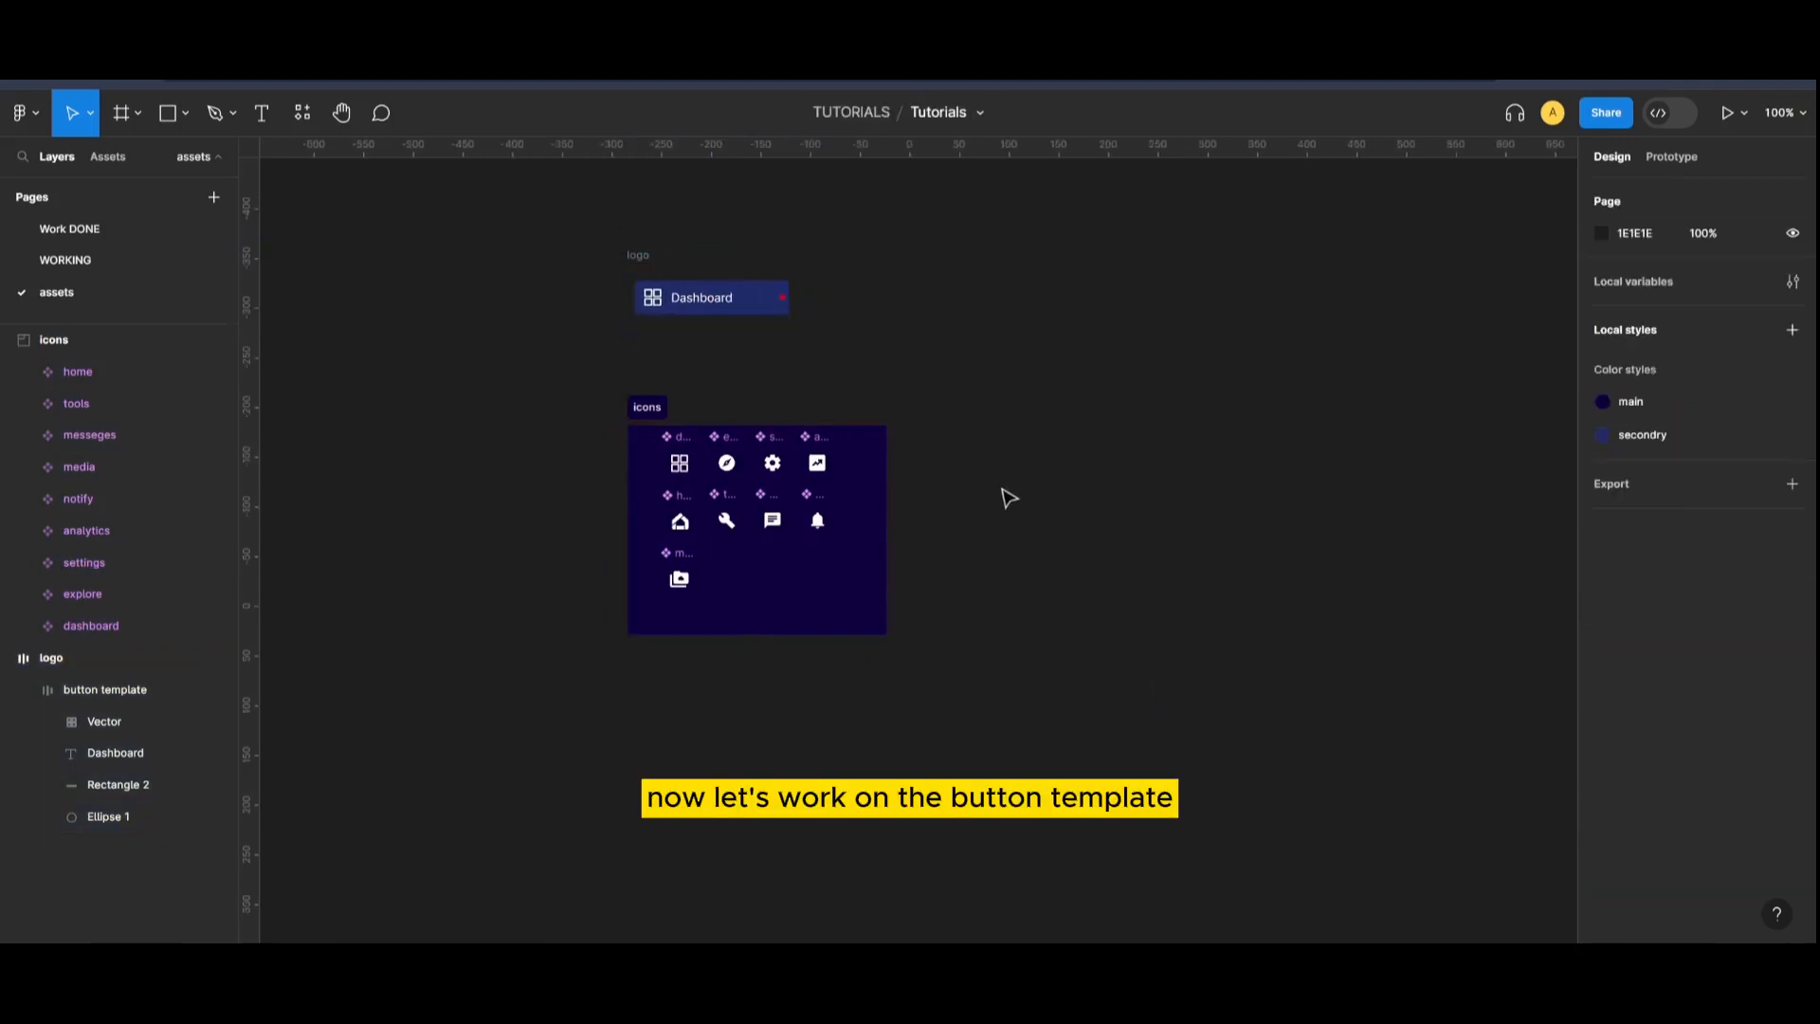
click(120, 113)
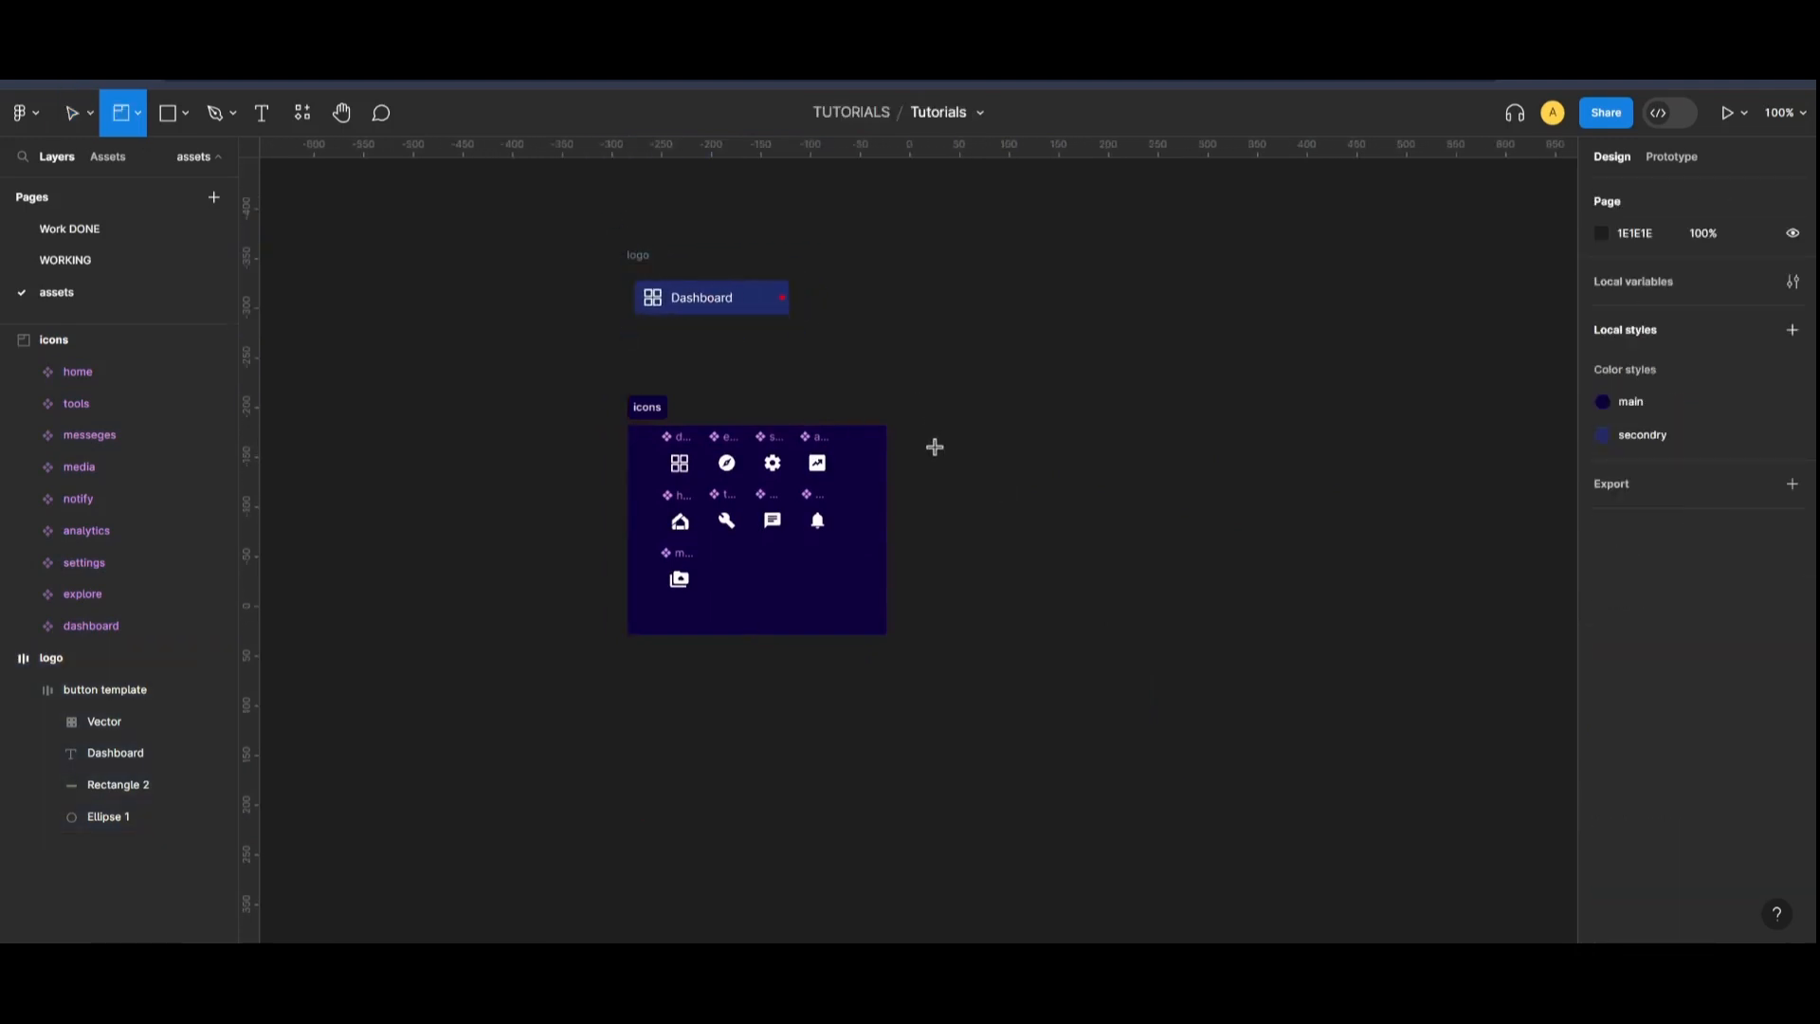
- Create a section named 'button' holding the Dashboard button, and list local icon components
key(shift+s)
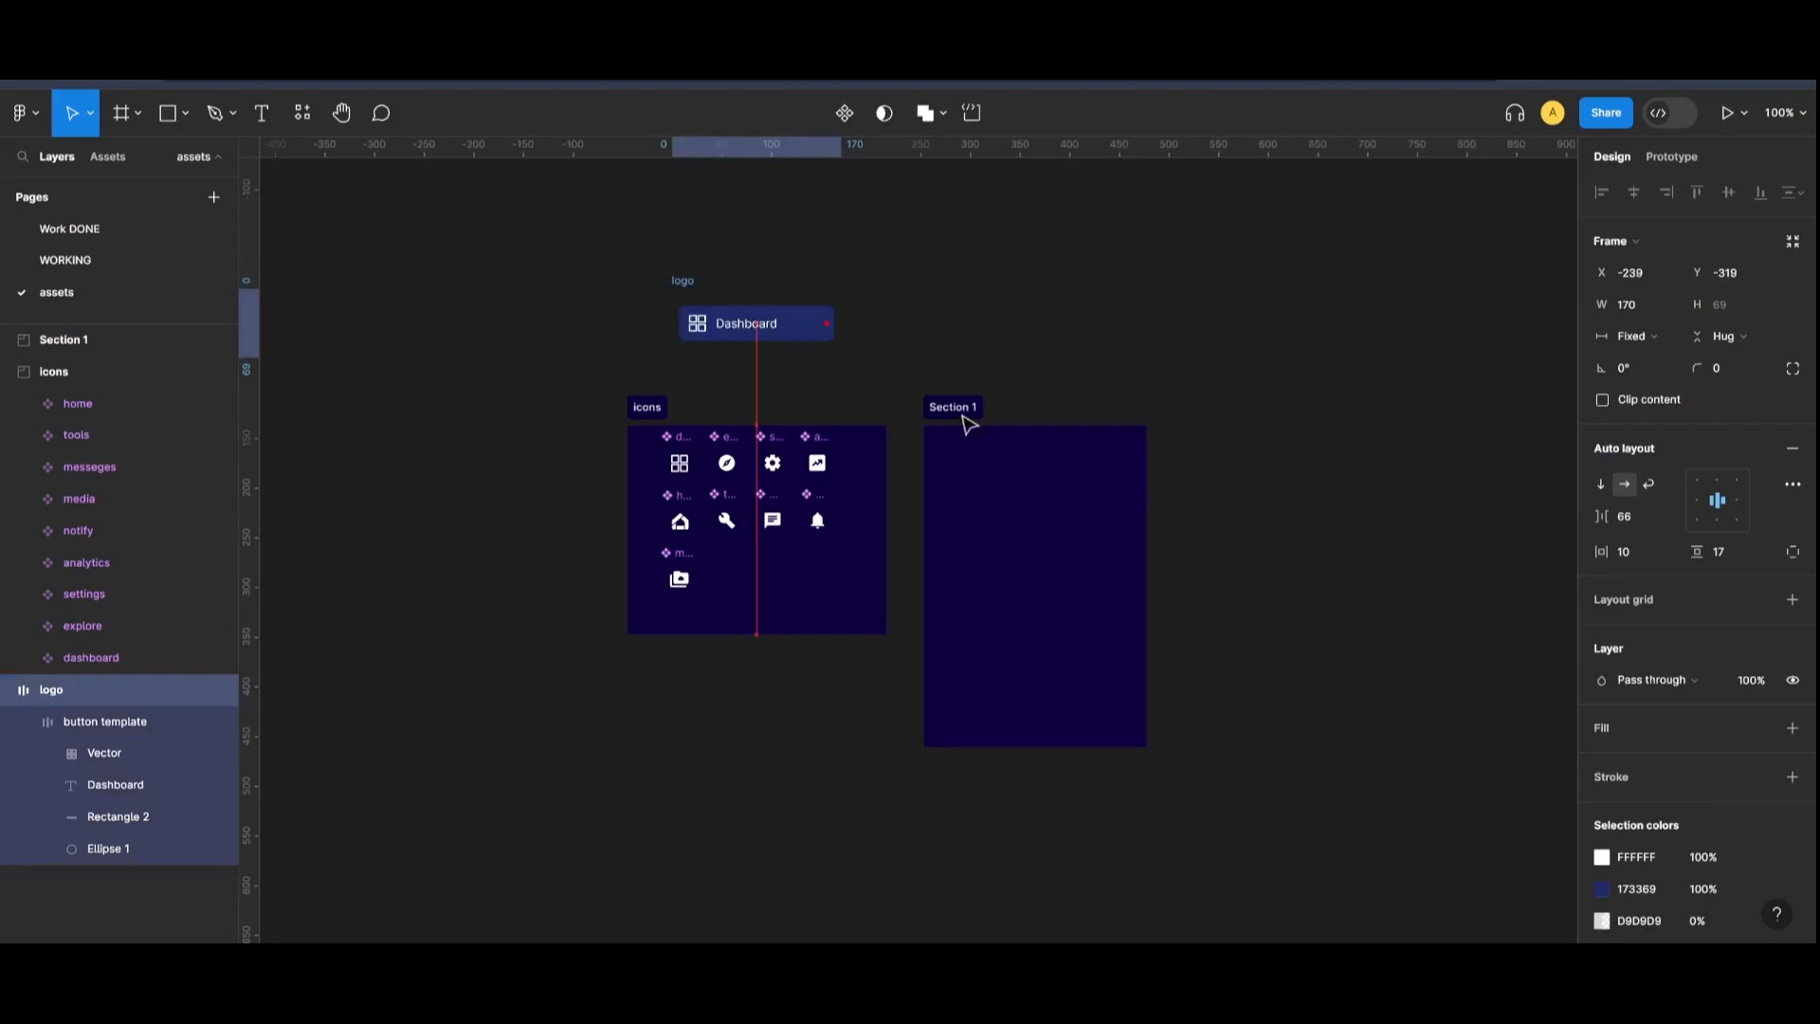
drag(756, 322, 1049, 523)
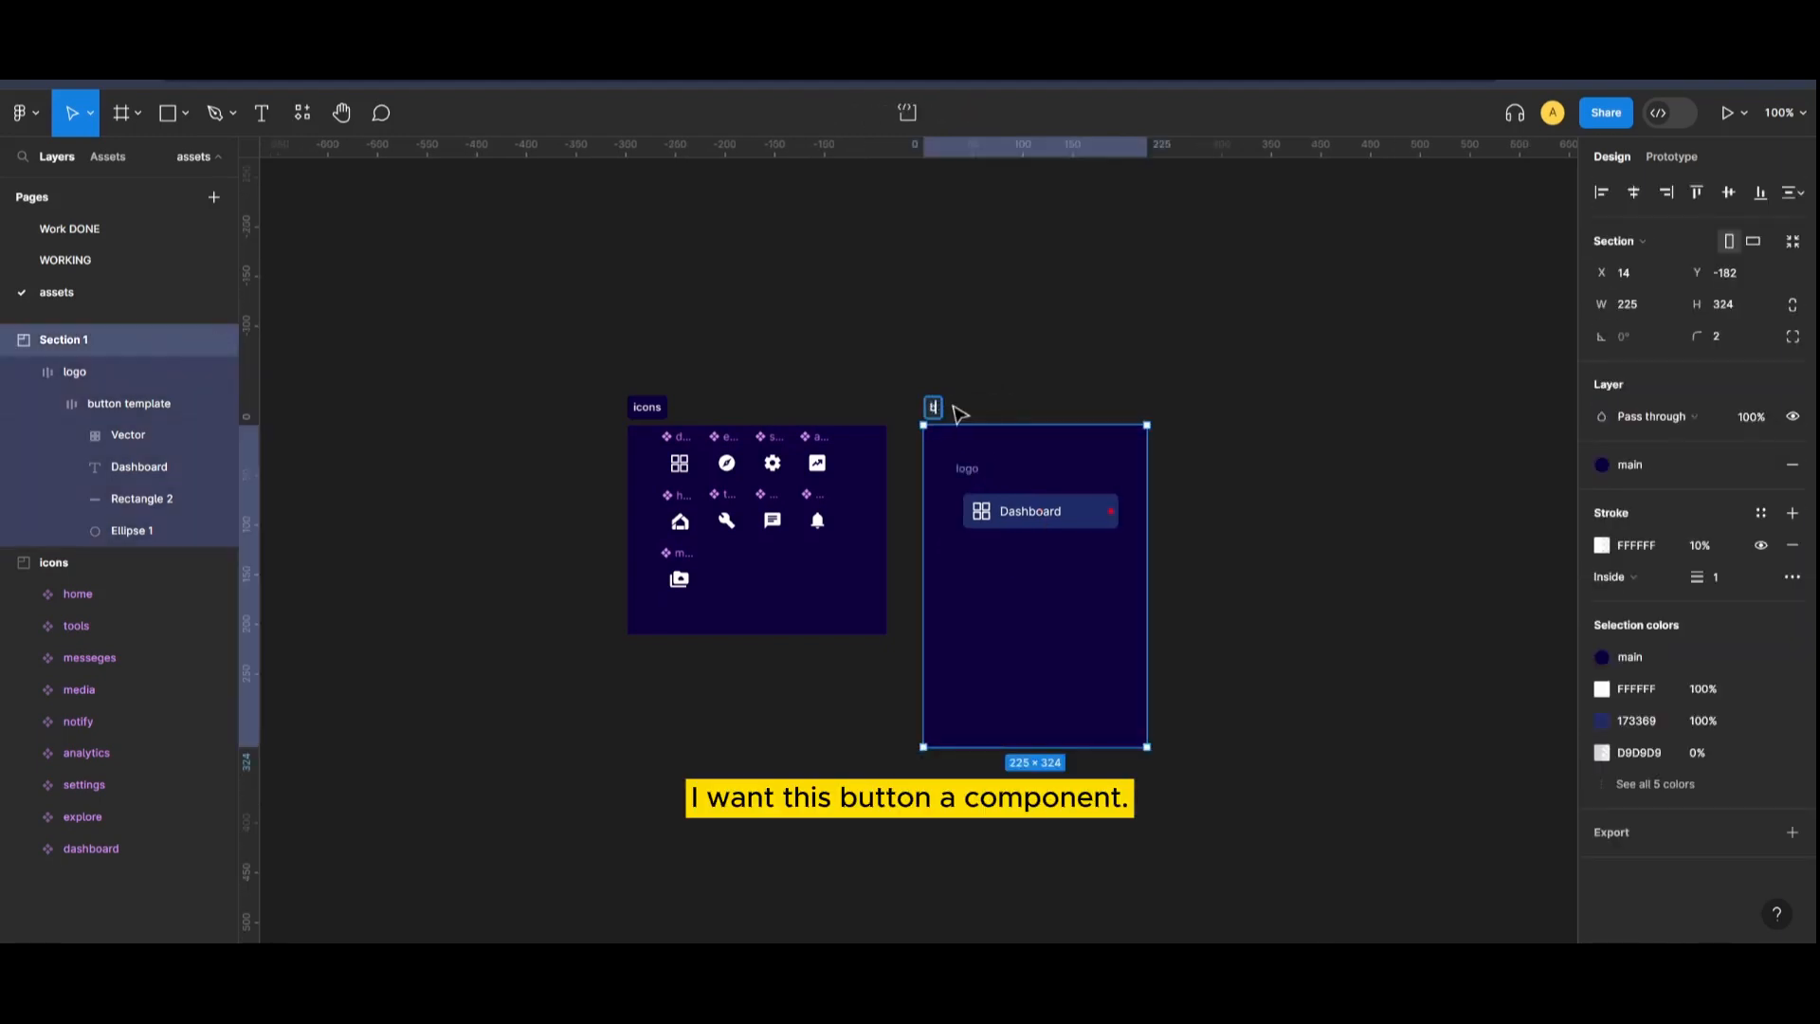
text(button)
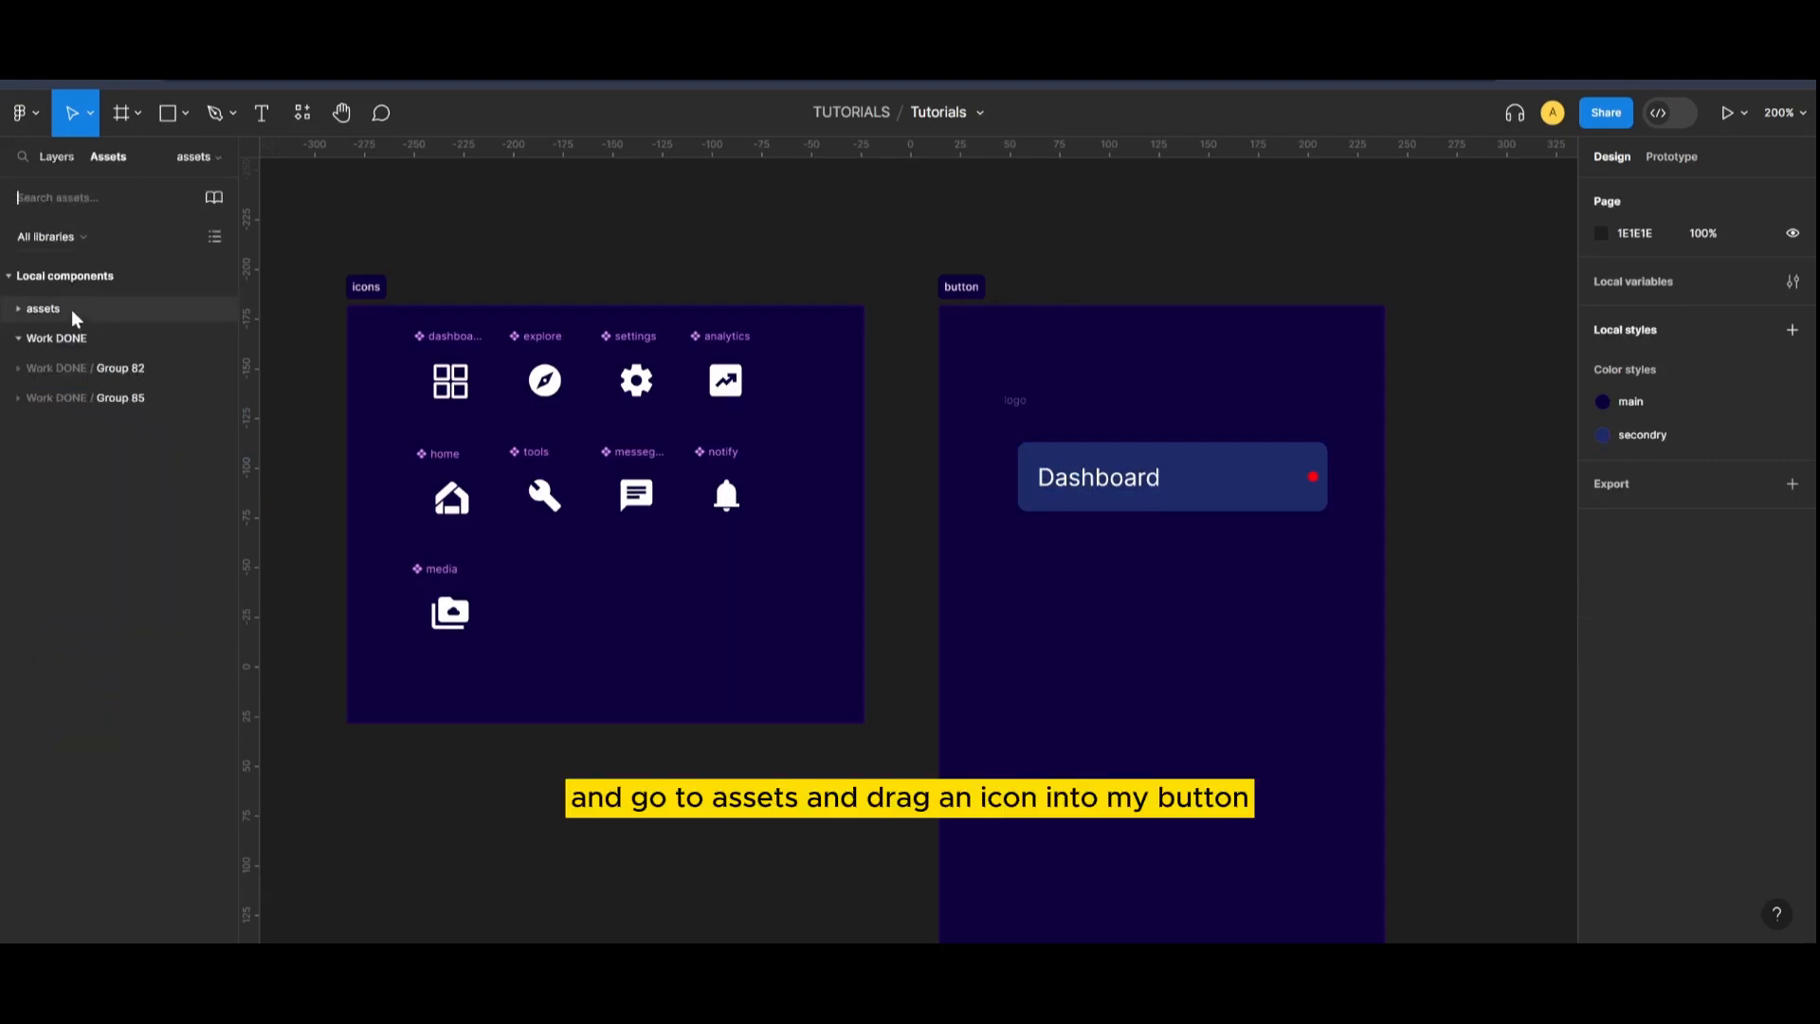
click(41, 309)
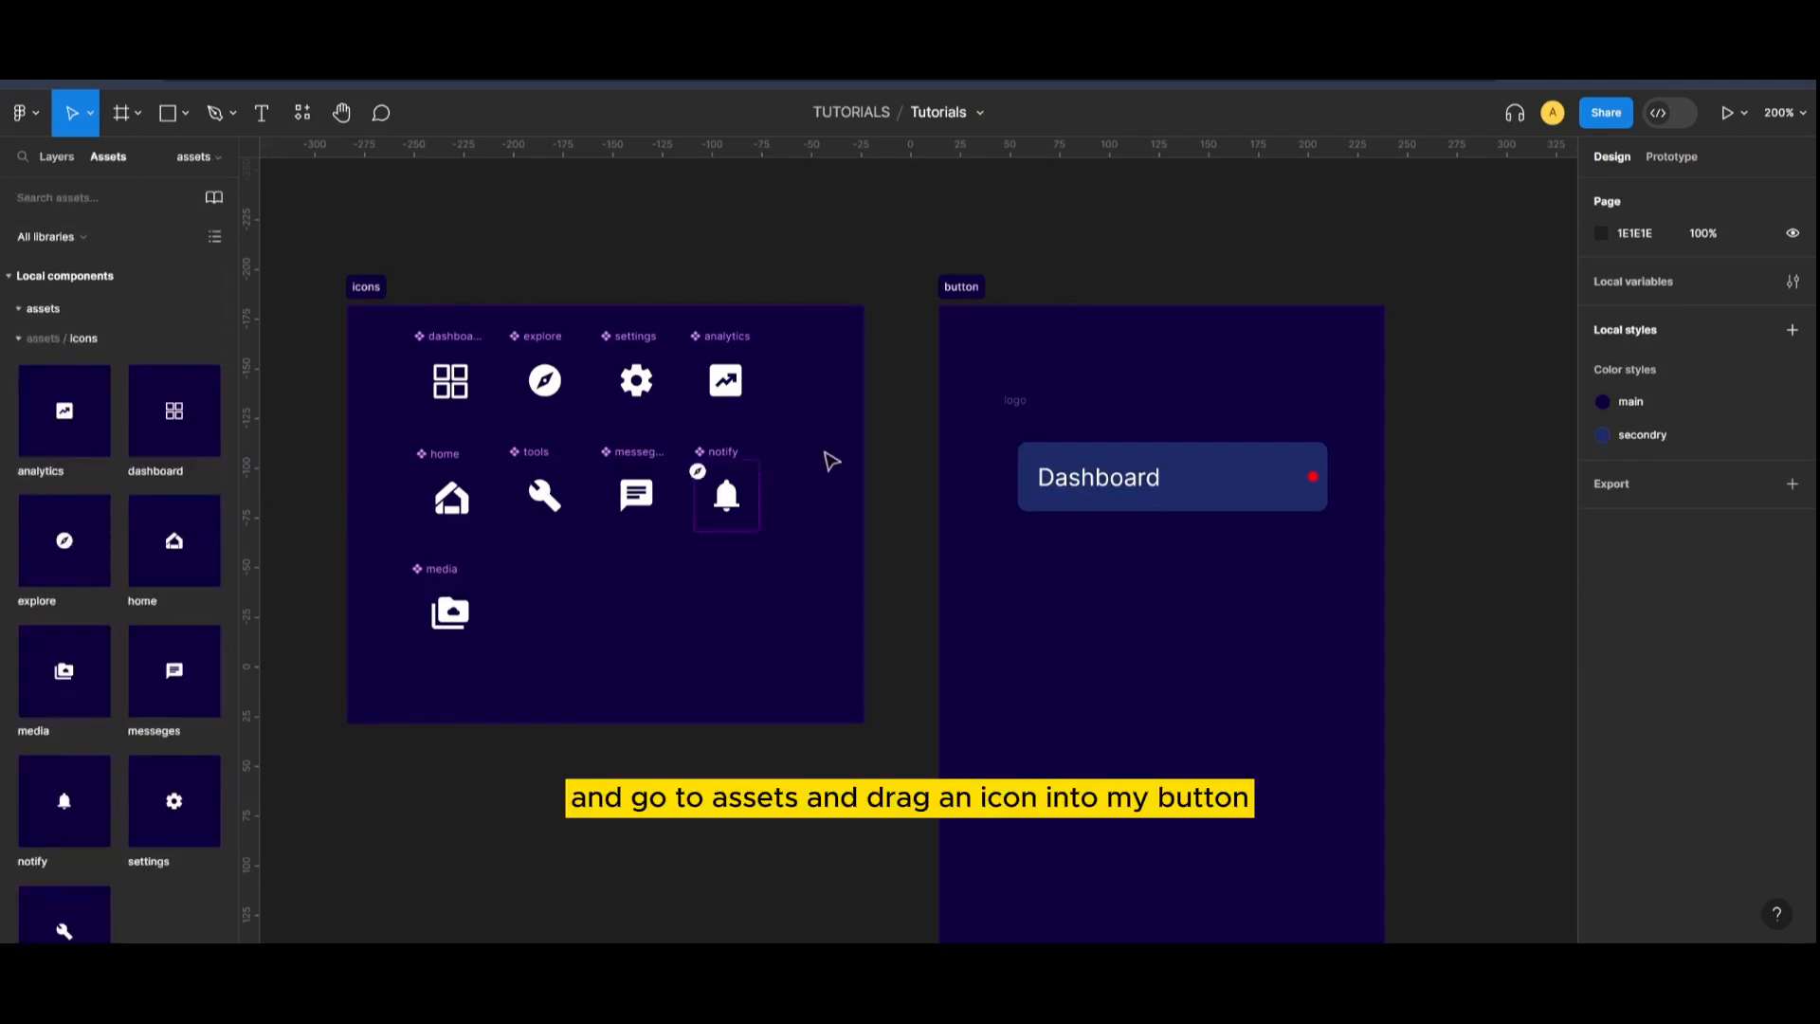
- Put the explore icon inside the Dashboard button and set its padding to 5
drag(725, 496, 1072, 476)
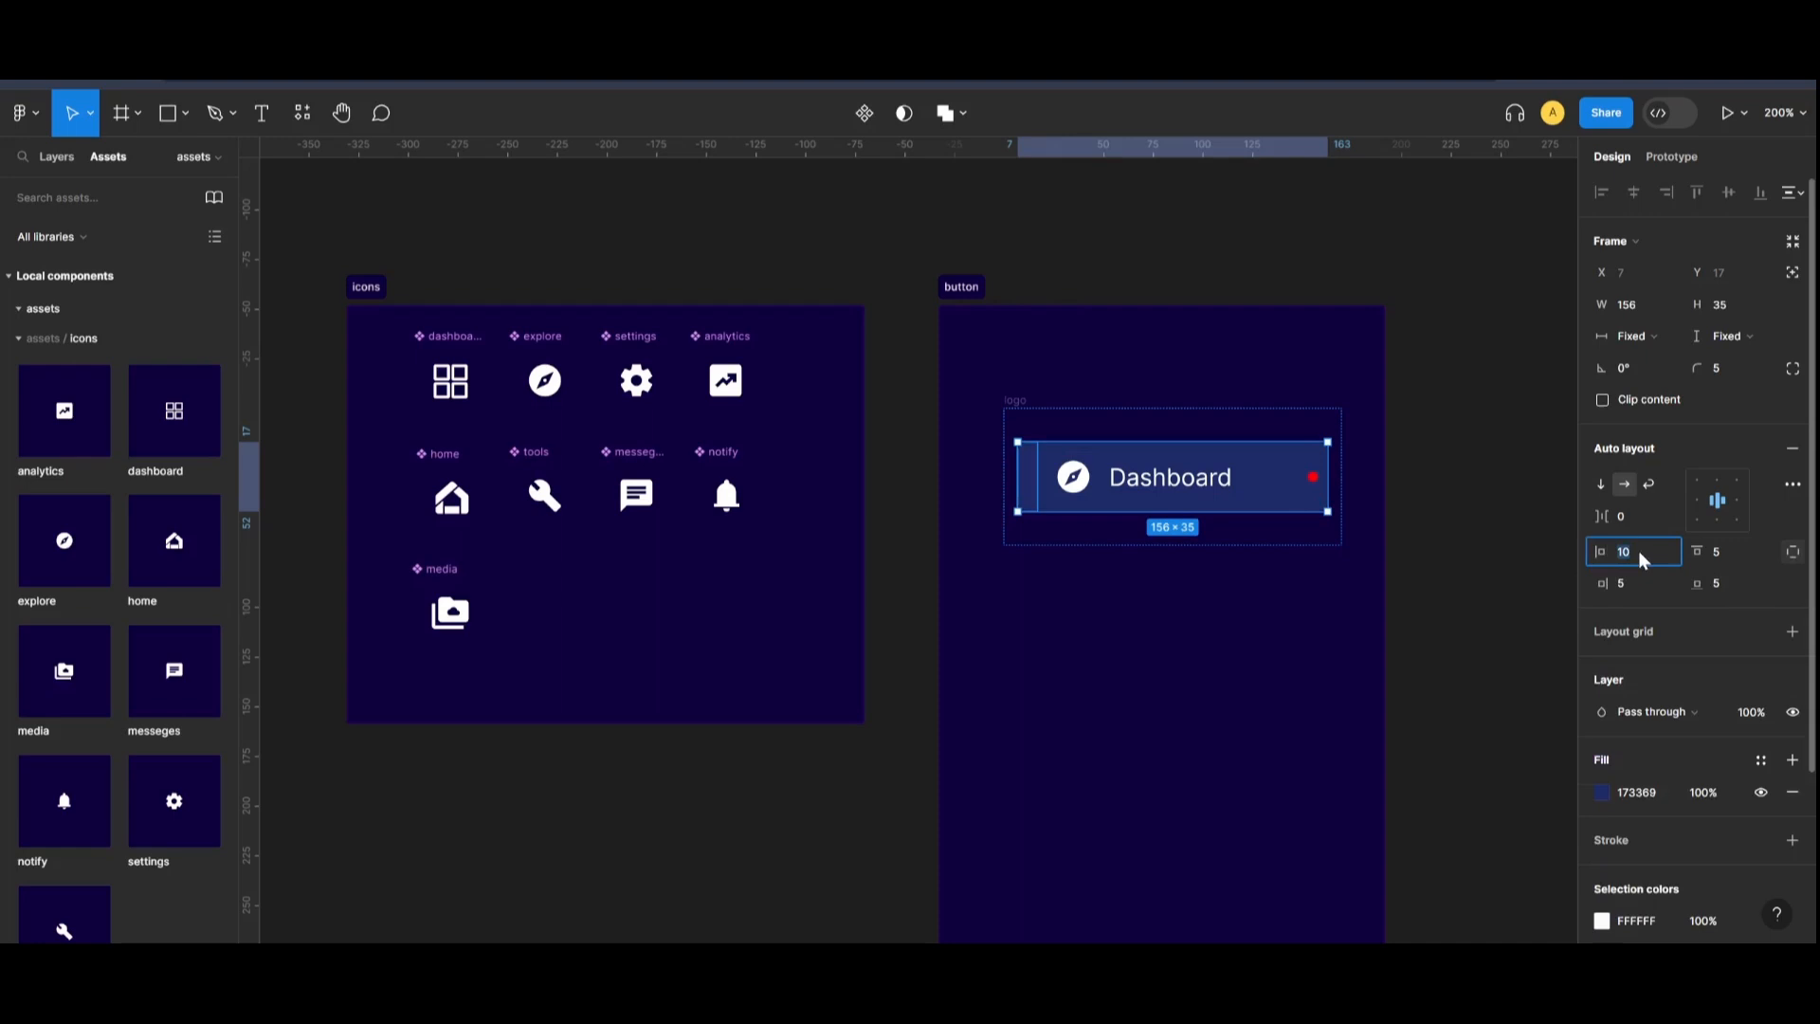
text(5)
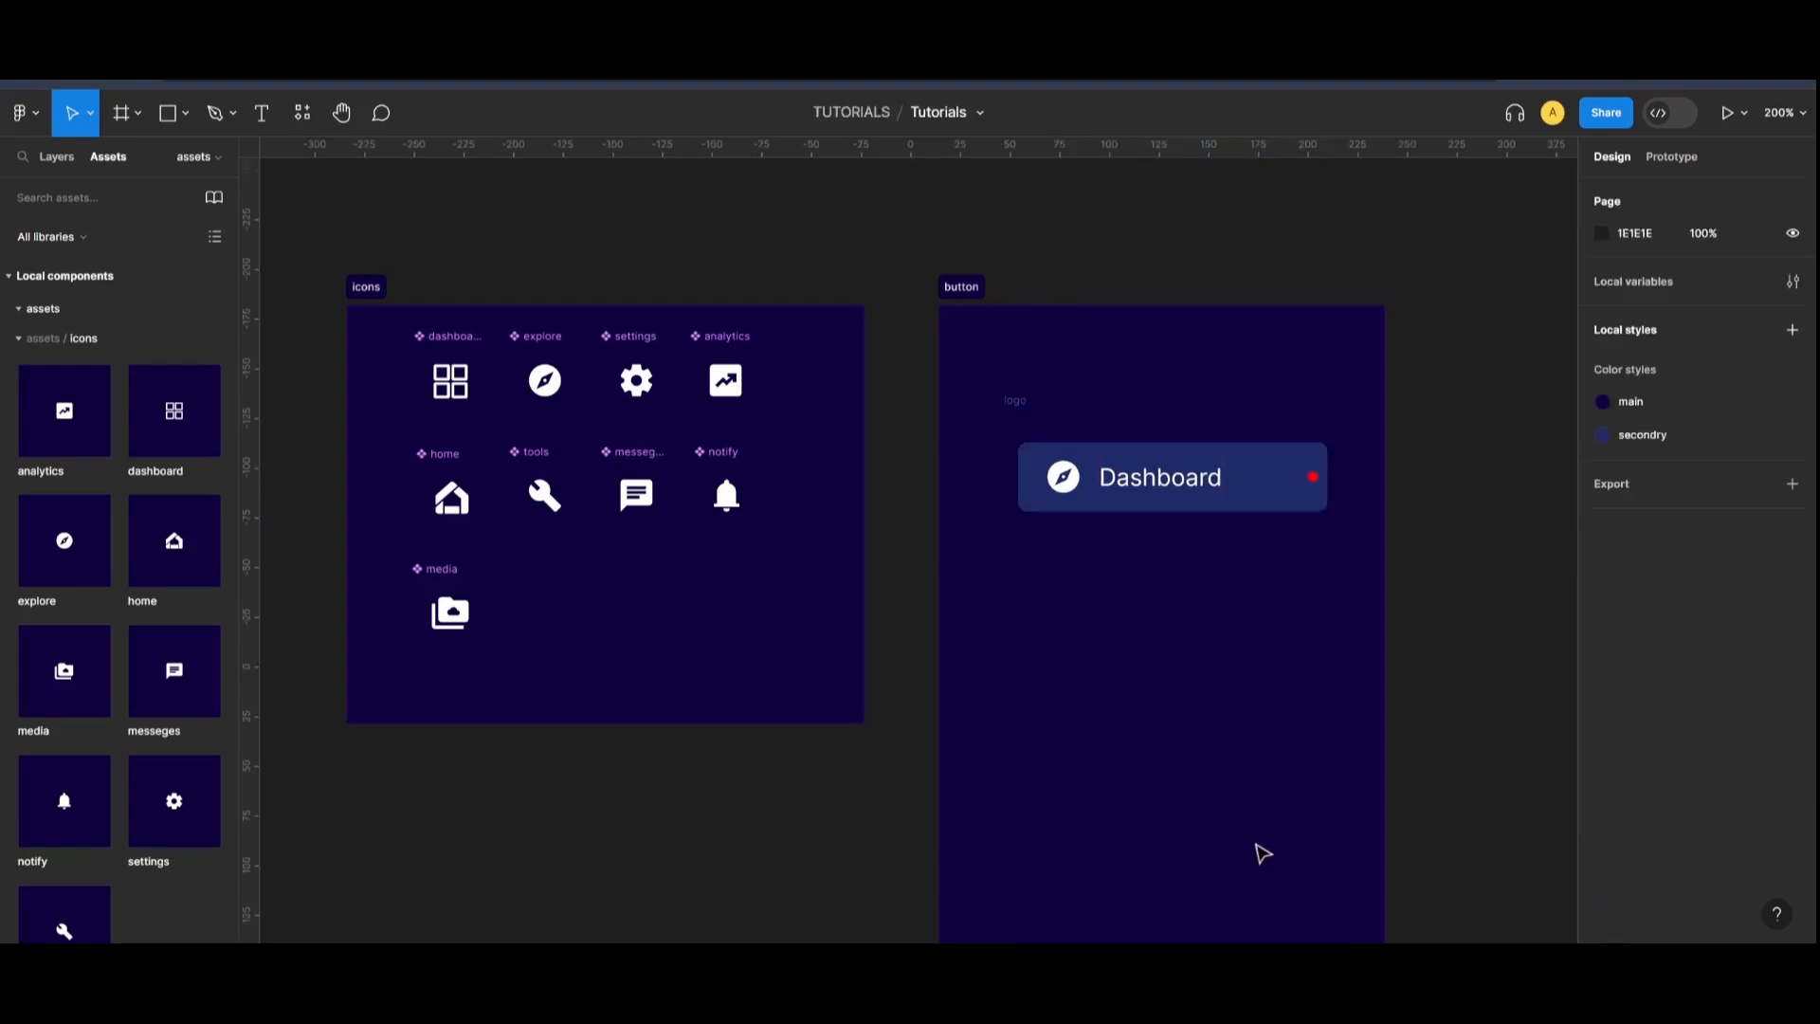
click(1172, 476)
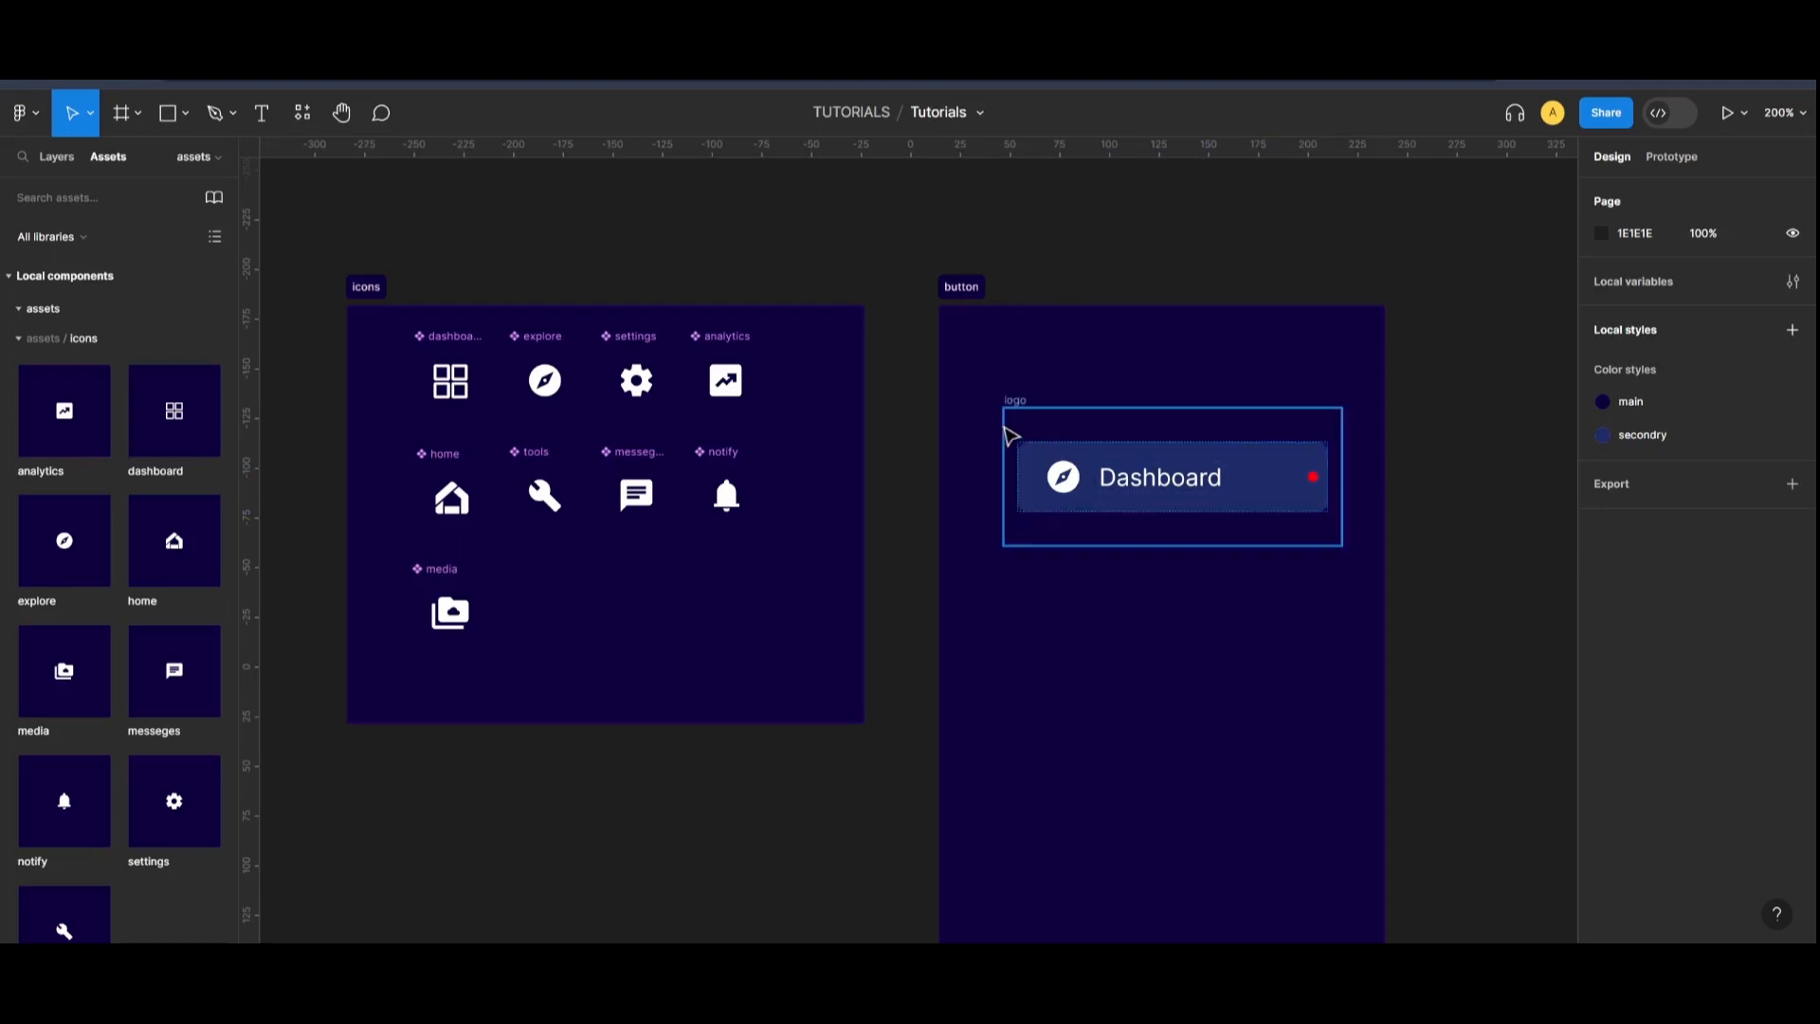
click(1170, 476)
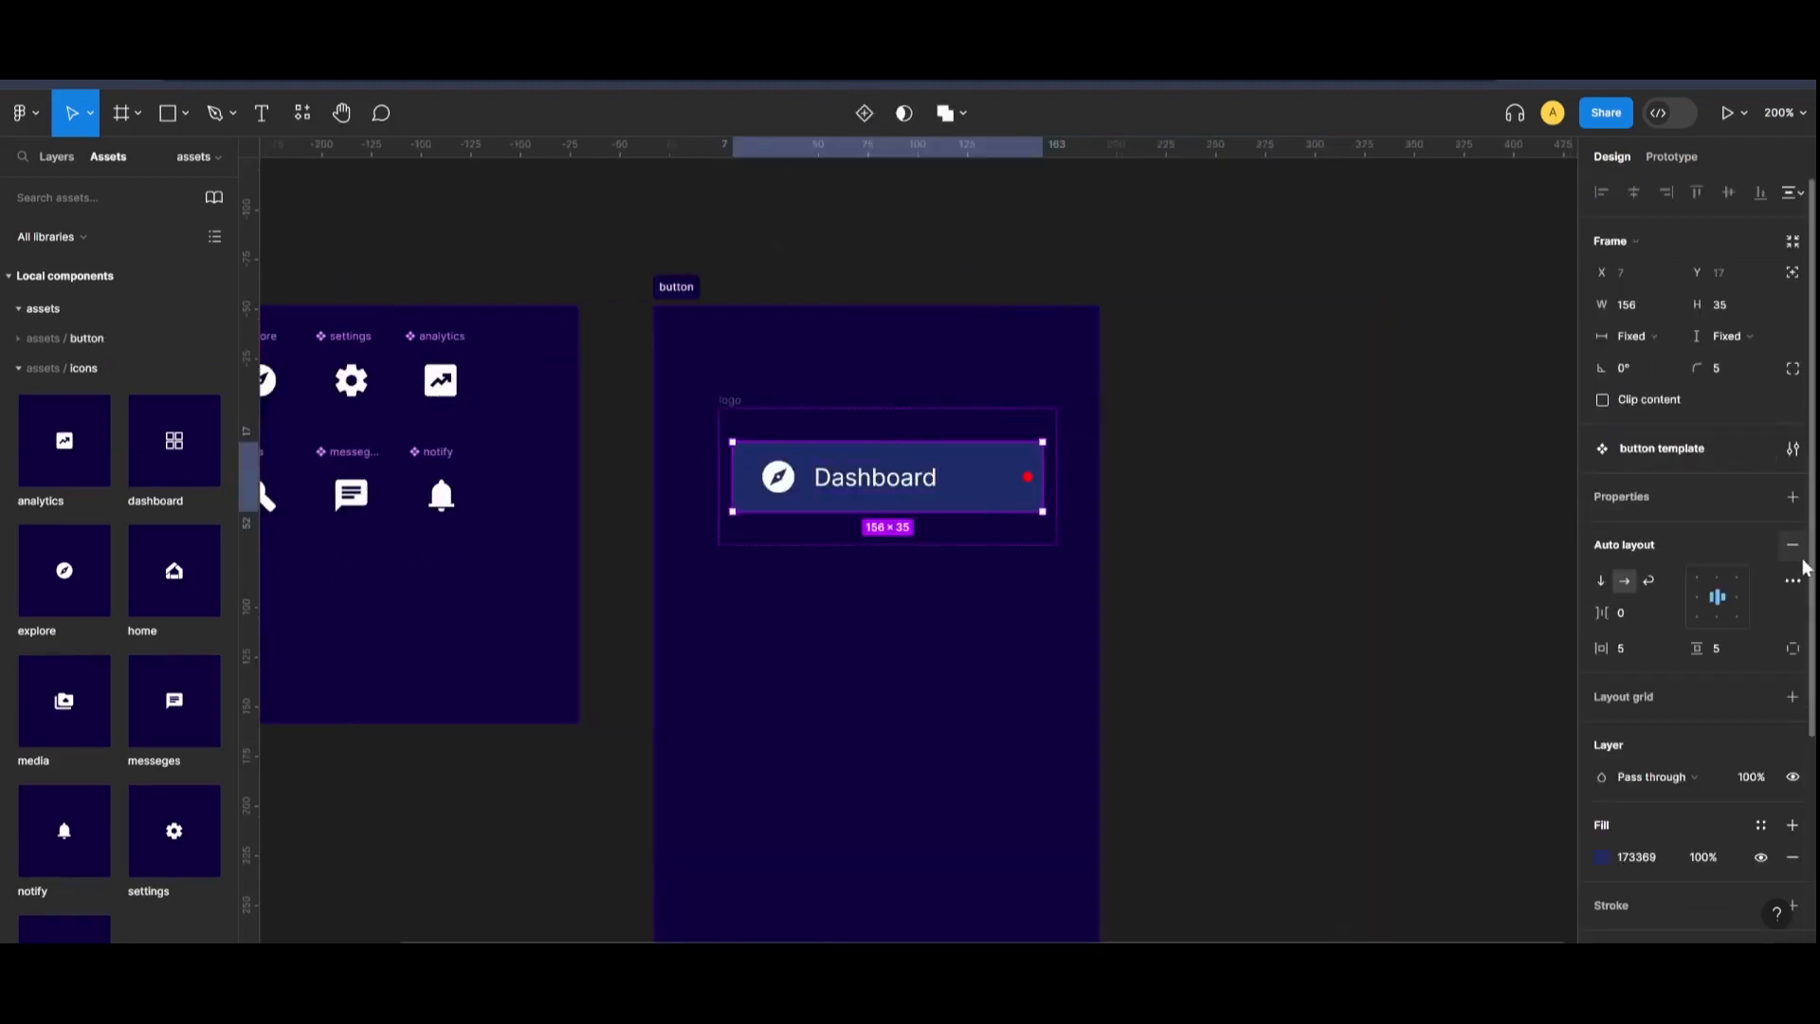
- Add an 'Icon' instance-swap property with the dashboard icon among preferred values
click(1791, 497)
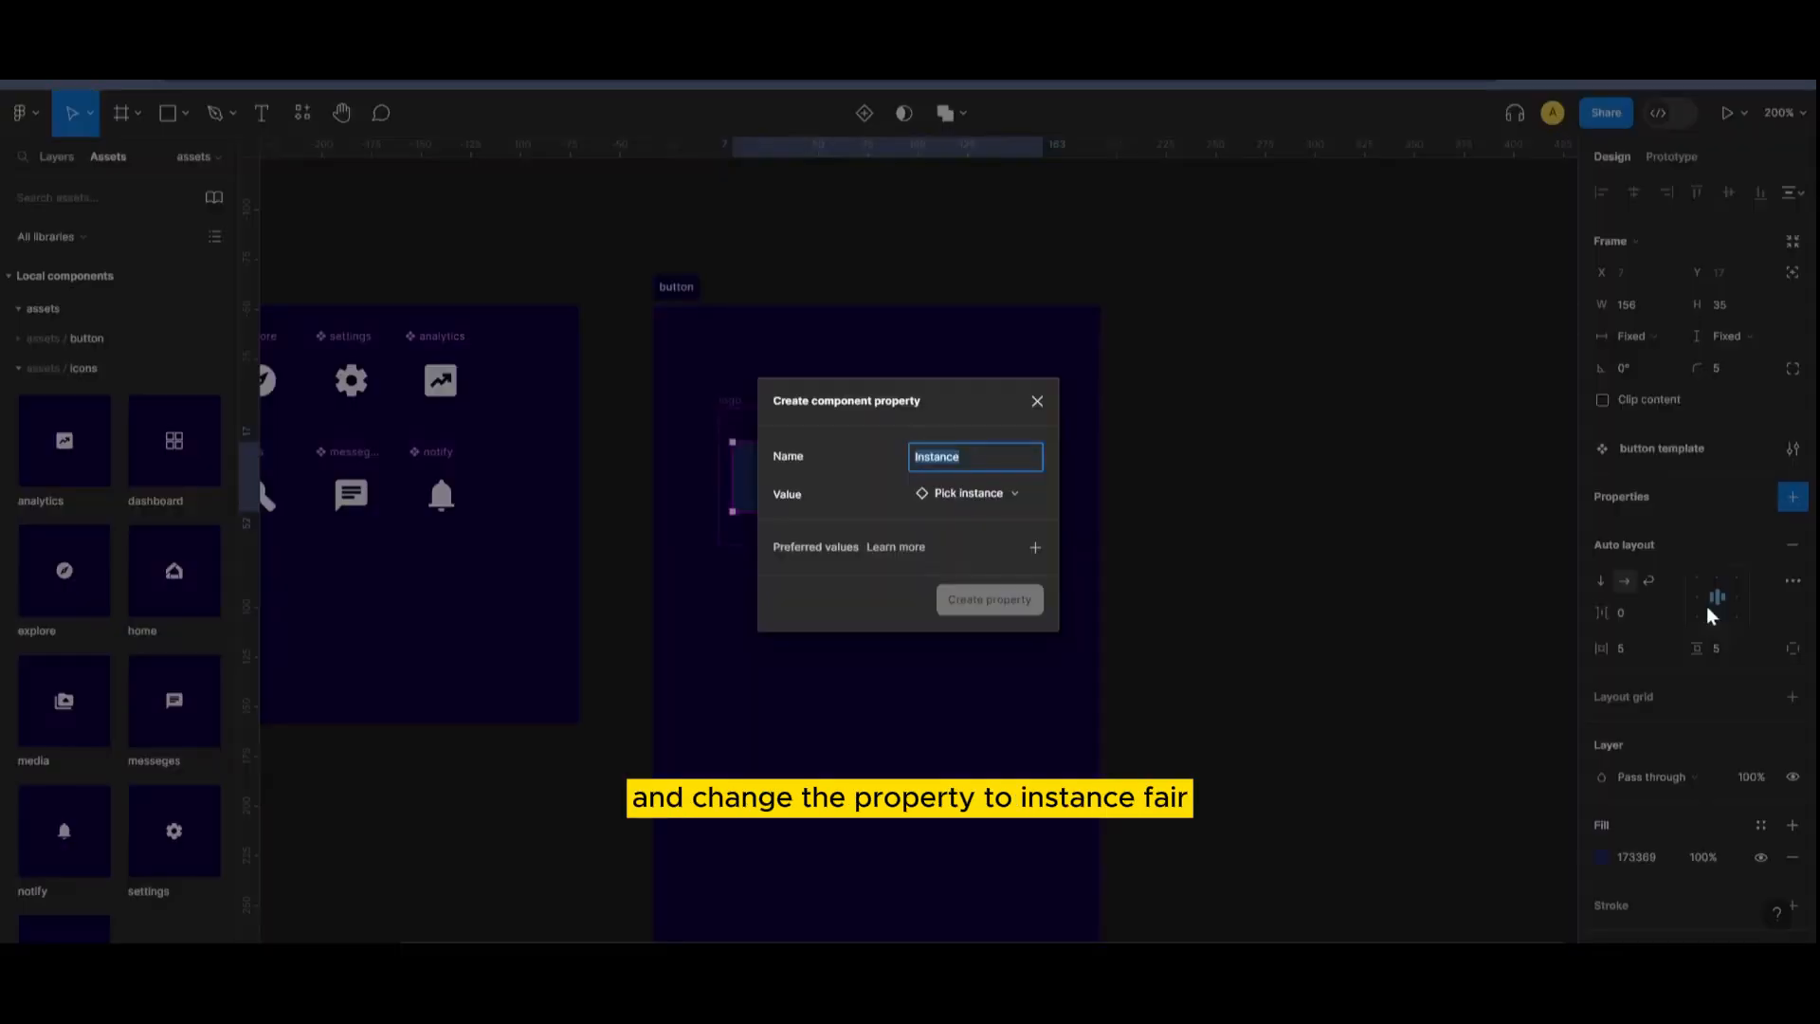
text(Icon)
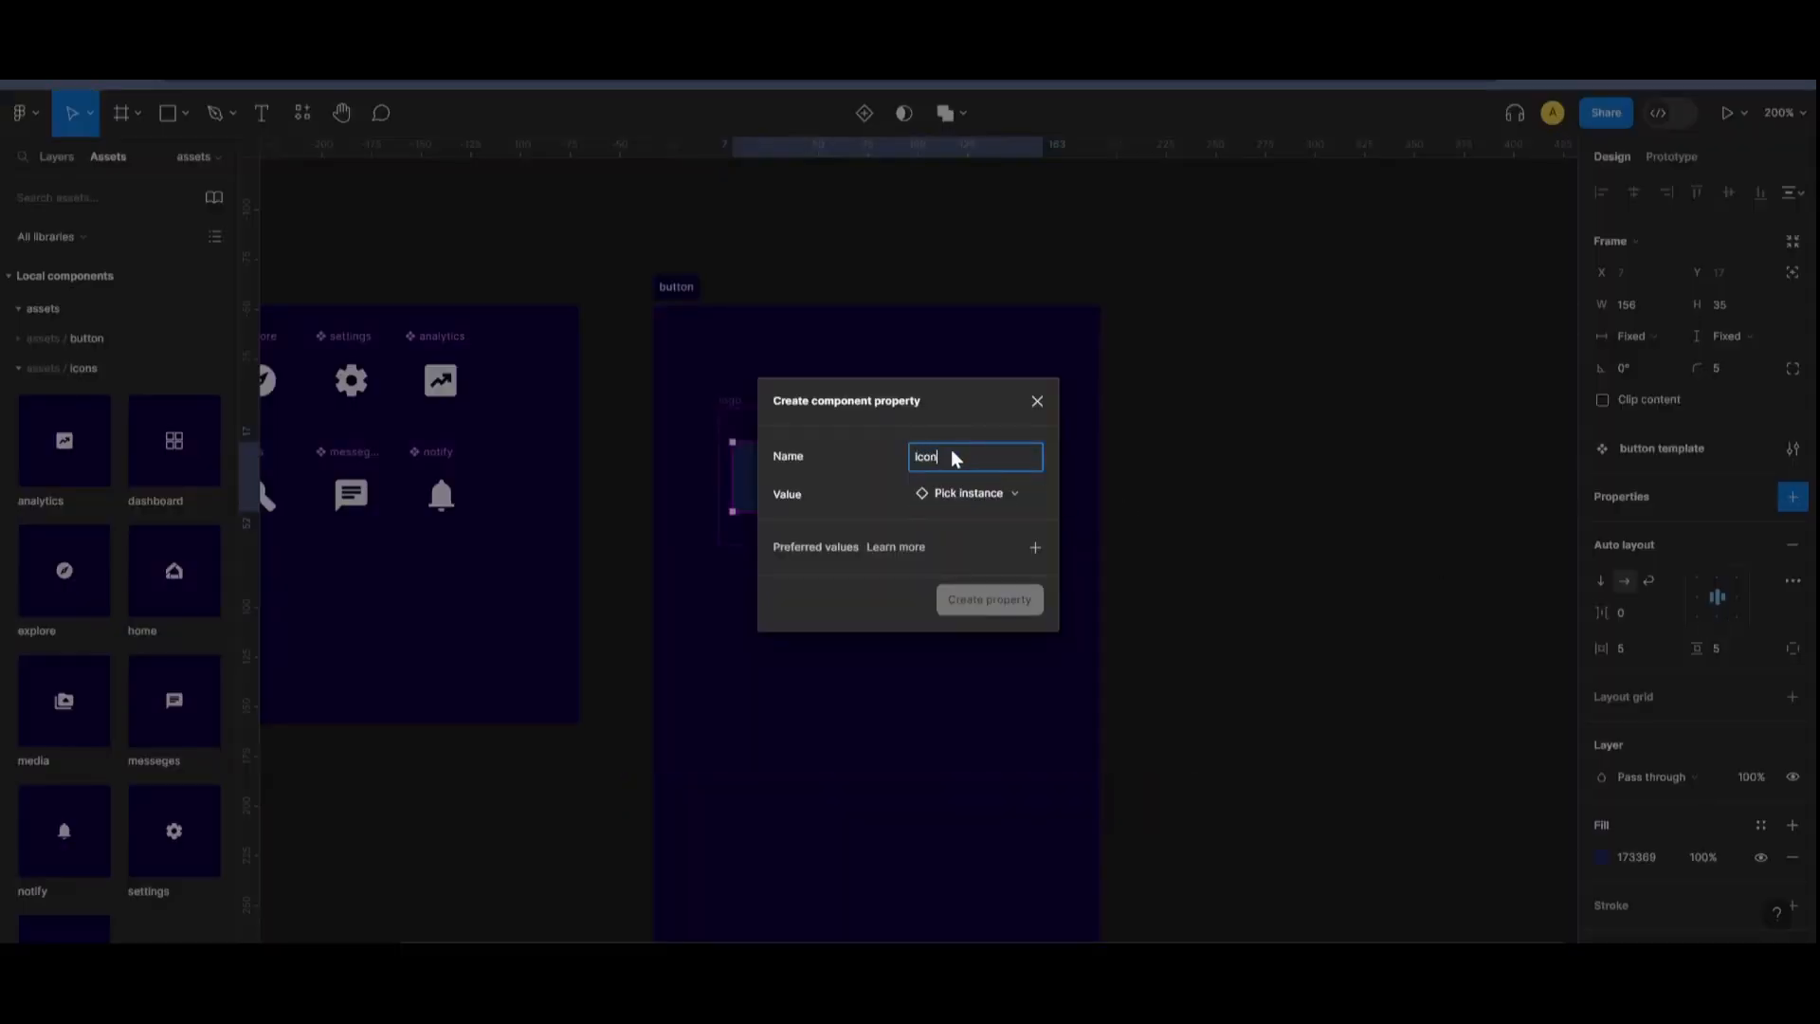
click(967, 492)
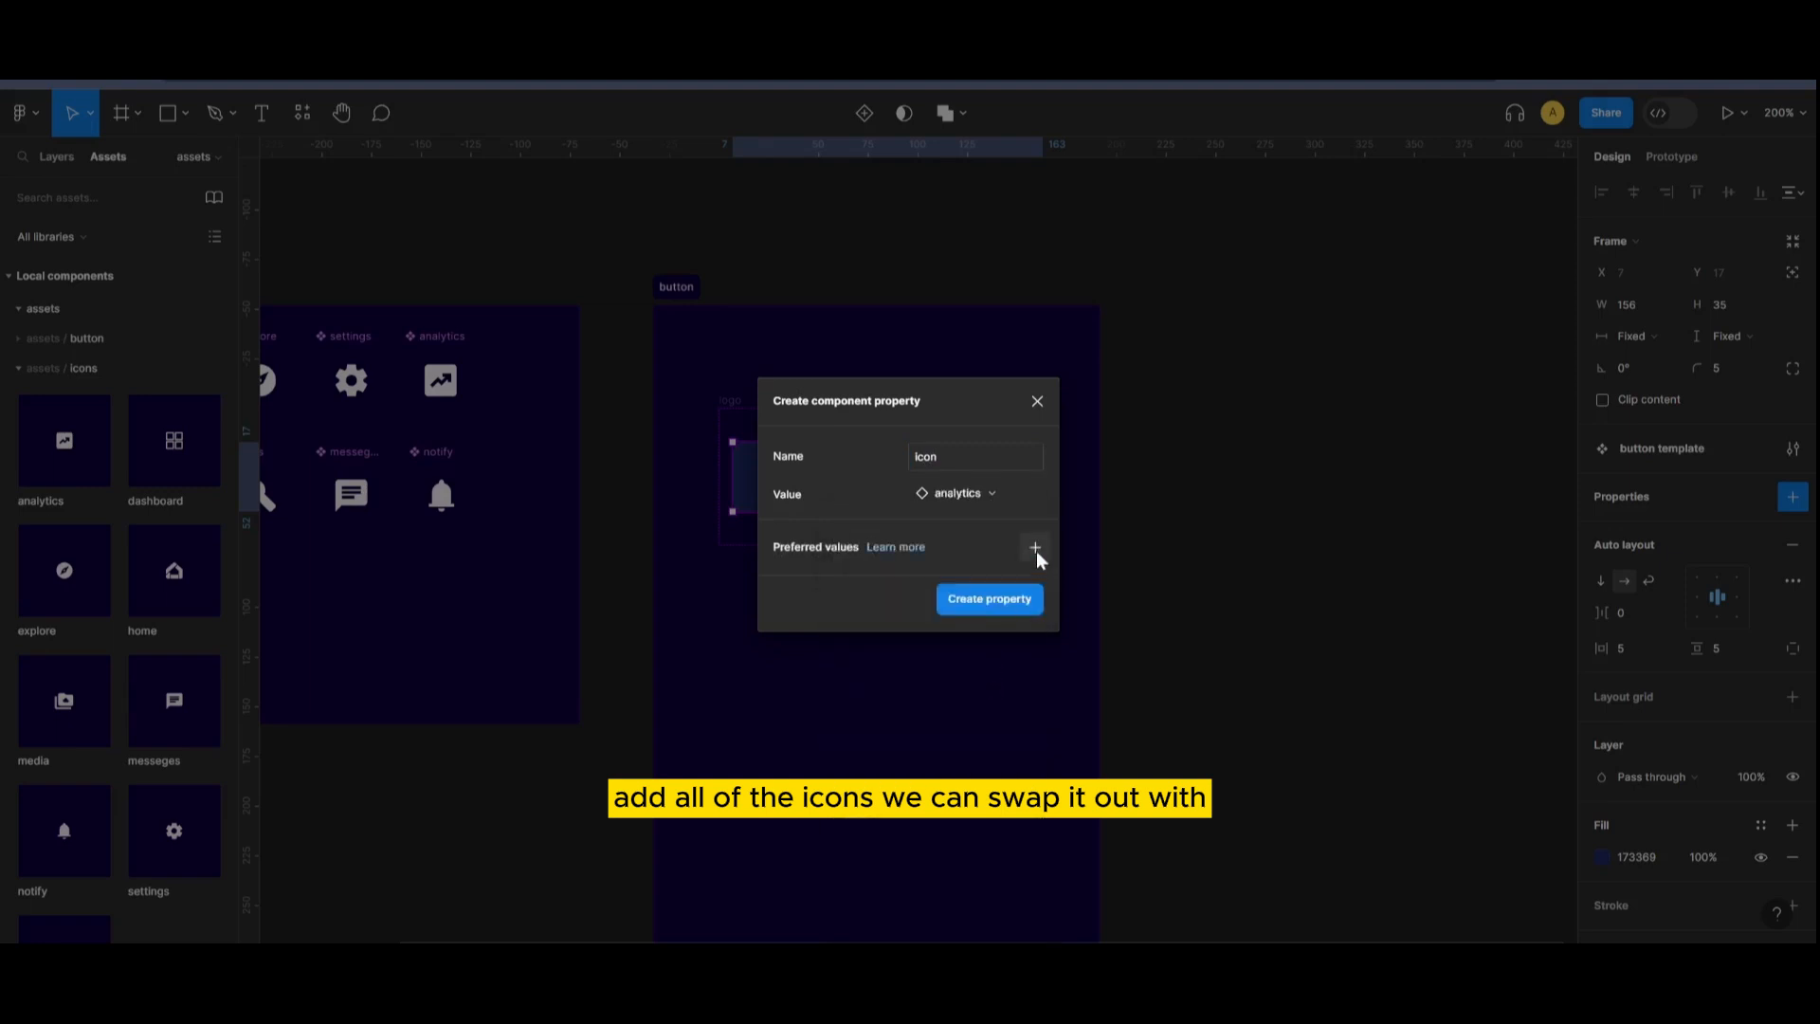
click(1035, 547)
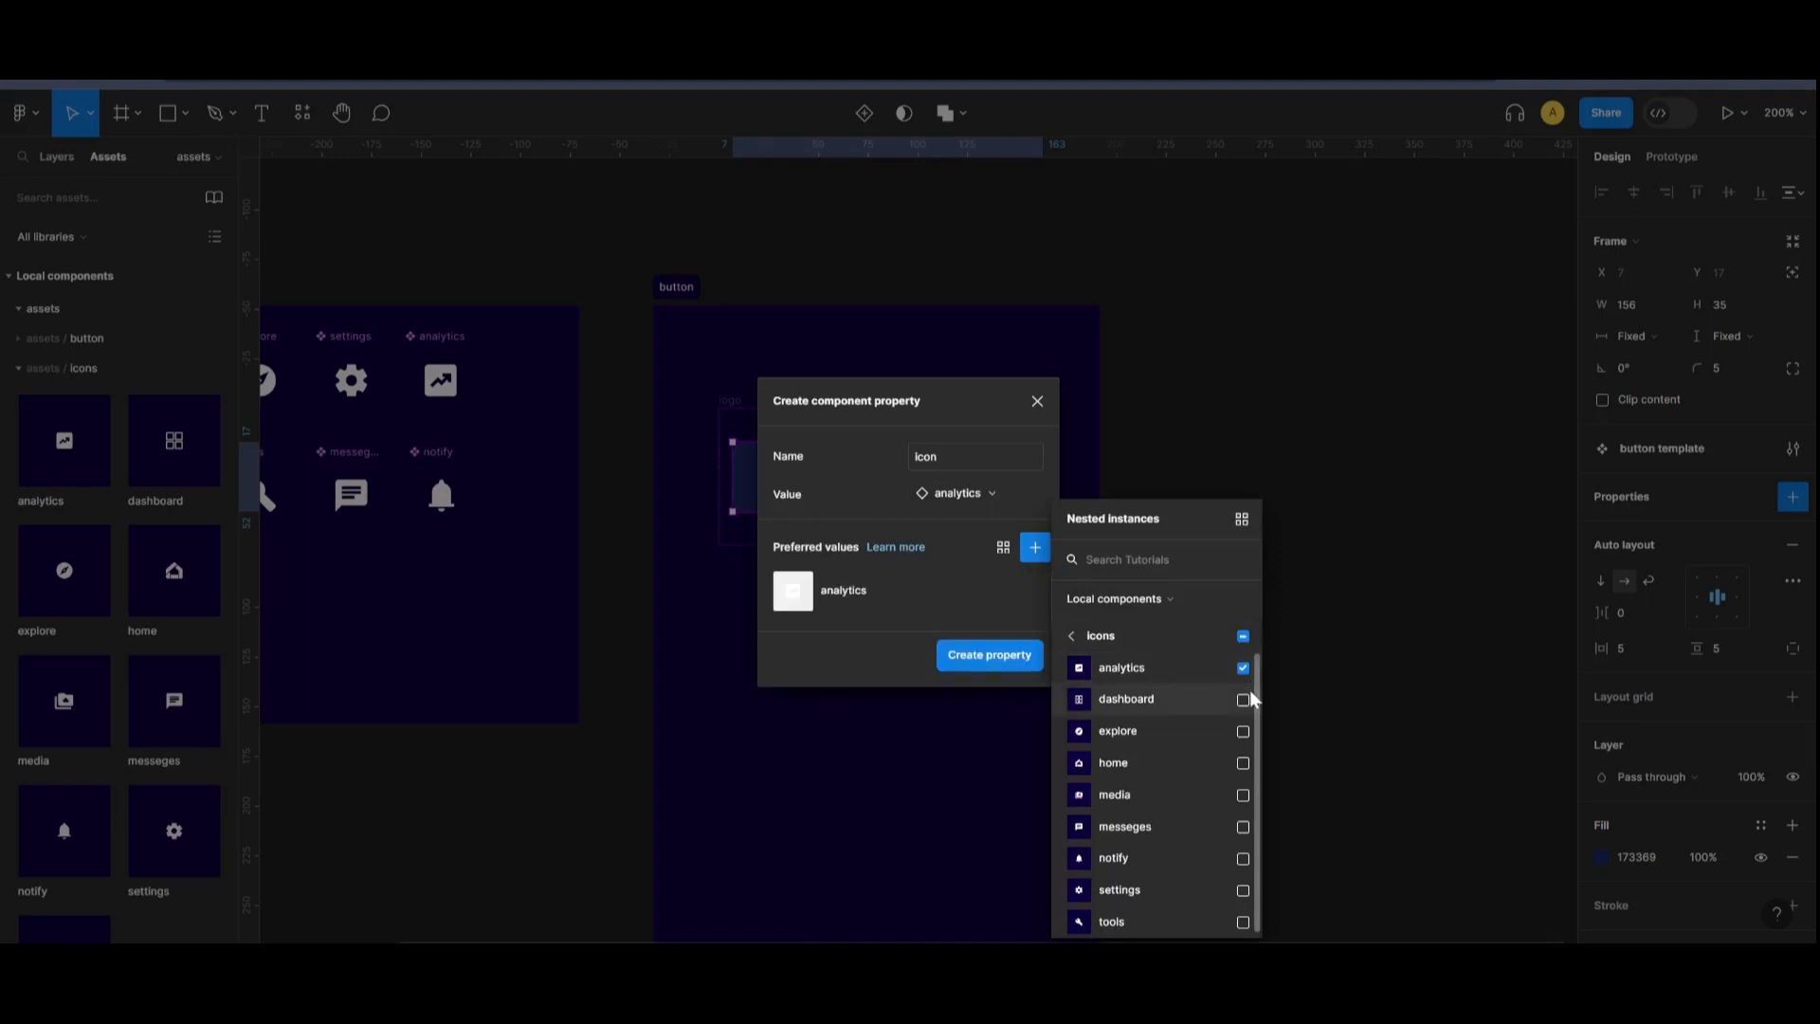
click(1243, 730)
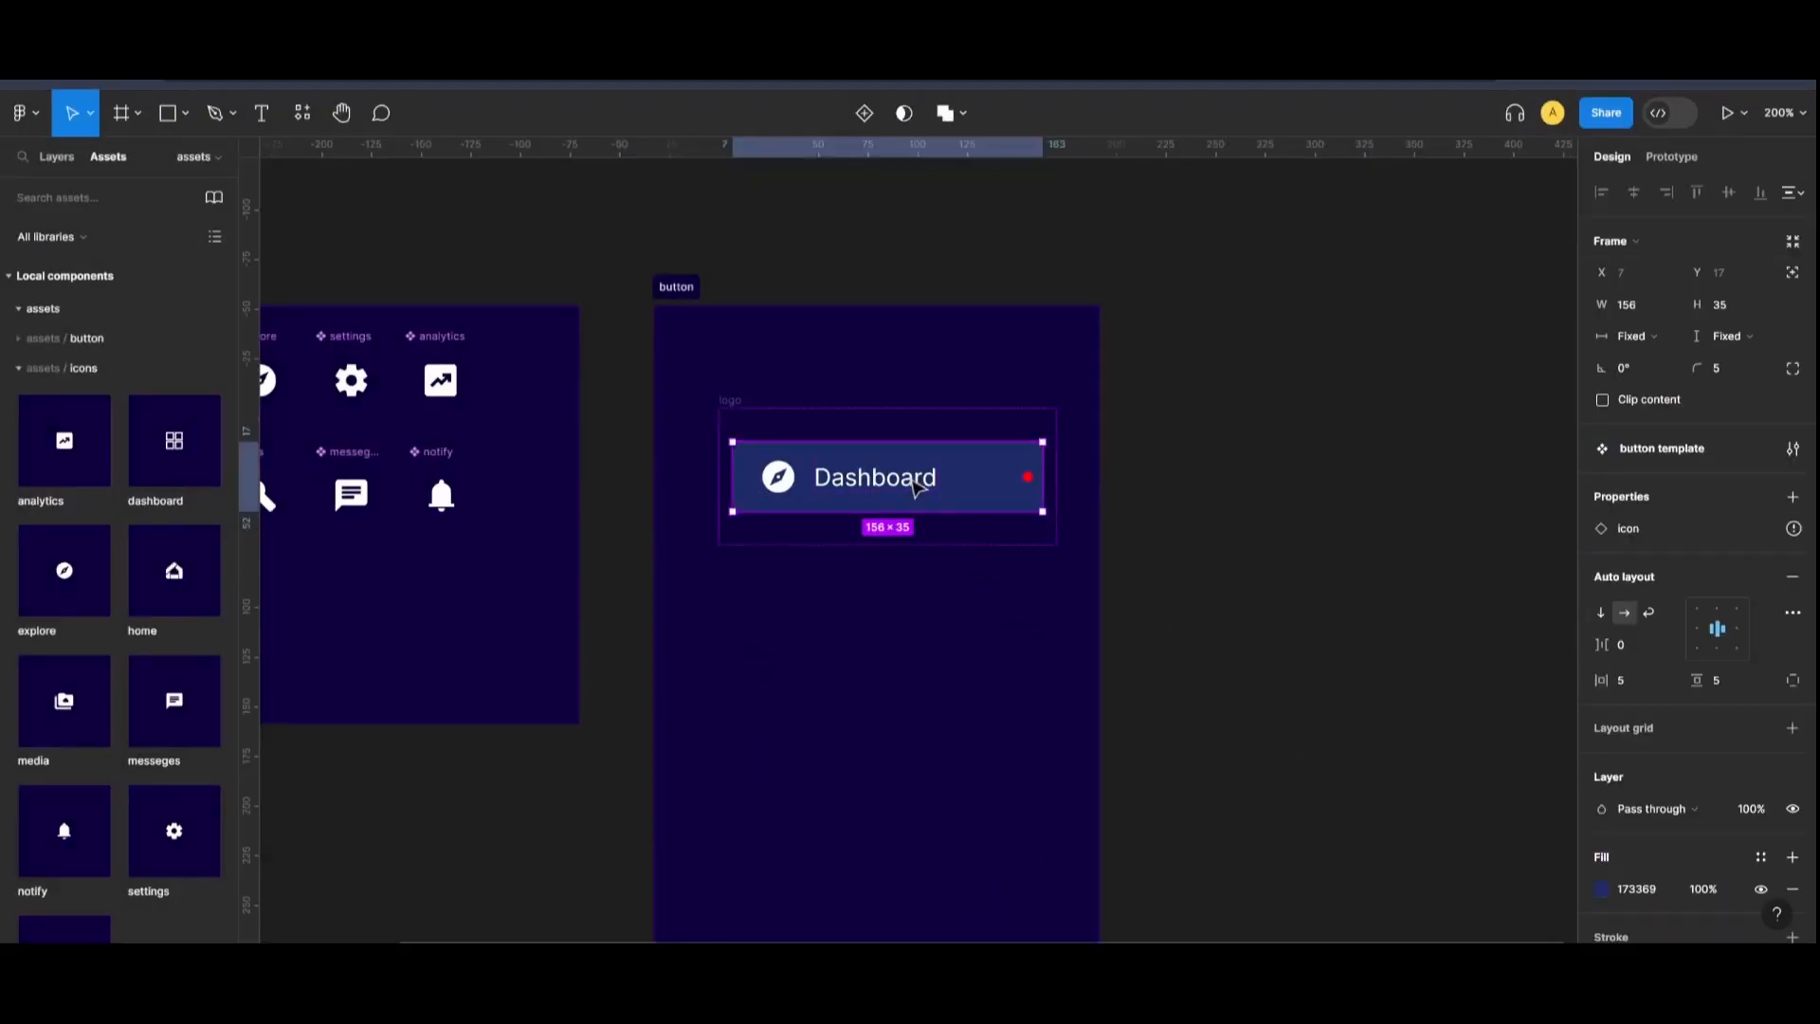
- Link the Dashboard label to a 'Text' property whose default value is 'button'
double_click(874, 477)
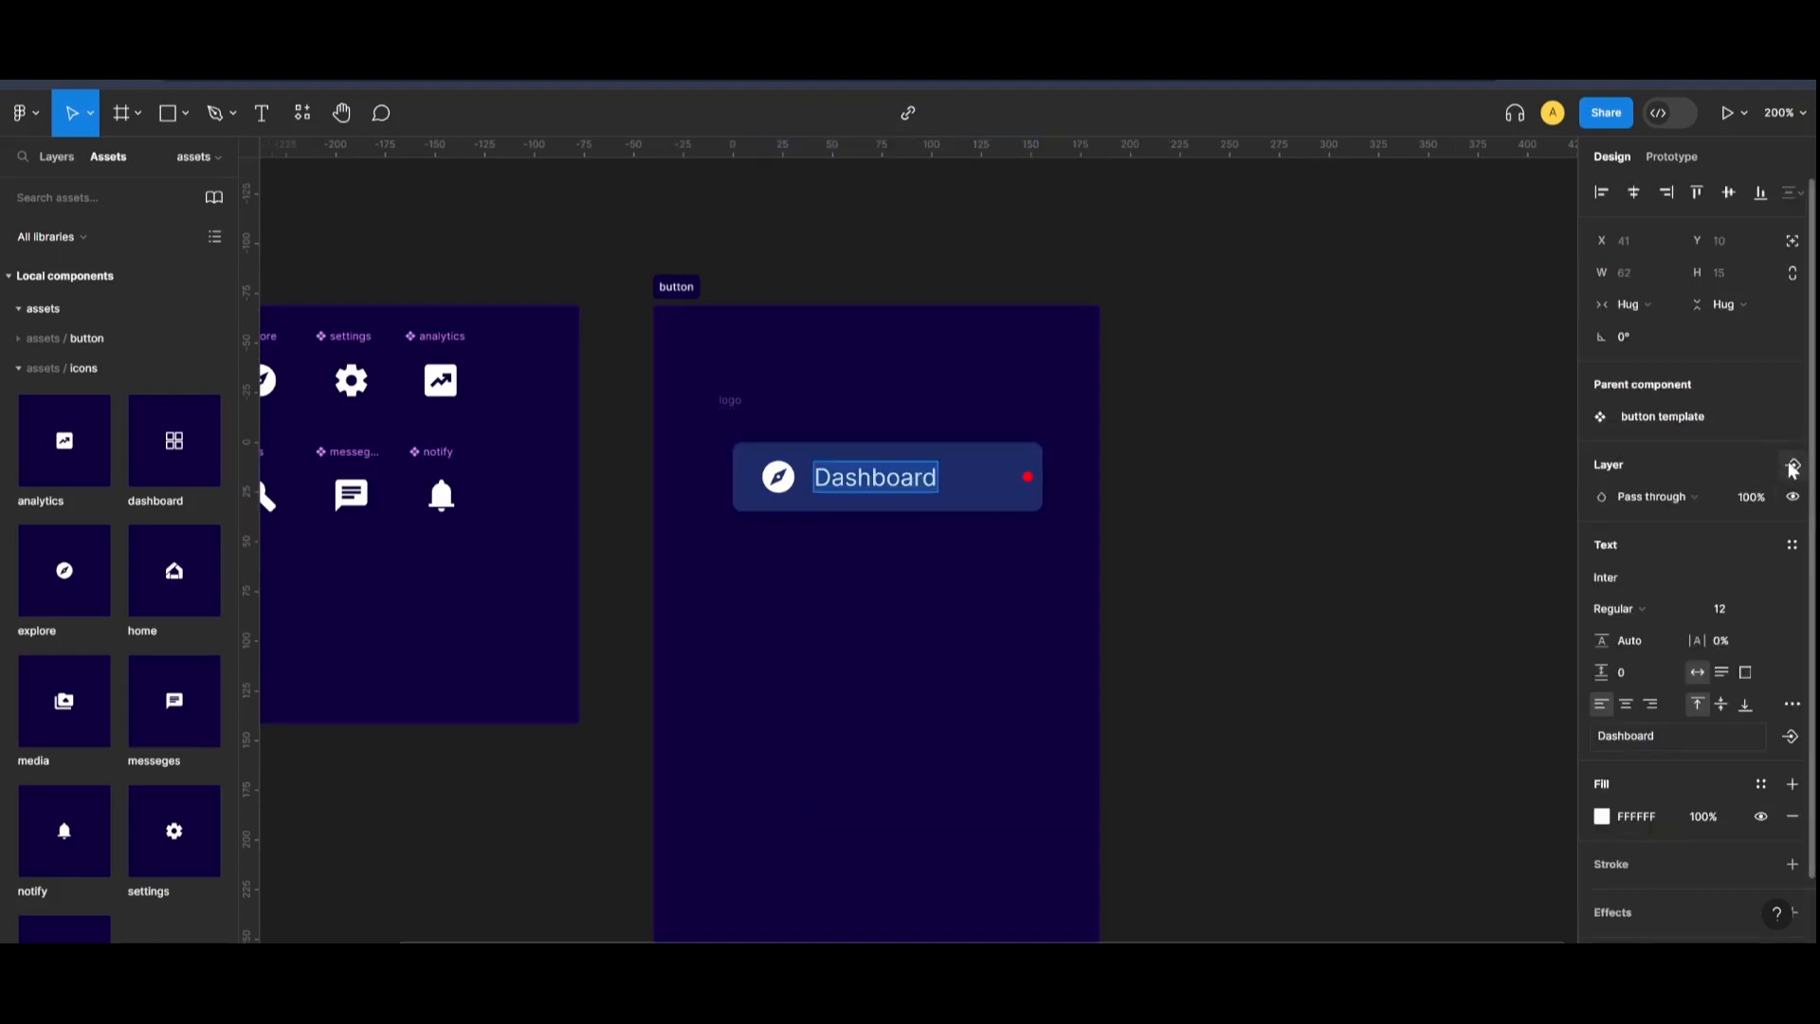
click(1791, 465)
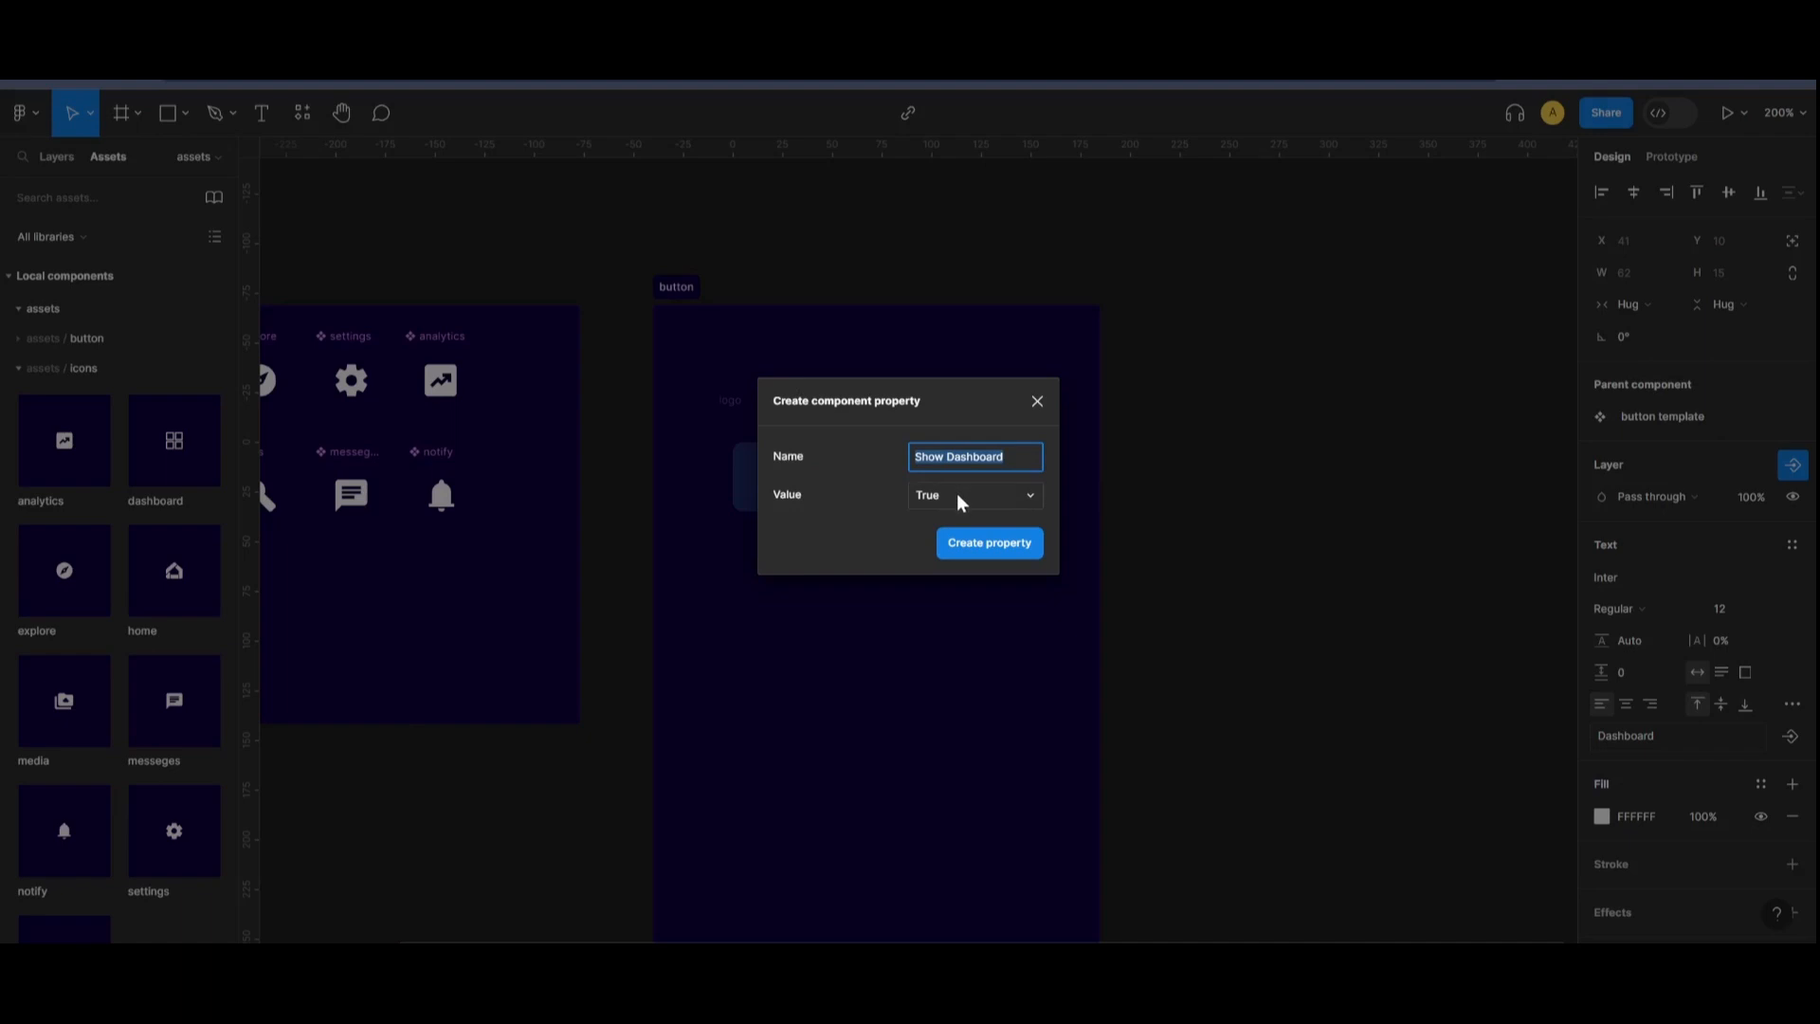
click(988, 542)
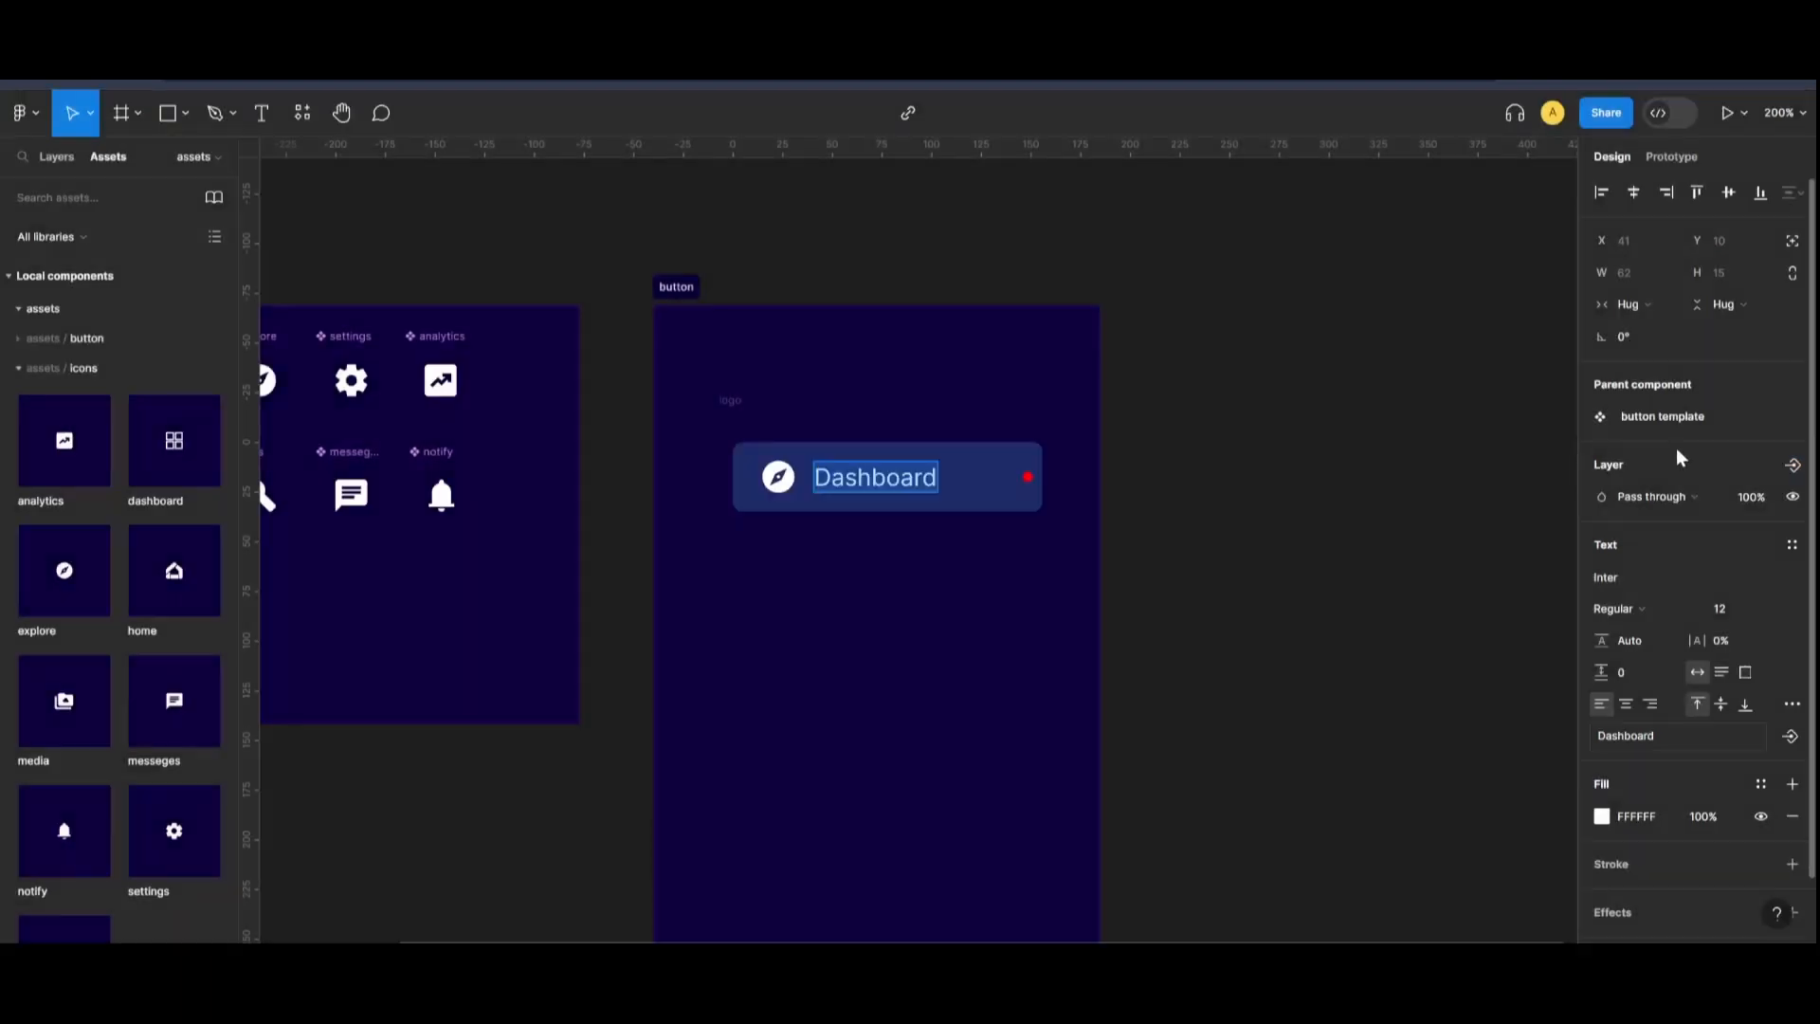
click(1790, 734)
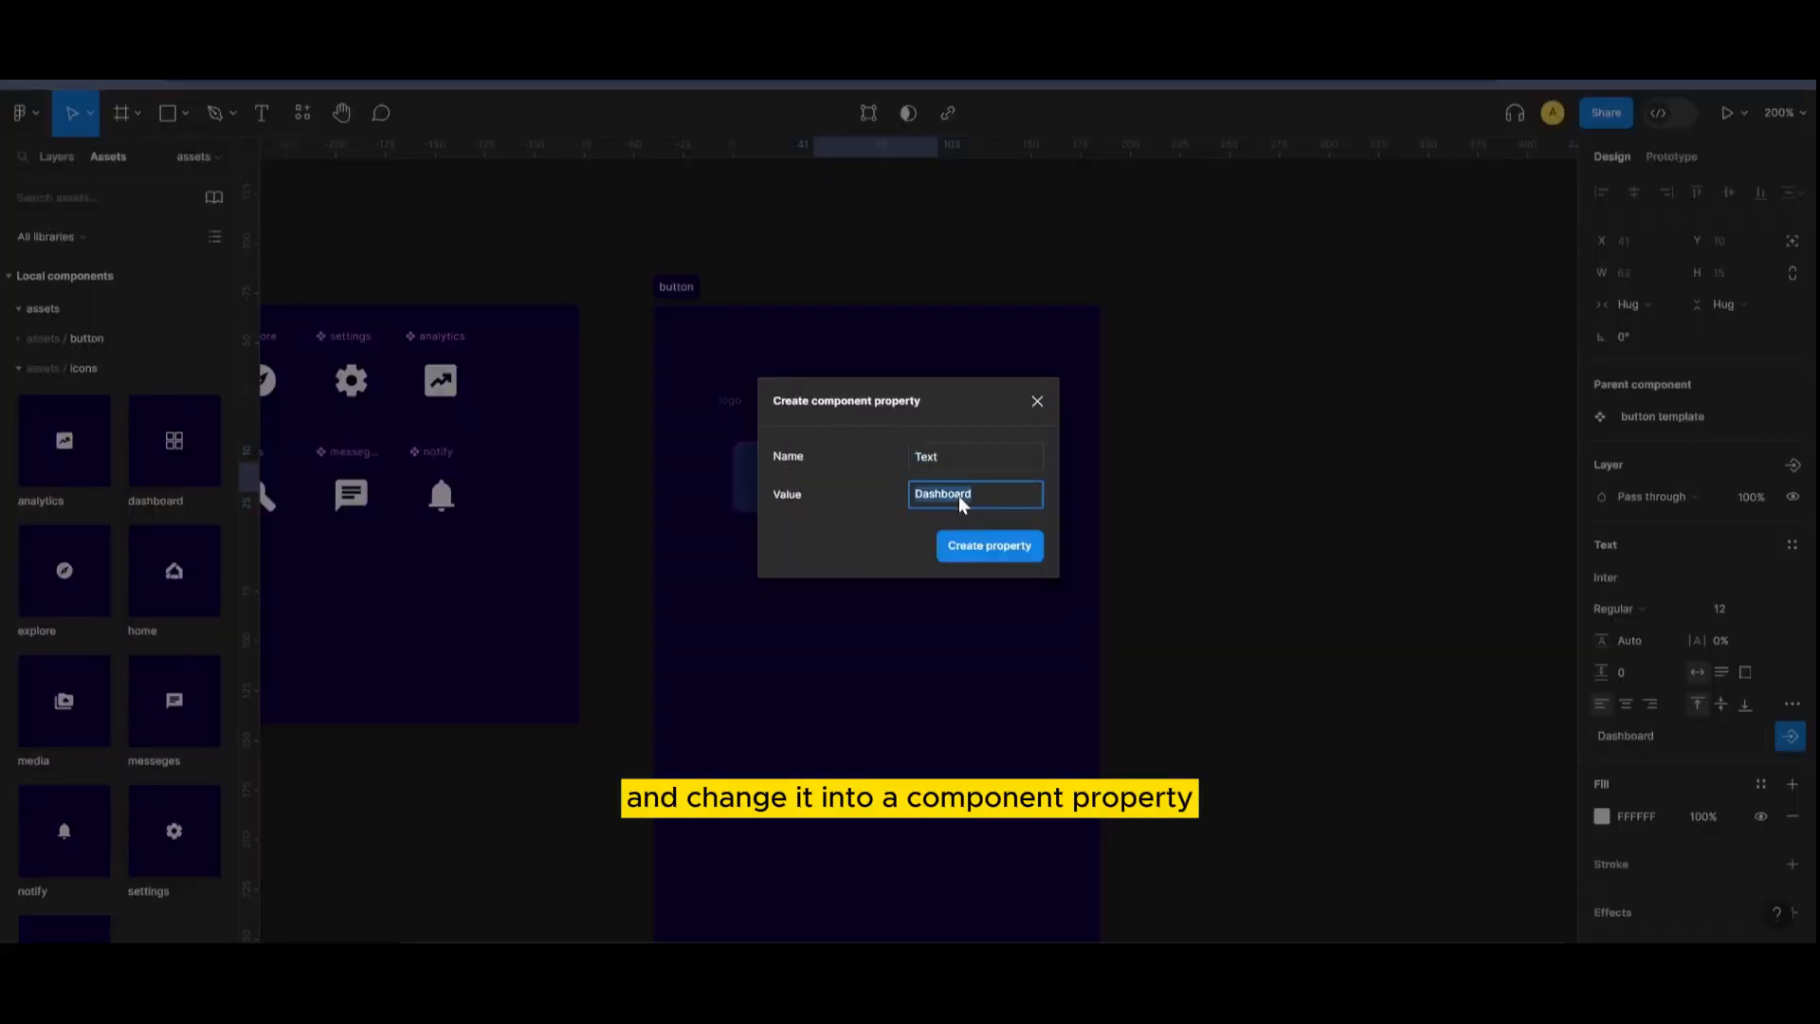
text(btto)
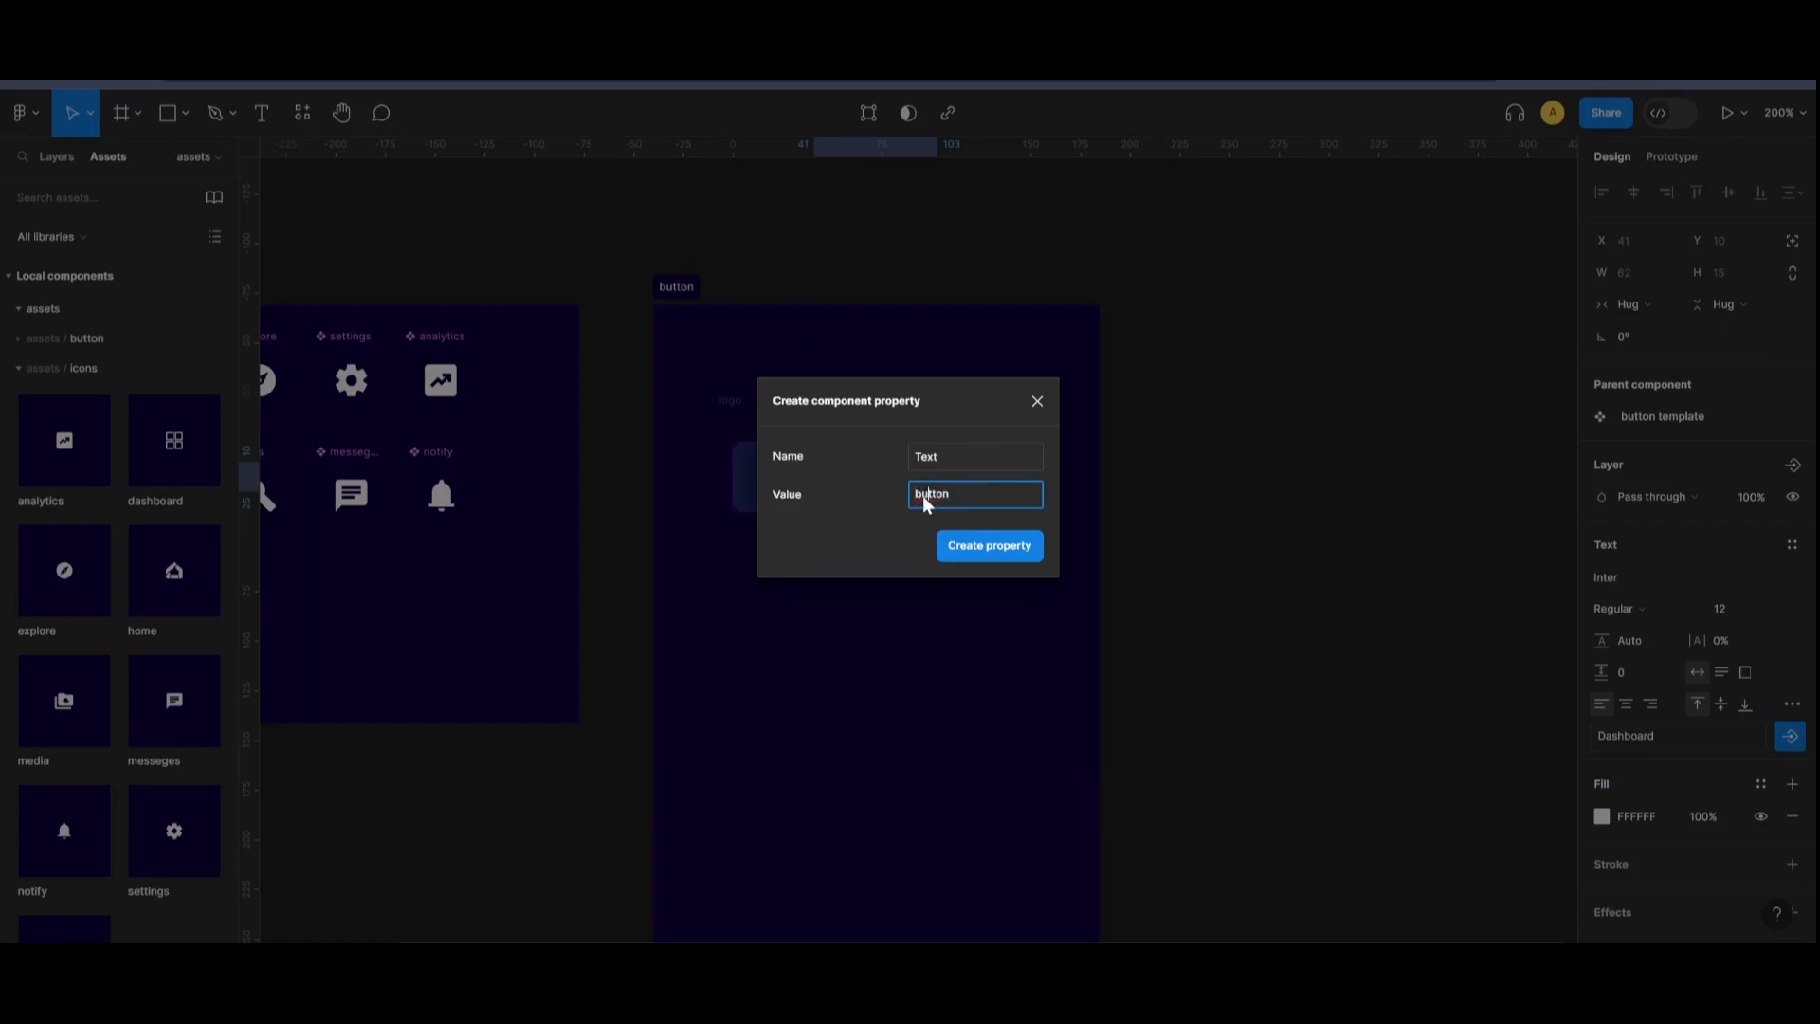
click(988, 546)
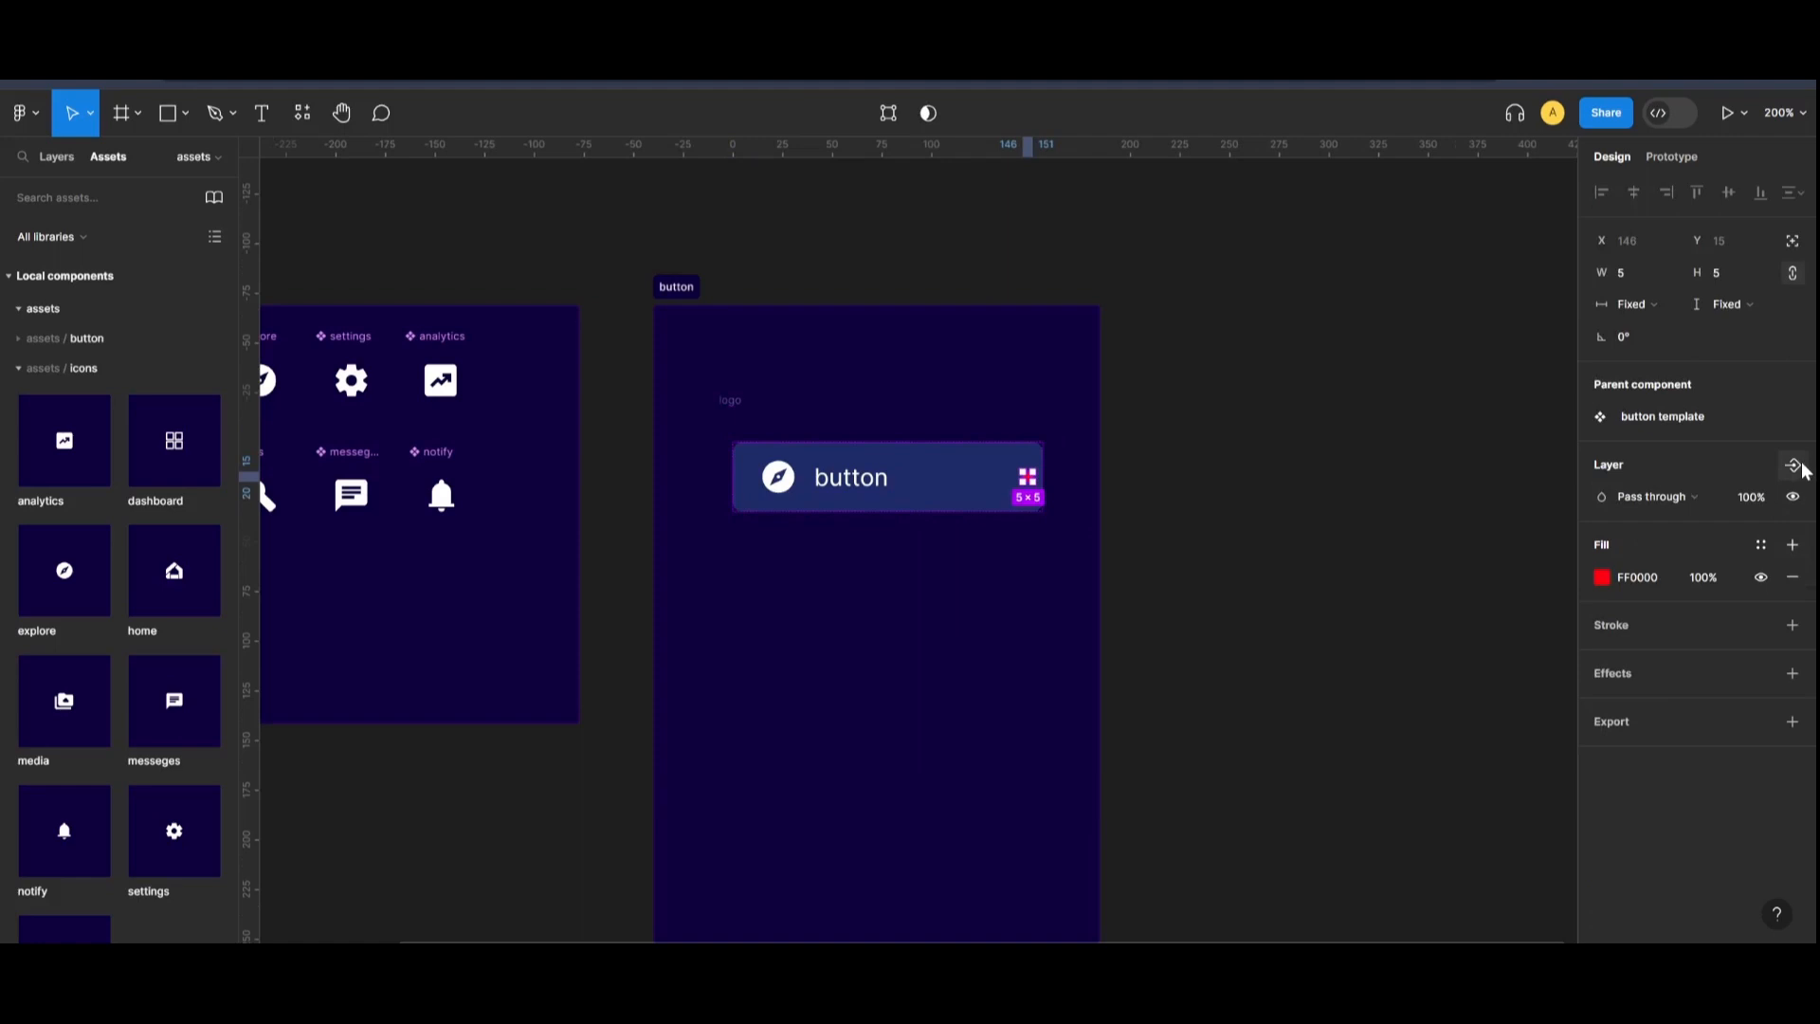
- Make the red dot's visibility a boolean property named 'notify'
click(1793, 464)
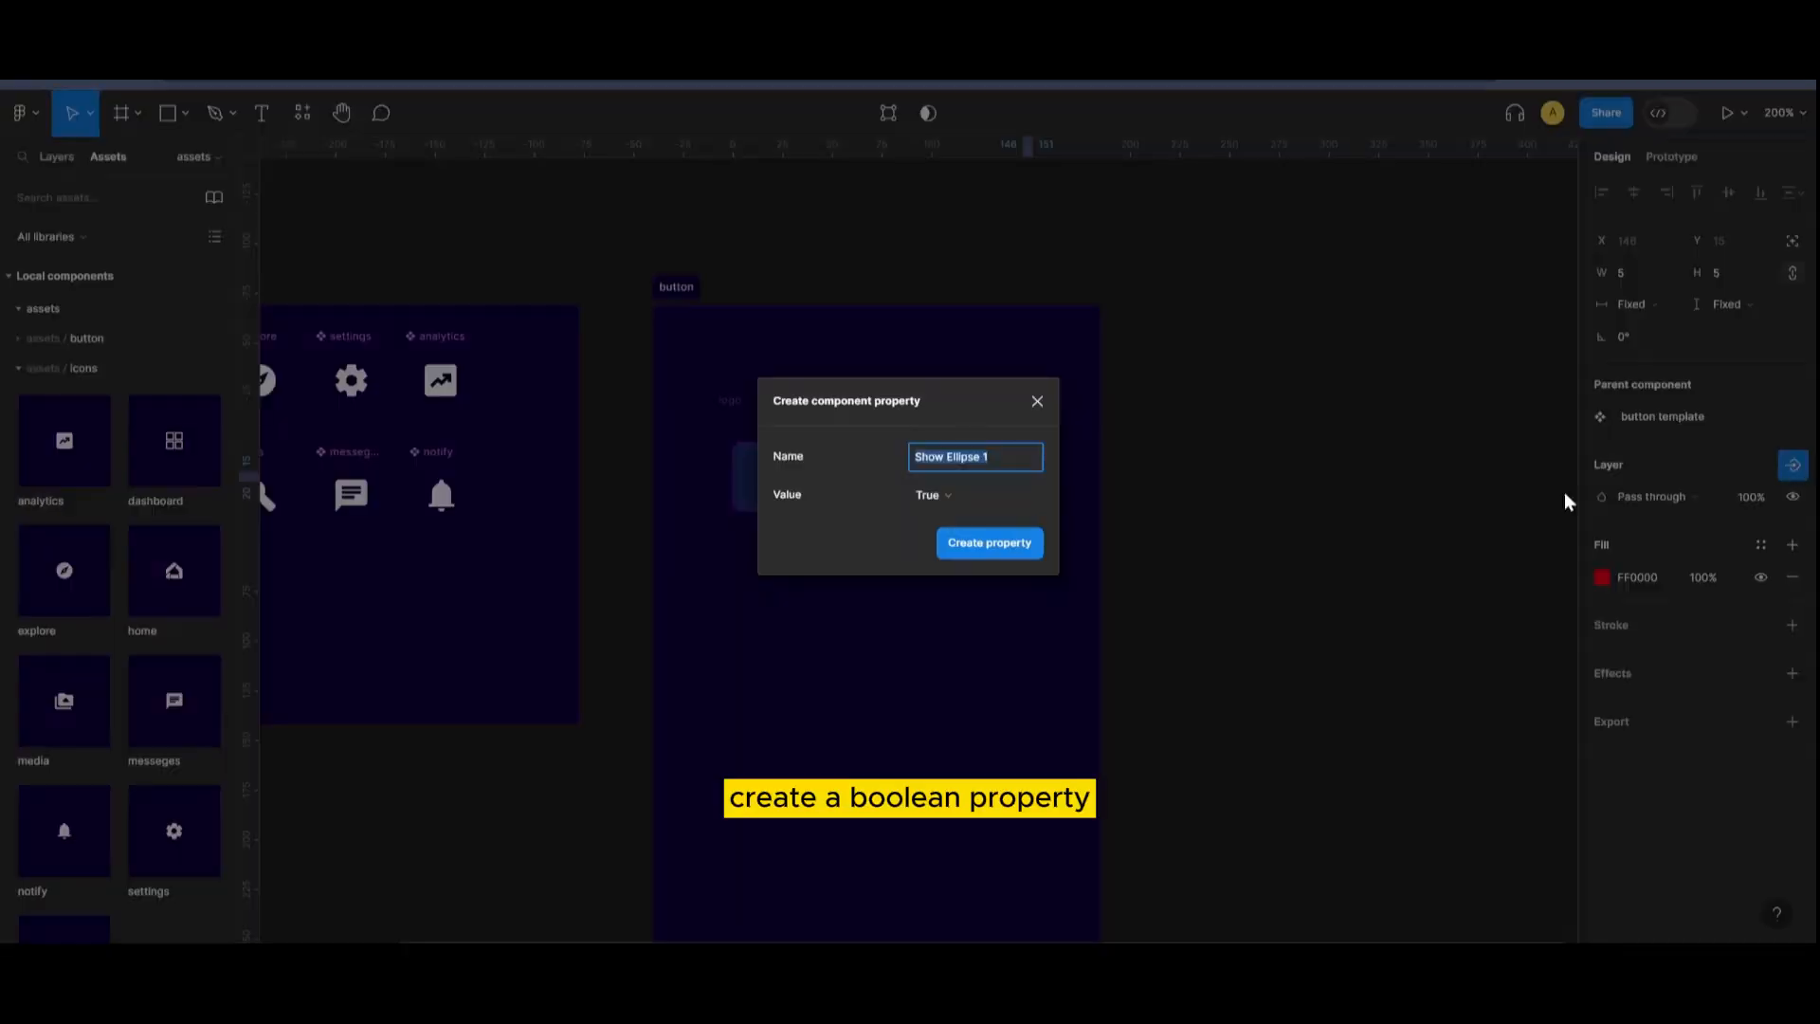
mouse_move(981, 471)
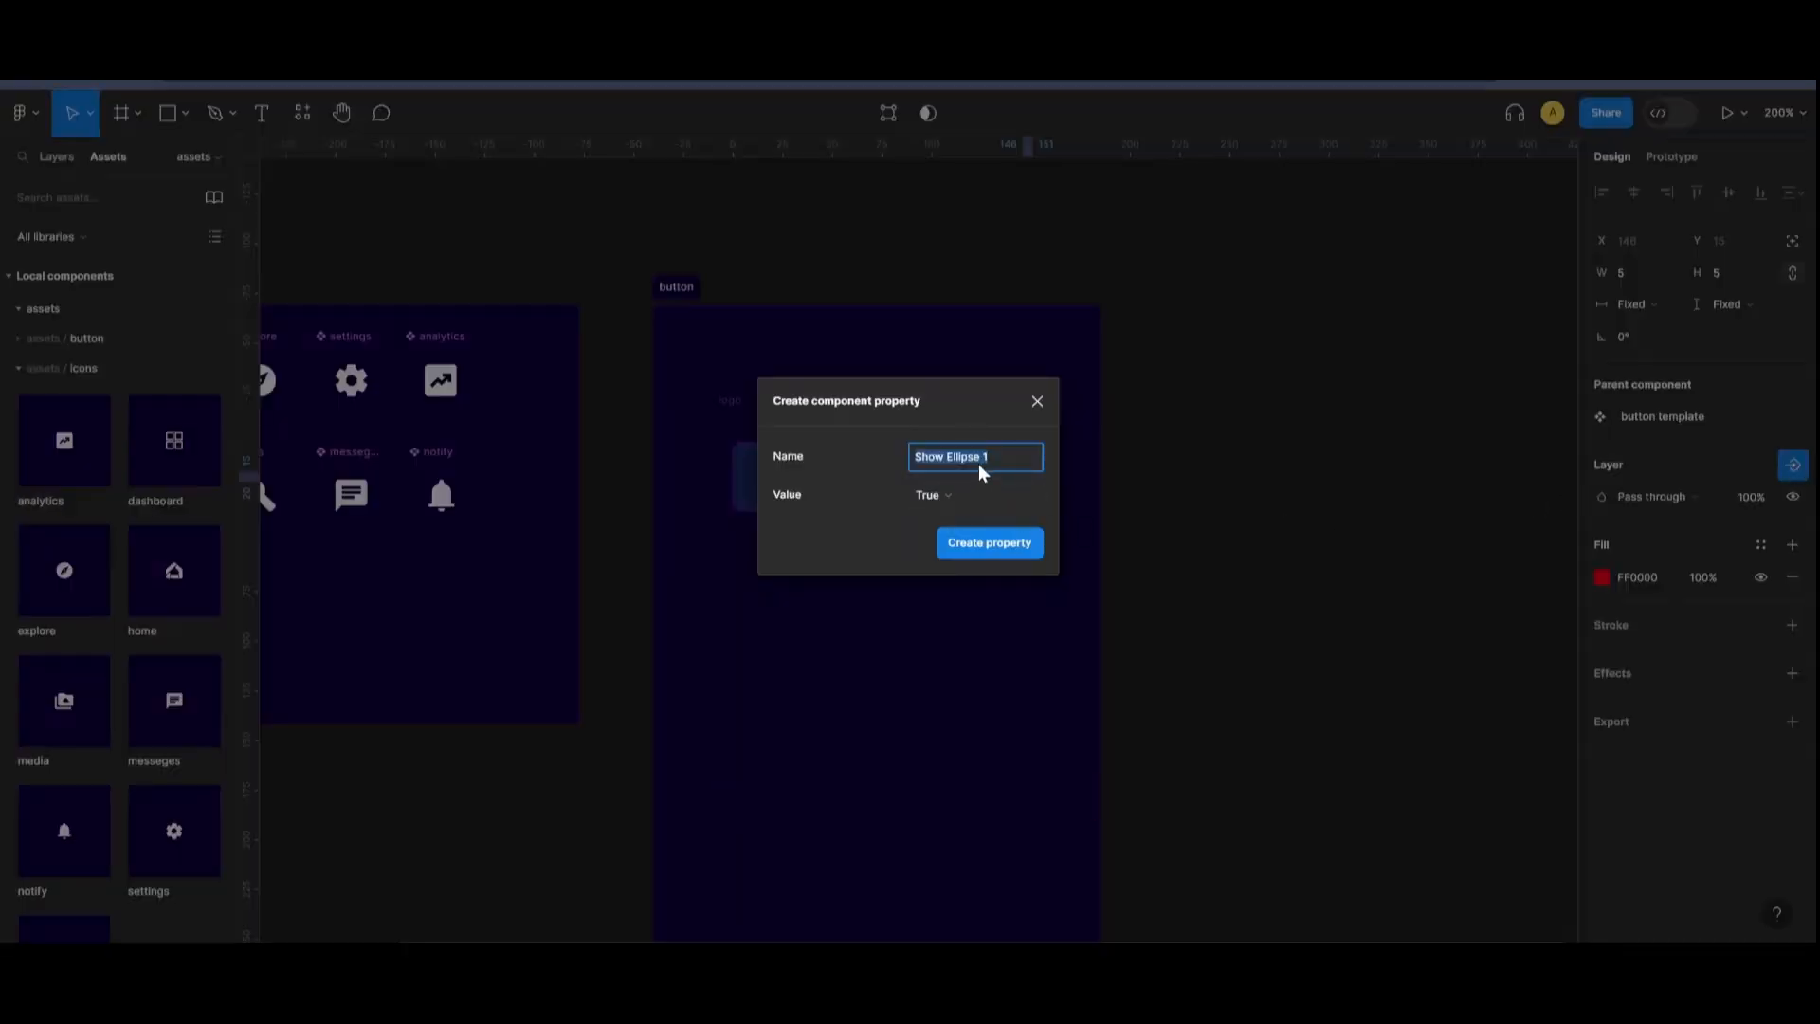
text(notify)
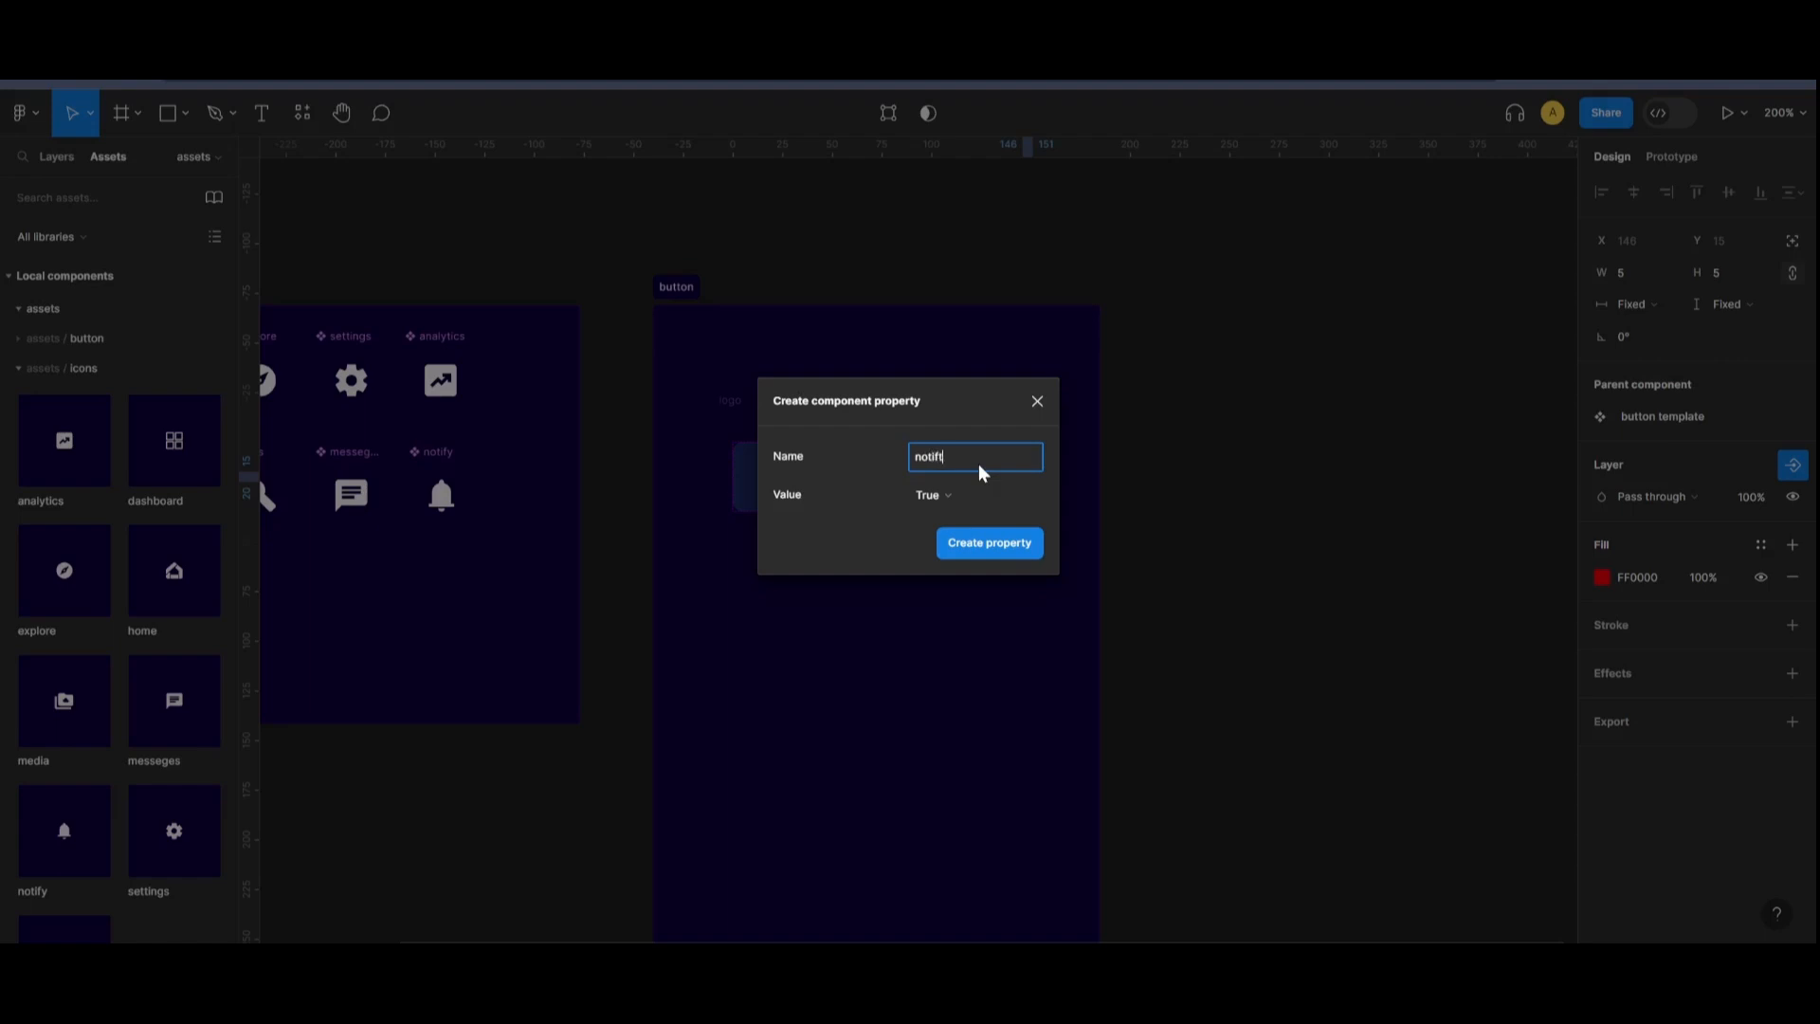
click(988, 543)
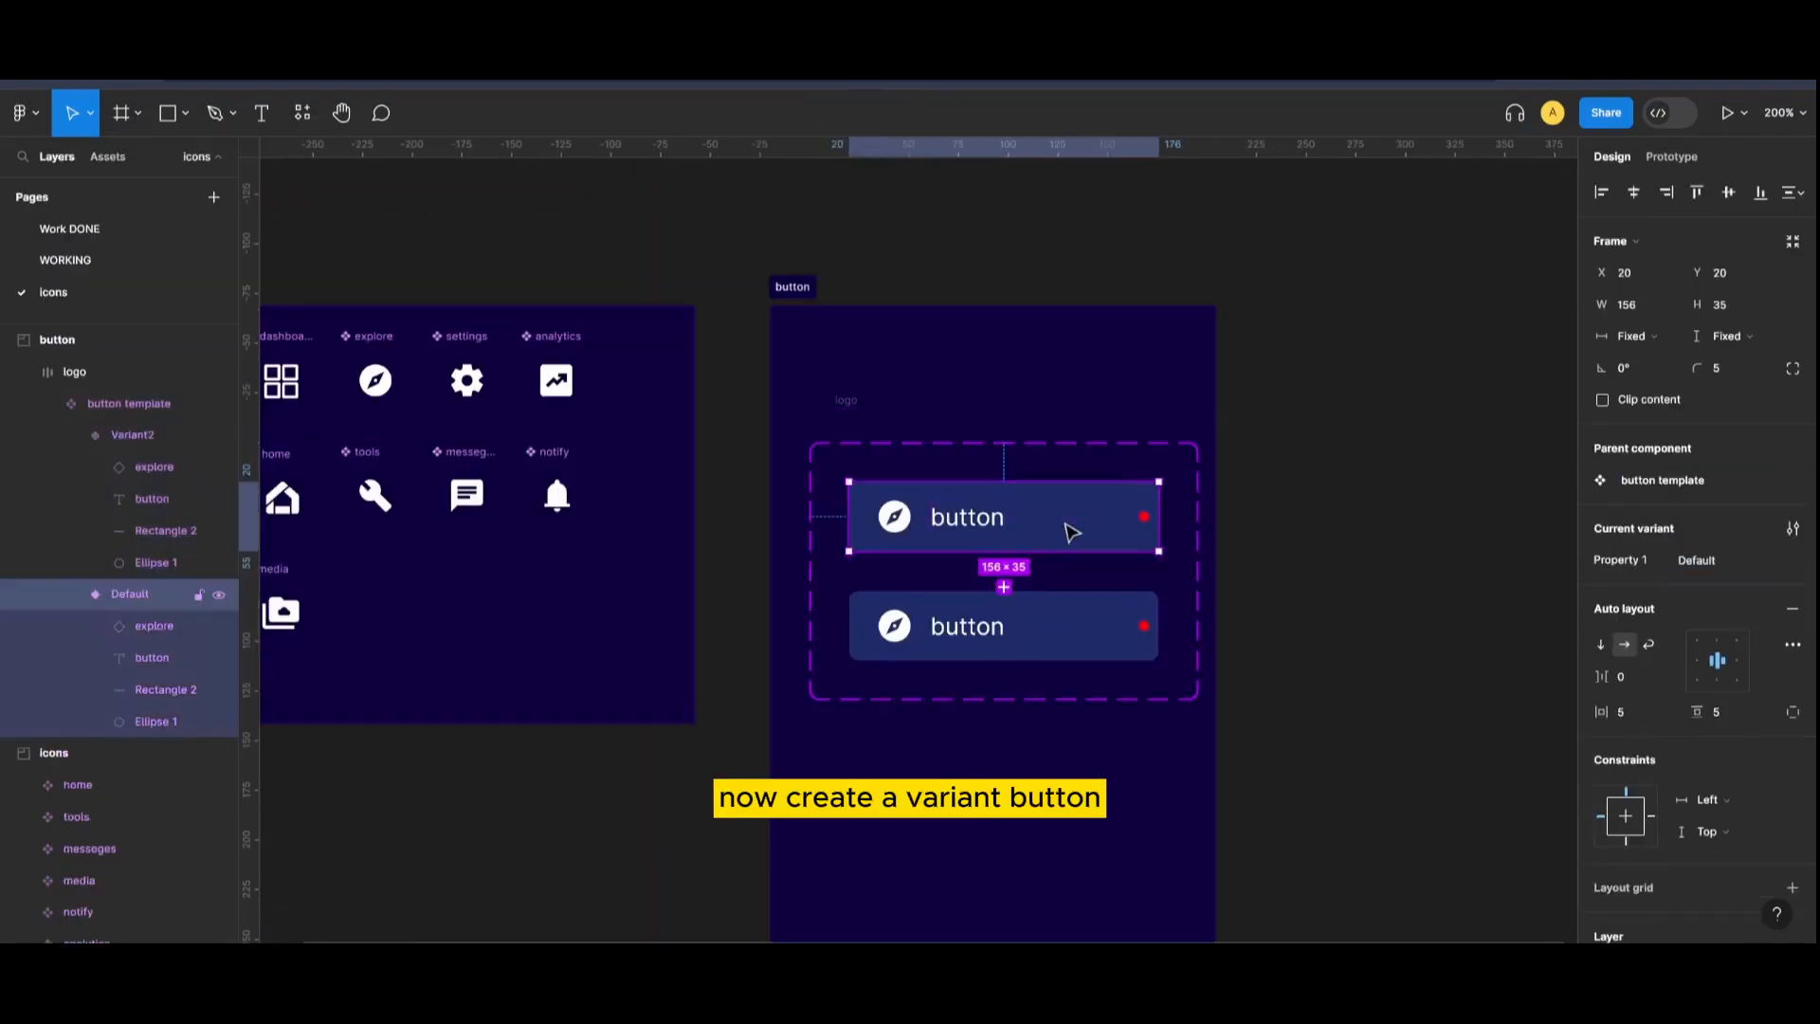
- Rename the button variants Default open, hover open and default closed
click(1719, 560)
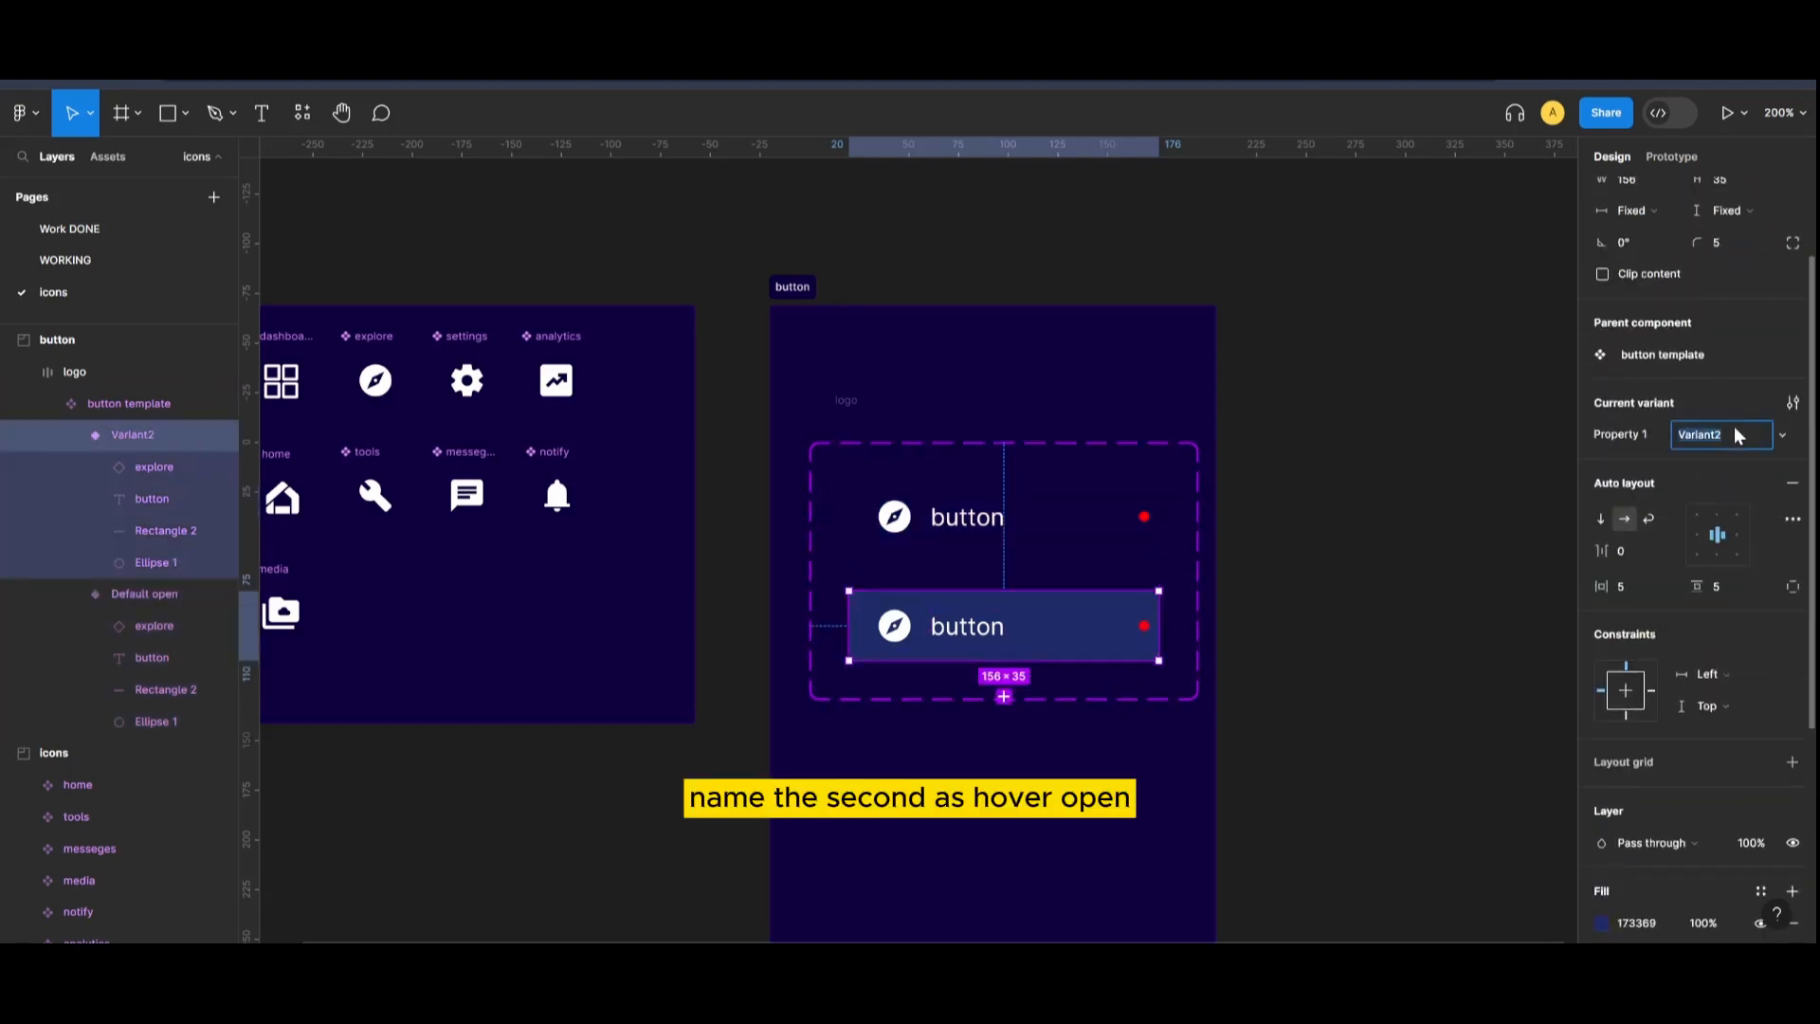
text(hover open)
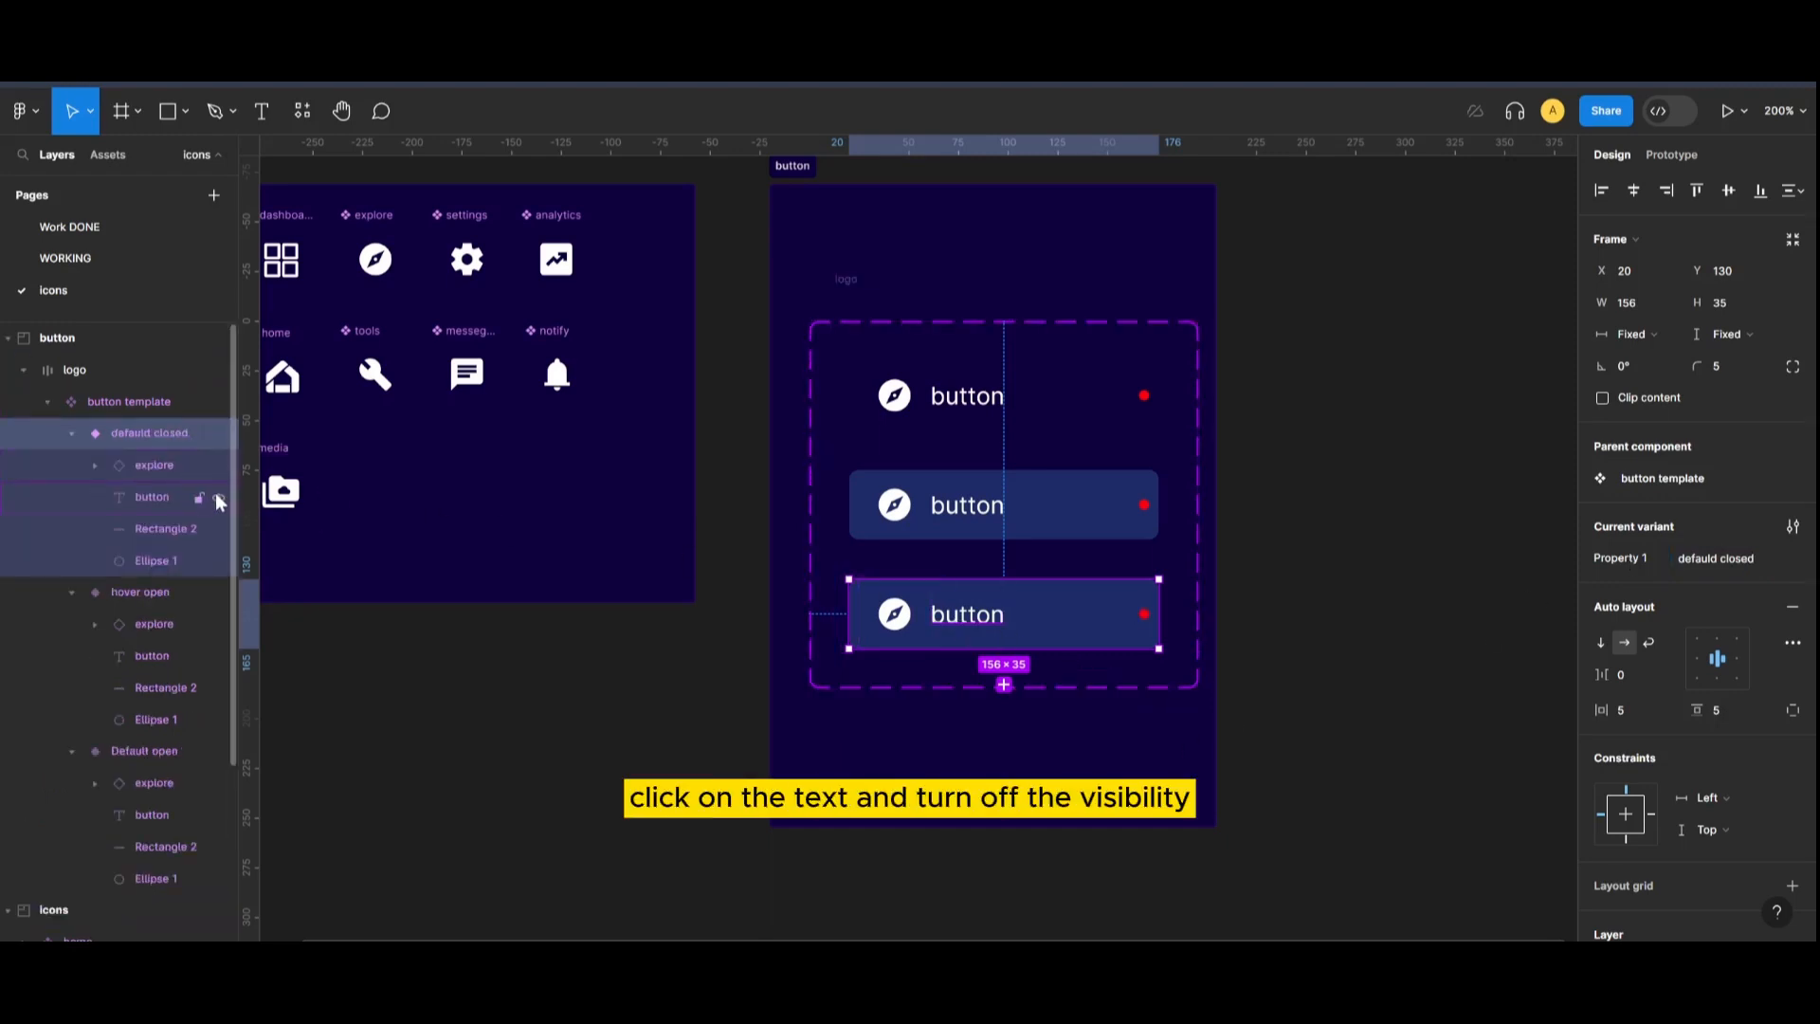
- Hide the label, divider rectangle and notification dot in the defauld closed variant
click(217, 497)
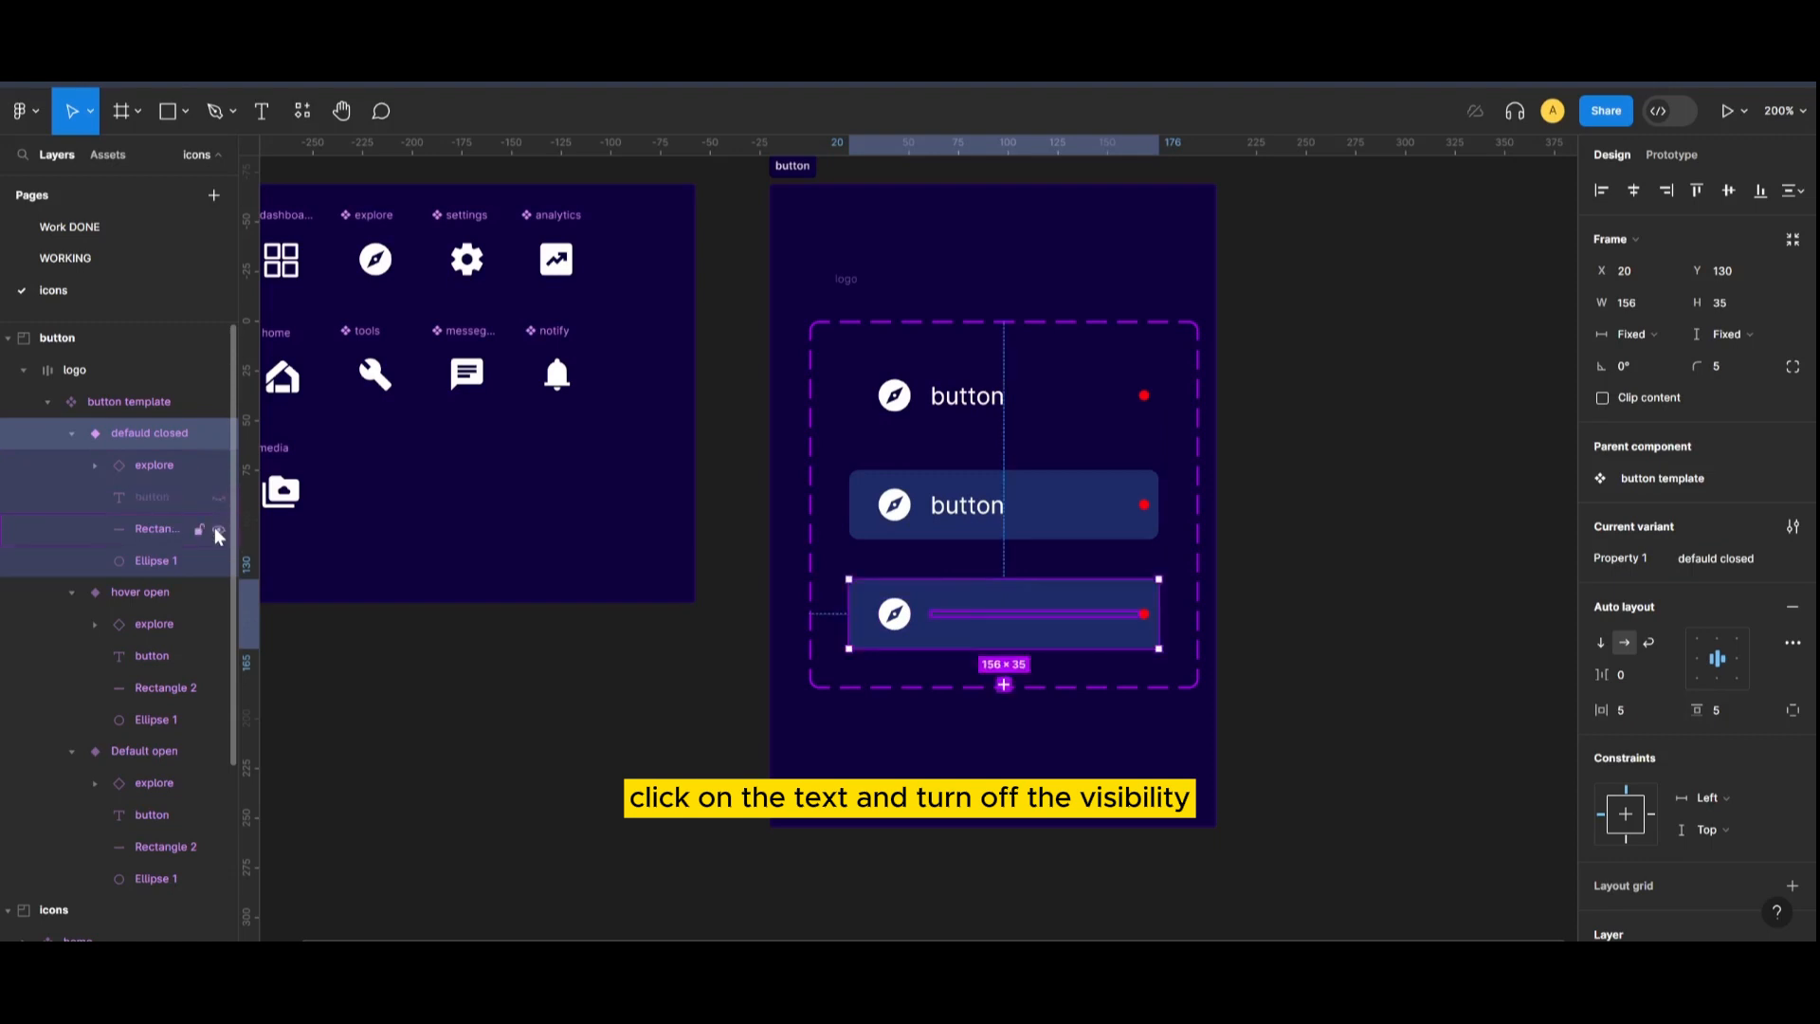
click(218, 528)
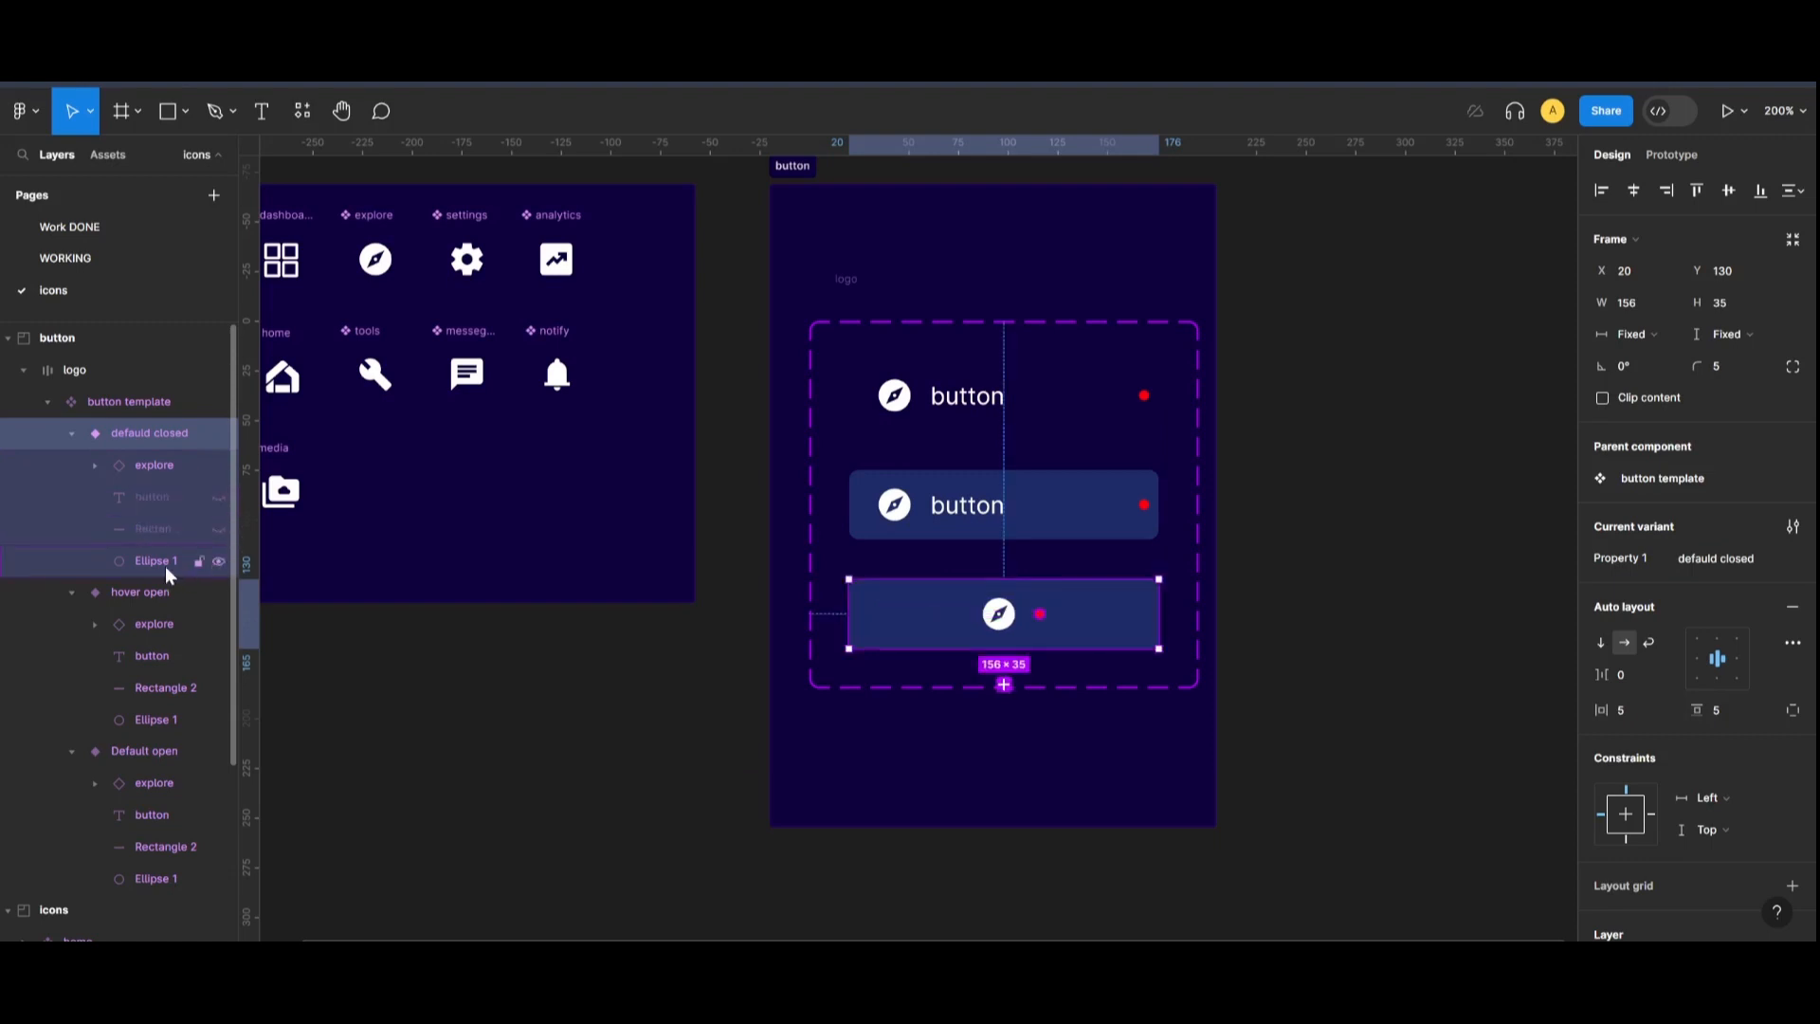
click(140, 560)
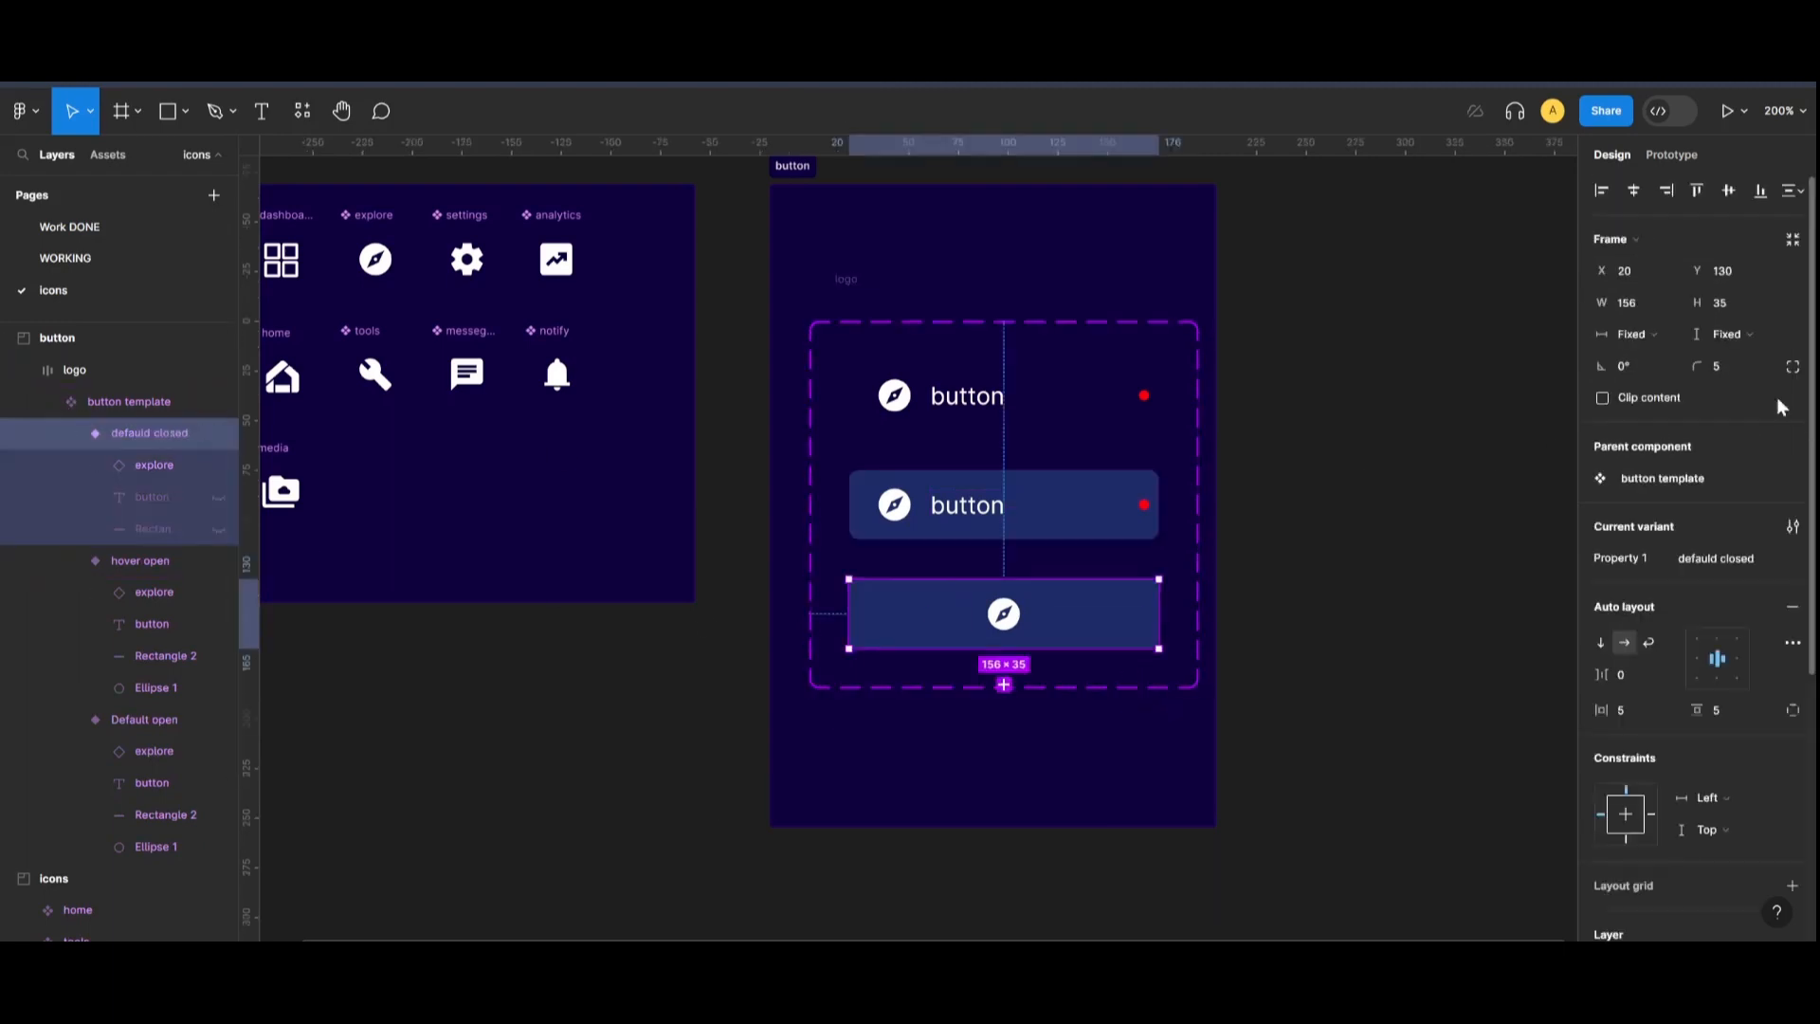
- Make the closed variant hug its contents and set its fill opacity to 50
click(1723, 358)
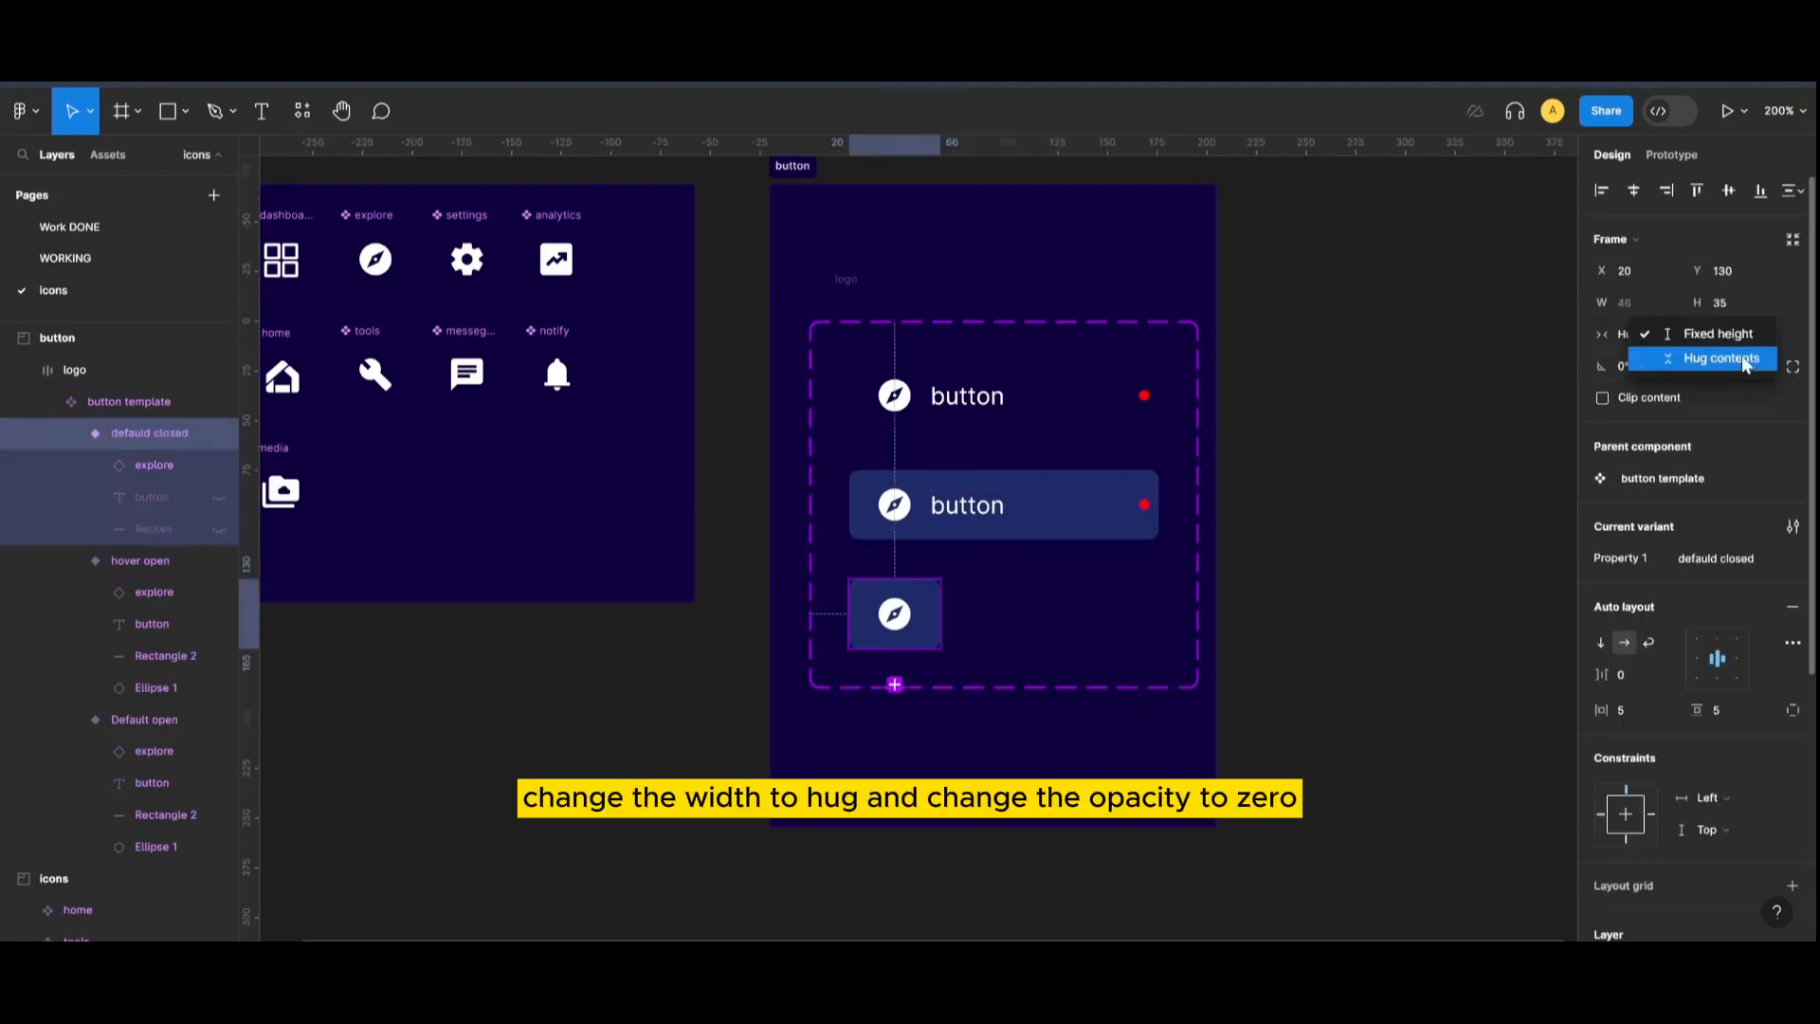
click(1721, 357)
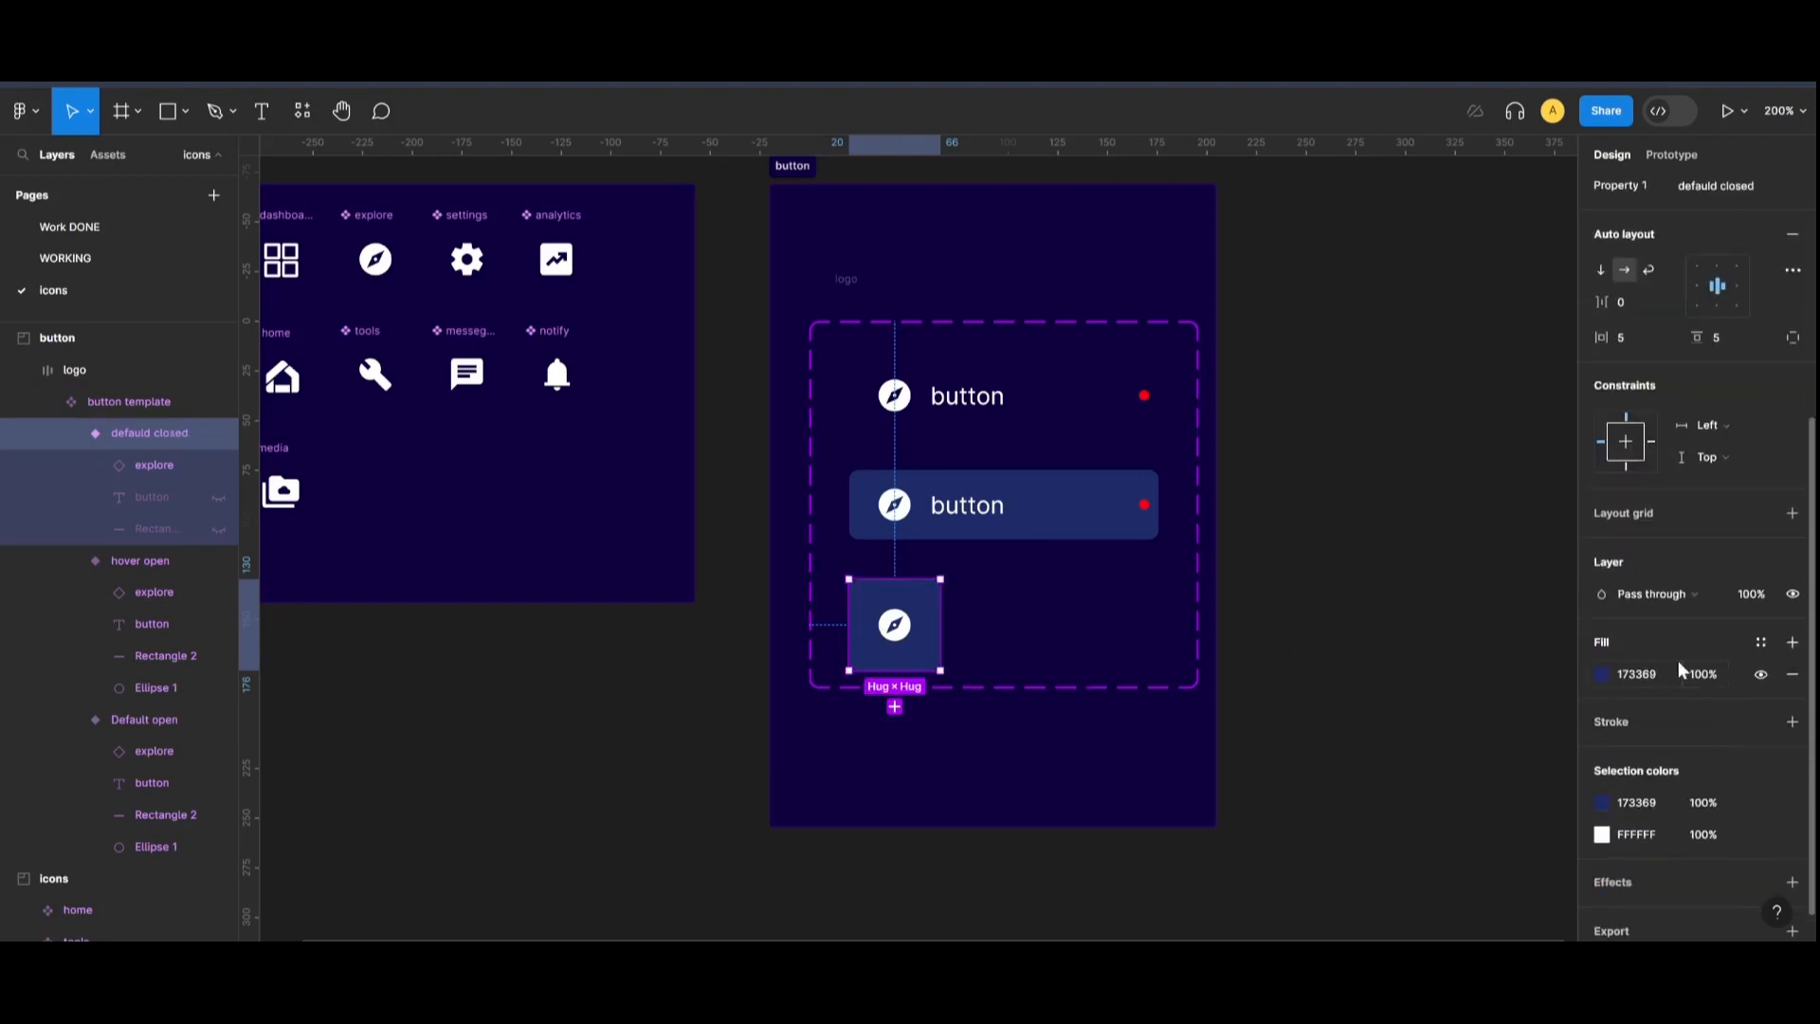
click(1701, 673)
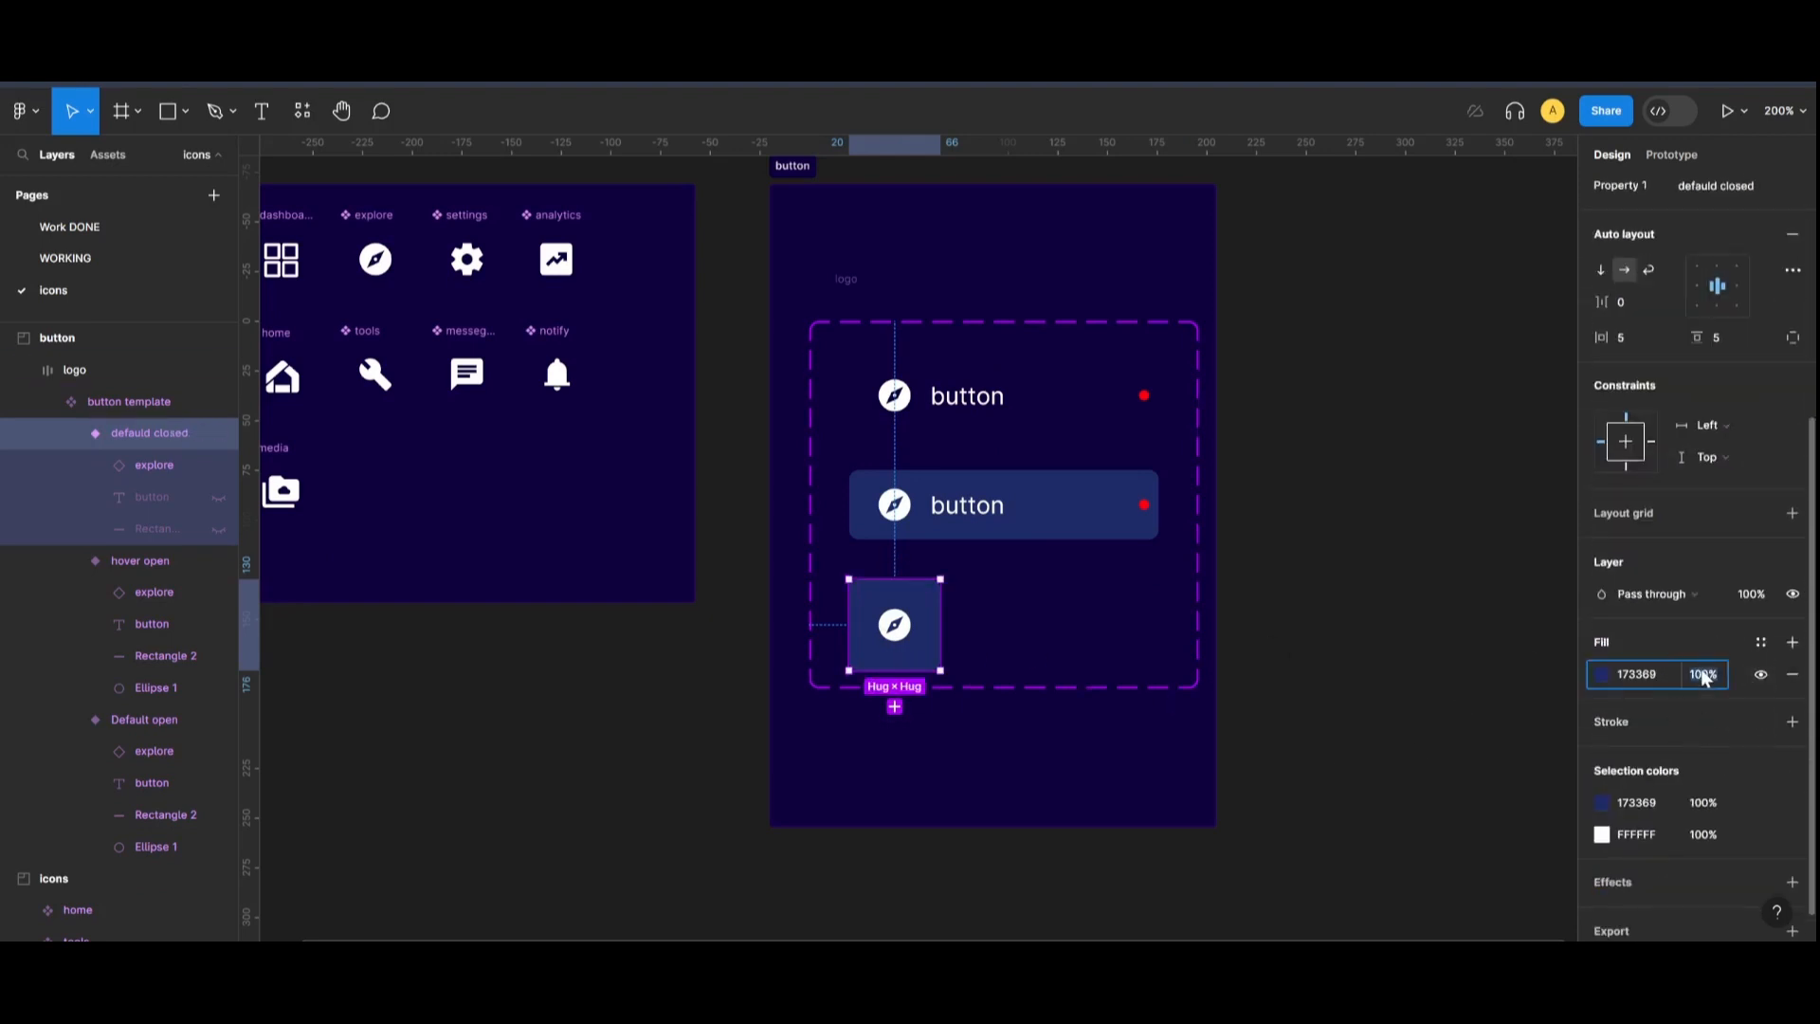
text(50)
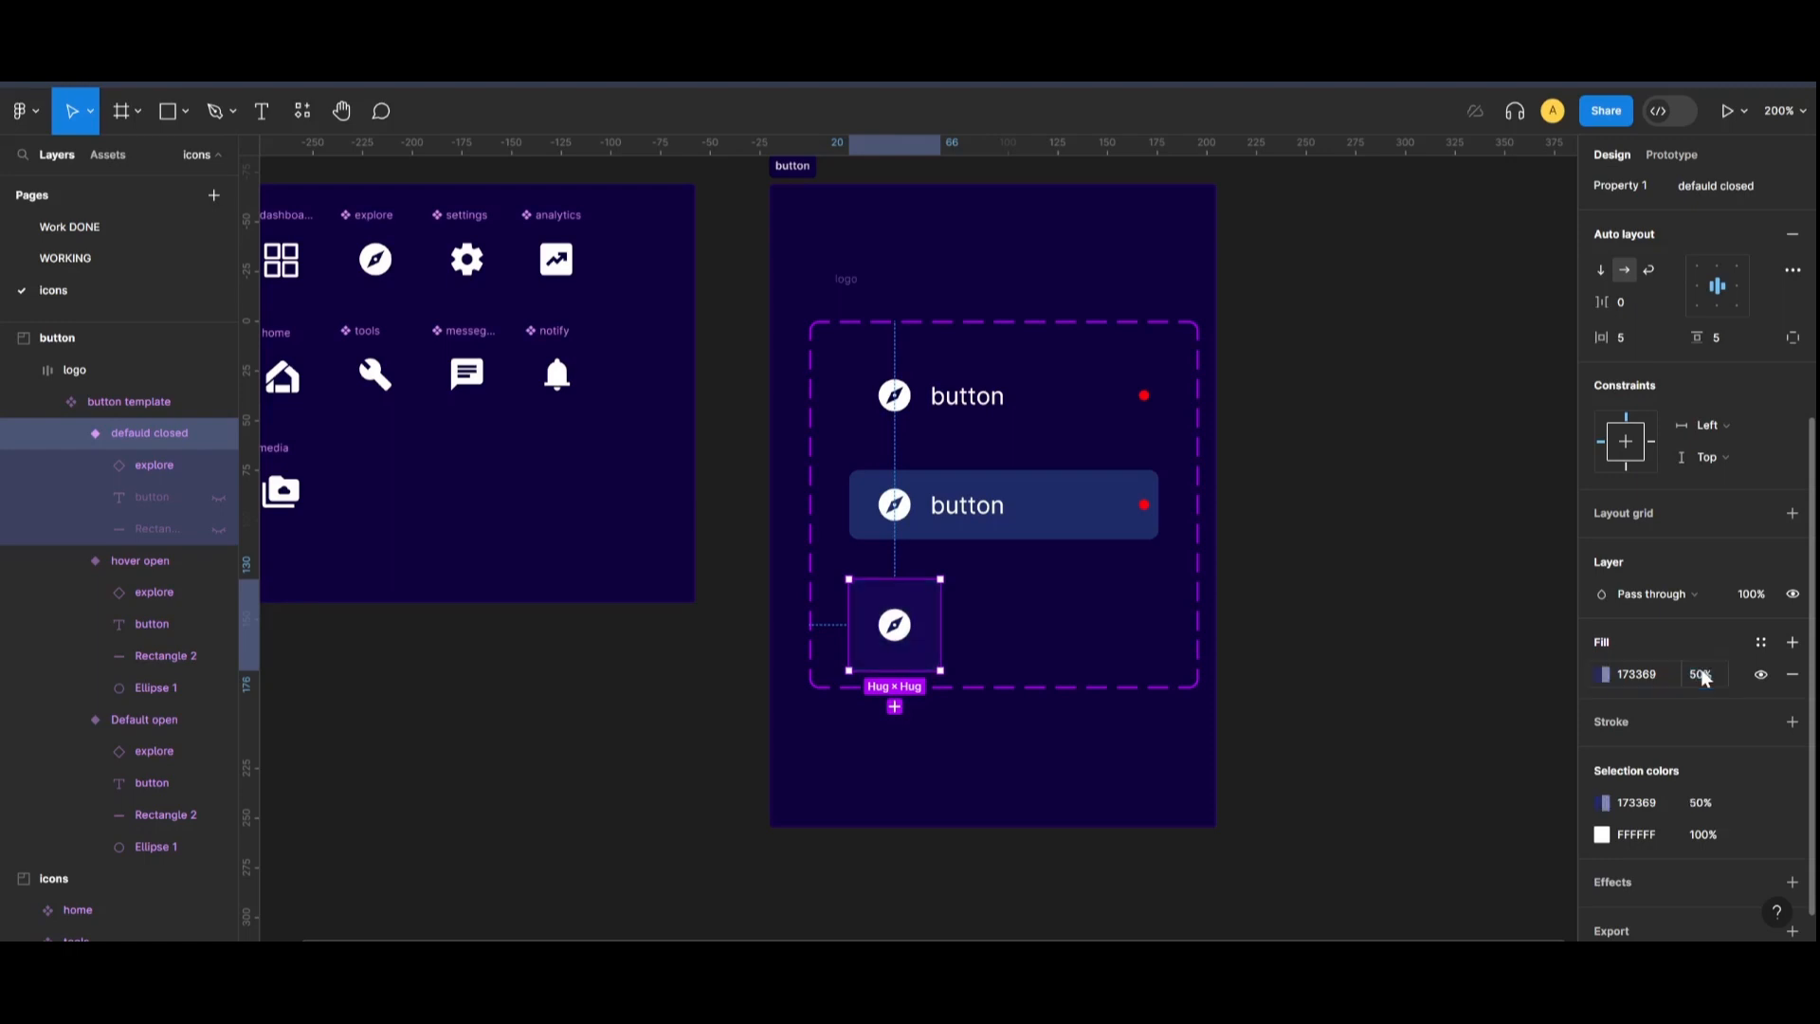
click(1160, 788)
text(c)
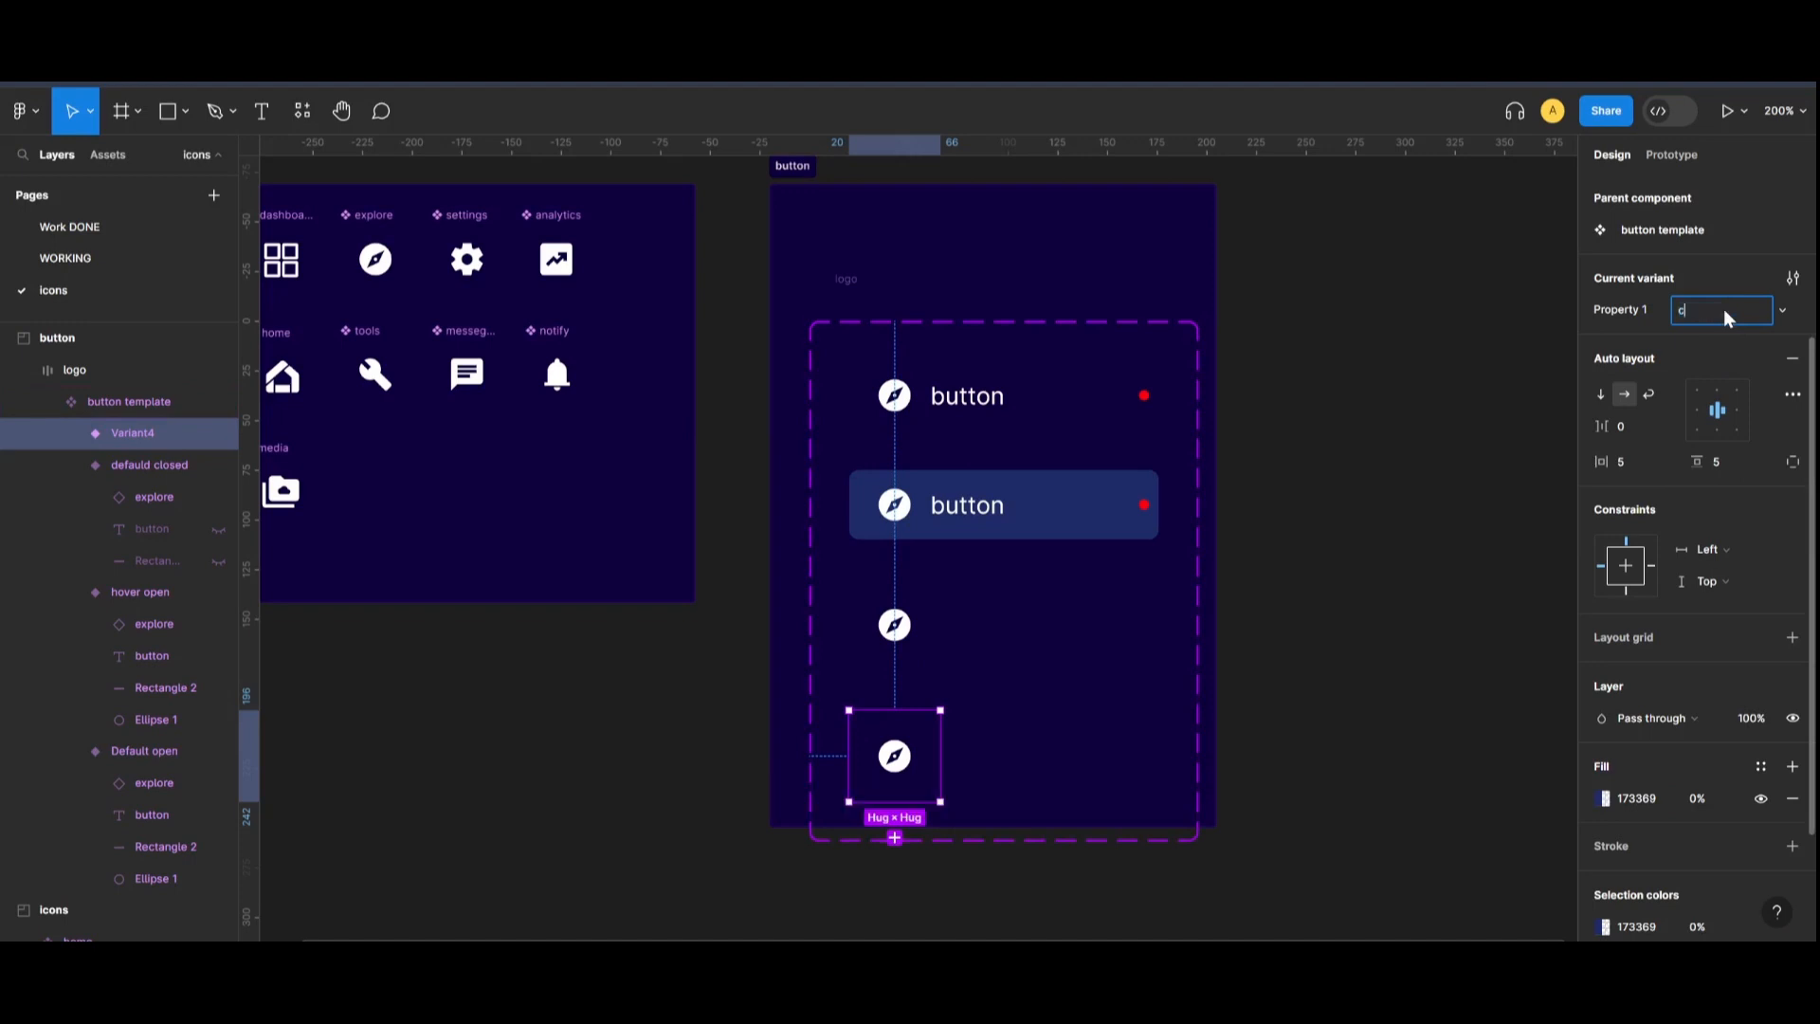
- Rename the fourth variant's Property 1 value to 'closed hover'
text(losed hover)
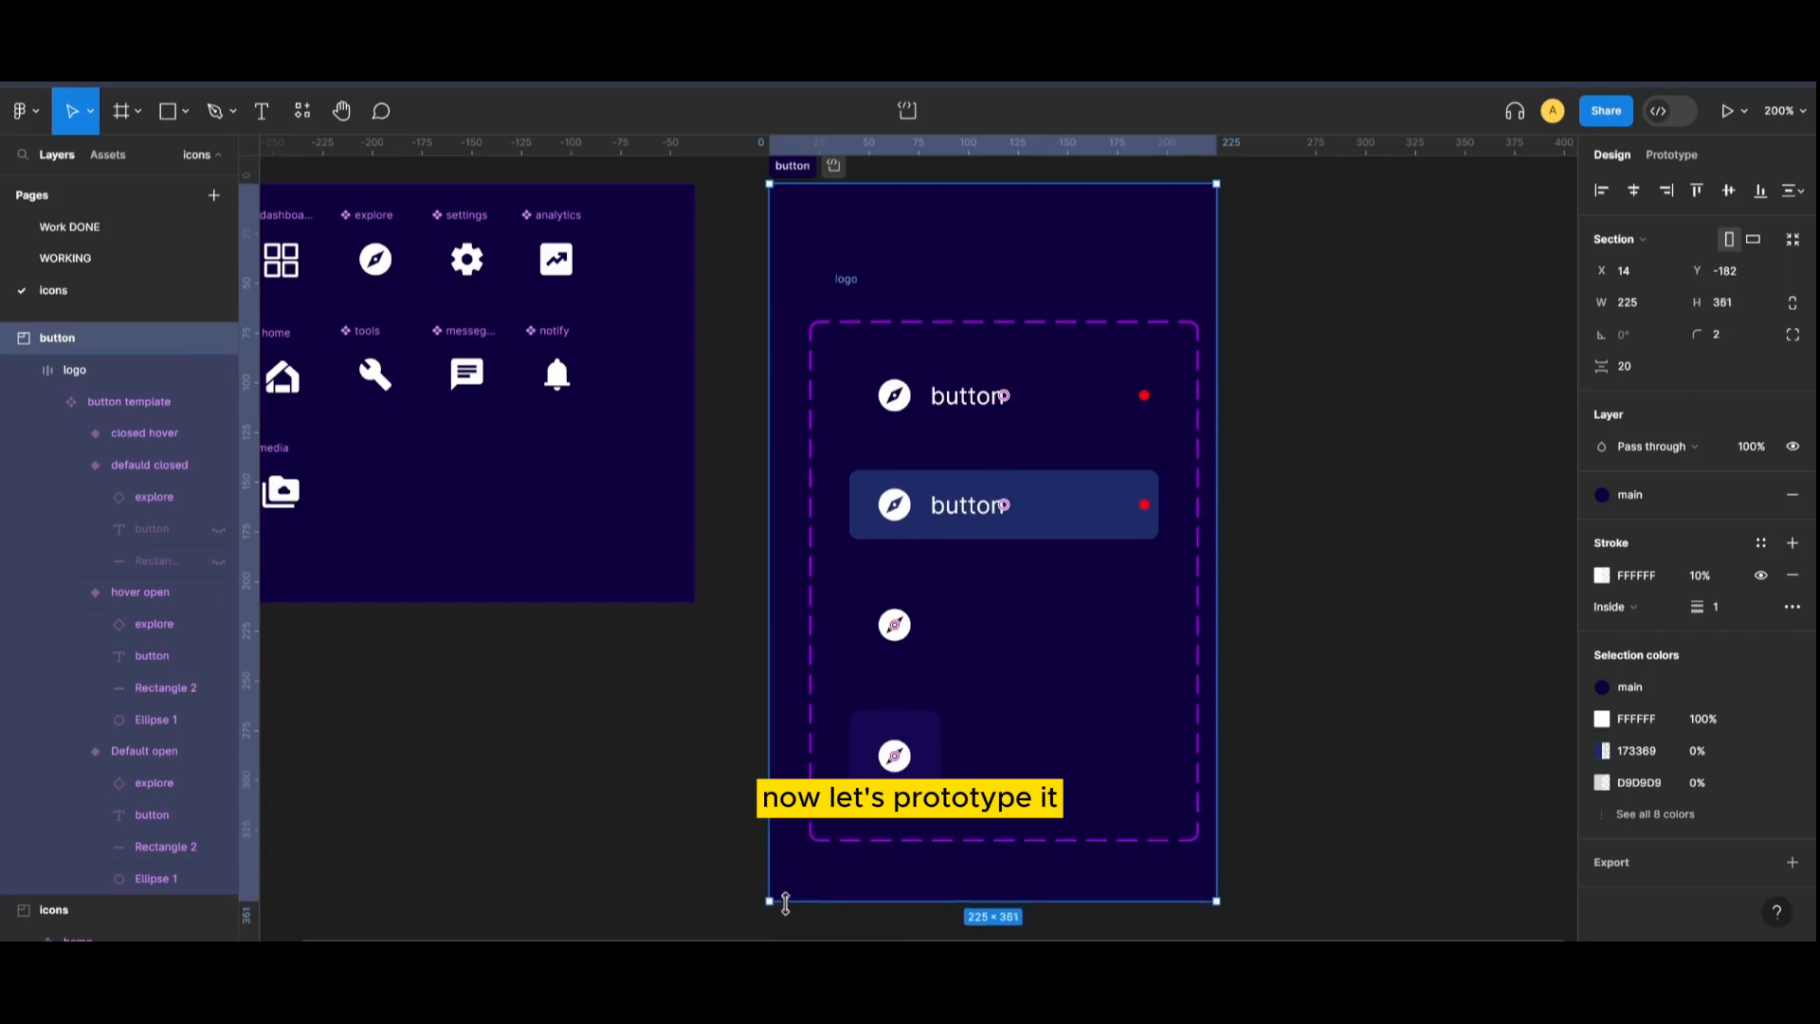
- Add While hovering, Smart animate interactions: default open to hover open, defauld closed to closed hover
click(1670, 158)
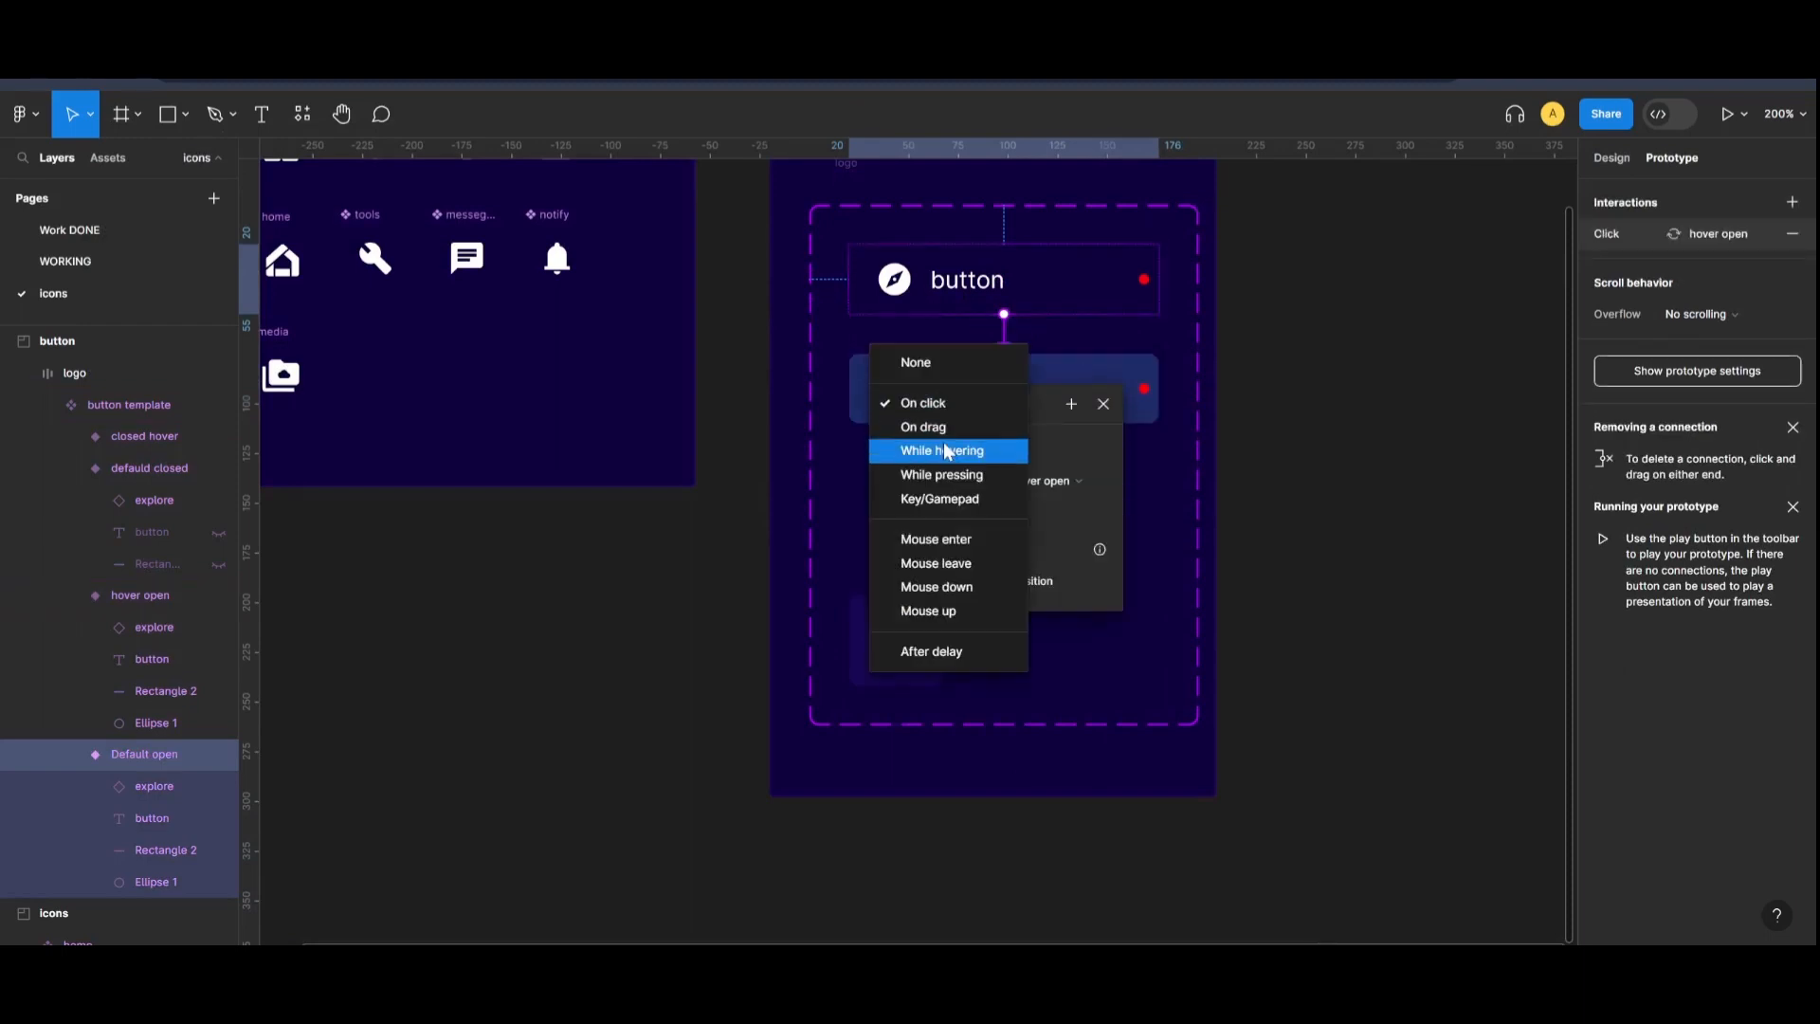
click(941, 451)
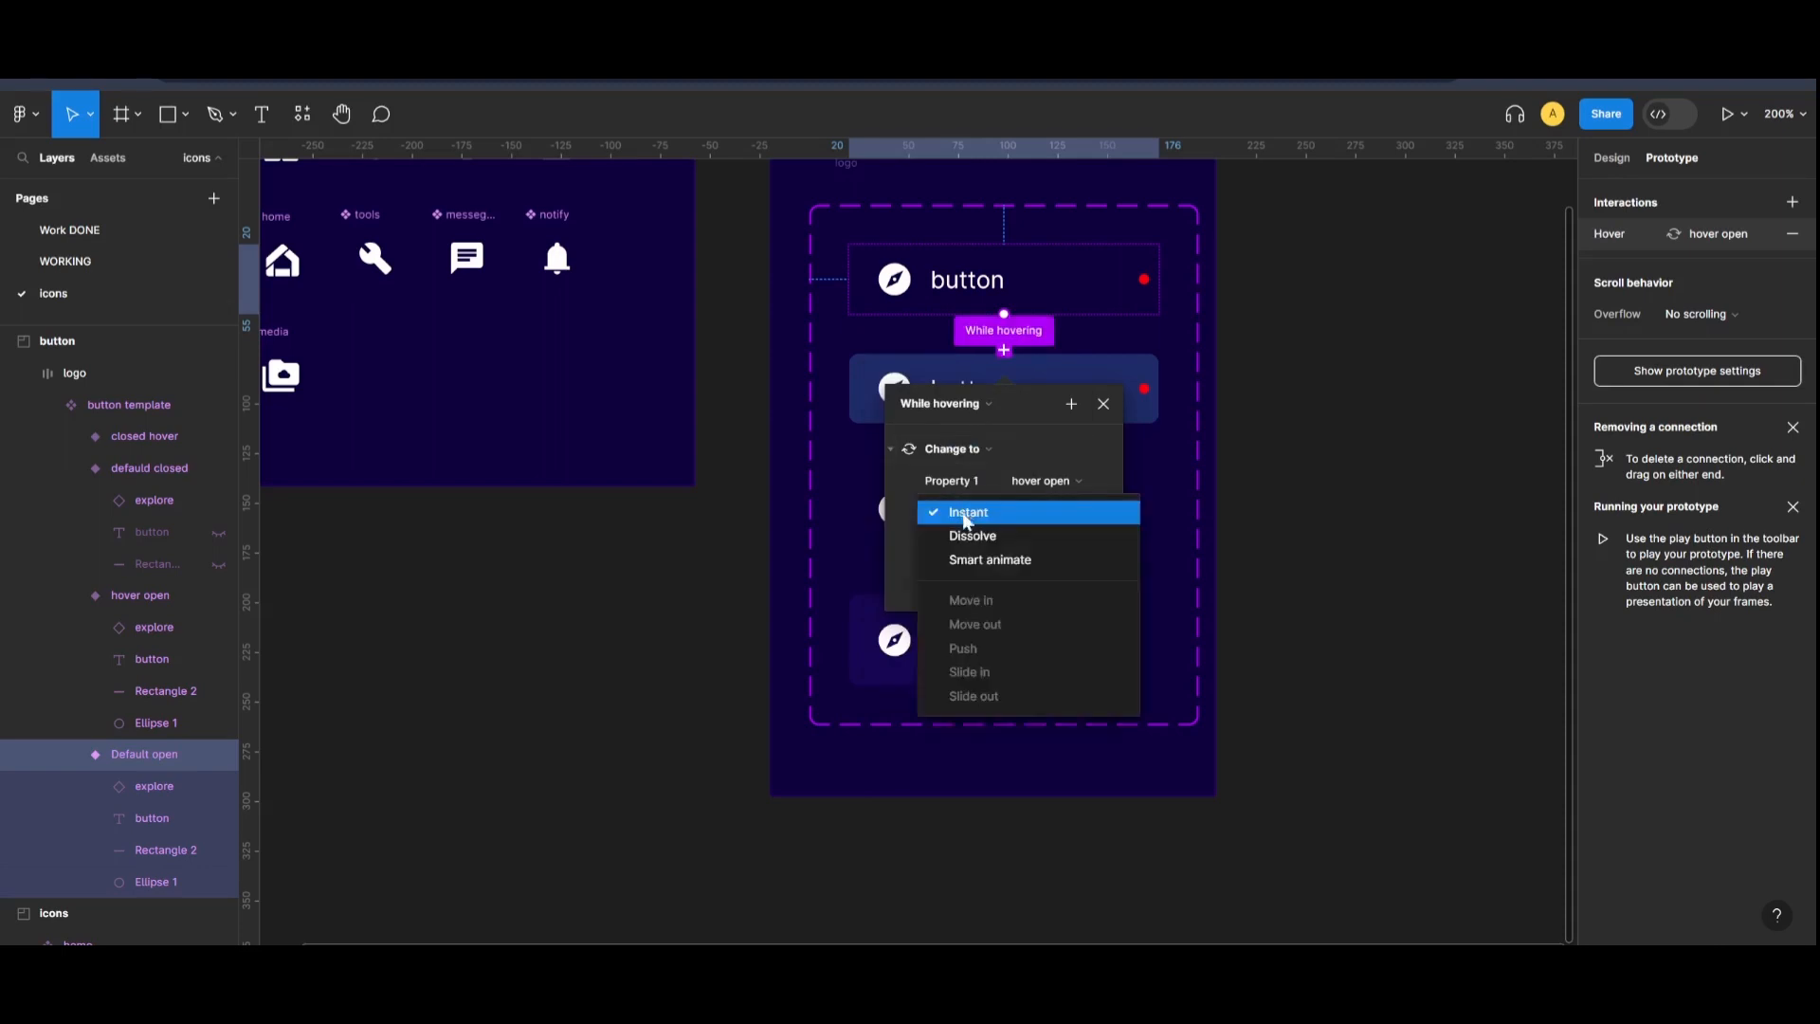
click(989, 558)
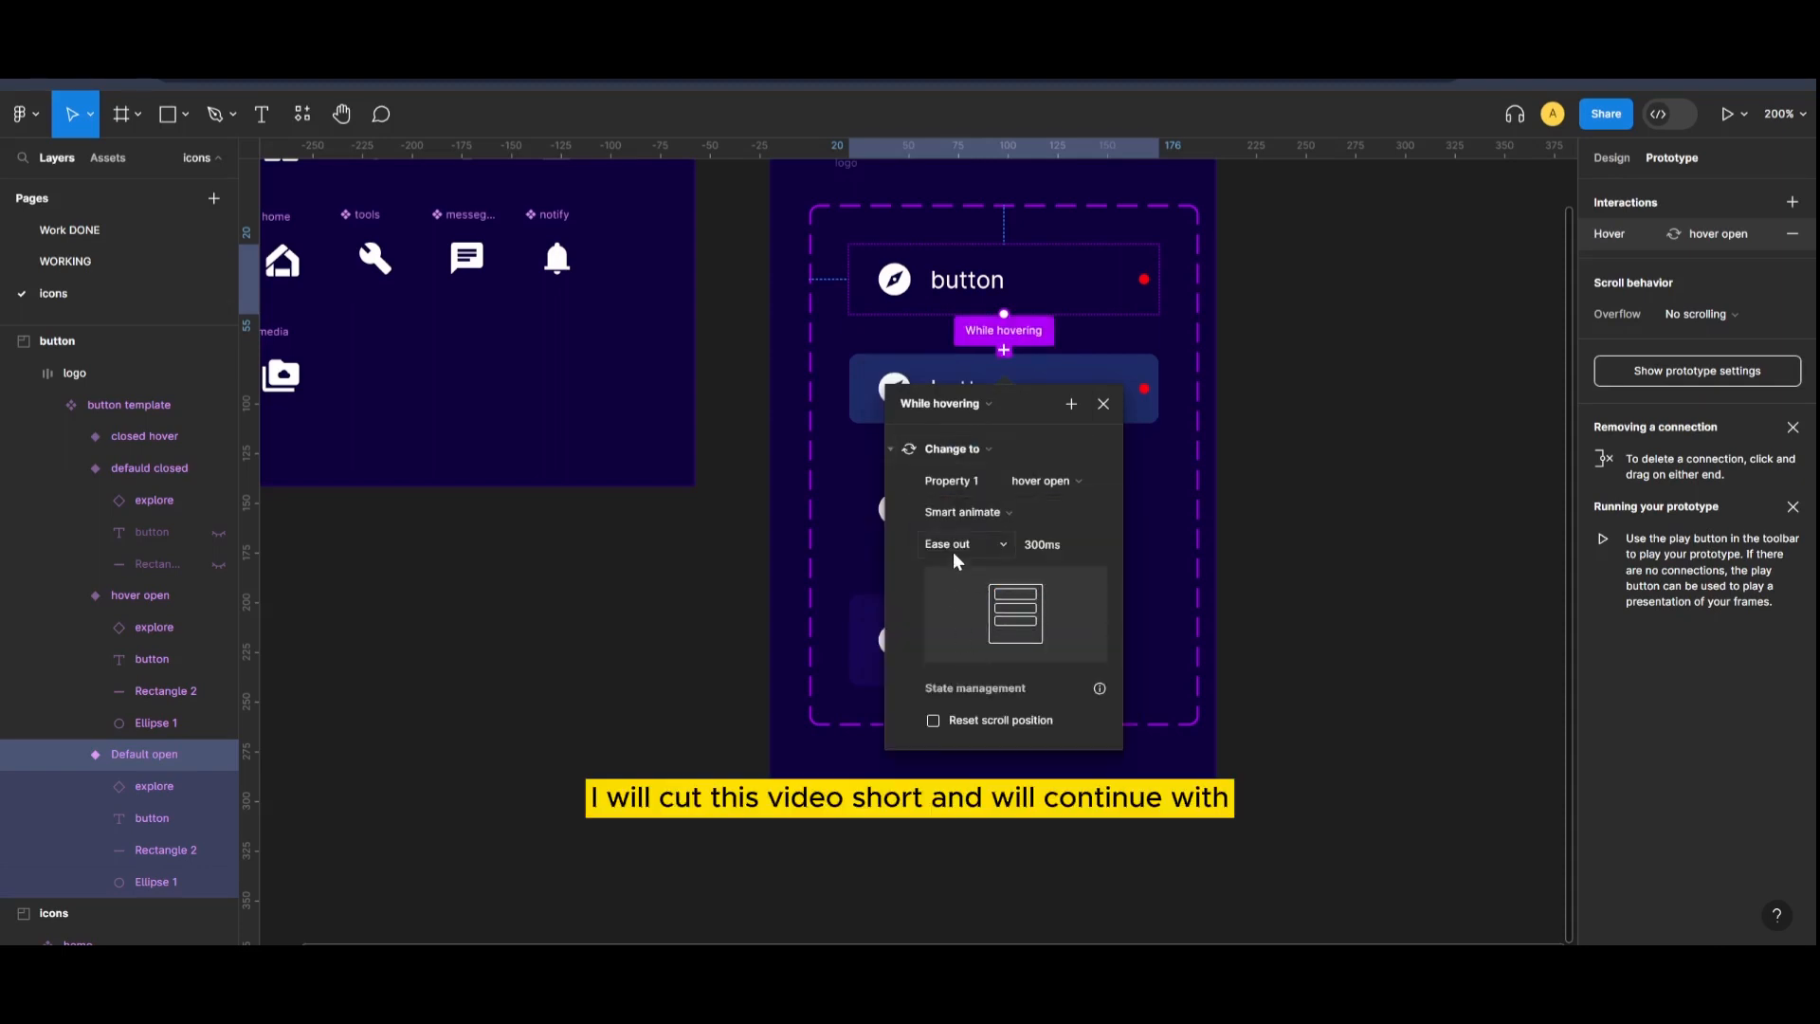
click(1102, 403)
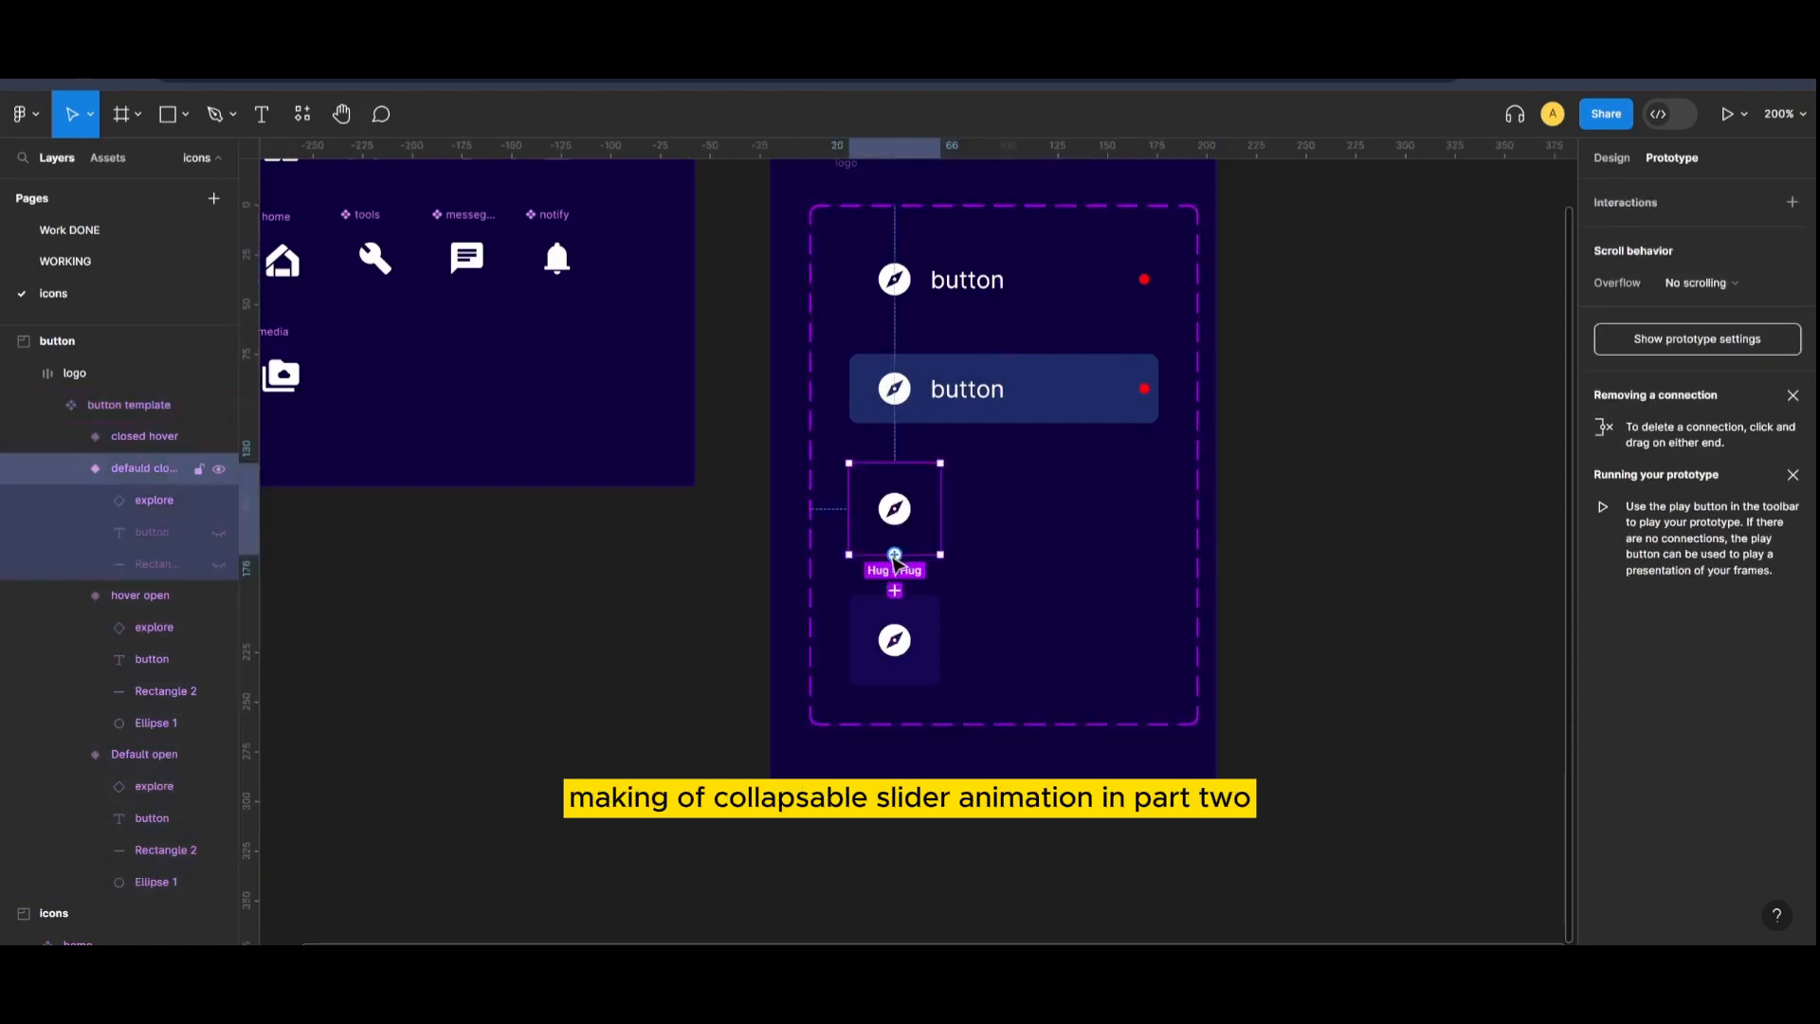
click(894, 554)
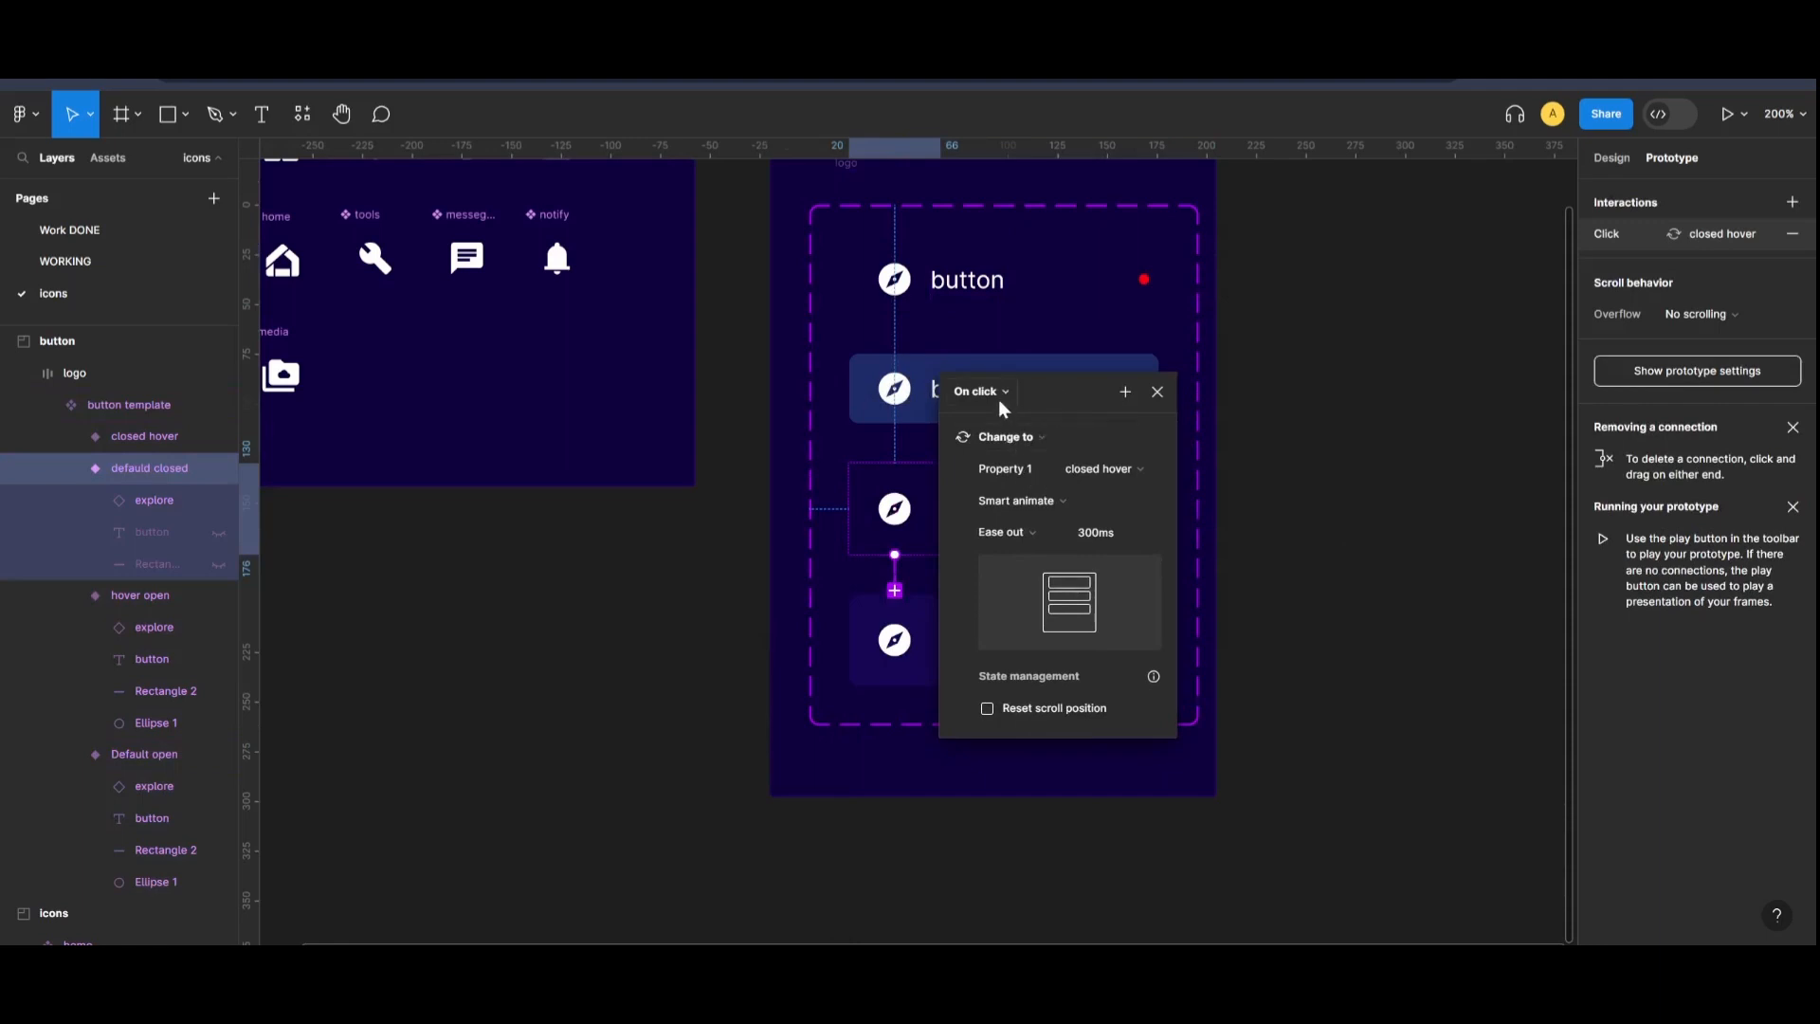
click(979, 391)
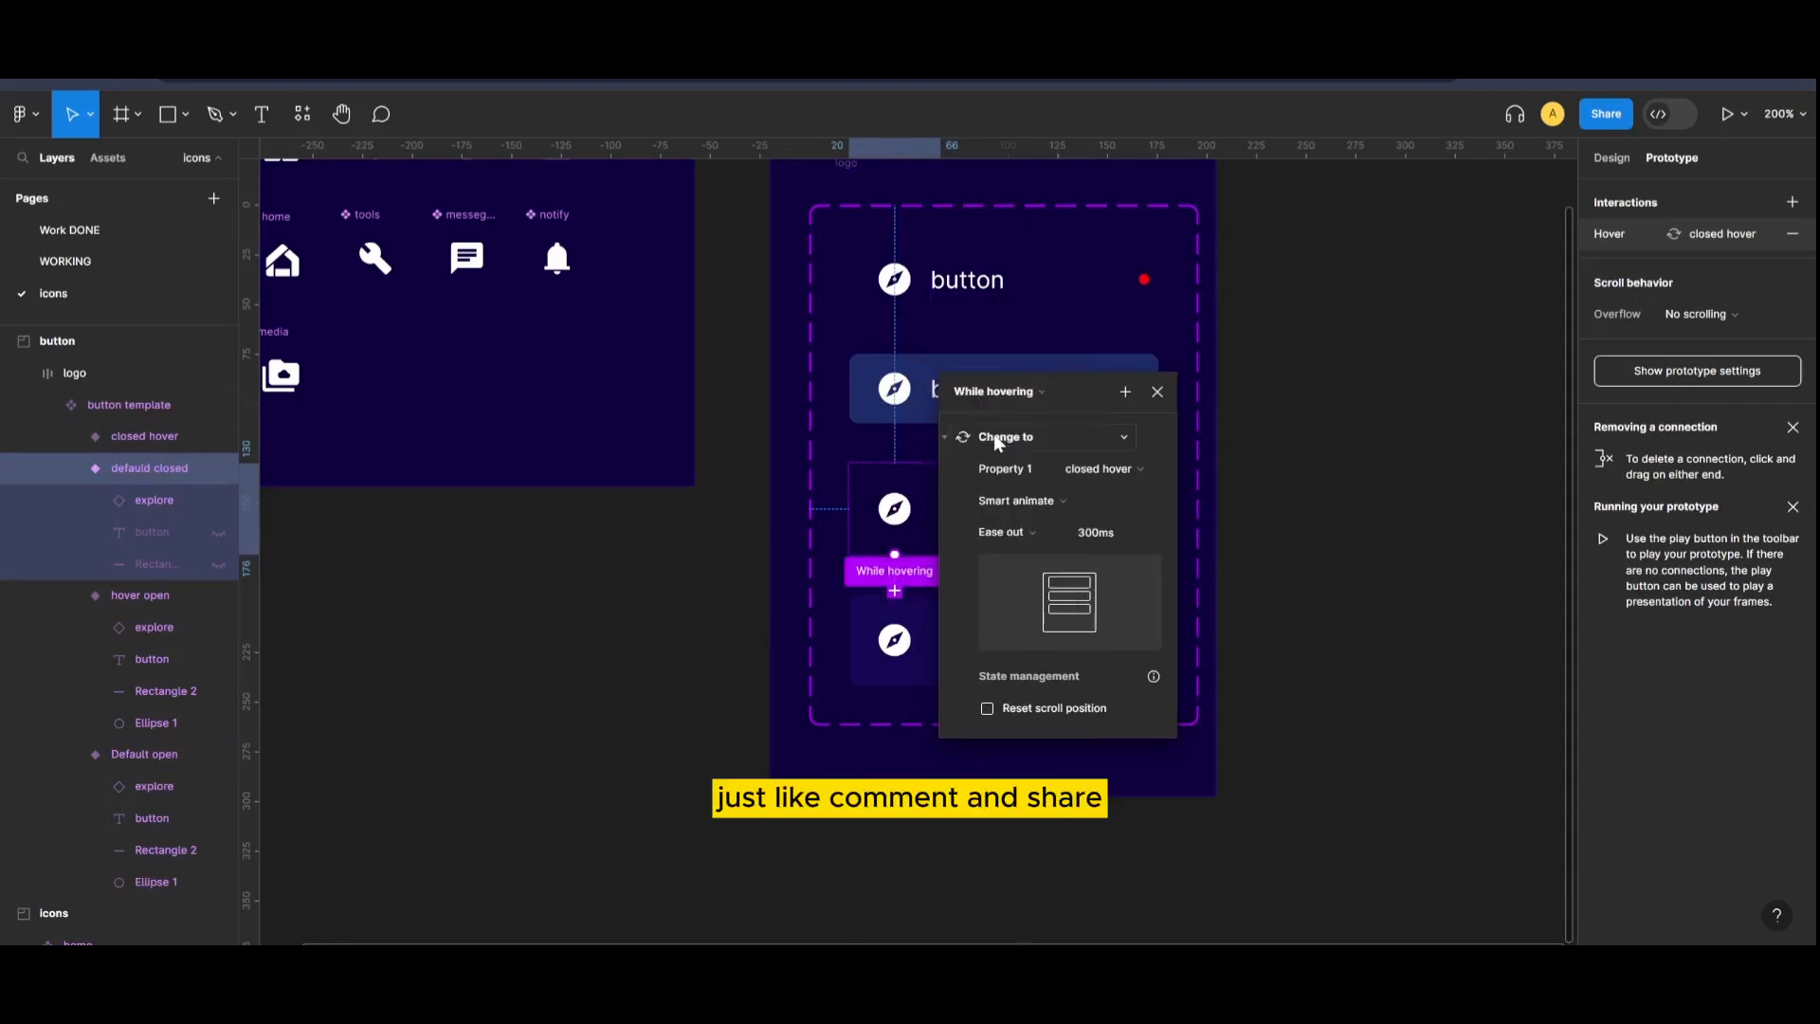